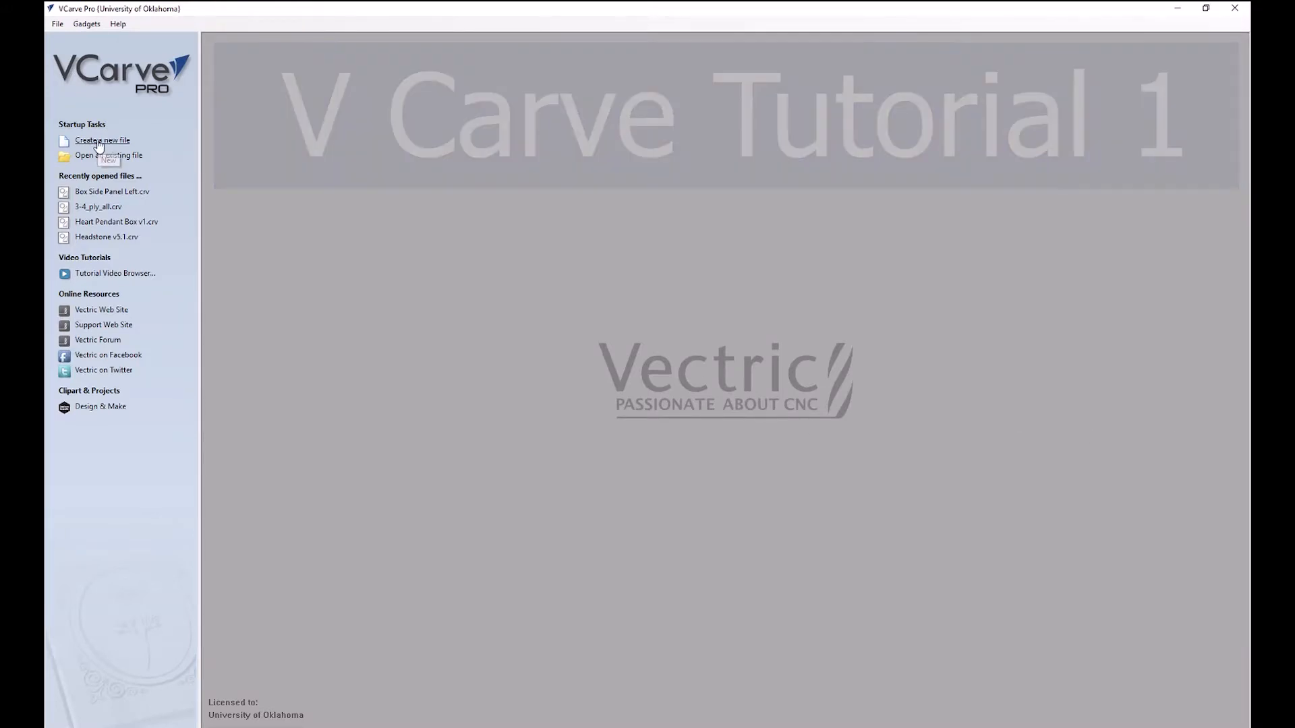
- Start a new job on a 48 × 96 inch sheet with Z zero on the material top
{"action": "left_click", "coordinate": [102, 140]}
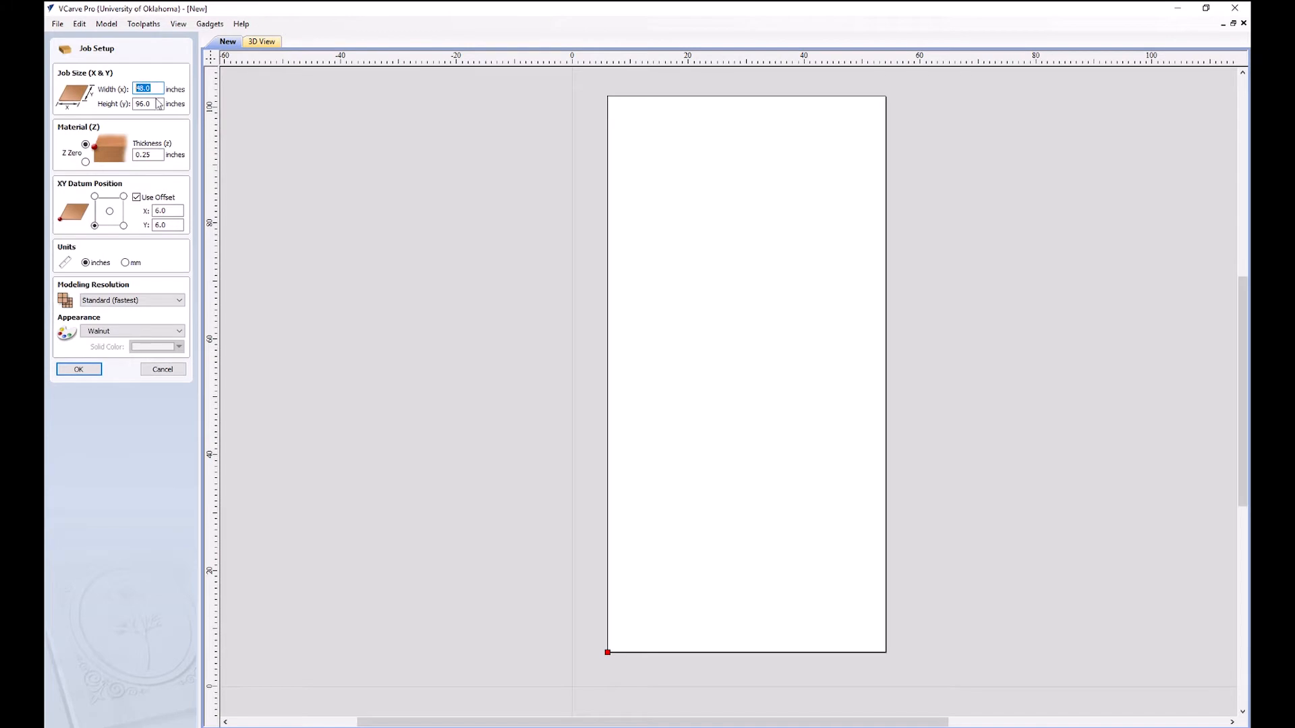
{"action": "left_click", "coordinate": [148, 103]}
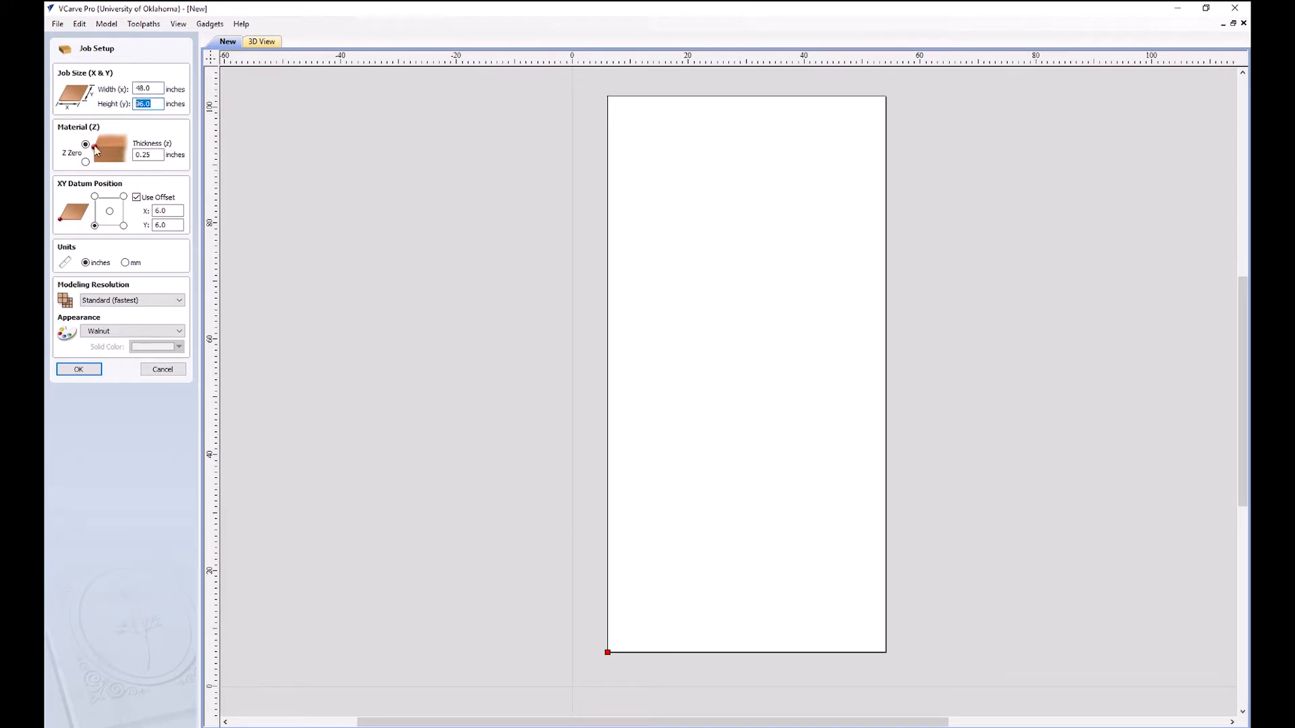
{"action": "left_click", "coordinate": [85, 161]}
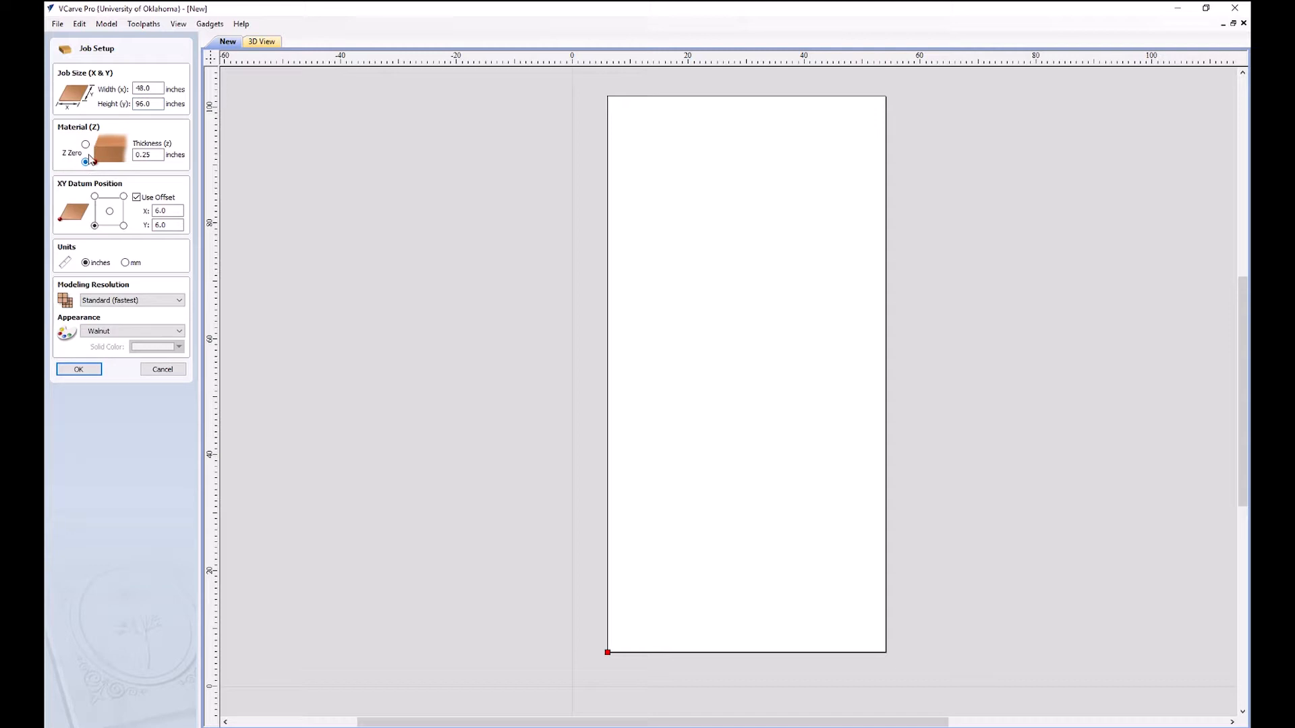
{"action": "left_click", "coordinate": [85, 144]}
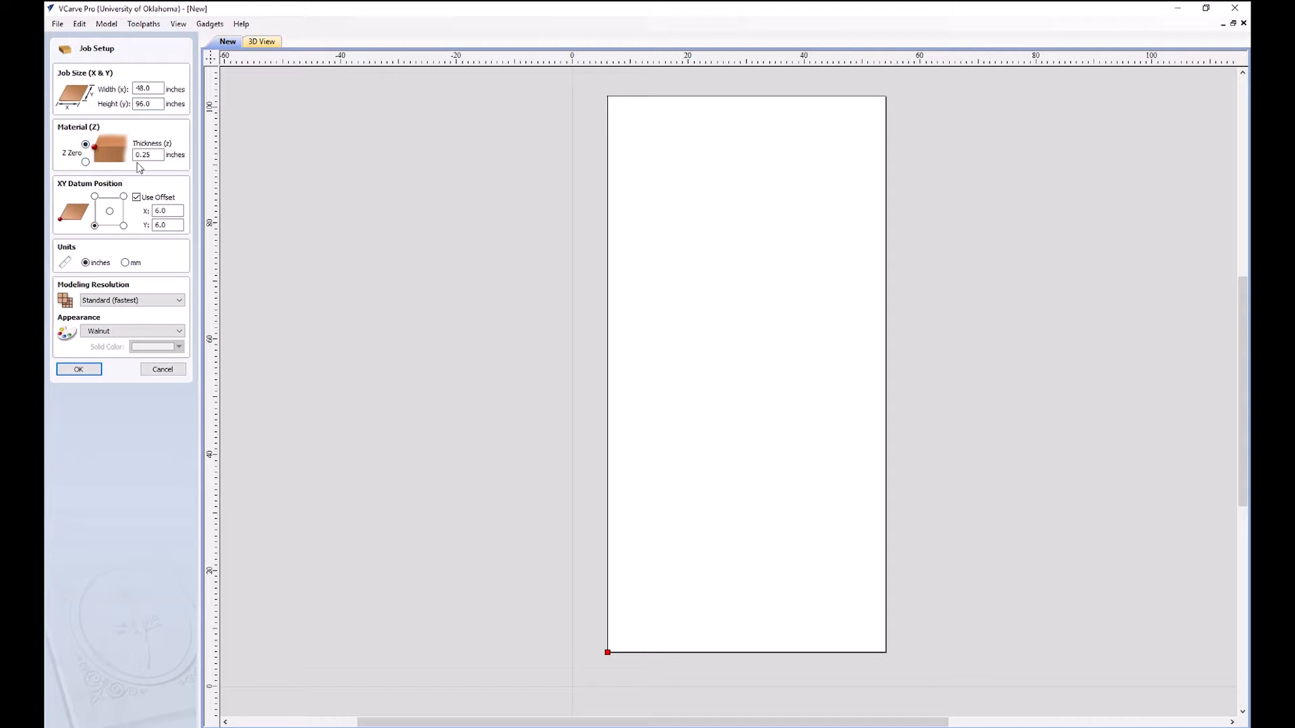
- Set the material thickness to 0.72 inch and turn off the XY origin offset
{"action": "type", "text": ".7"}
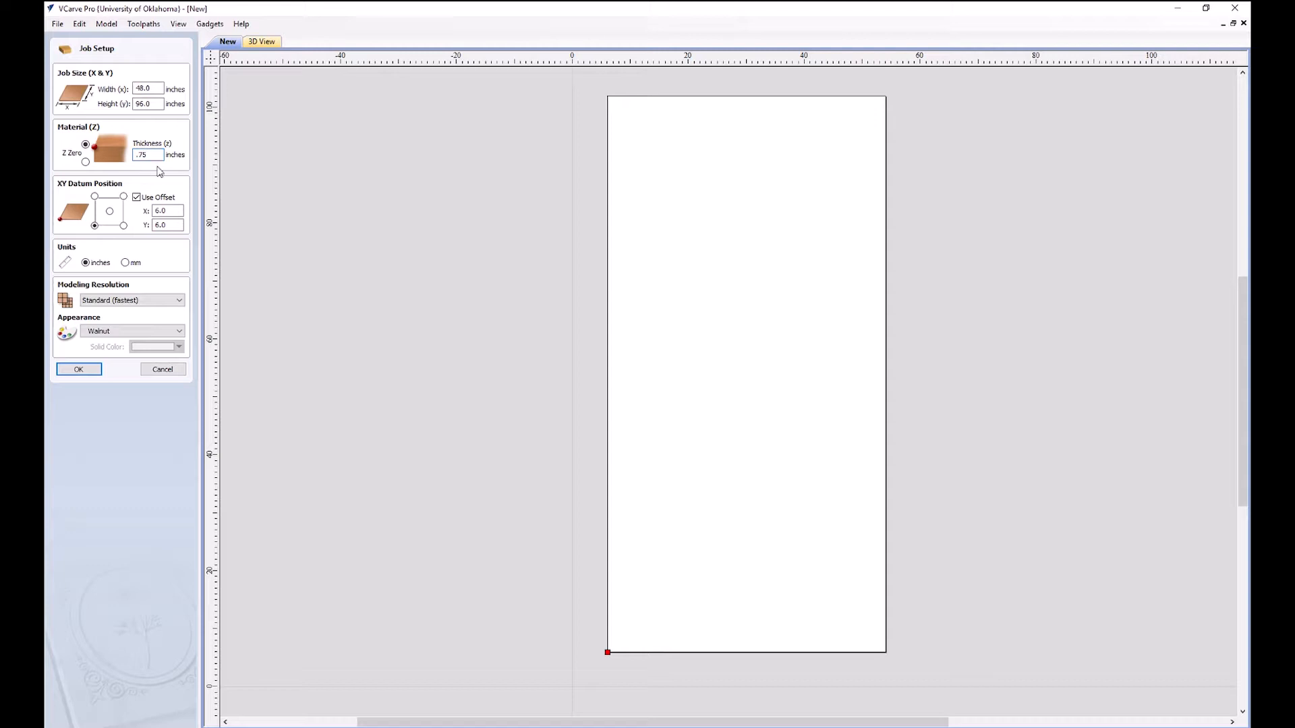
{"action": "left_click", "coordinate": [147, 155]}
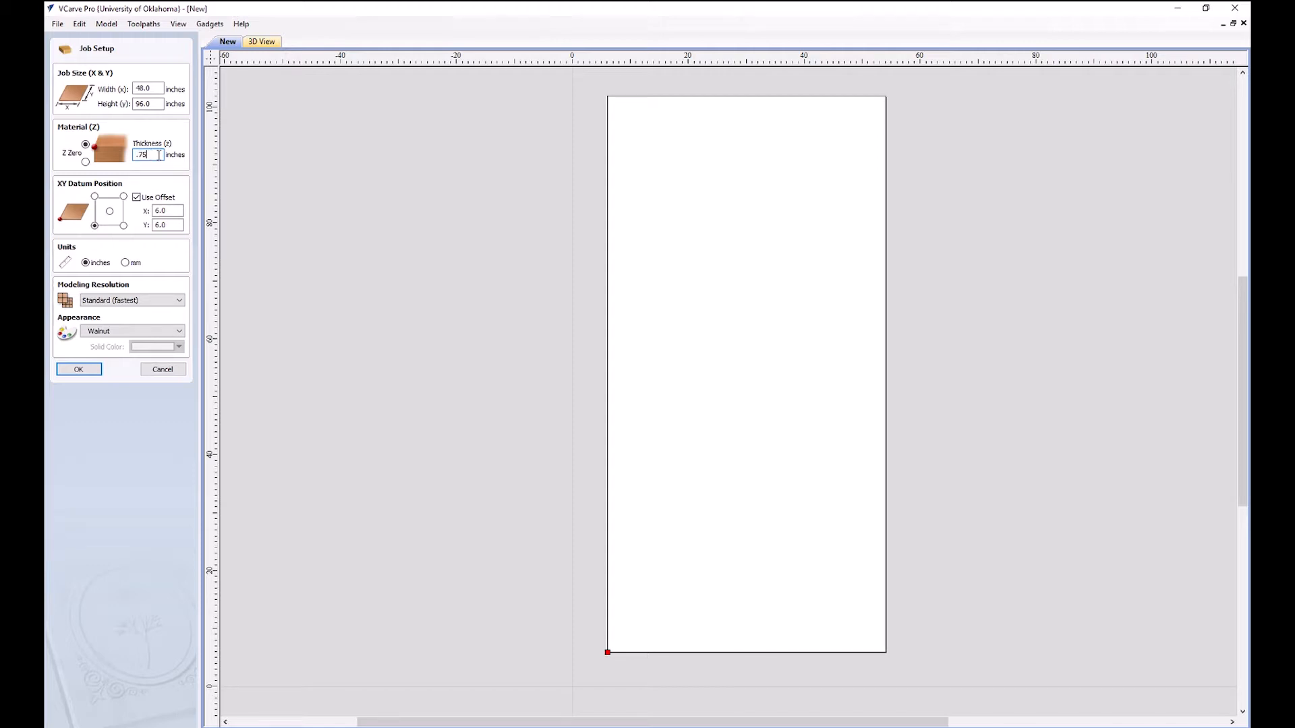
{"action": "key", "text": "Backspace"}
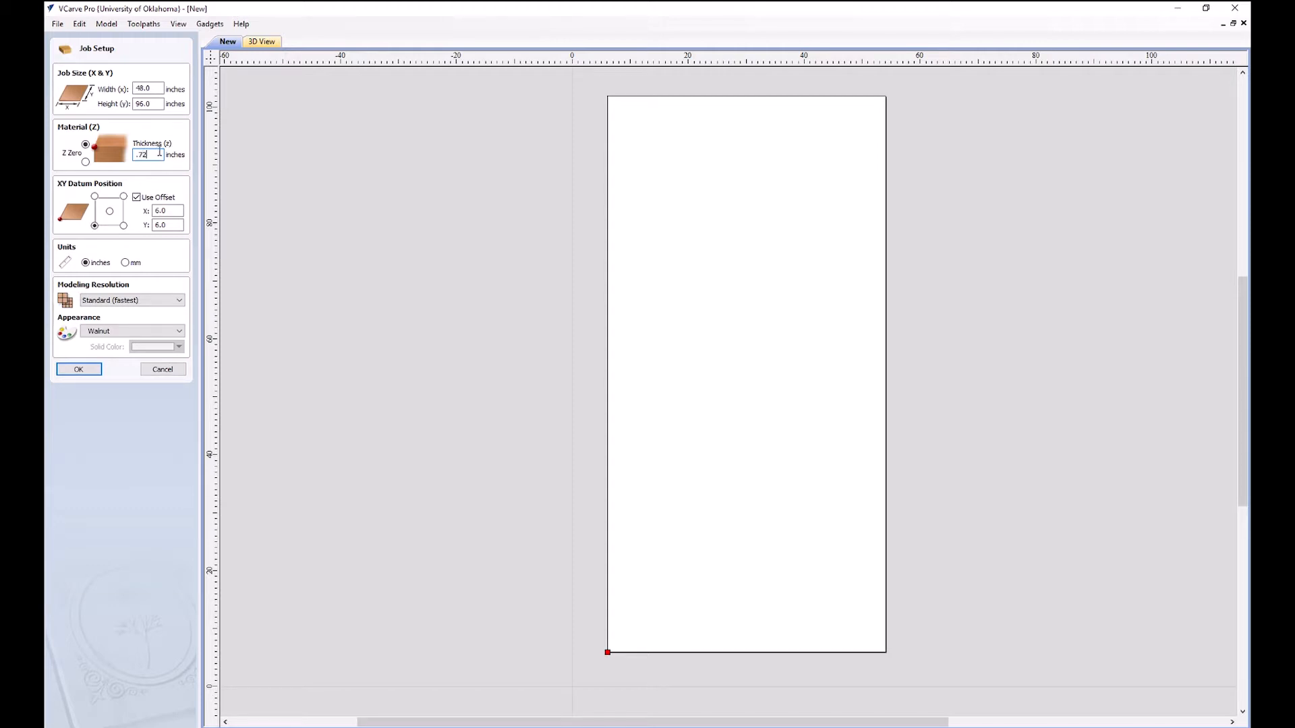
{"action": "left_click", "coordinate": [137, 197]}
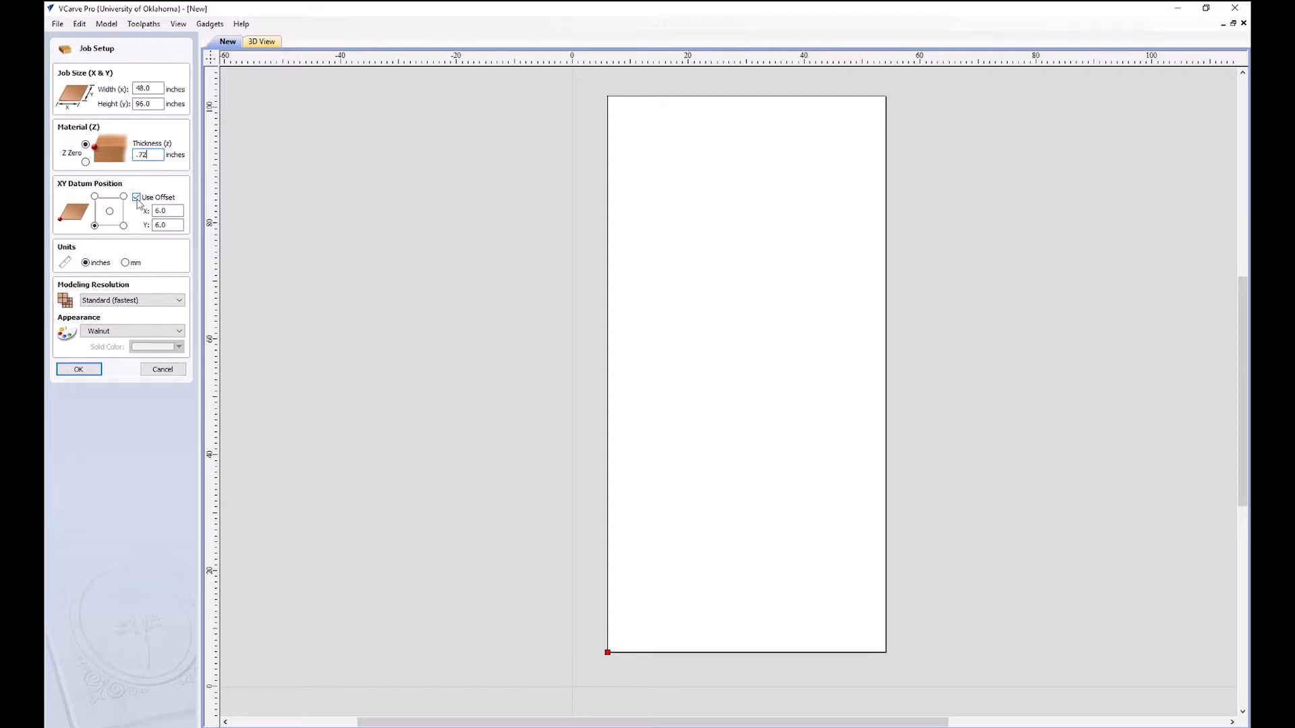
{"action": "left_click", "coordinate": [137, 196]}
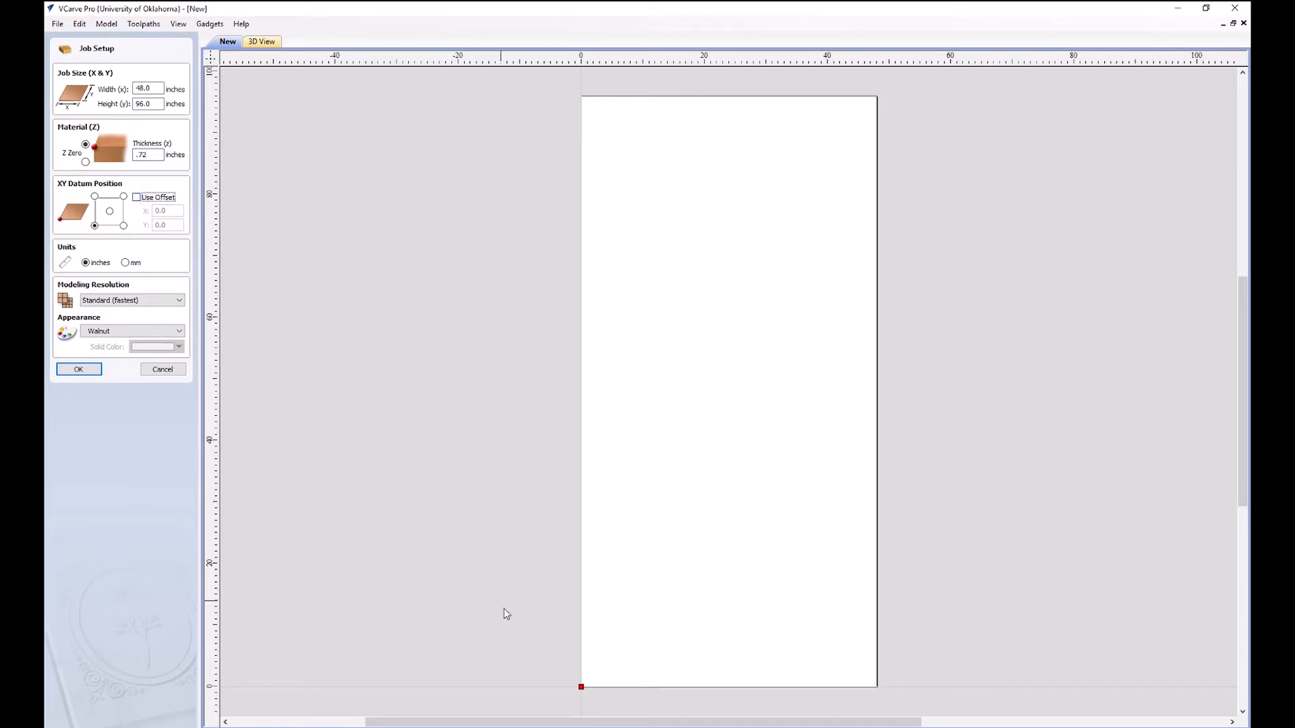
{"action": "mouse_move", "coordinate": [229, 246]}
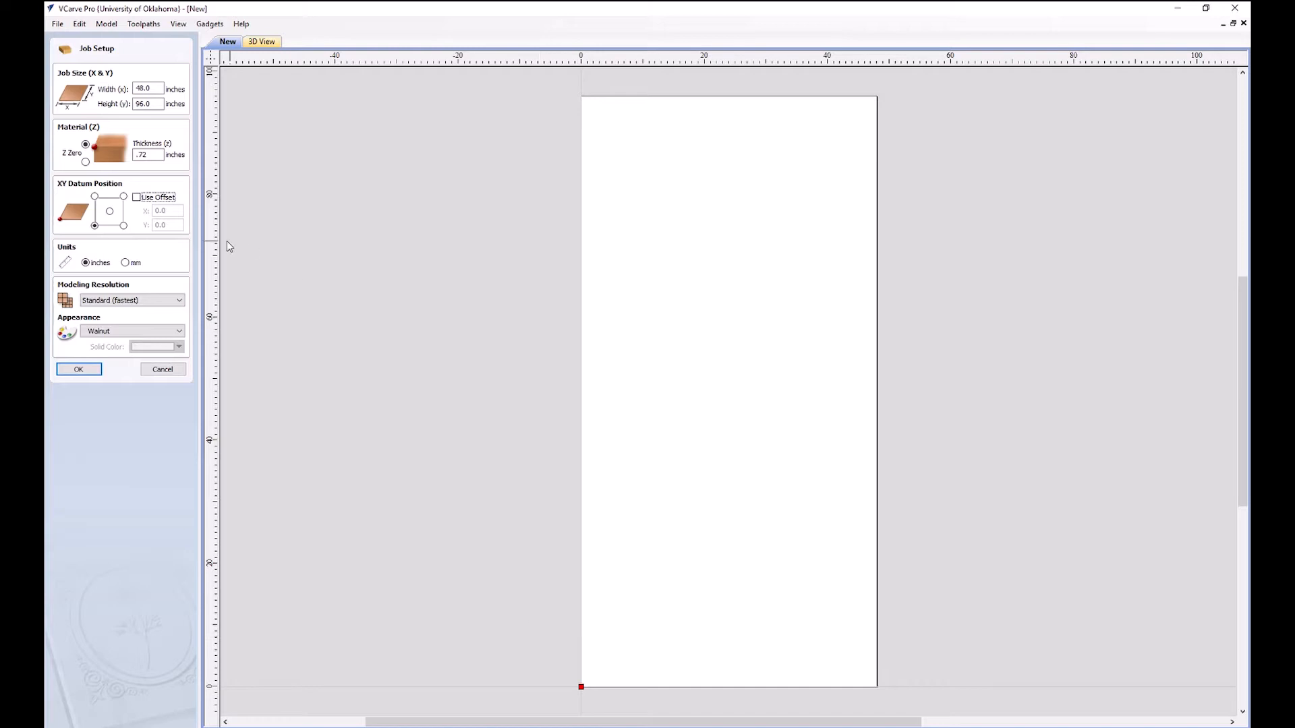
{"action": "left_click", "coordinate": [137, 196]}
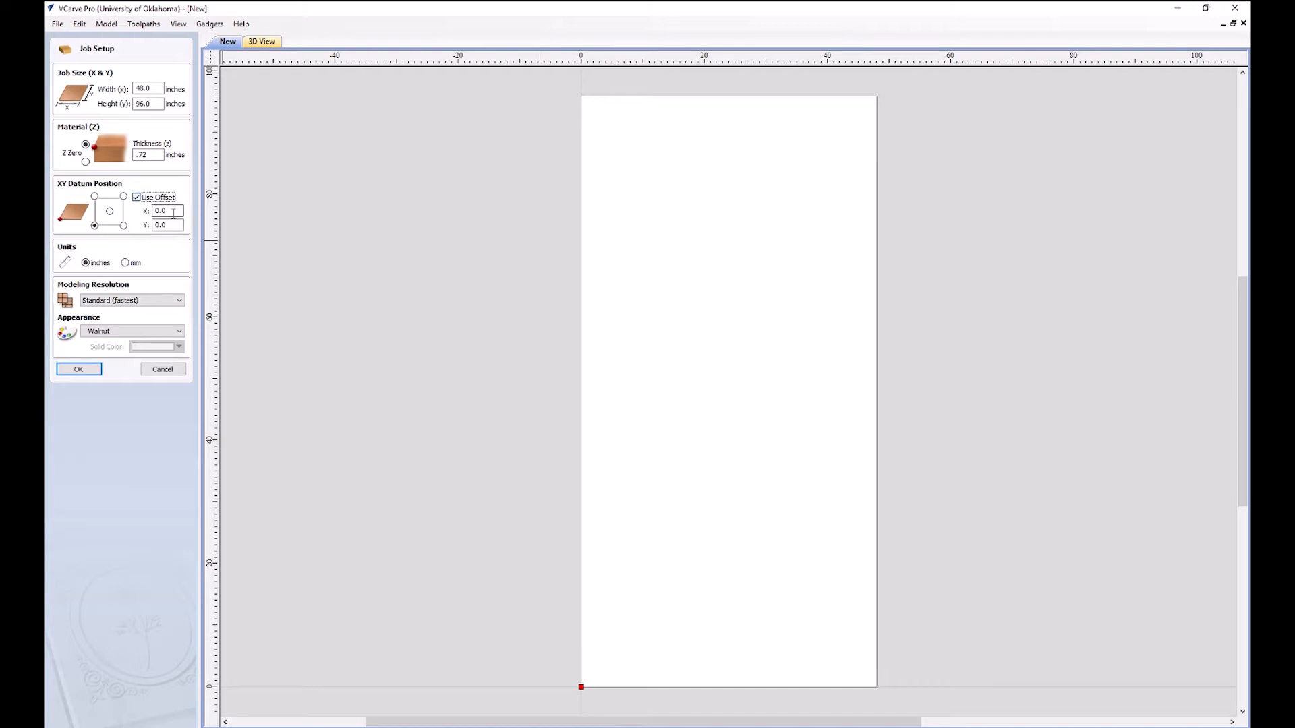
{"action": "type", "text": "6"}
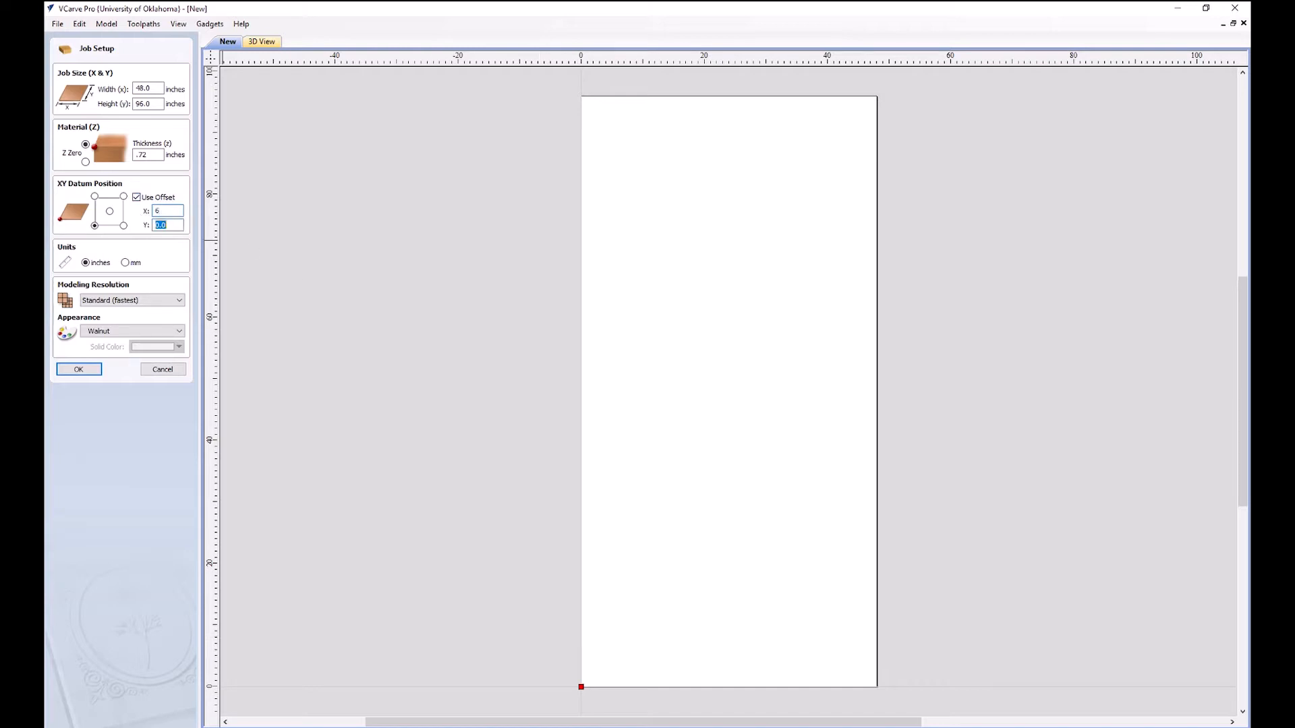
{"action": "type", "text": "6"}
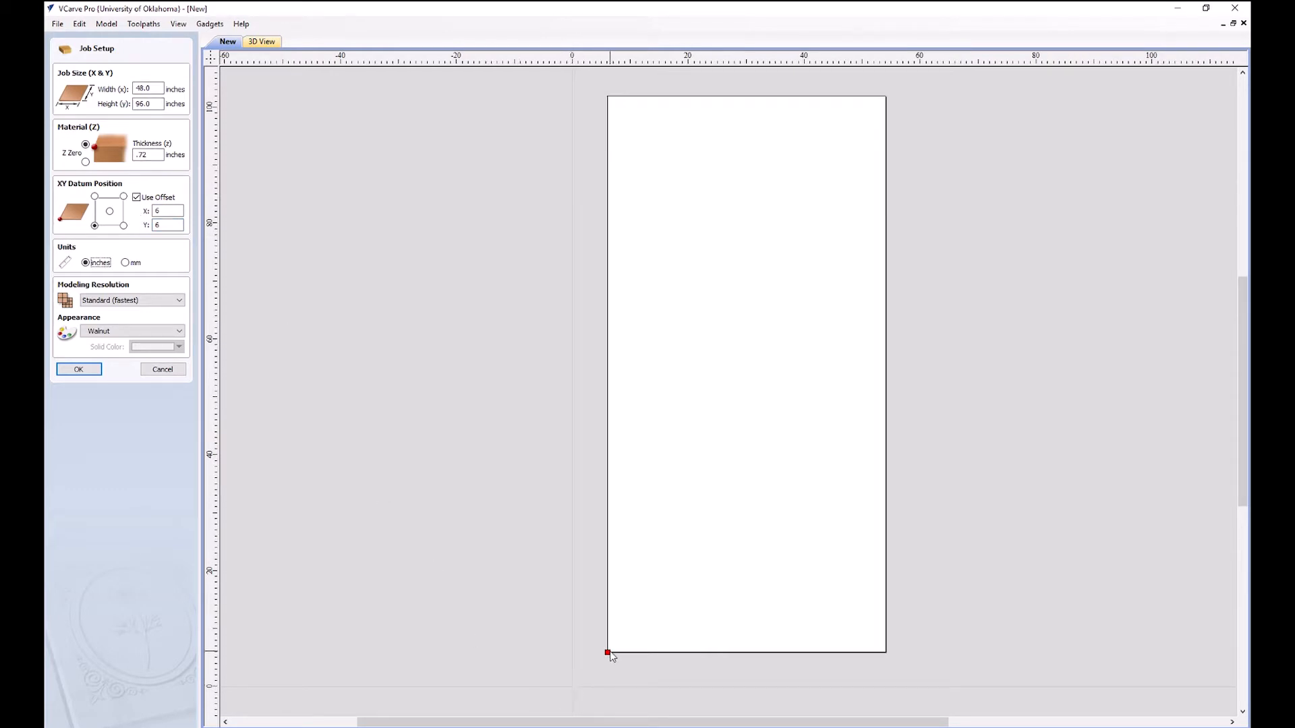
{"action": "mouse_move", "coordinate": [577, 694]}
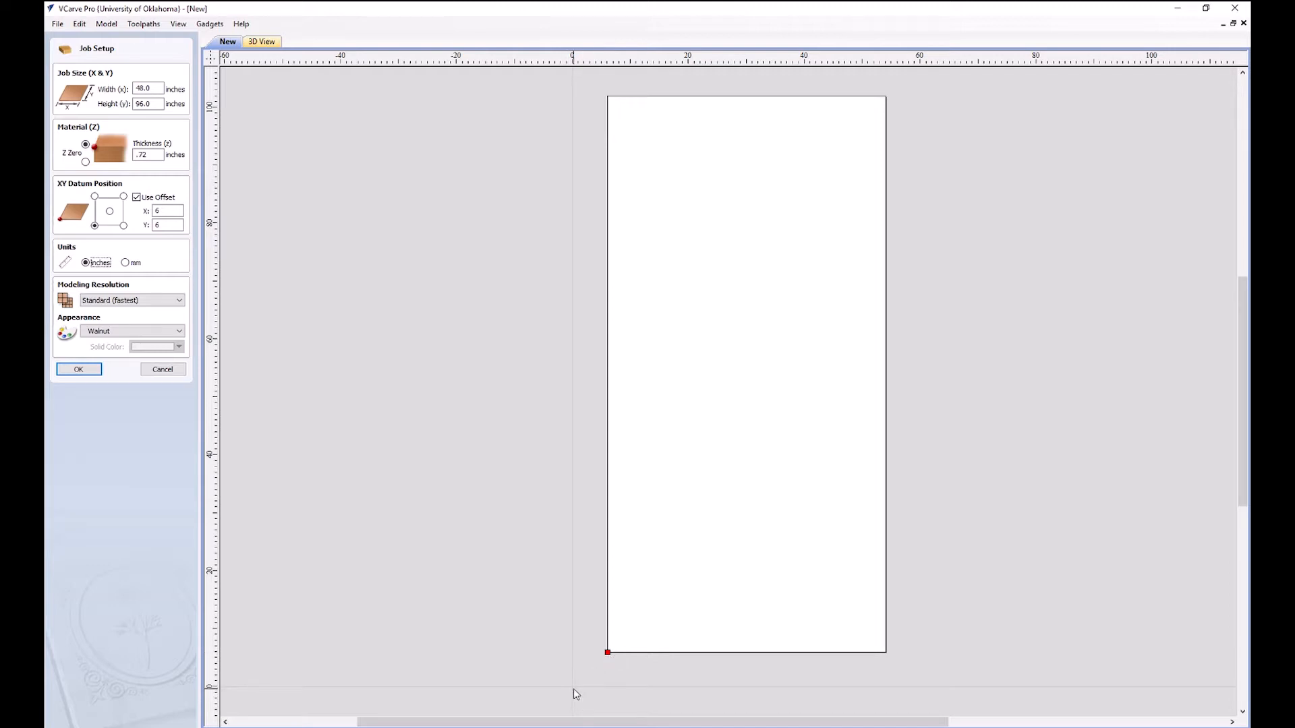
{"action": "mouse_move", "coordinate": [874, 335]}
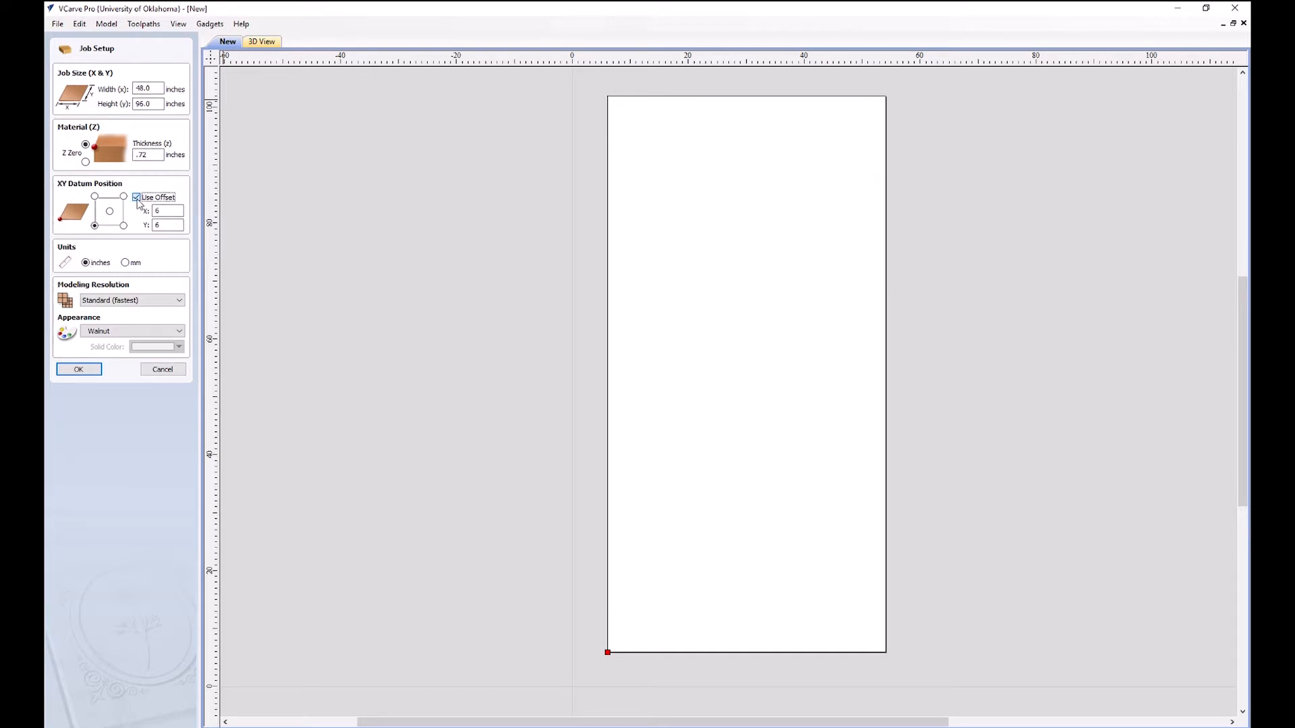
{"action": "left_click", "coordinate": [137, 197]}
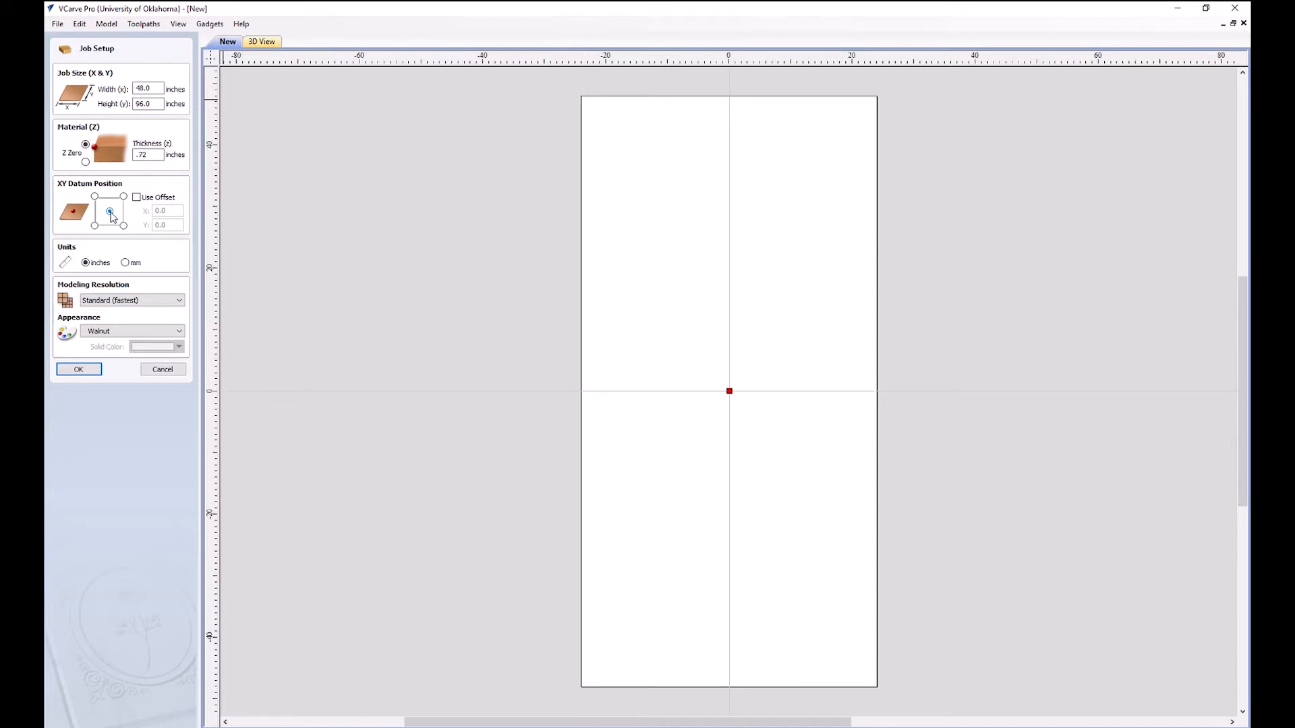
{"action": "left_click", "coordinate": [94, 196]}
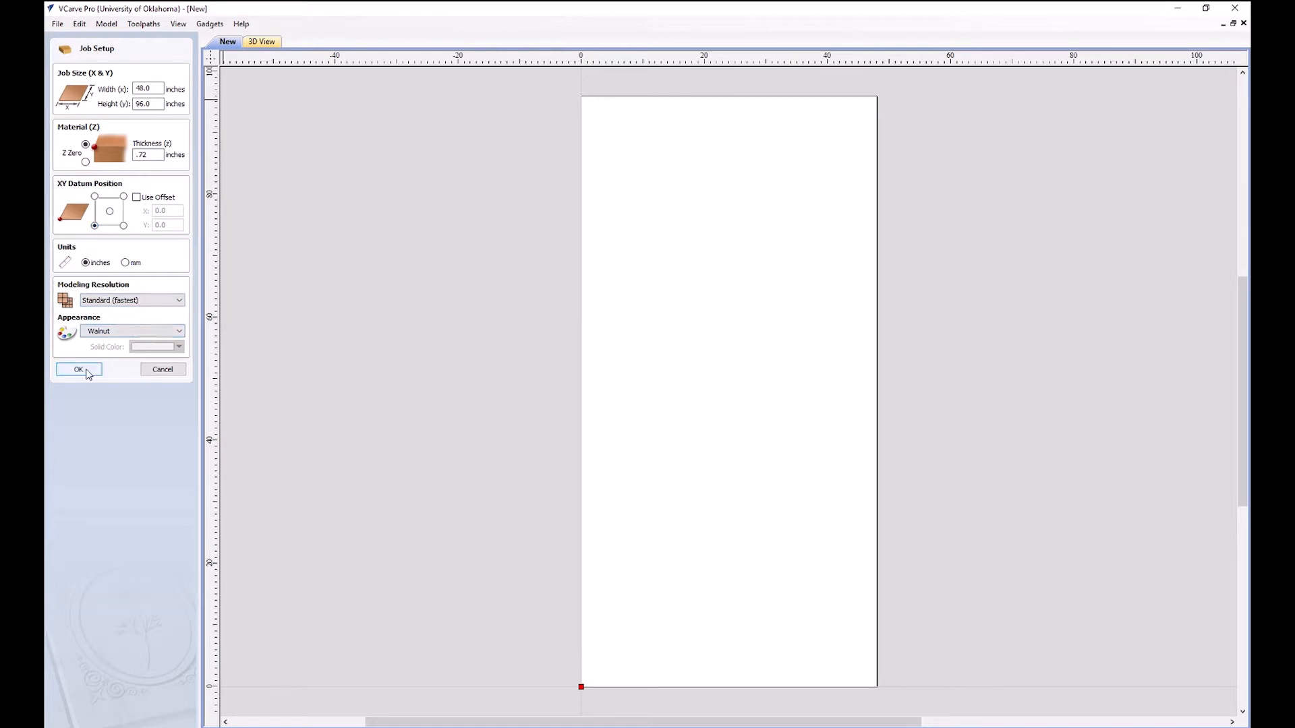
{"action": "left_click", "coordinate": [77, 369]}
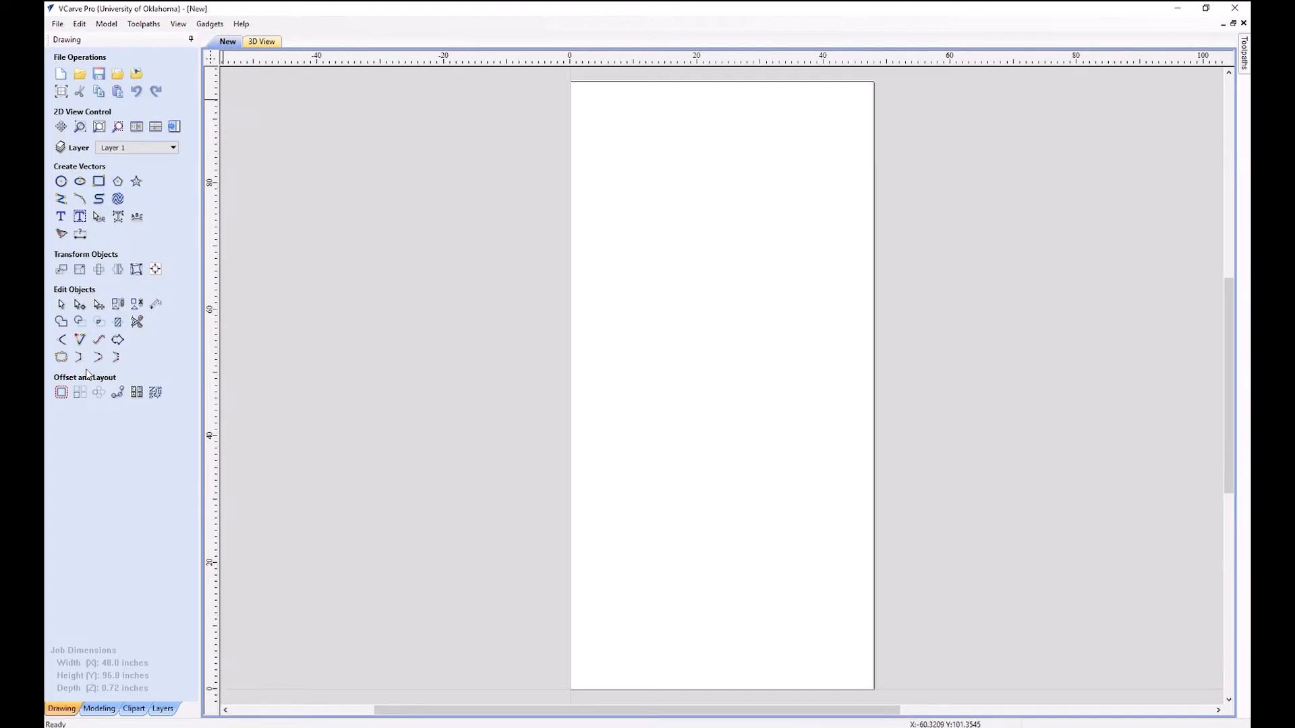
{"action": "left_click", "coordinate": [98, 339]}
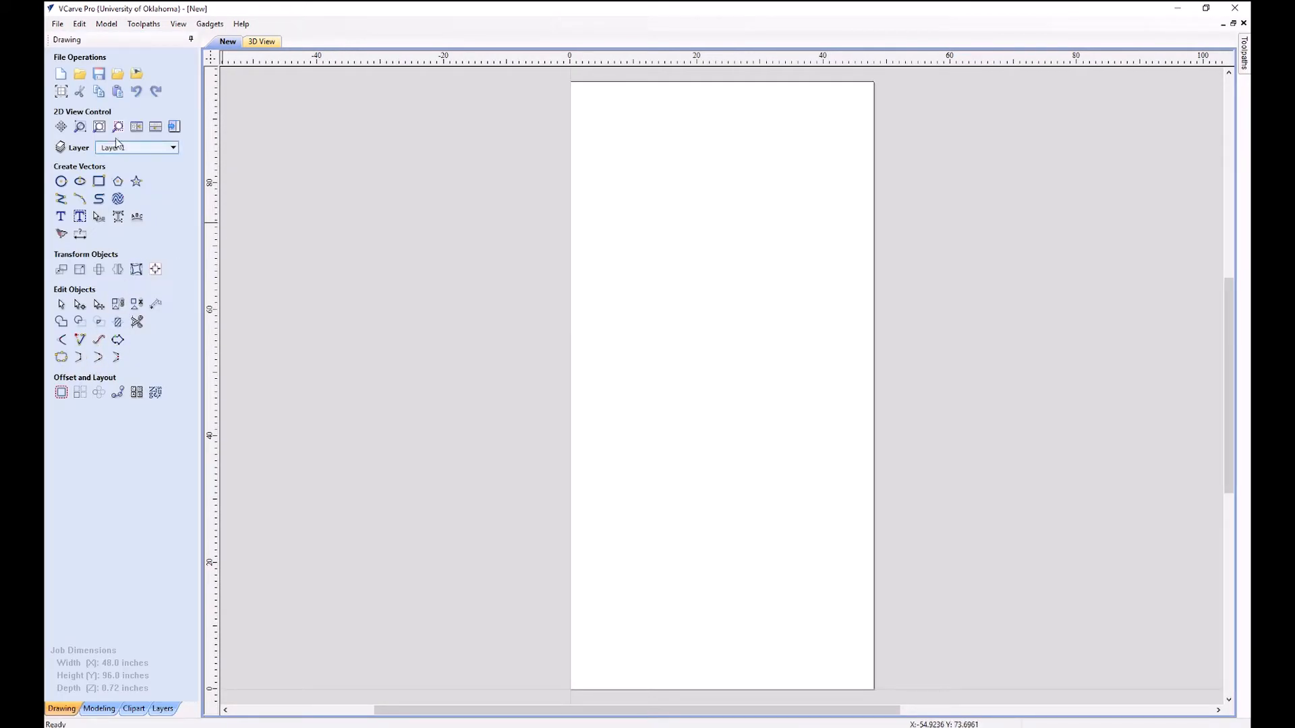
{"action": "mouse_move", "coordinate": [98, 74]}
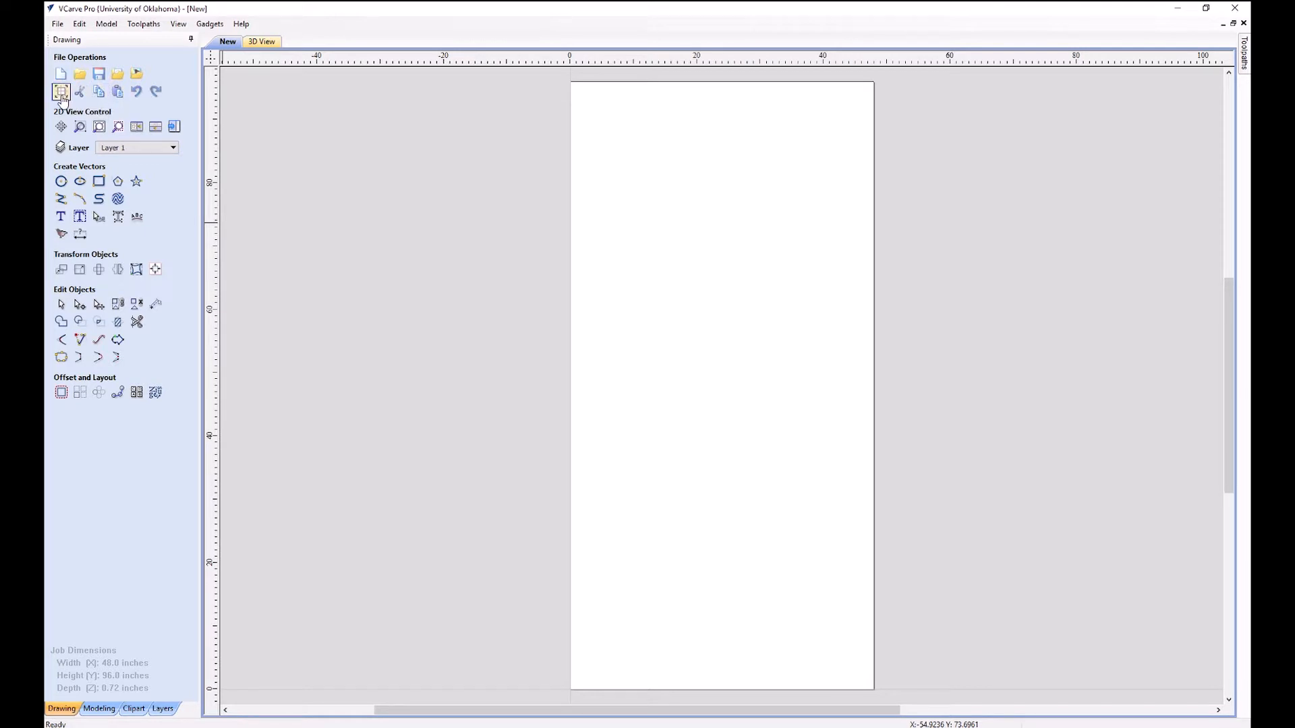
{"action": "left_click", "coordinate": [61, 91]}
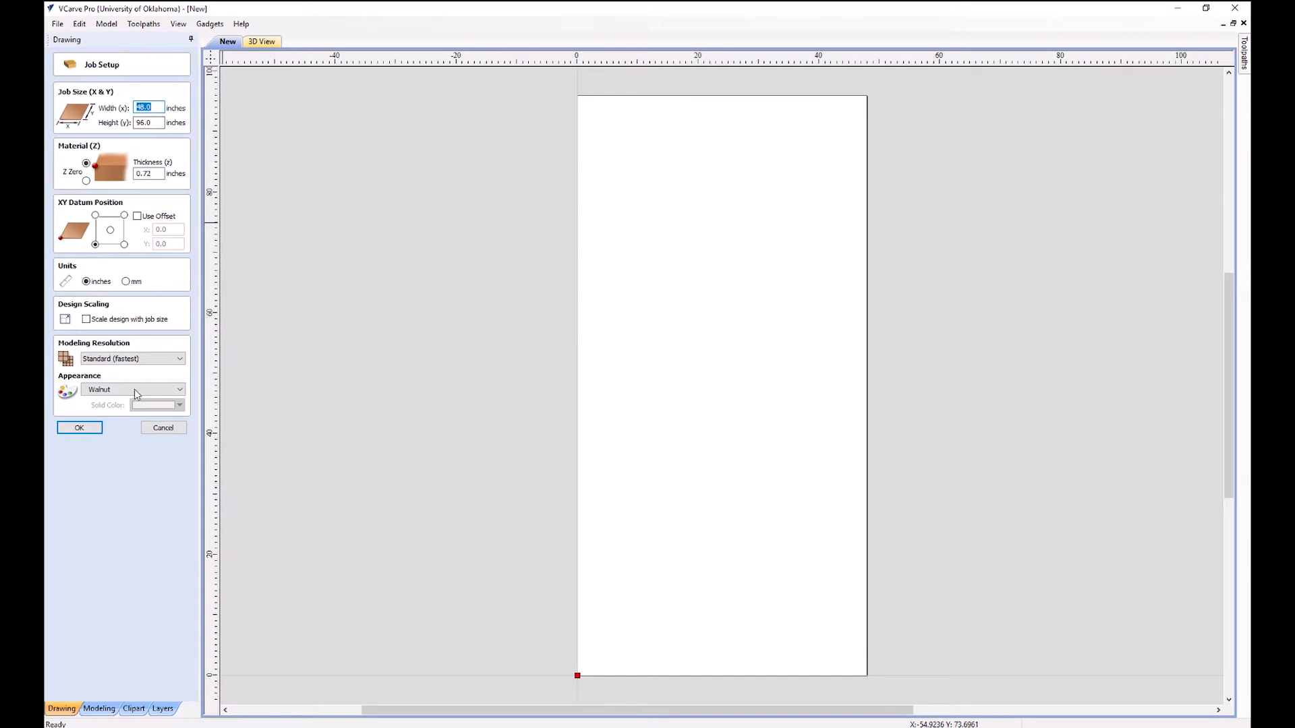
{"action": "left_click", "coordinate": [78, 428]}
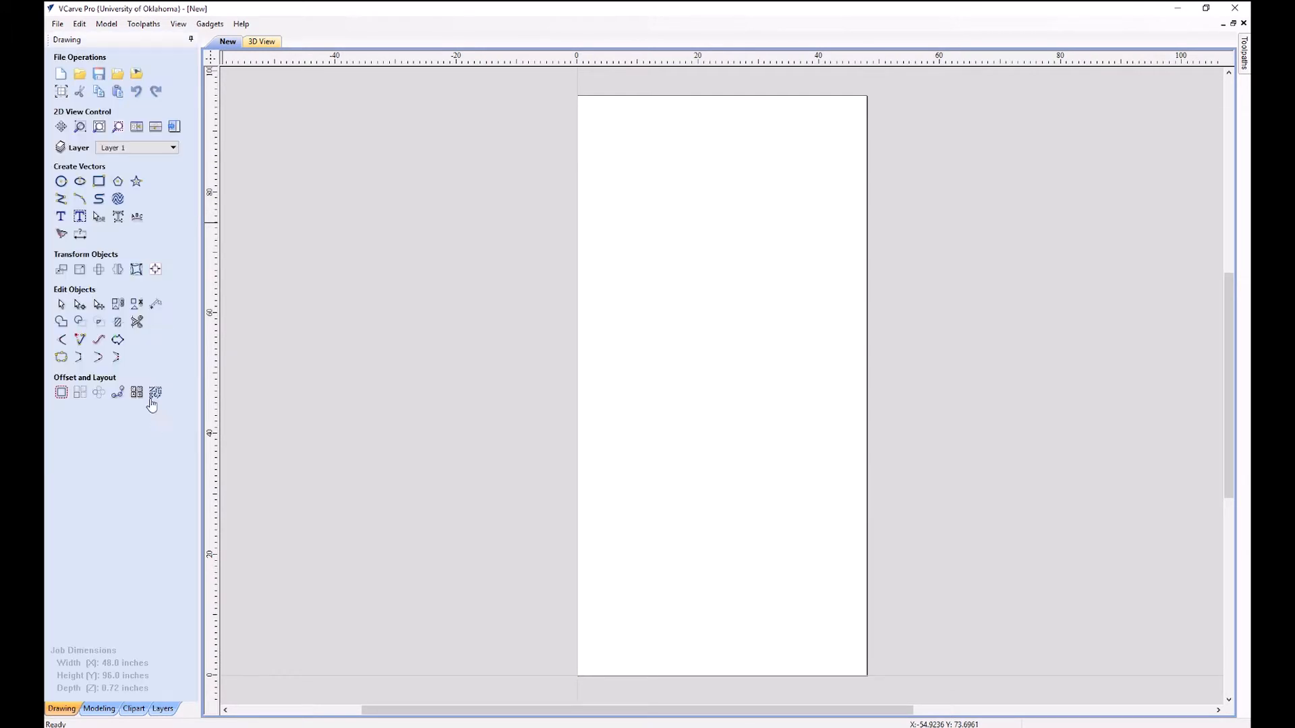
{"action": "left_click", "coordinate": [79, 126]}
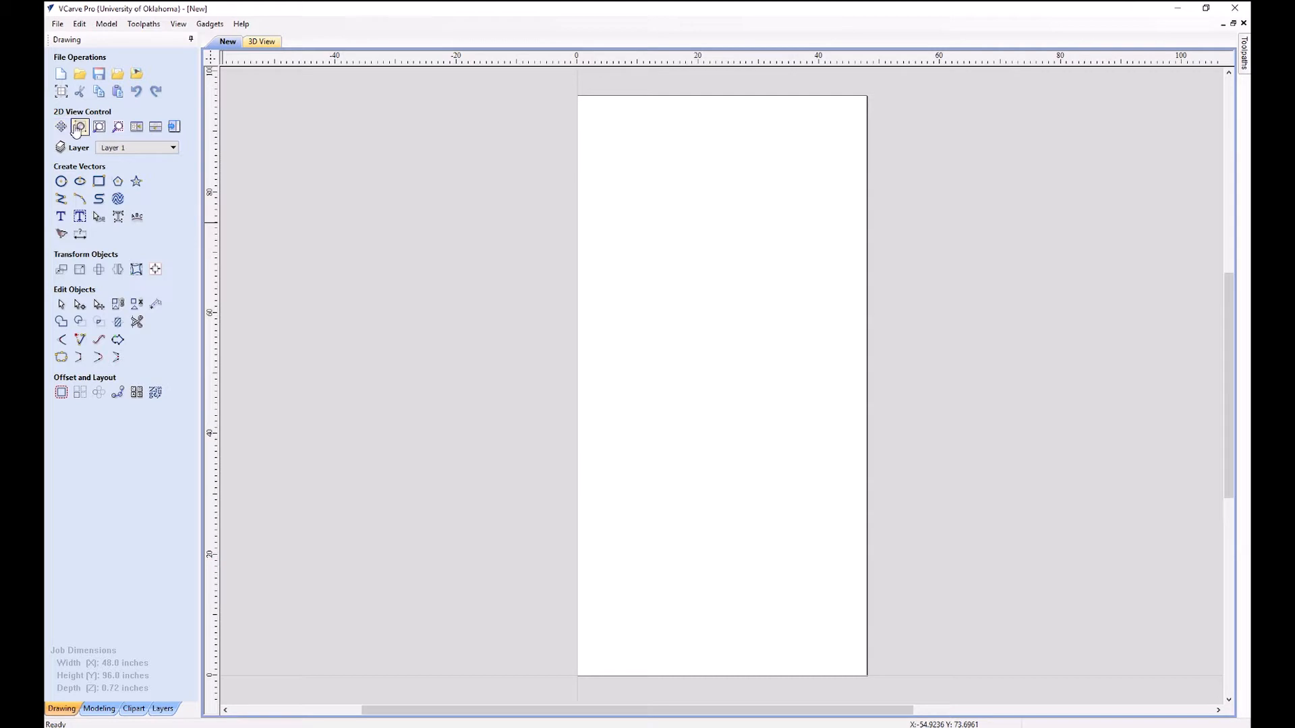
{"action": "left_click", "coordinate": [60, 181]}
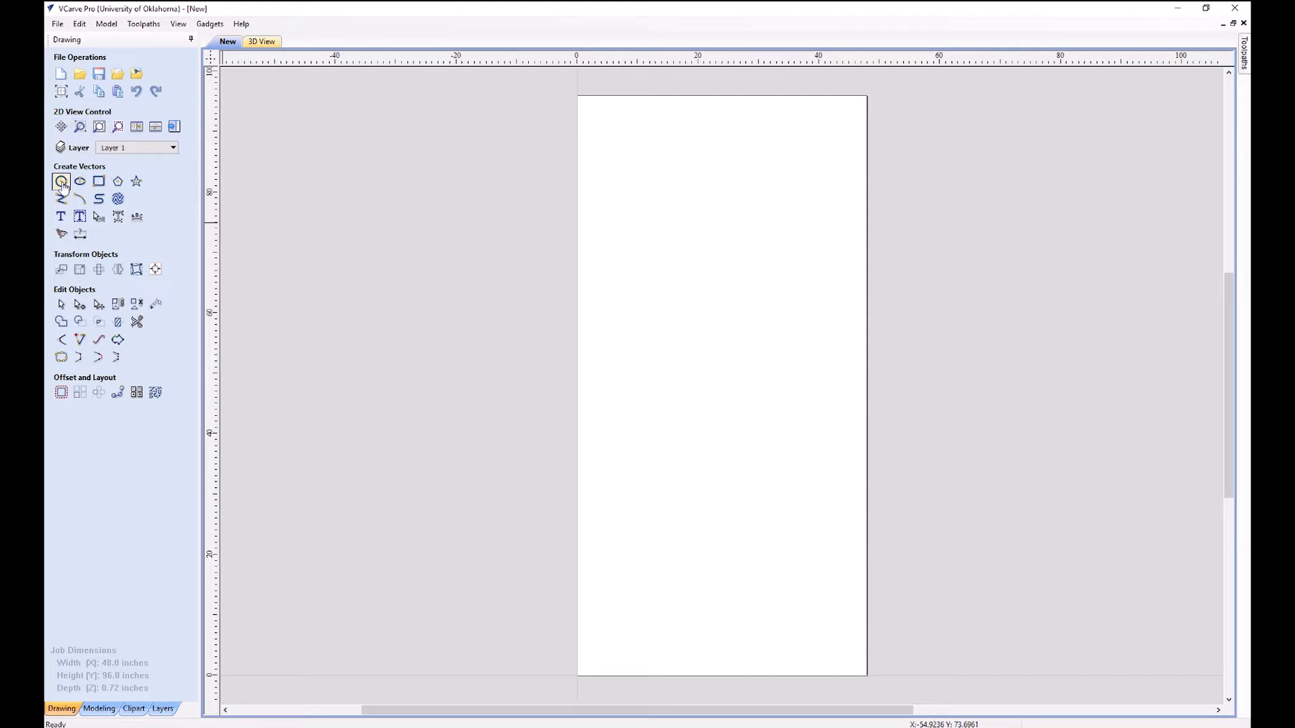
{"action": "mouse_move", "coordinate": [117, 181]}
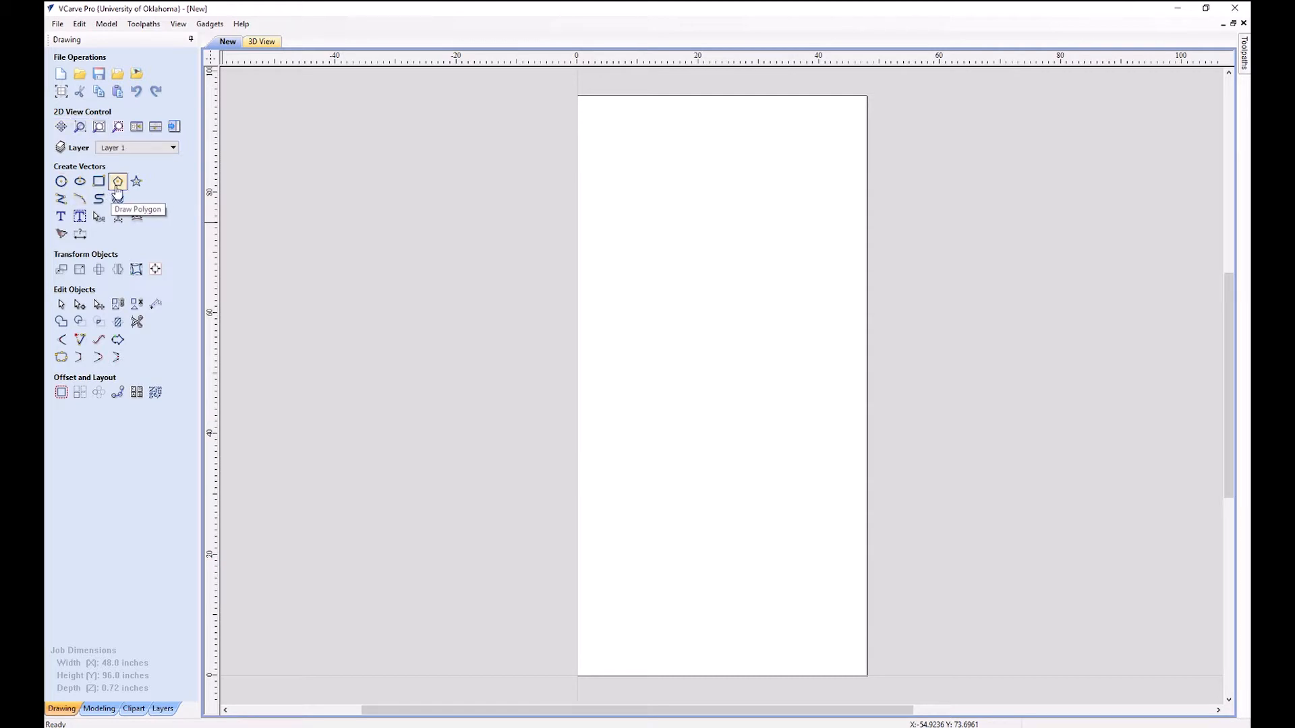
{"action": "mouse_move", "coordinate": [60, 199]}
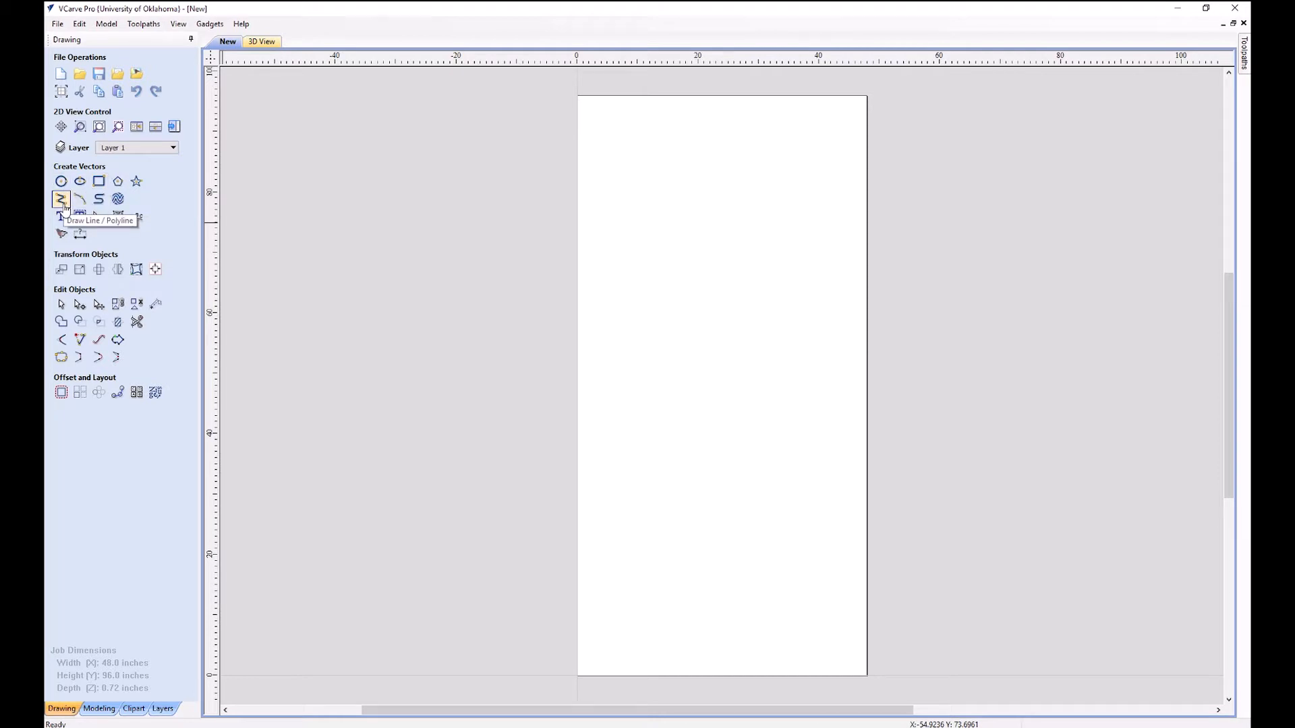
{"action": "mouse_move", "coordinate": [117, 198]}
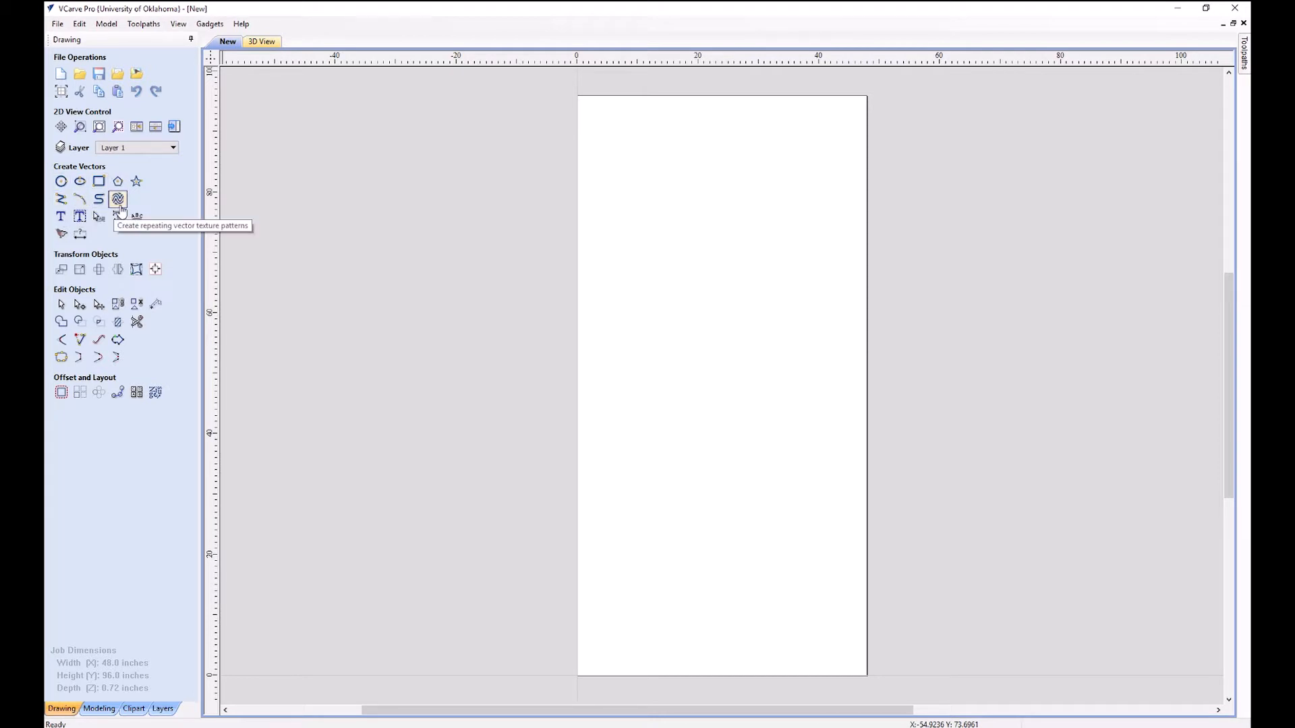
{"action": "mouse_move", "coordinate": [60, 217]}
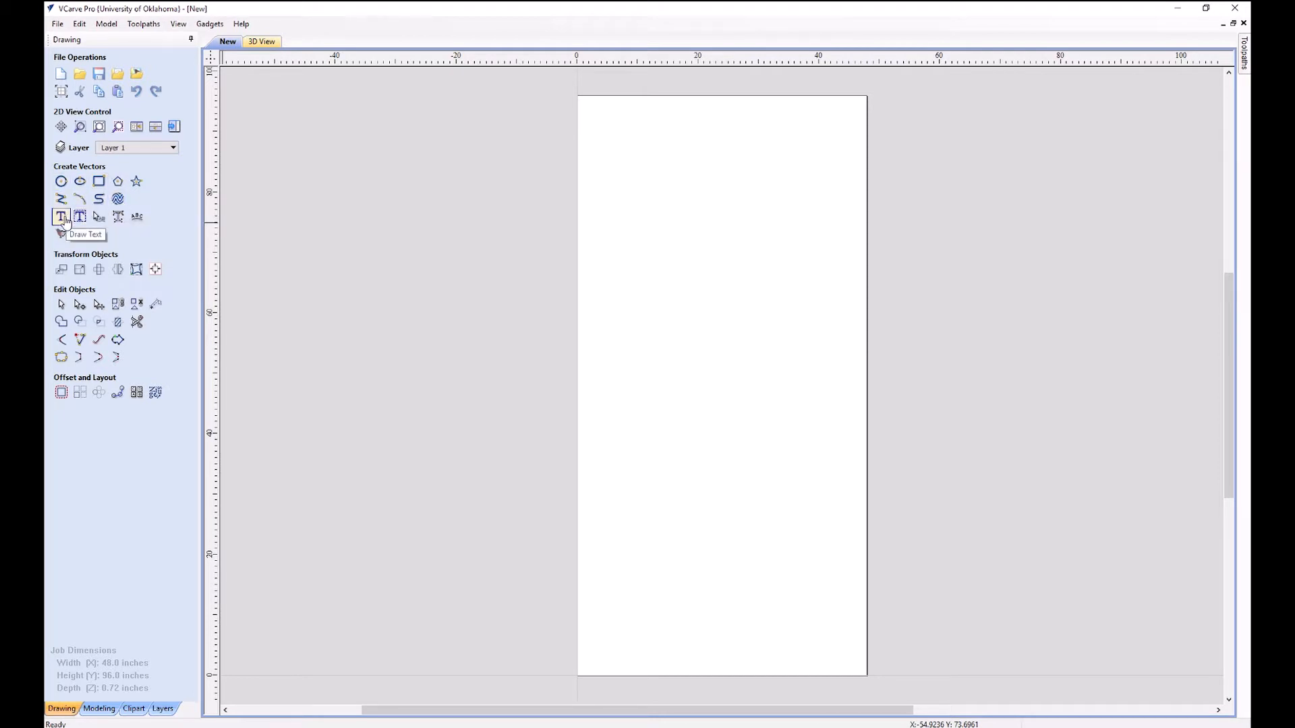
{"action": "mouse_move", "coordinate": [136, 216]}
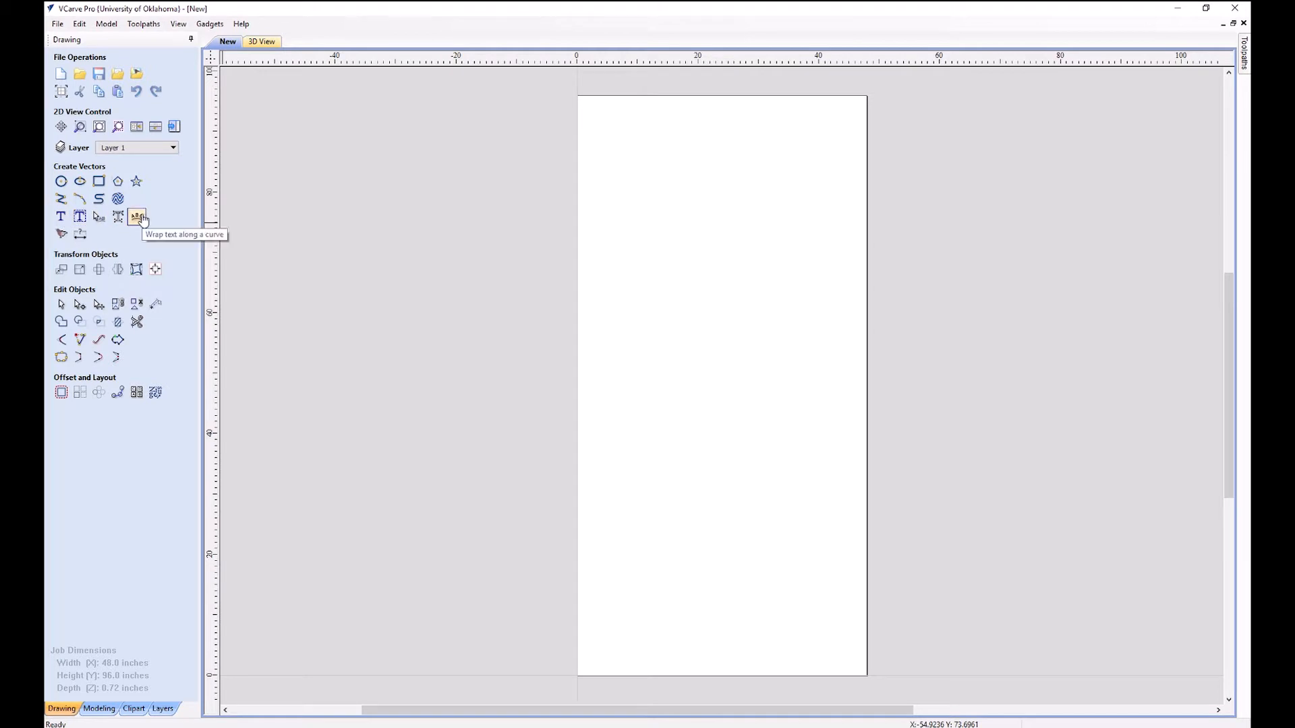
{"action": "mouse_move", "coordinate": [60, 216]}
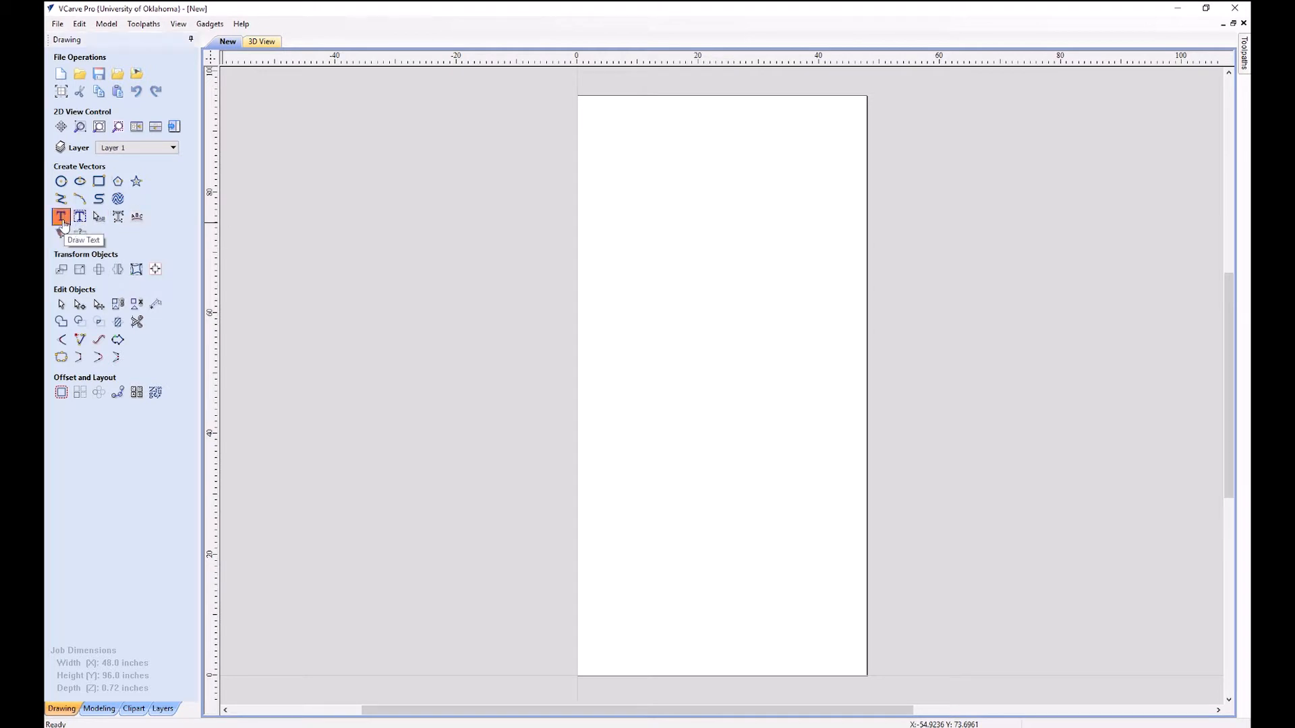
- Create the text MIKE at 12 inch height anchored at X 1, Y 1
{"action": "left_click", "coordinate": [61, 217]}
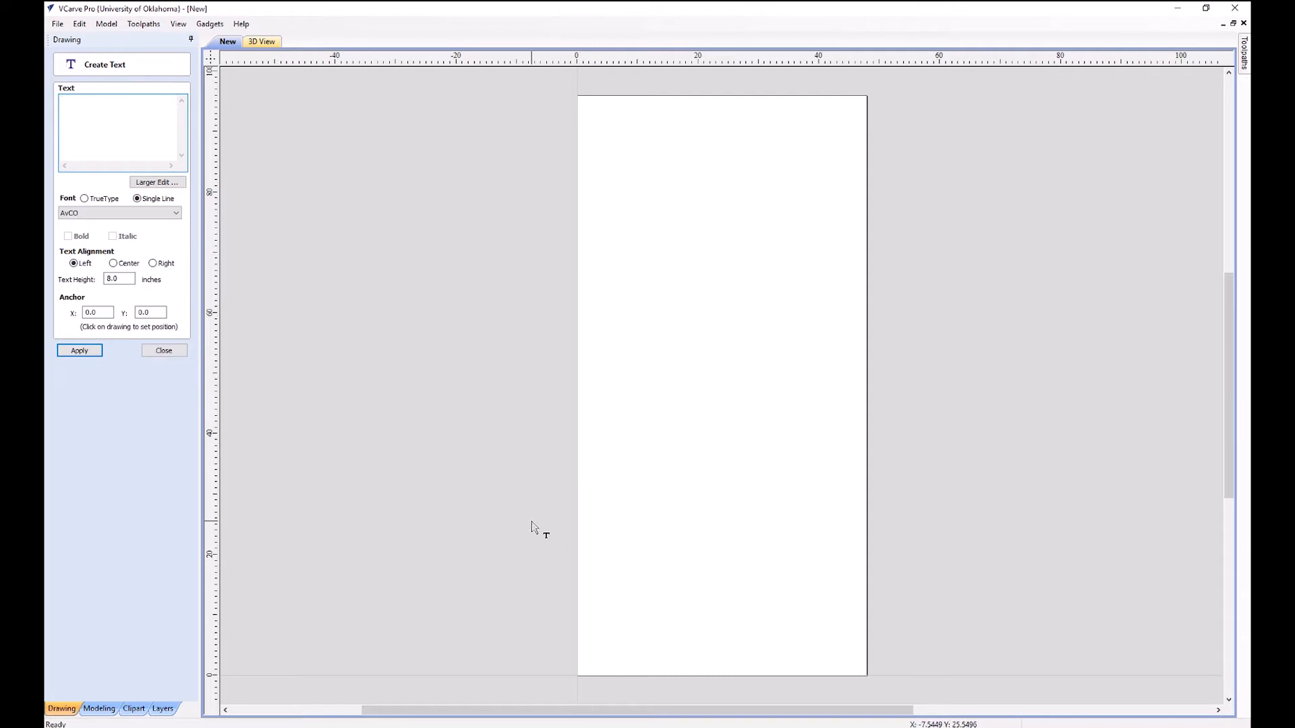
{"action": "mouse_move", "coordinate": [601, 599]}
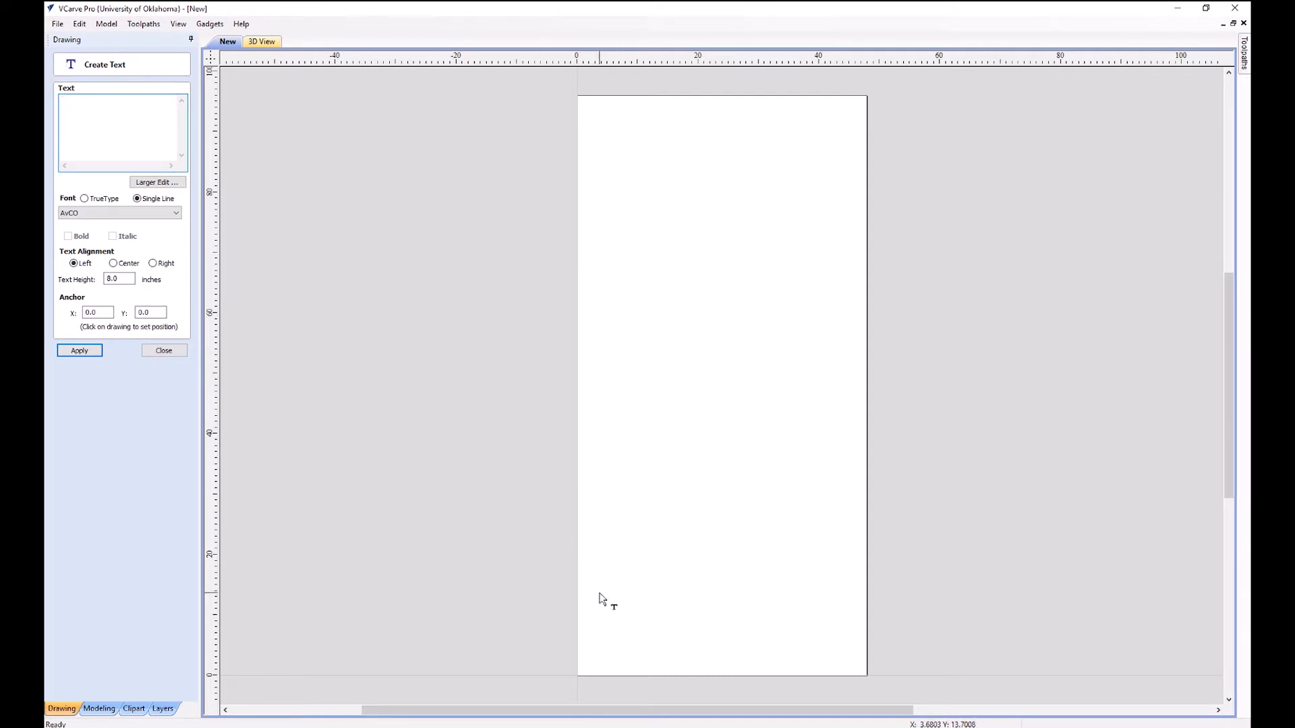
{"action": "type", "text": "MIKE"}
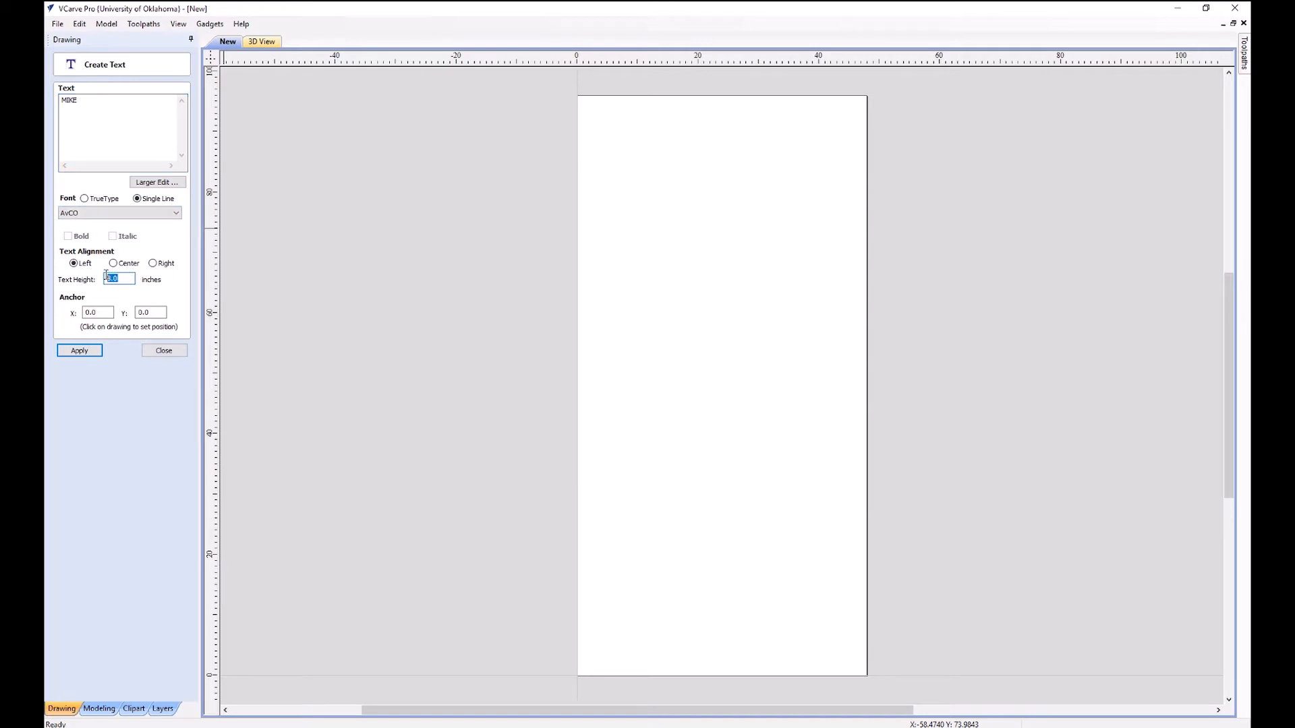
{"action": "type", "text": "12"}
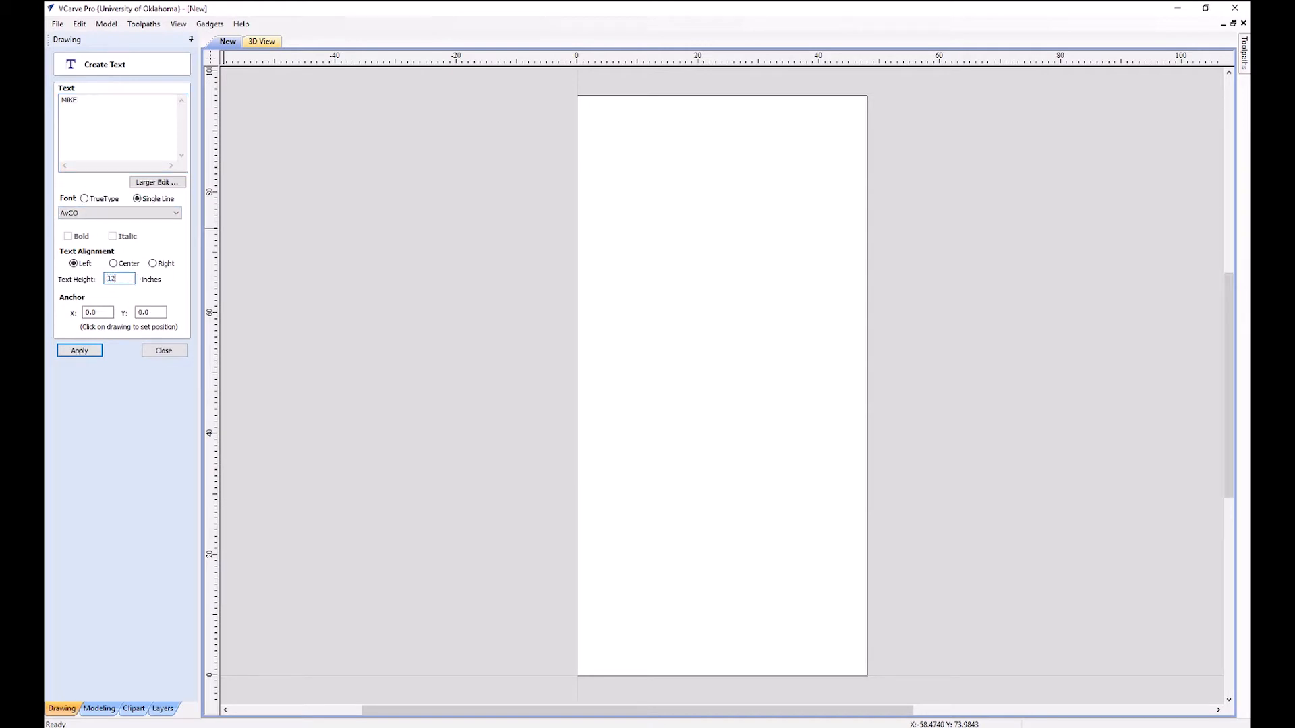
{"action": "left_click", "coordinate": [97, 312]}
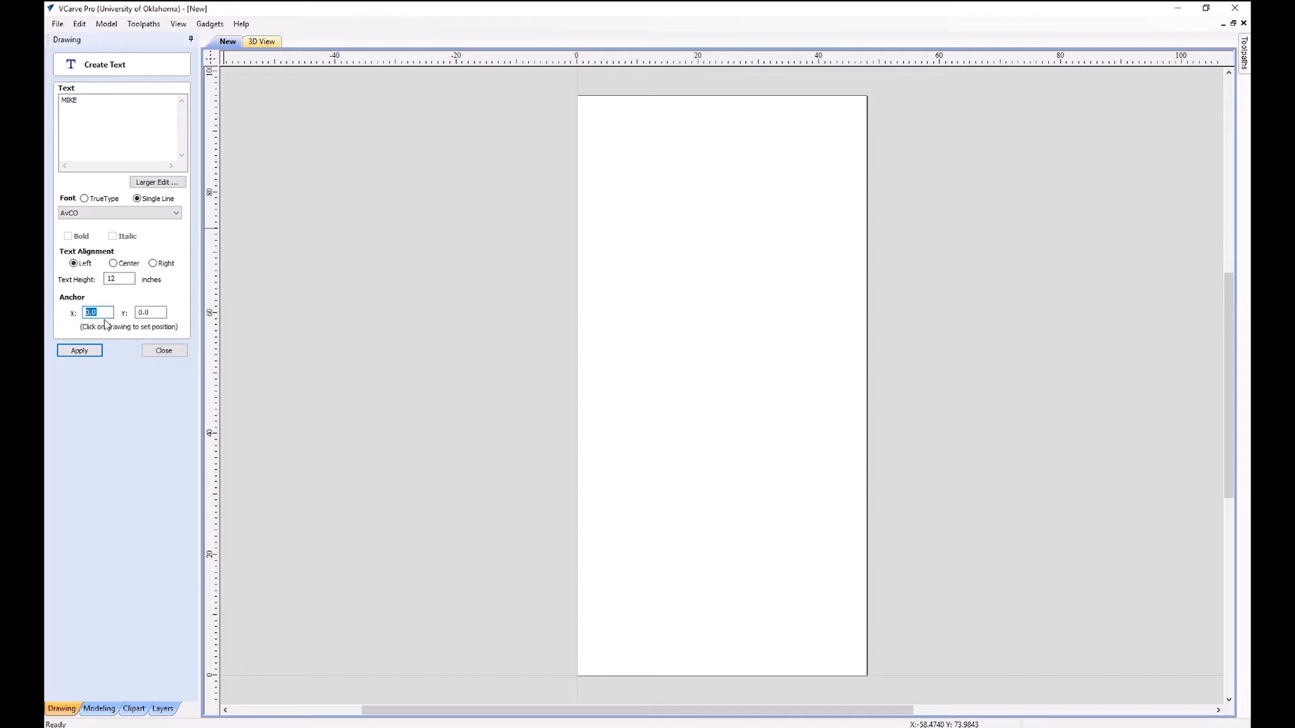
{"action": "type", "text": "1"}
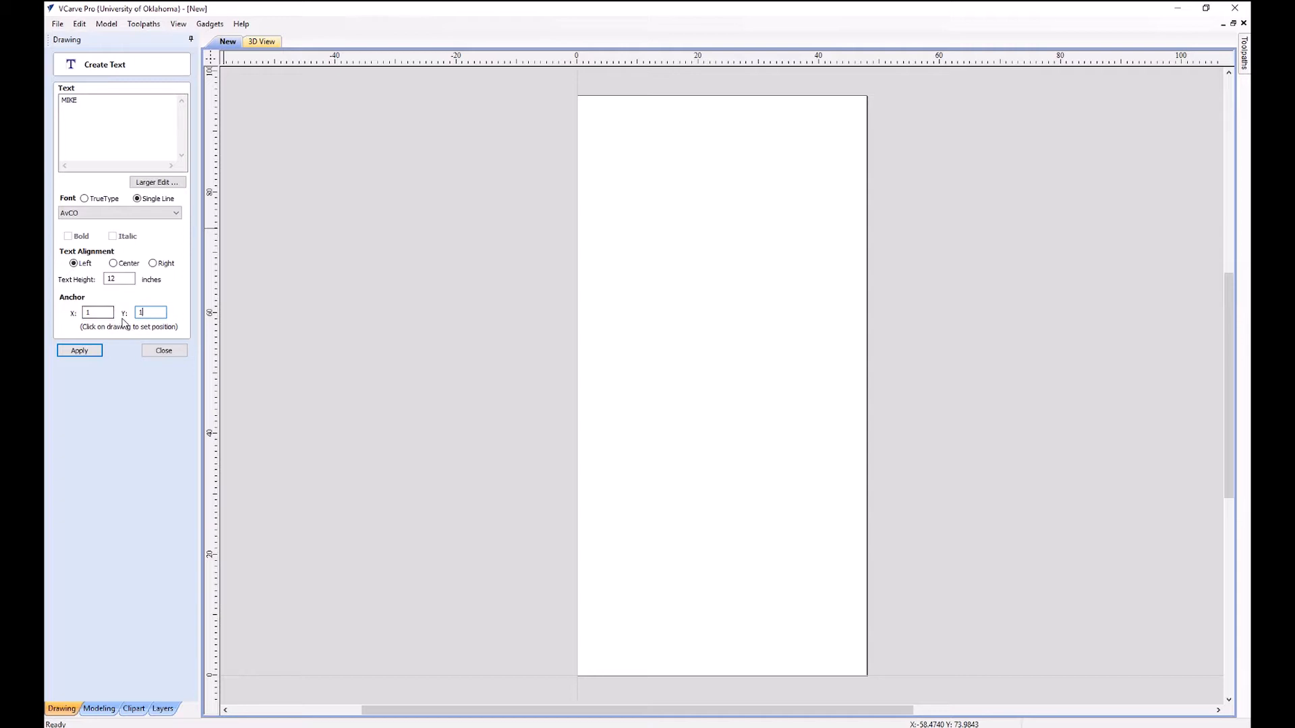
{"action": "left_click", "coordinate": [80, 350]}
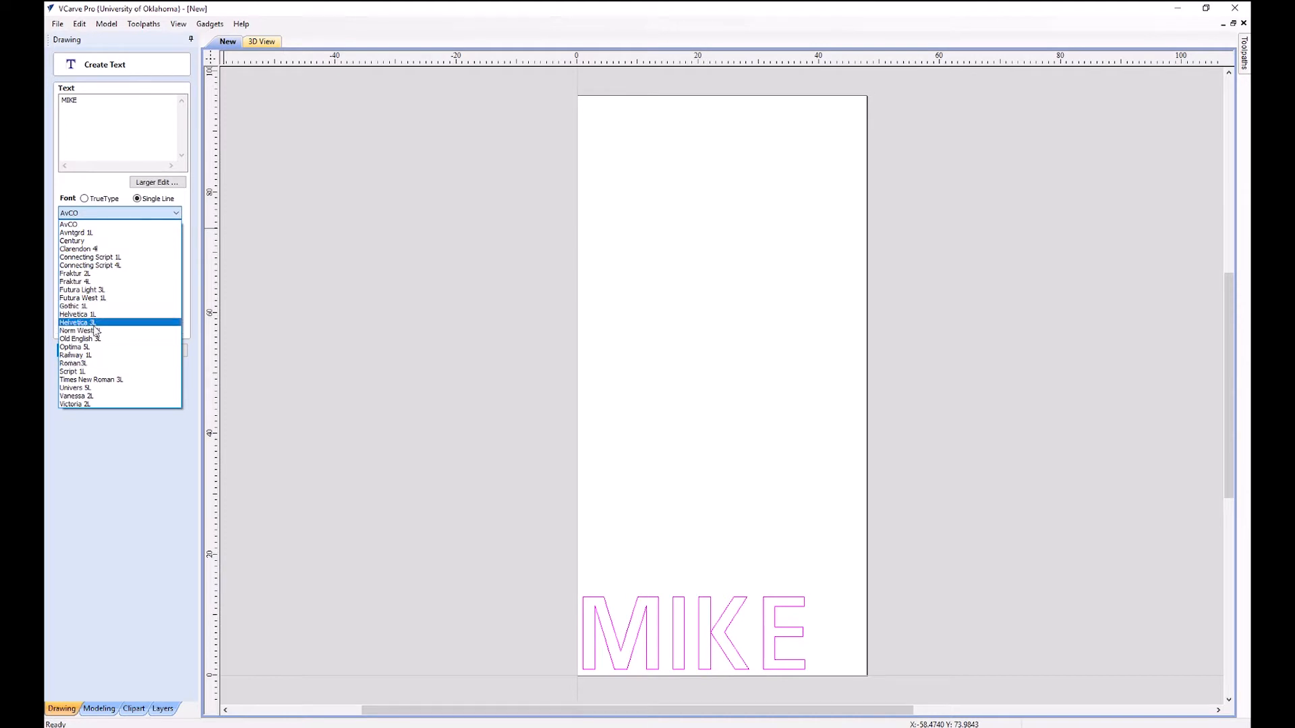
- Switch MIKE to the TrueType font Tw Cen MT Condensed Extra Bold
{"action": "left_click", "coordinate": [76, 322]}
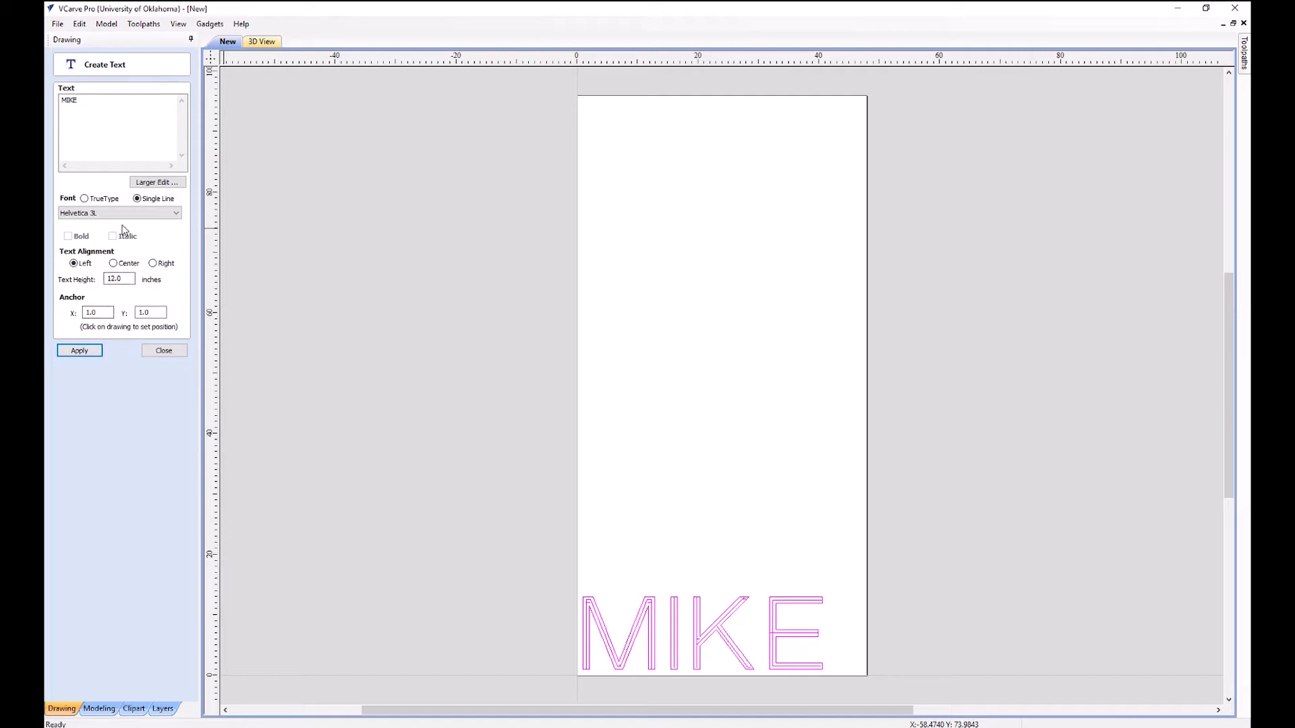
{"action": "left_click", "coordinate": [120, 213]}
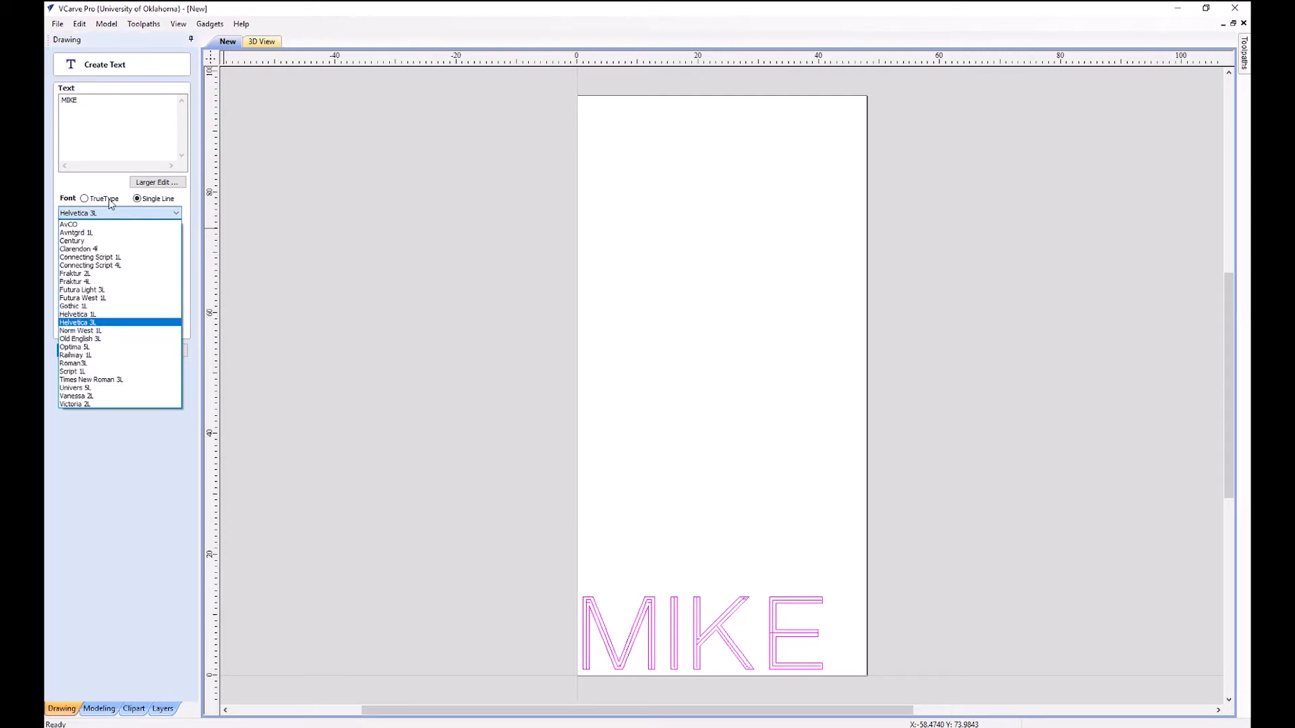
{"action": "left_click", "coordinate": [84, 198]}
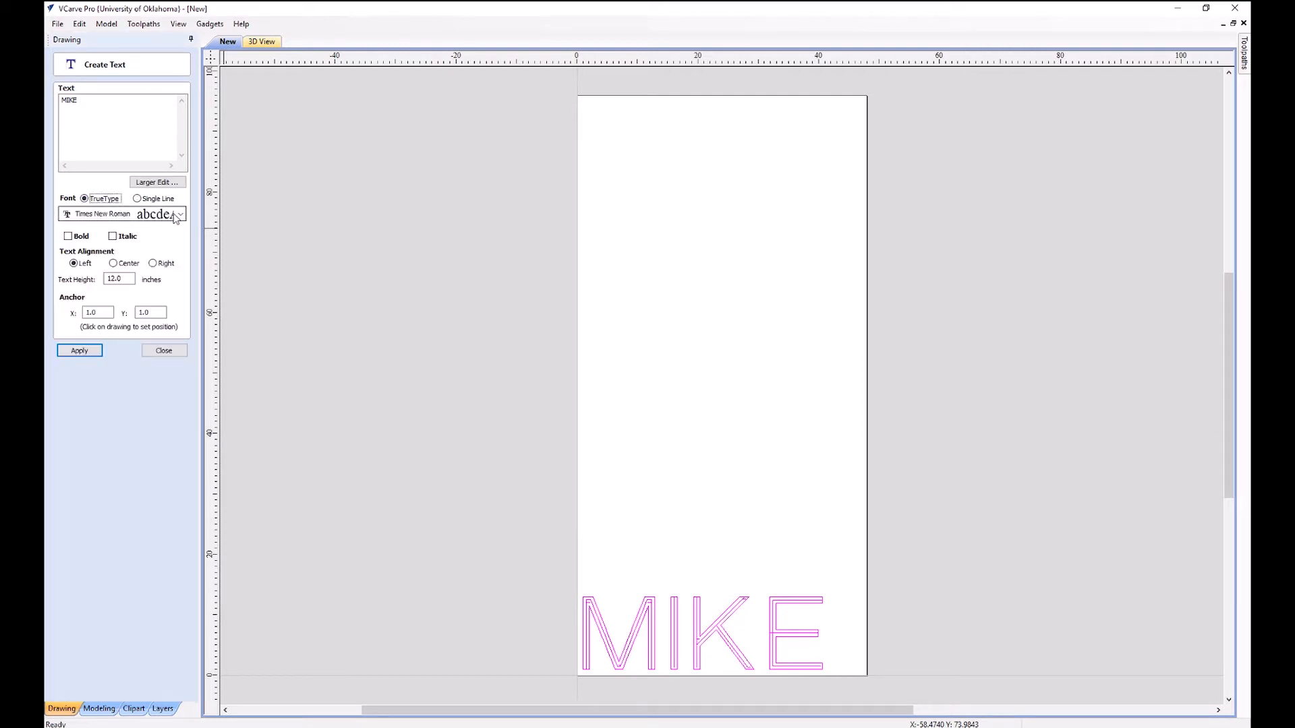
{"action": "left_click", "coordinate": [179, 213]}
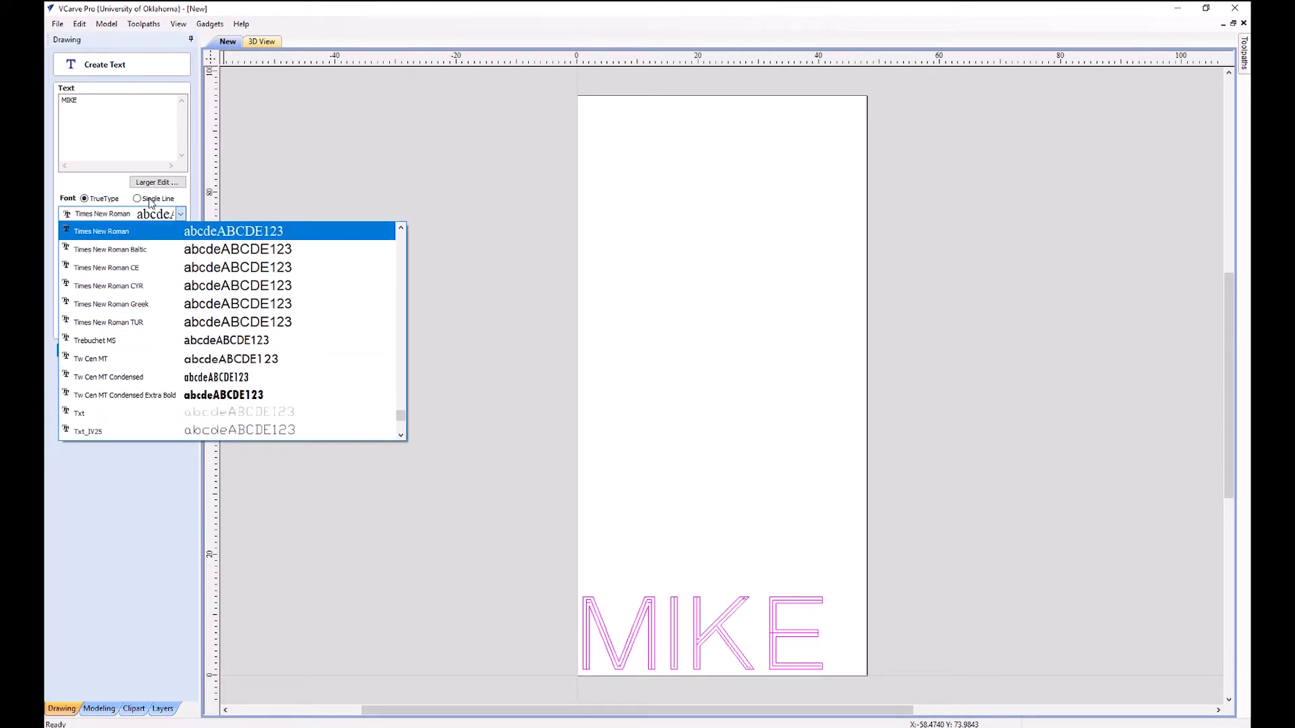
{"action": "left_click", "coordinate": [101, 231]}
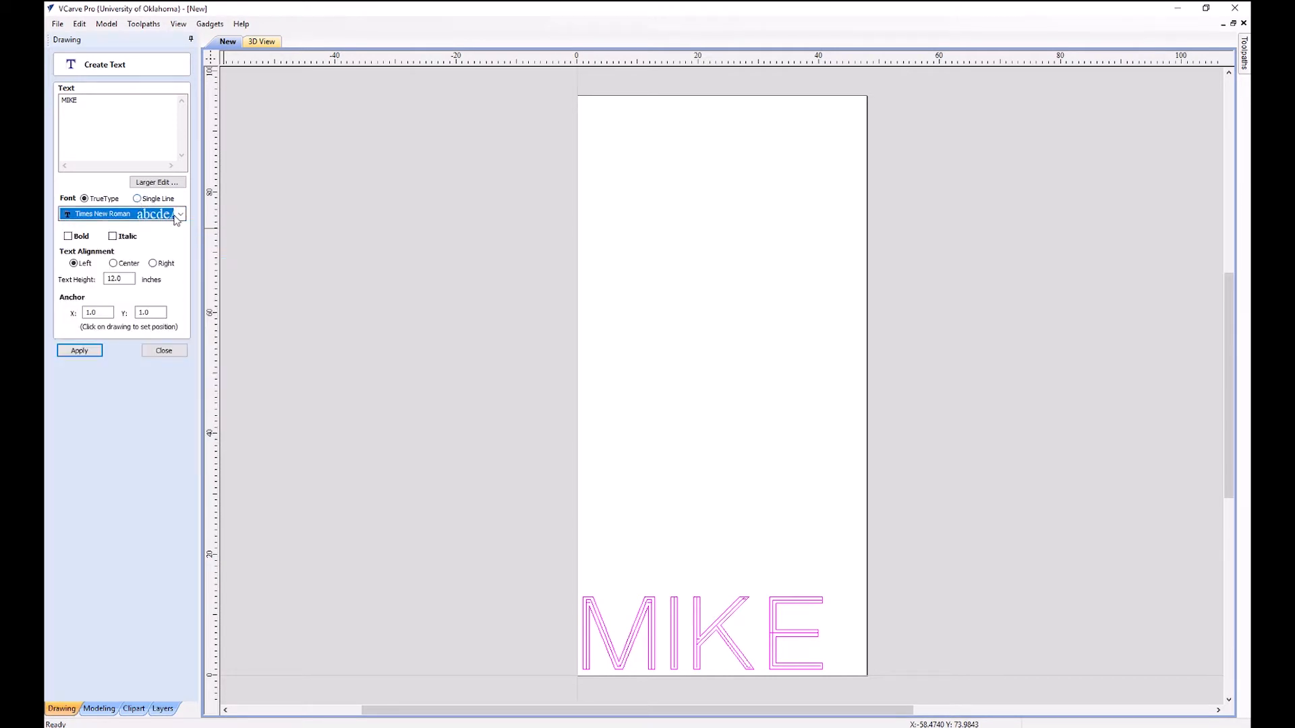
{"action": "left_click", "coordinate": [180, 213]}
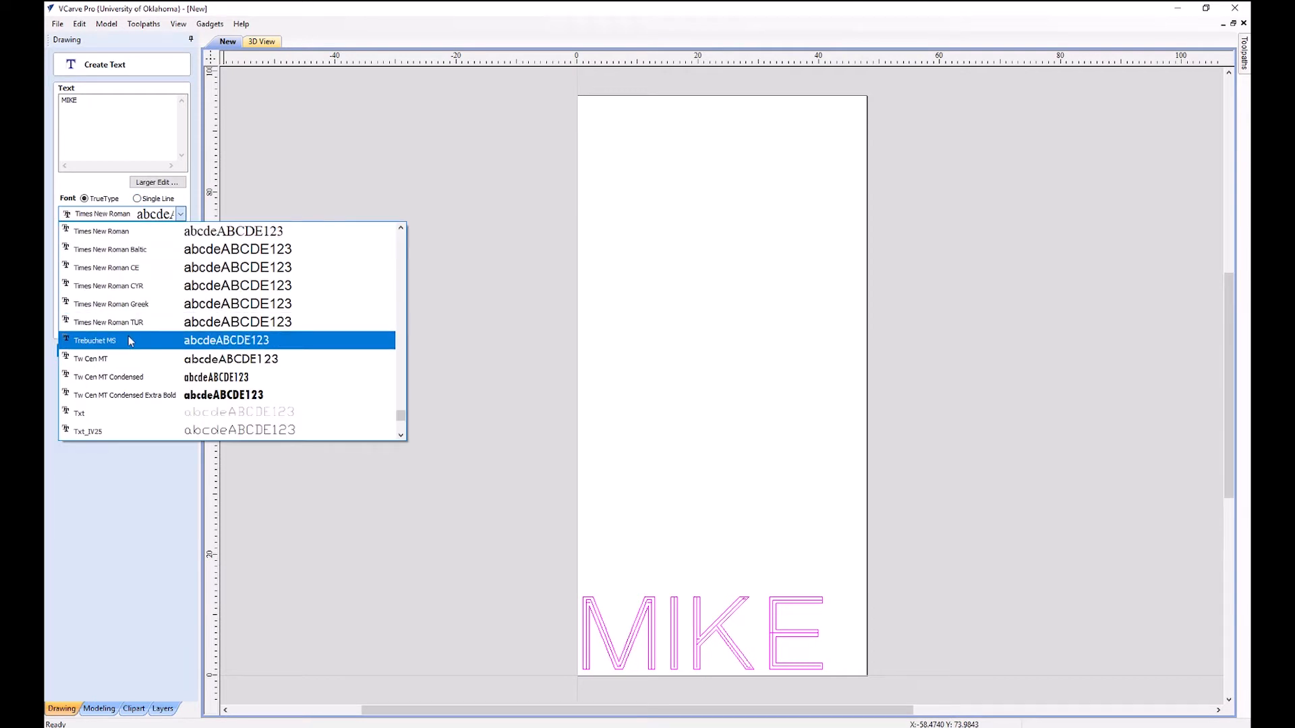
{"action": "left_click", "coordinate": [125, 395]}
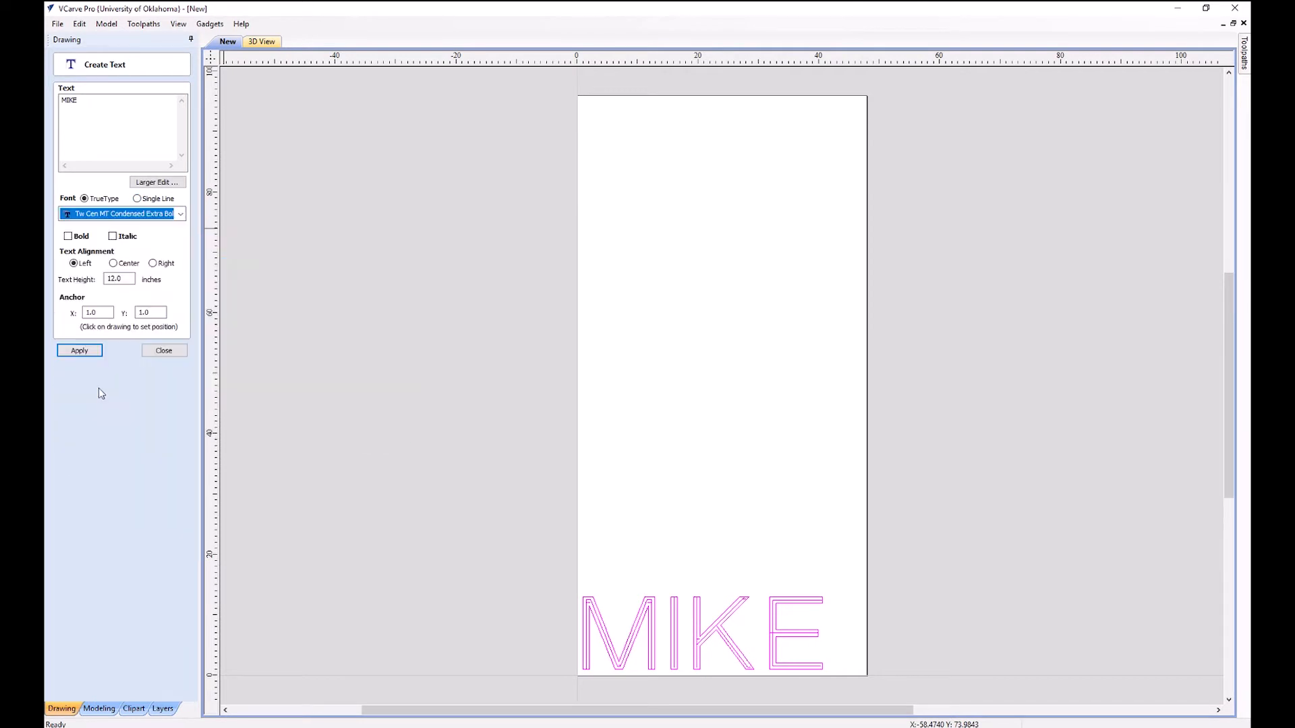
{"action": "left_click", "coordinate": [78, 350]}
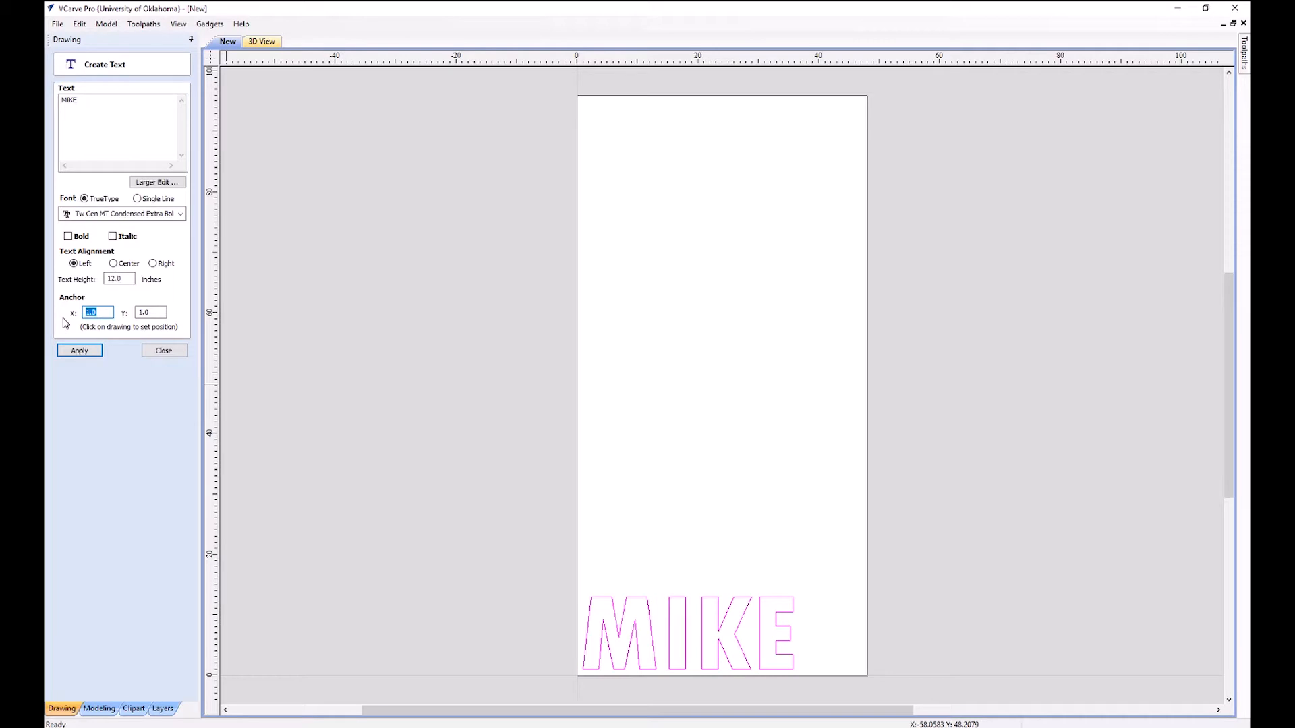
- Reposition MIKE at anchor 2, 2 and finish text editing
{"action": "type", "text": "6"}
{"action": "left_click", "coordinate": [150, 312]}
{"action": "type", "text": "3"}
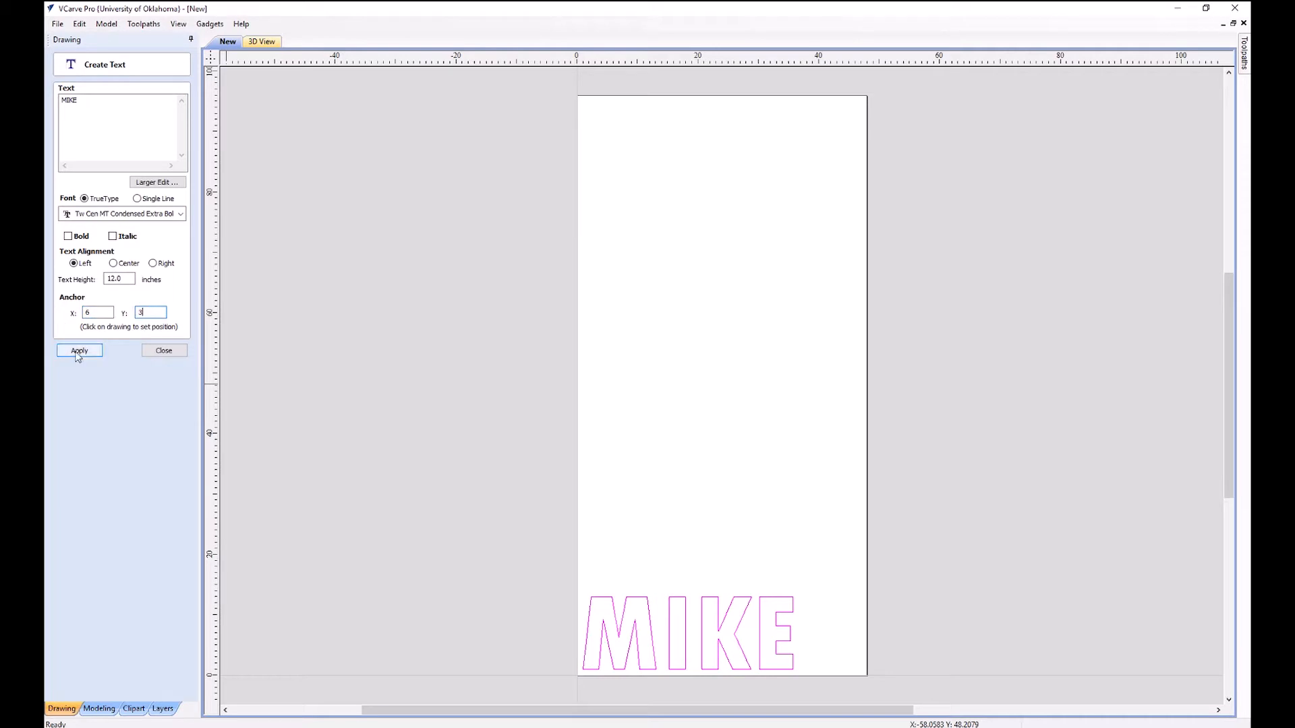
{"action": "left_click", "coordinate": [80, 350]}
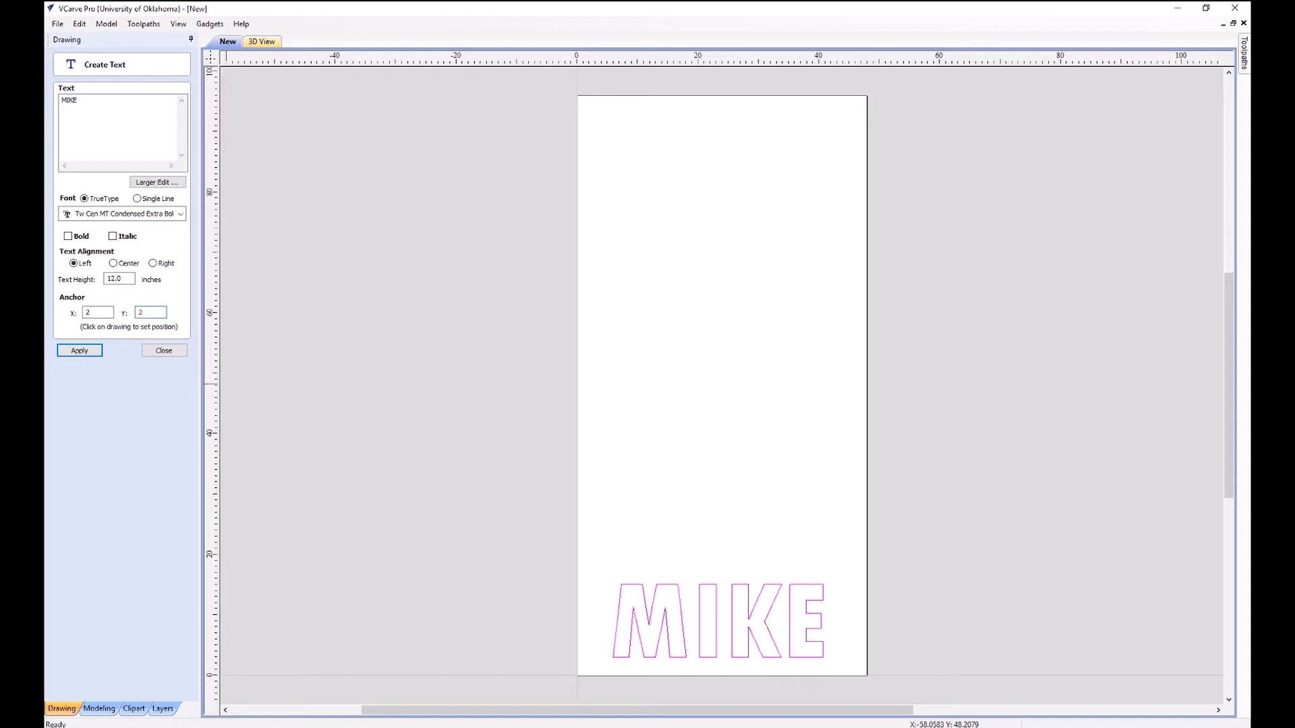
{"action": "left_click", "coordinate": [78, 350]}
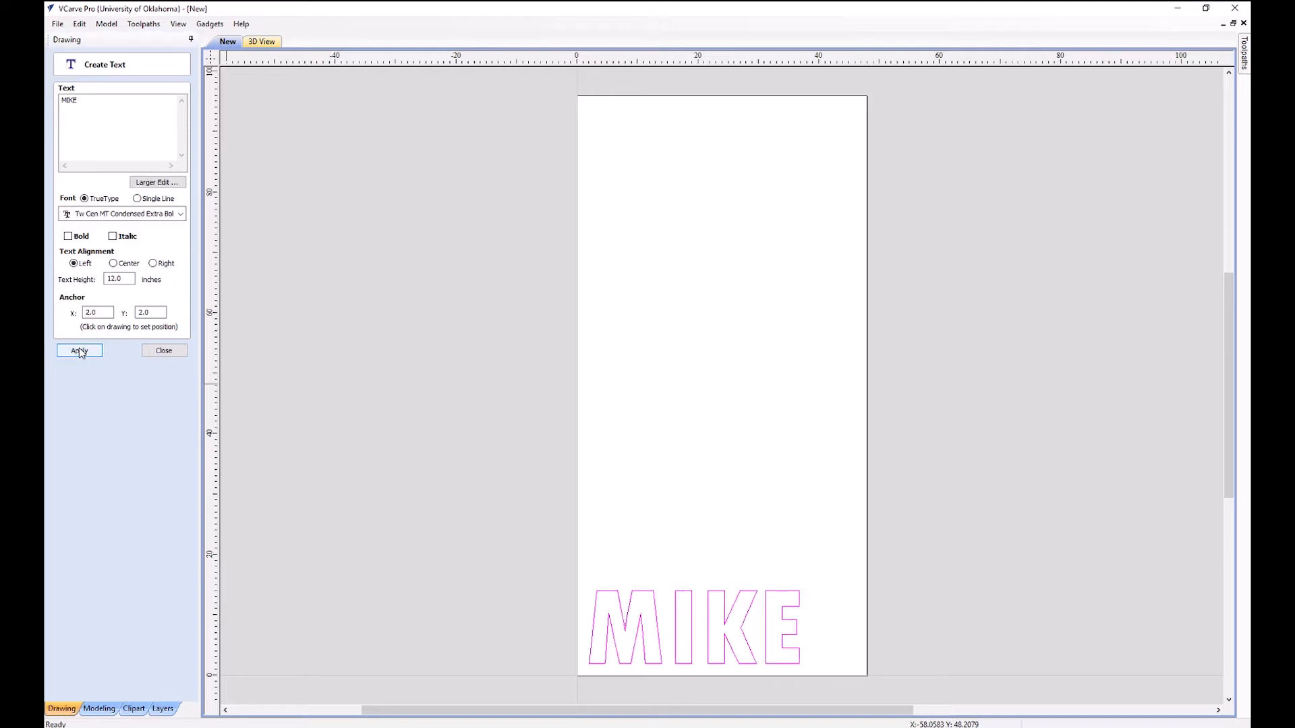
{"action": "mouse_move", "coordinate": [91, 351]}
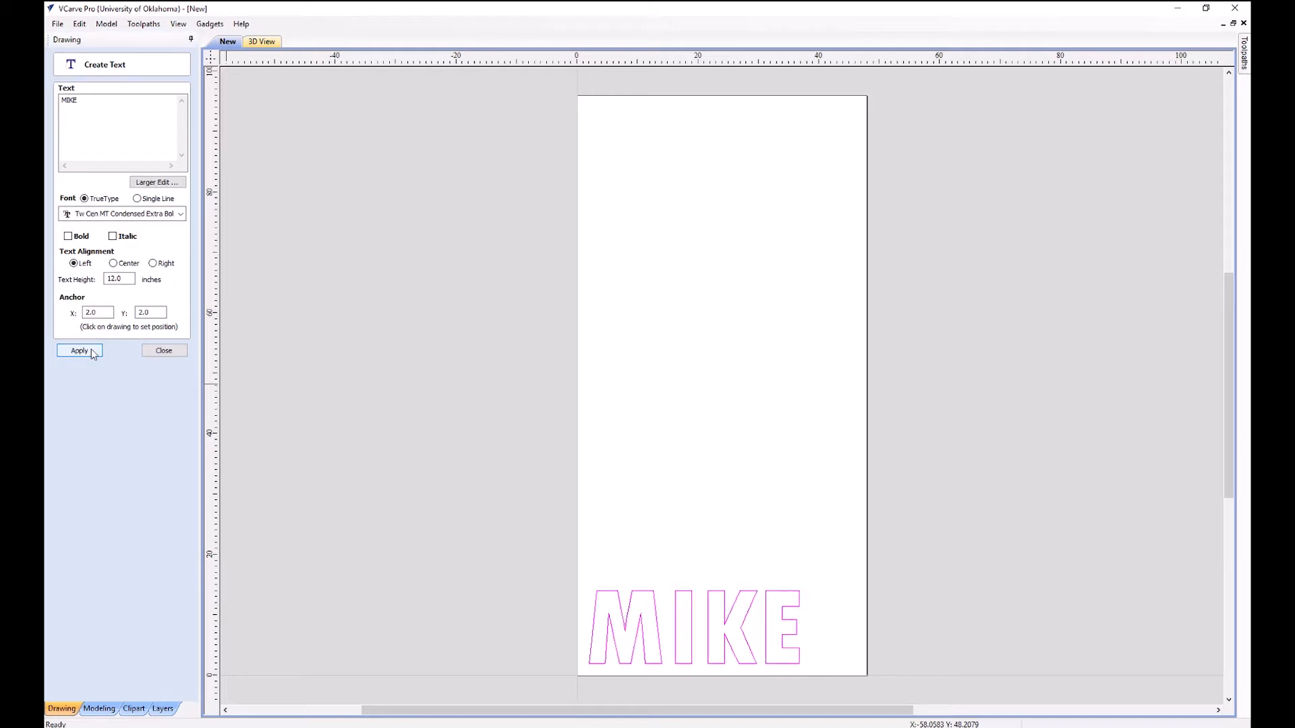
{"action": "left_click", "coordinate": [163, 350]}
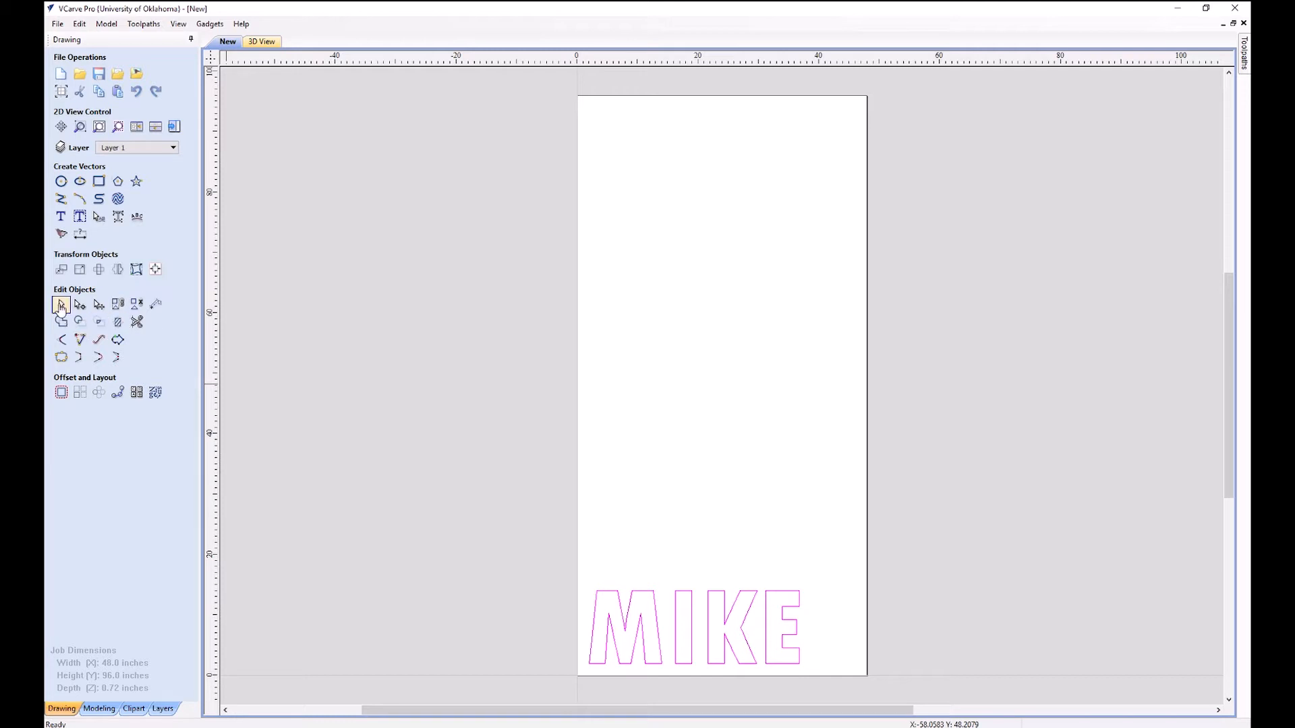
{"action": "mouse_move", "coordinate": [62, 269]}
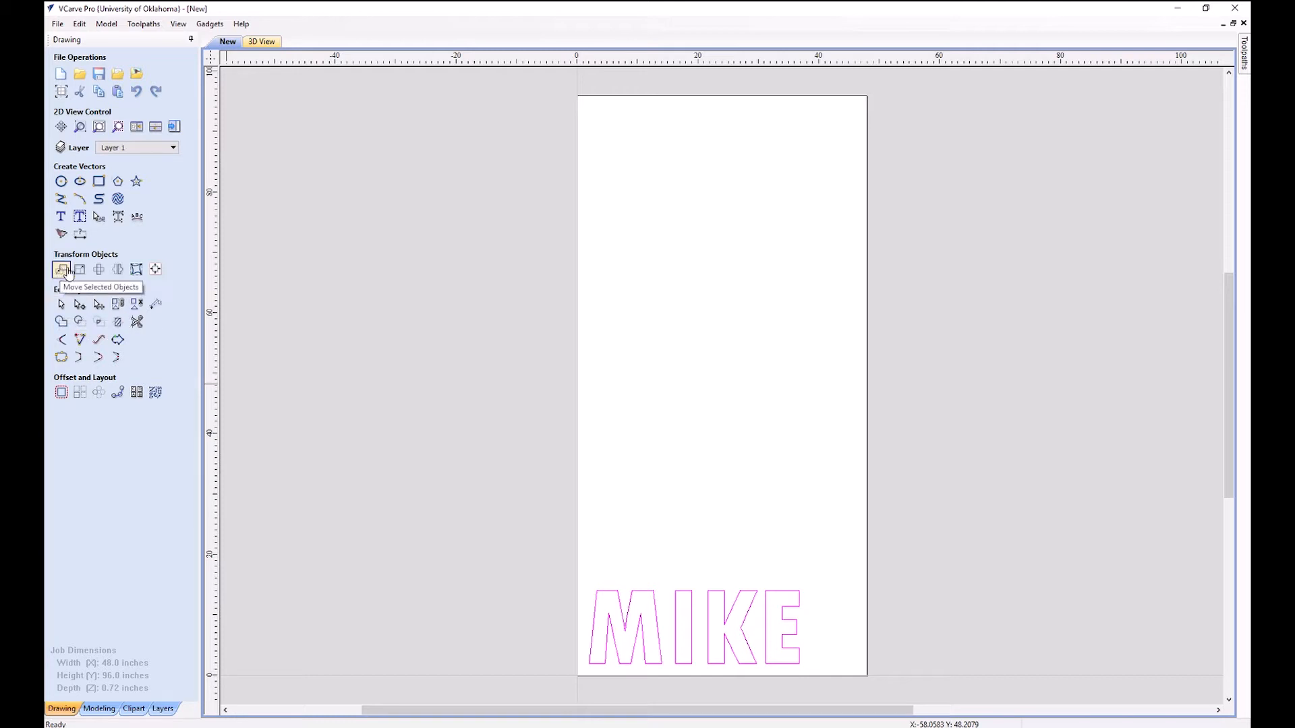
- Move the MIKE letters so their centre sits at X 24 inches
{"action": "left_click", "coordinate": [61, 269]}
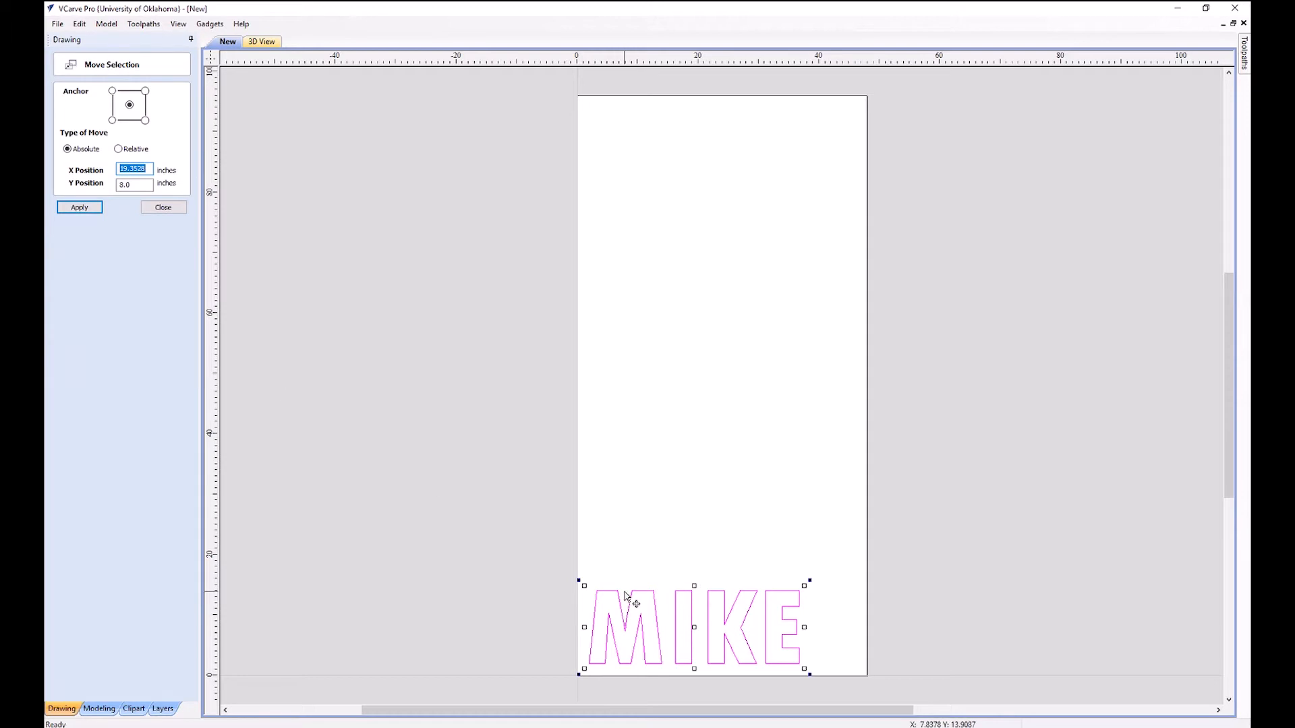
{"action": "mouse_move", "coordinate": [640, 577]}
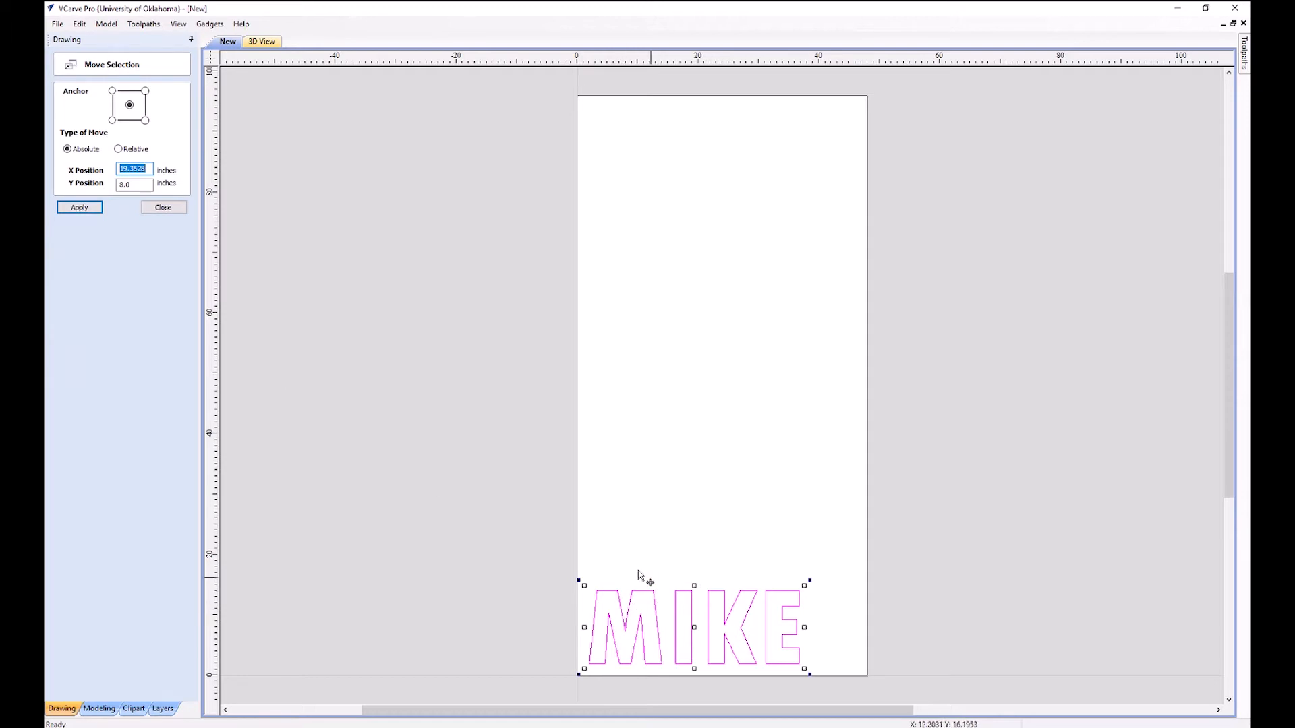
{"action": "mouse_move", "coordinate": [113, 124]}
{"action": "type", "text": "2"}
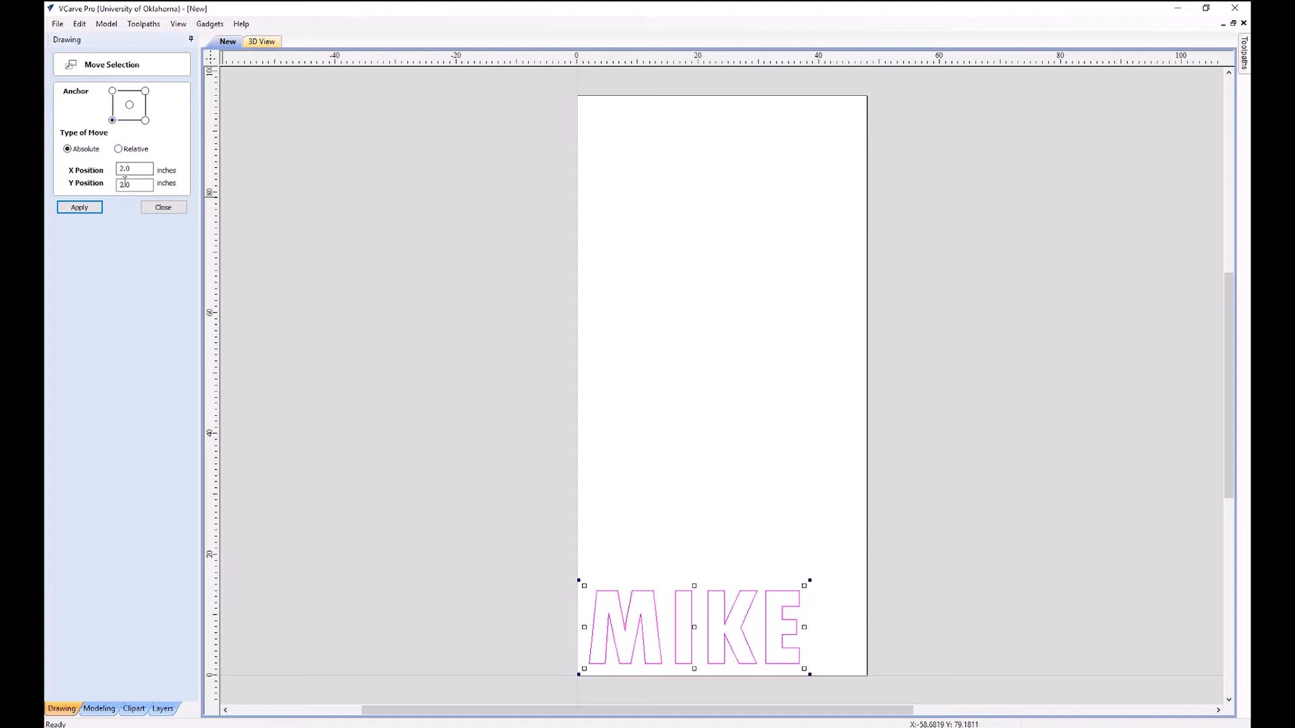
{"action": "left_click", "coordinate": [129, 105]}
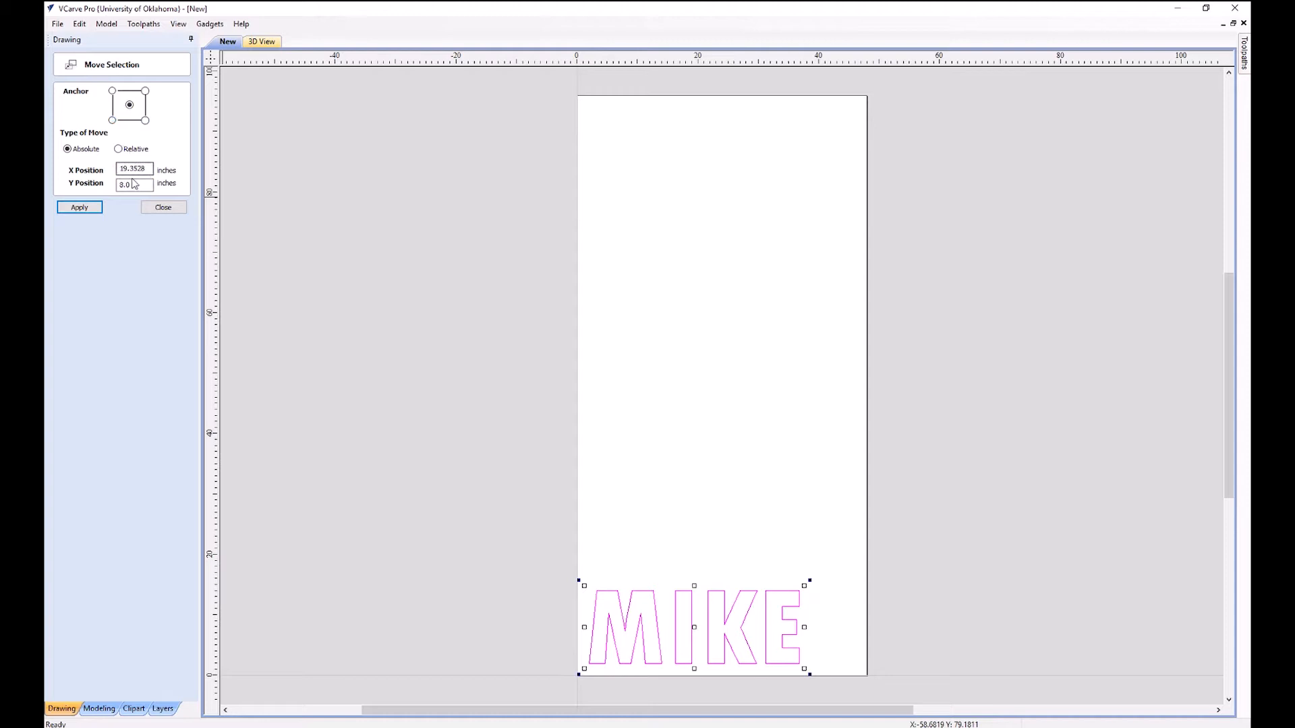
{"action": "left_click", "coordinate": [134, 169]}
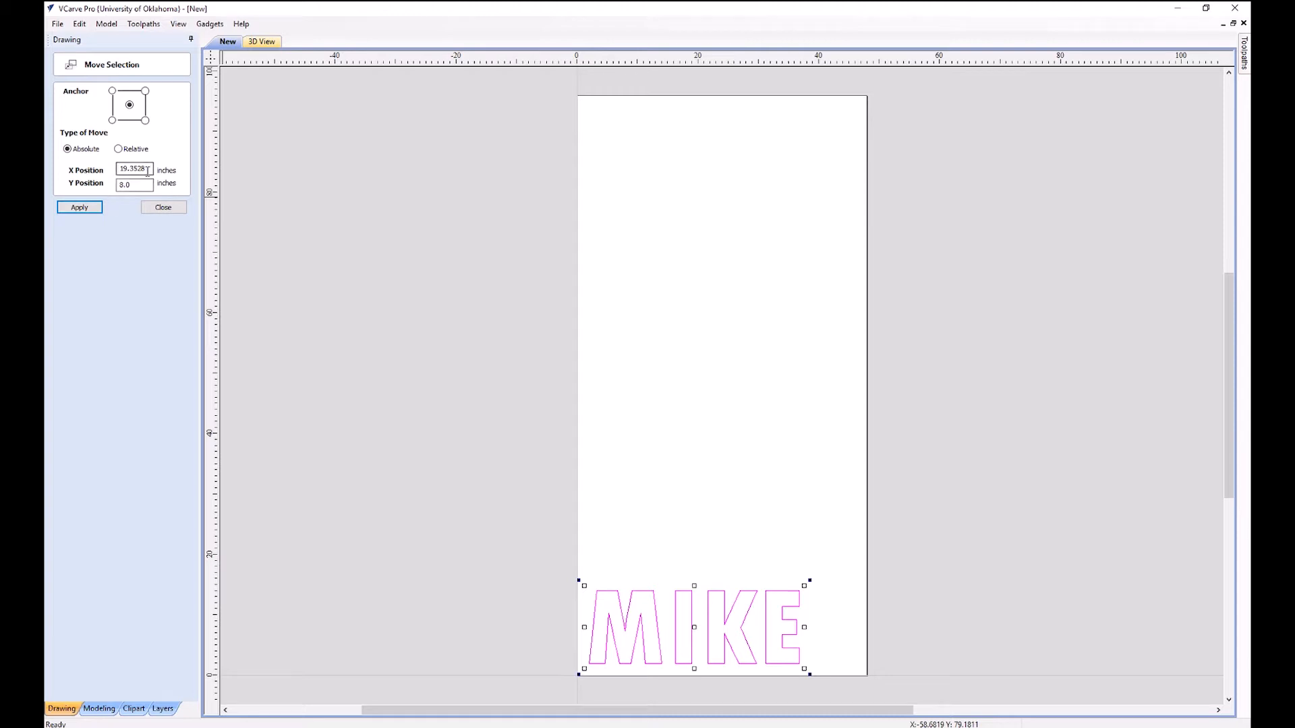
{"action": "triple_click", "coordinate": [135, 169]}
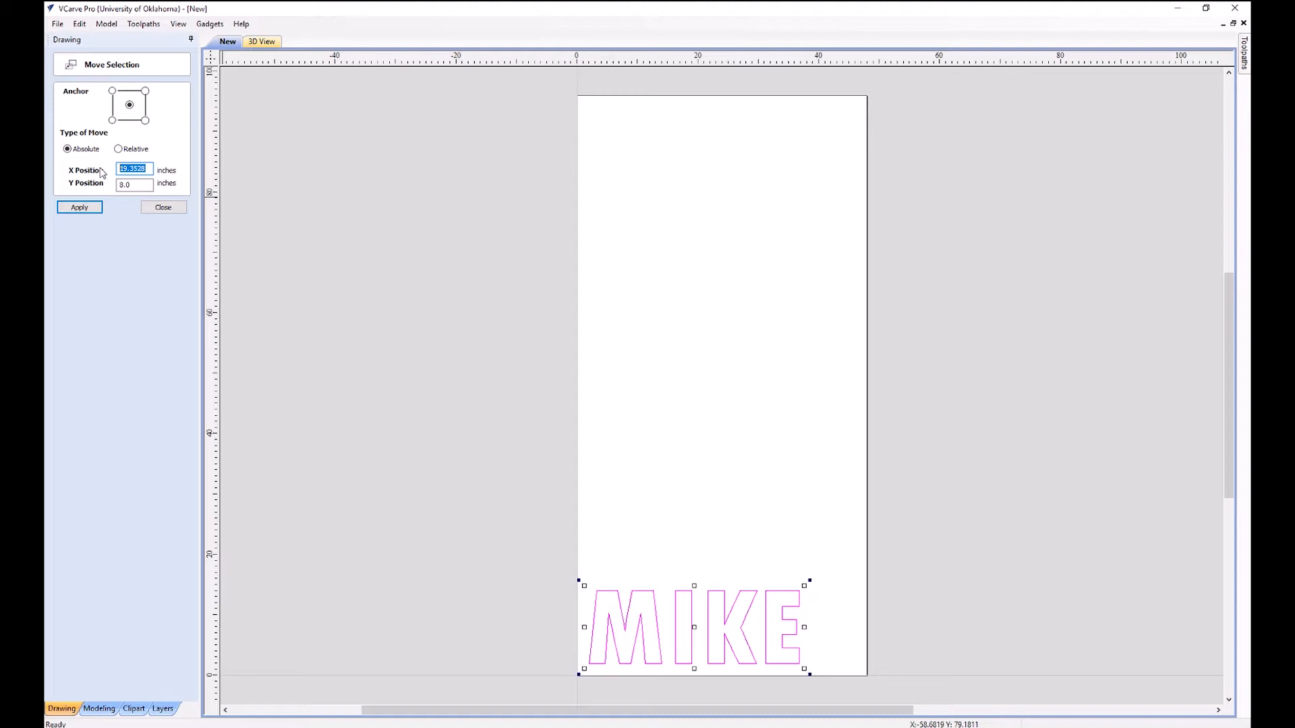
{"action": "type", "text": "24"}
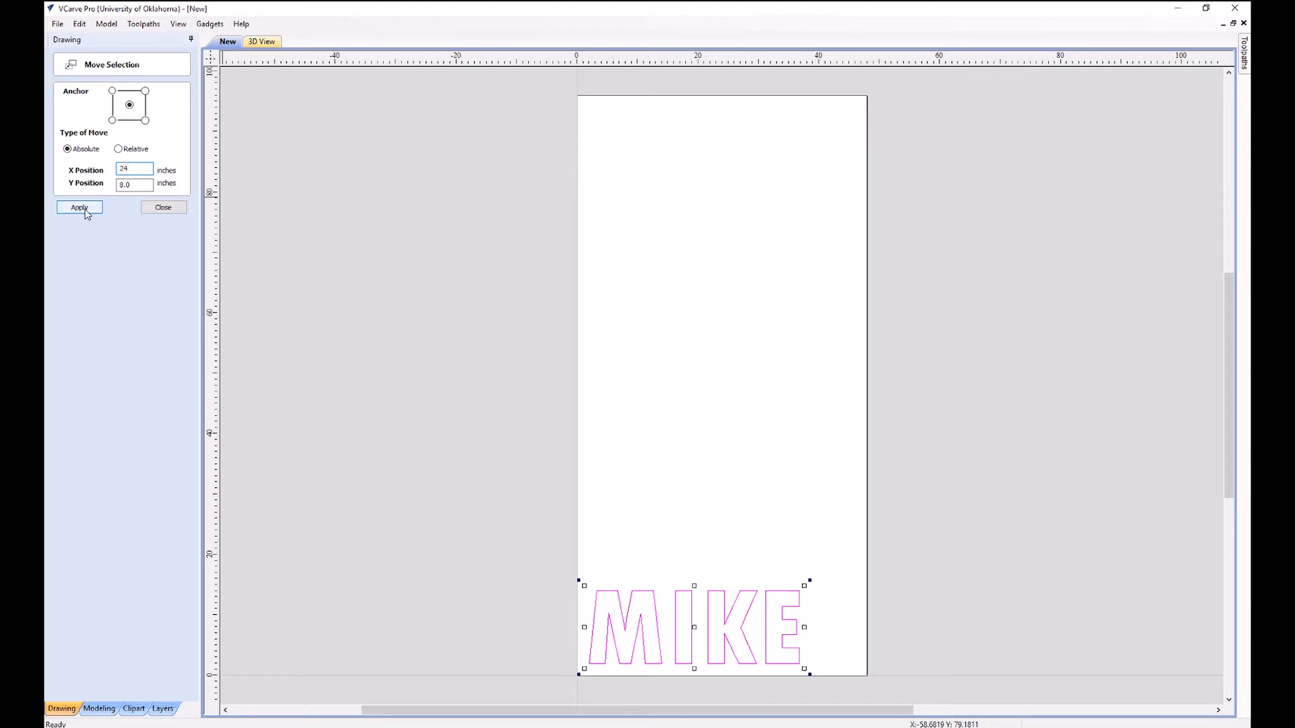
{"action": "left_click", "coordinate": [78, 207]}
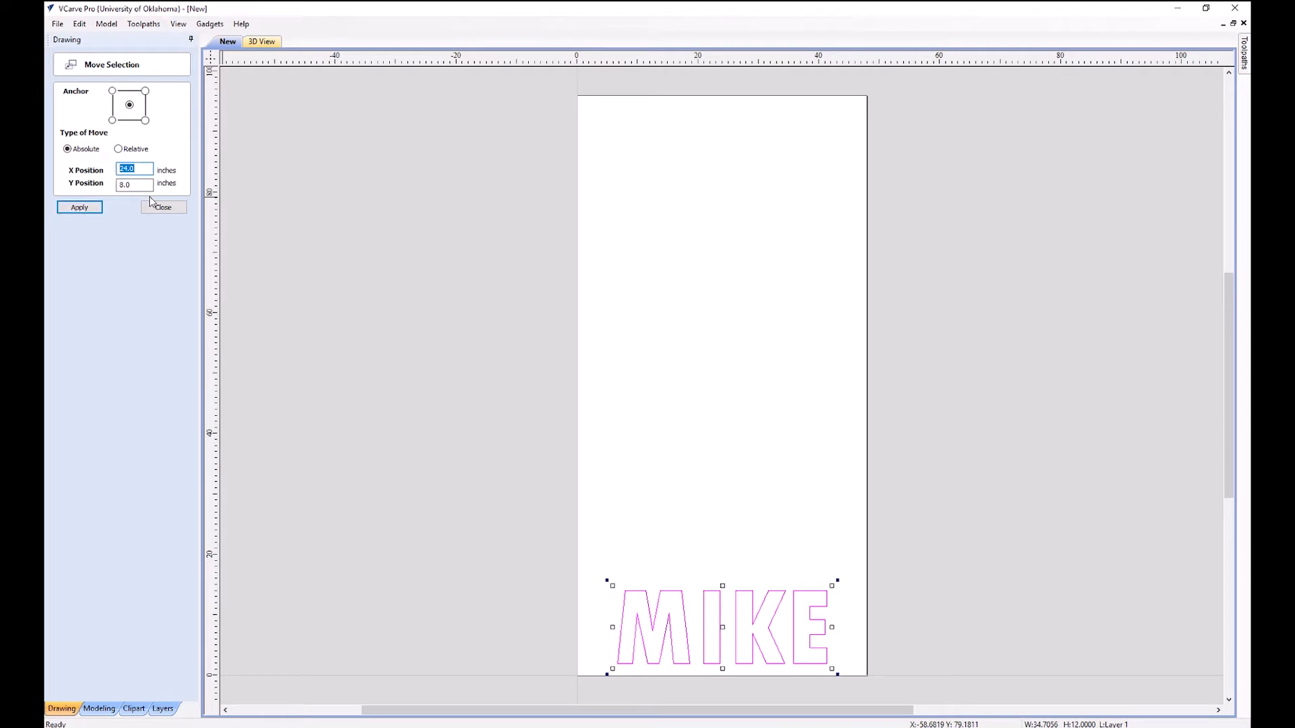
- Place MIKE's lower-left corner at X 2.0, Y 2.0 and finish the move
{"action": "left_click", "coordinate": [111, 120]}
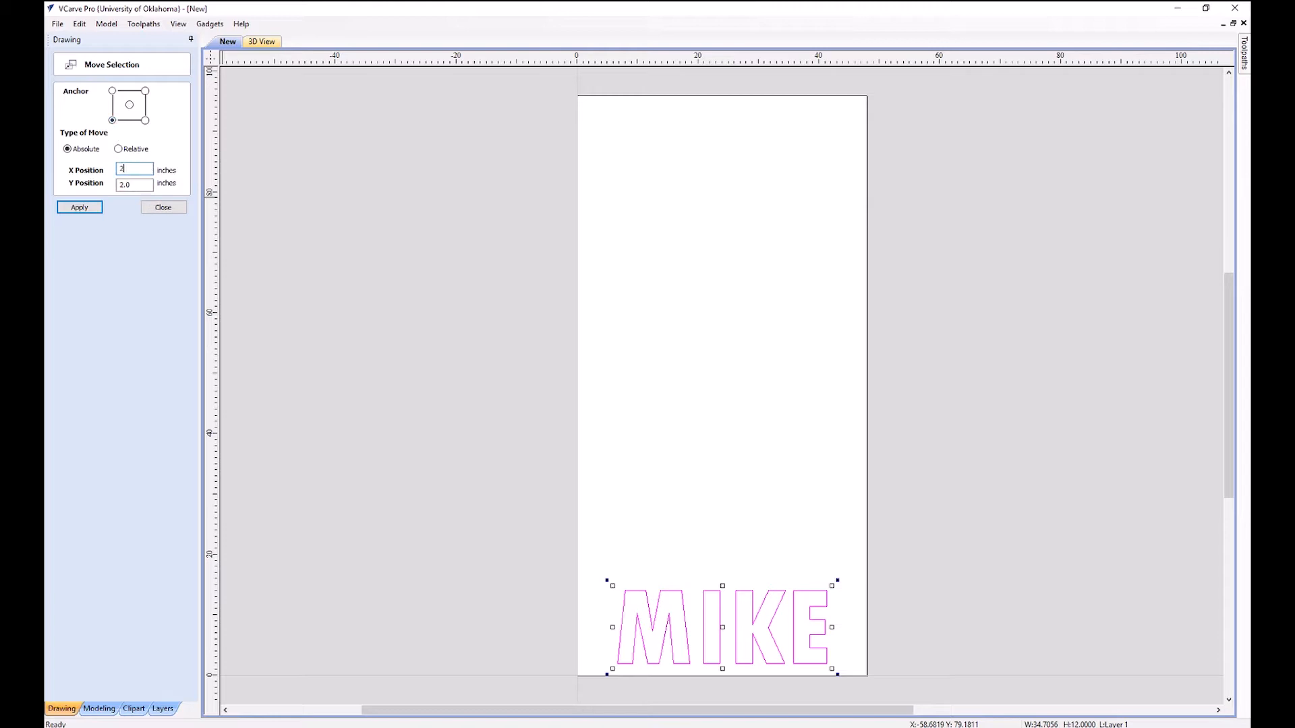
{"action": "left_click", "coordinate": [79, 207]}
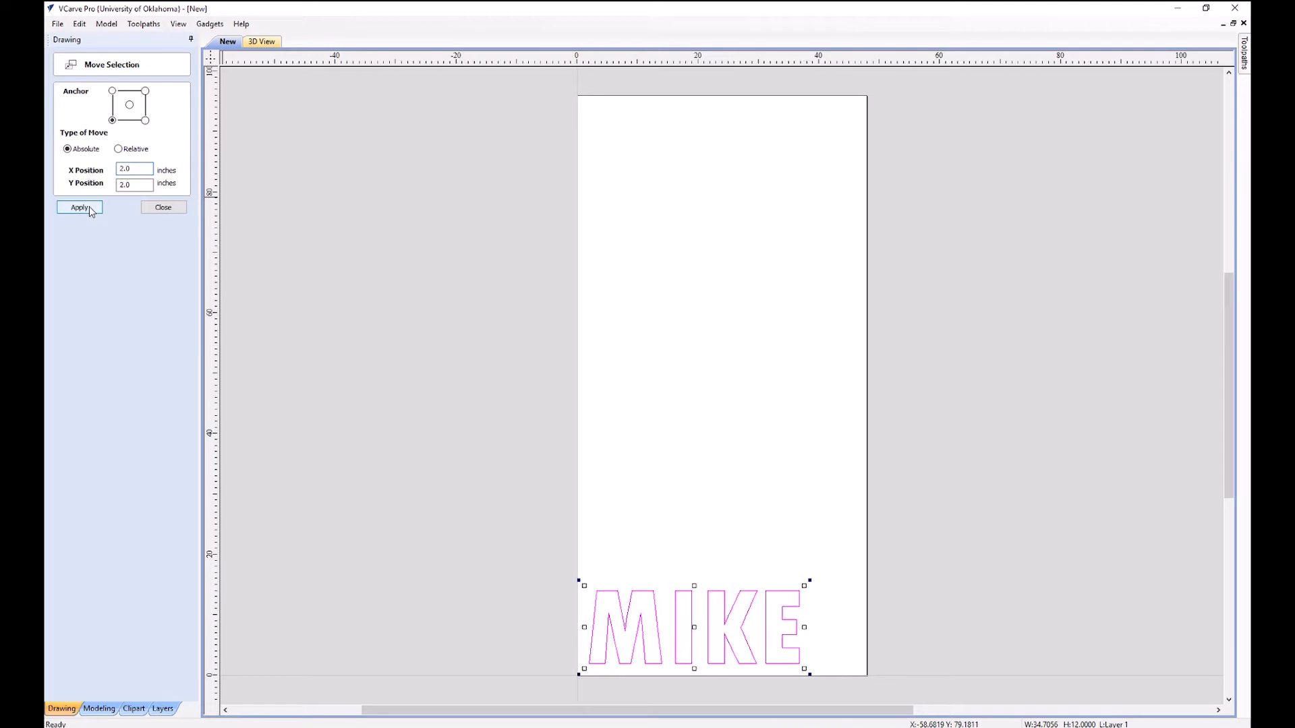
{"action": "left_click", "coordinate": [163, 207]}
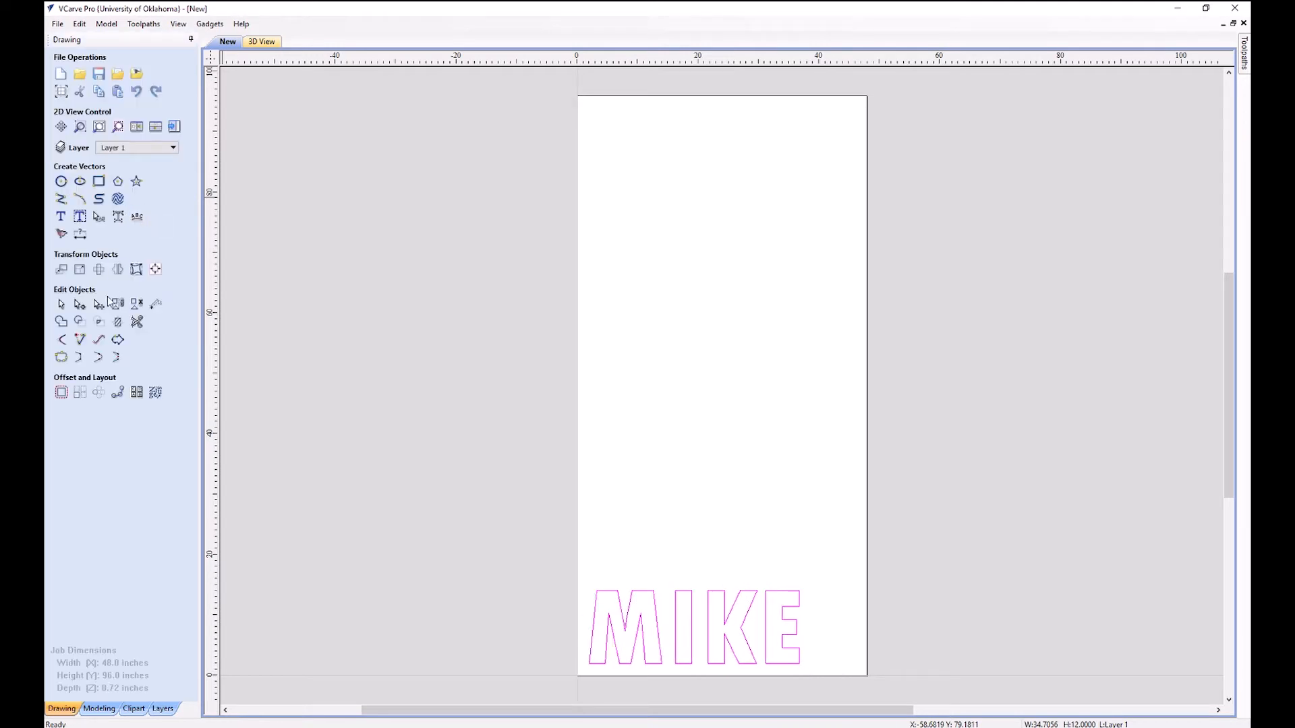
{"action": "mouse_move", "coordinate": [61, 392]}
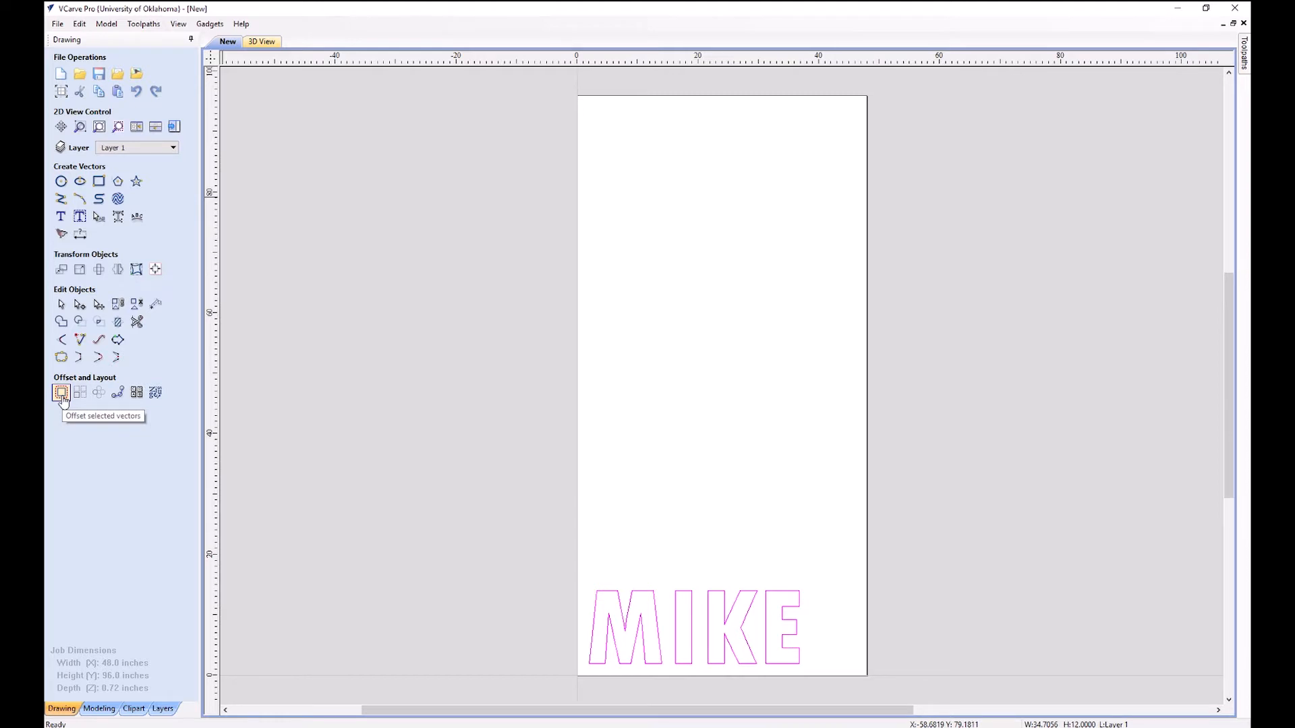
{"action": "left_click", "coordinate": [61, 391]}
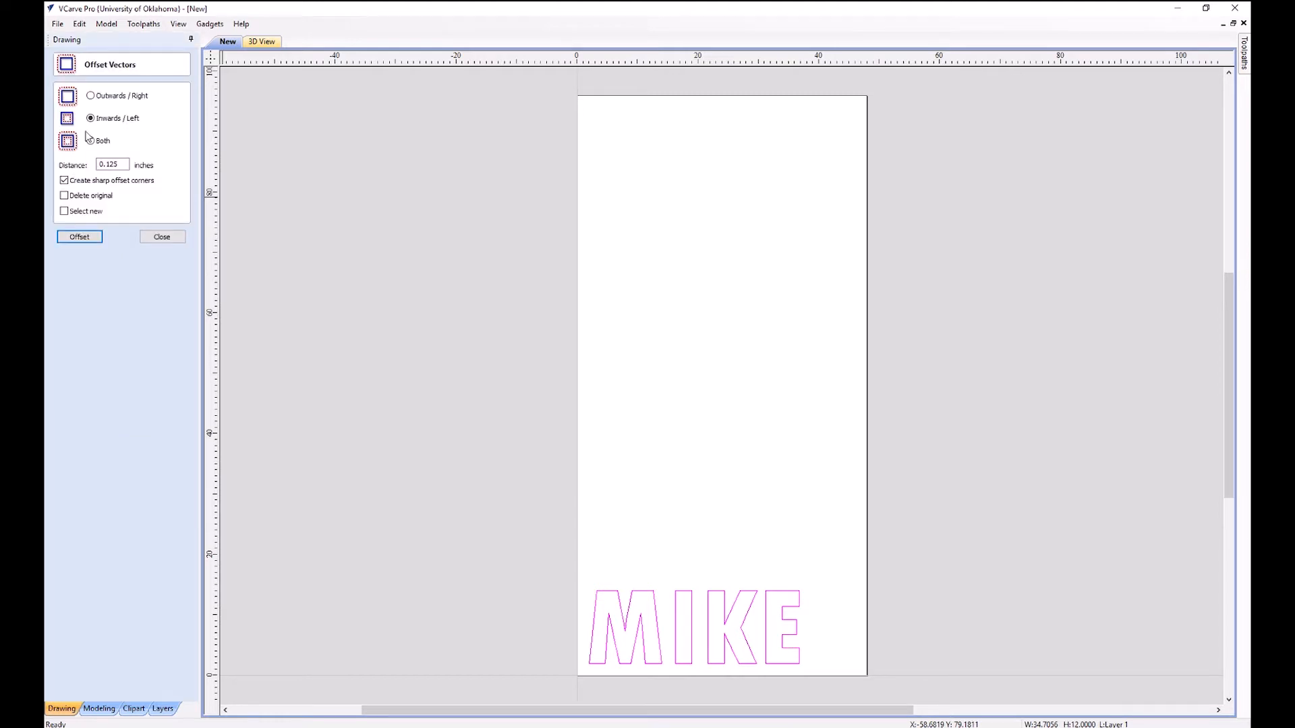
{"action": "left_click", "coordinate": [90, 95]}
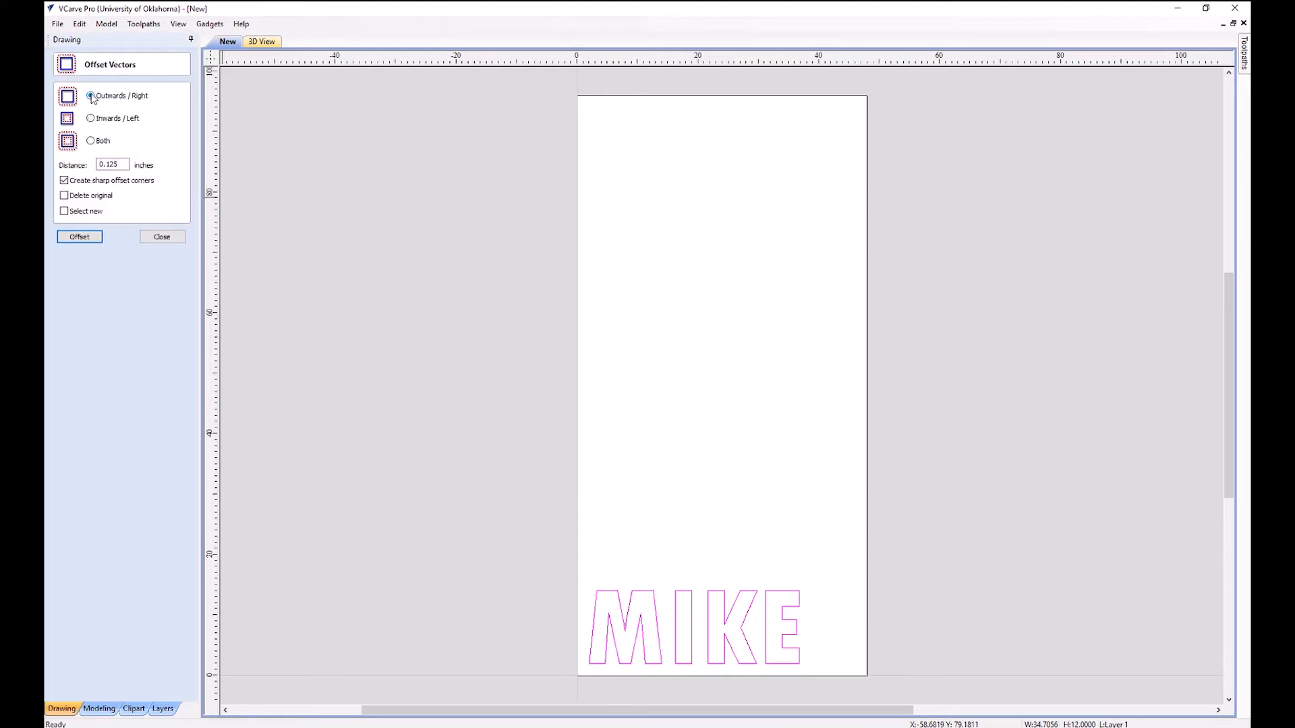
{"action": "left_click", "coordinate": [90, 95]}
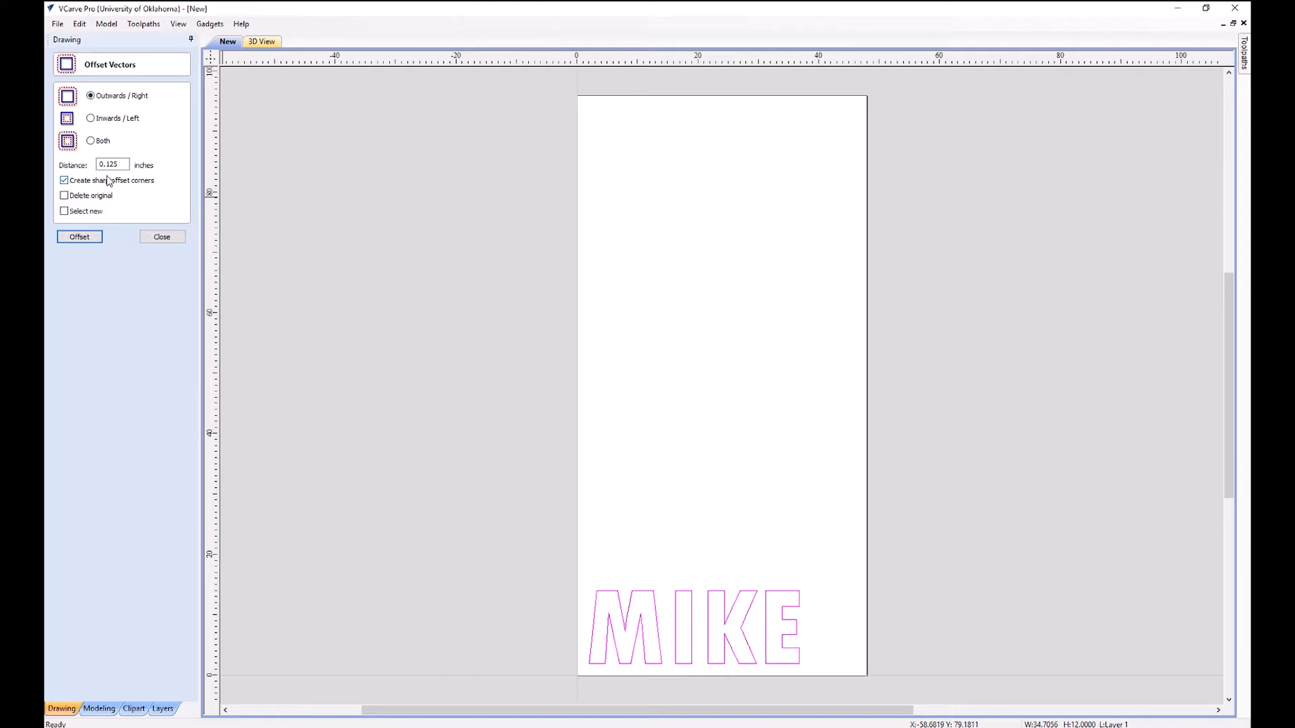
{"action": "left_click", "coordinate": [111, 164]}
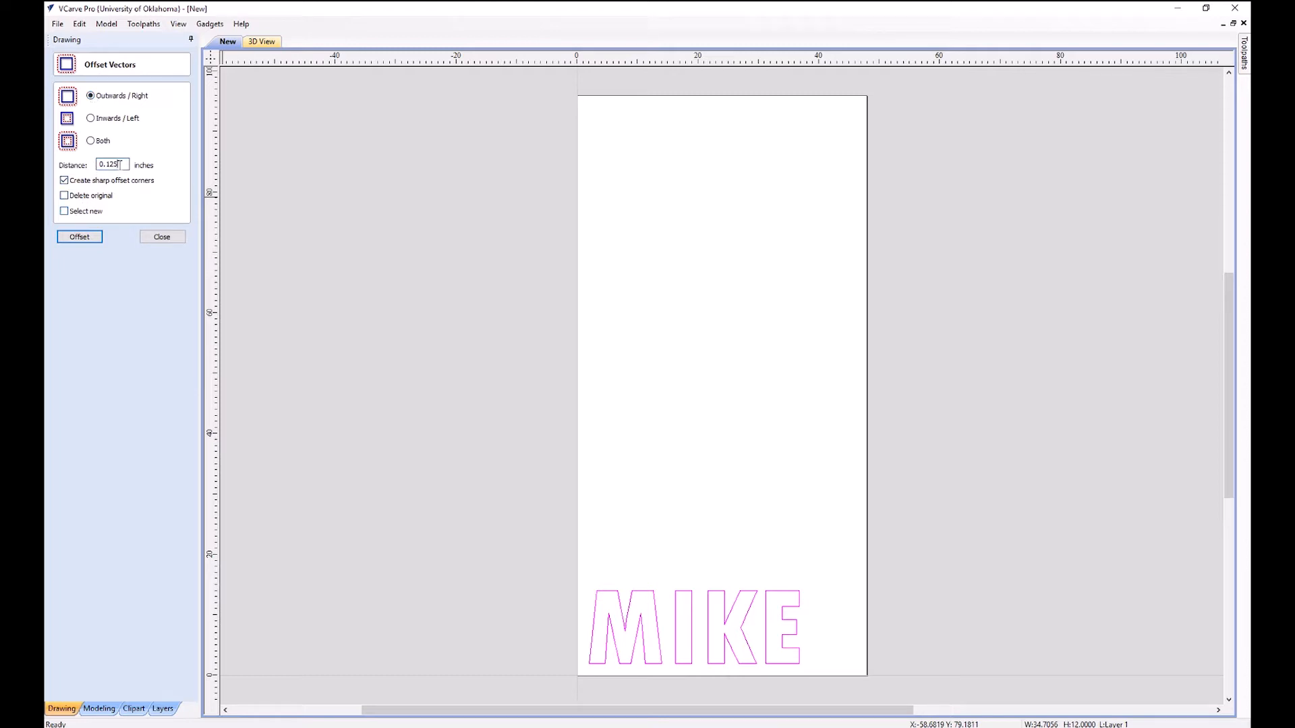
{"action": "type", "text": ".25"}
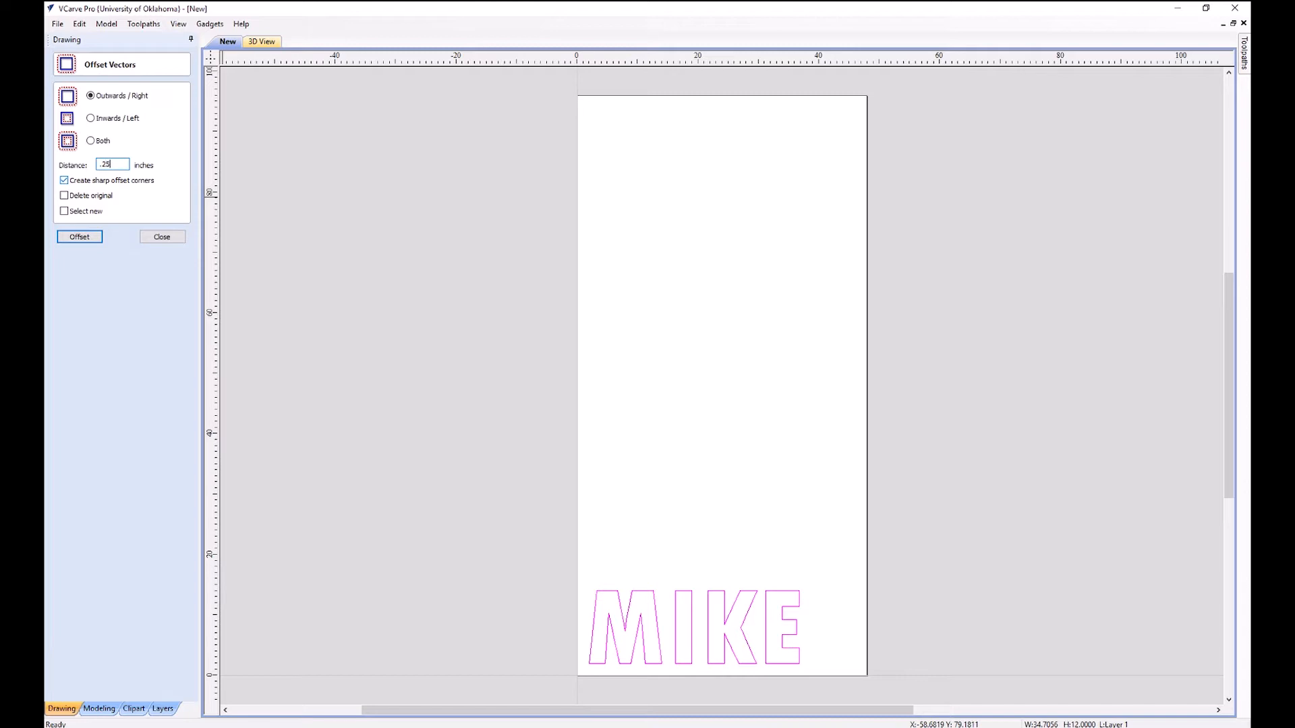
{"action": "left_click", "coordinate": [79, 237]}
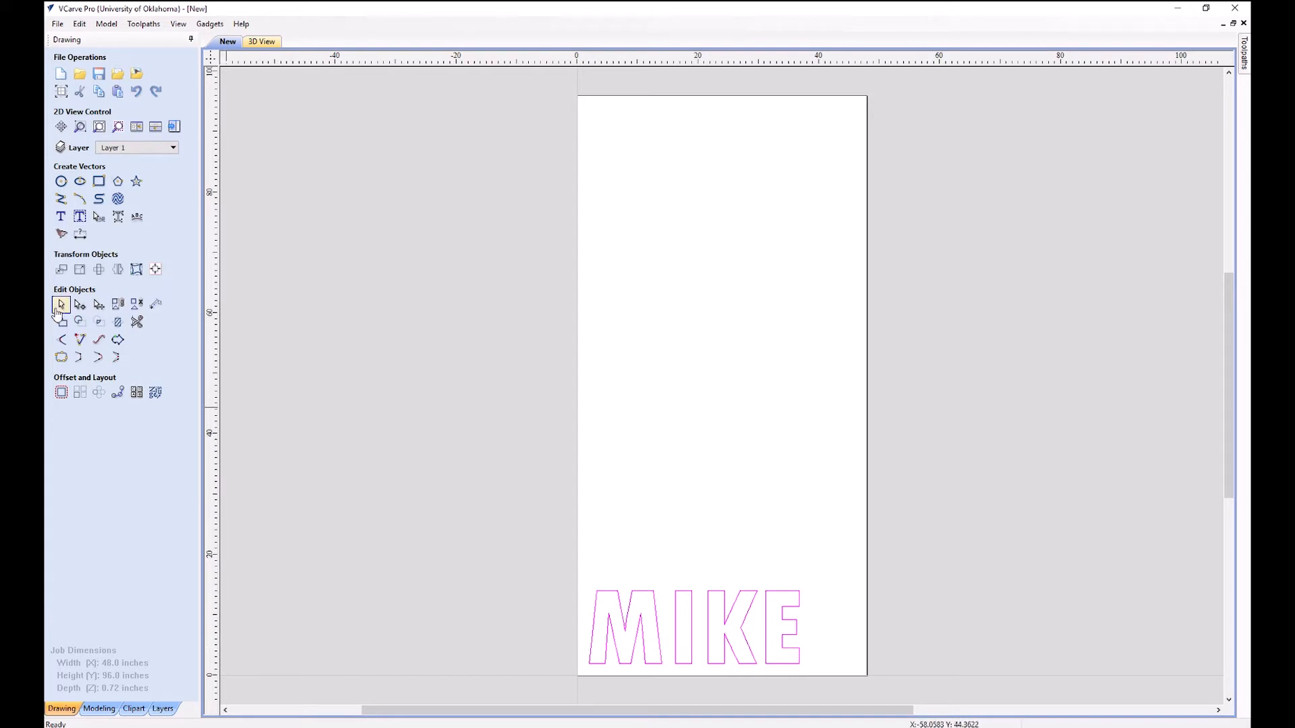
{"action": "mouse_move", "coordinate": [80, 305]}
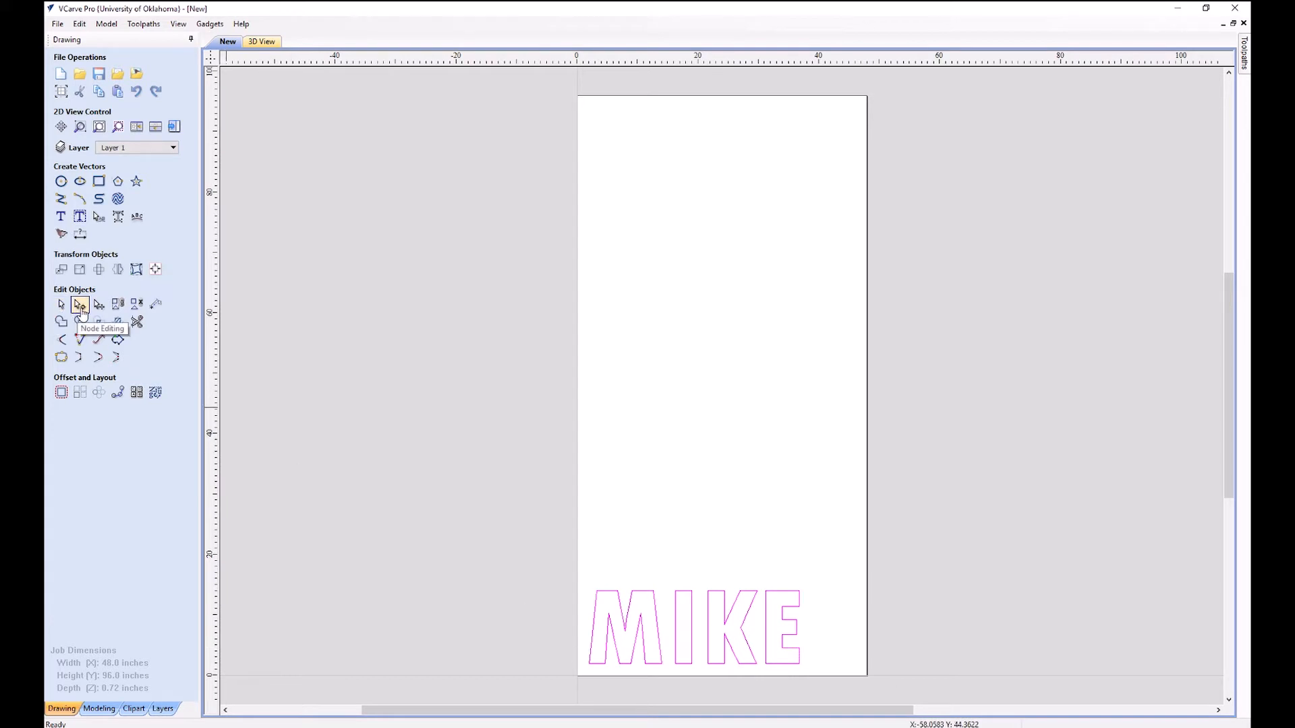
{"action": "mouse_move", "coordinate": [118, 305]}
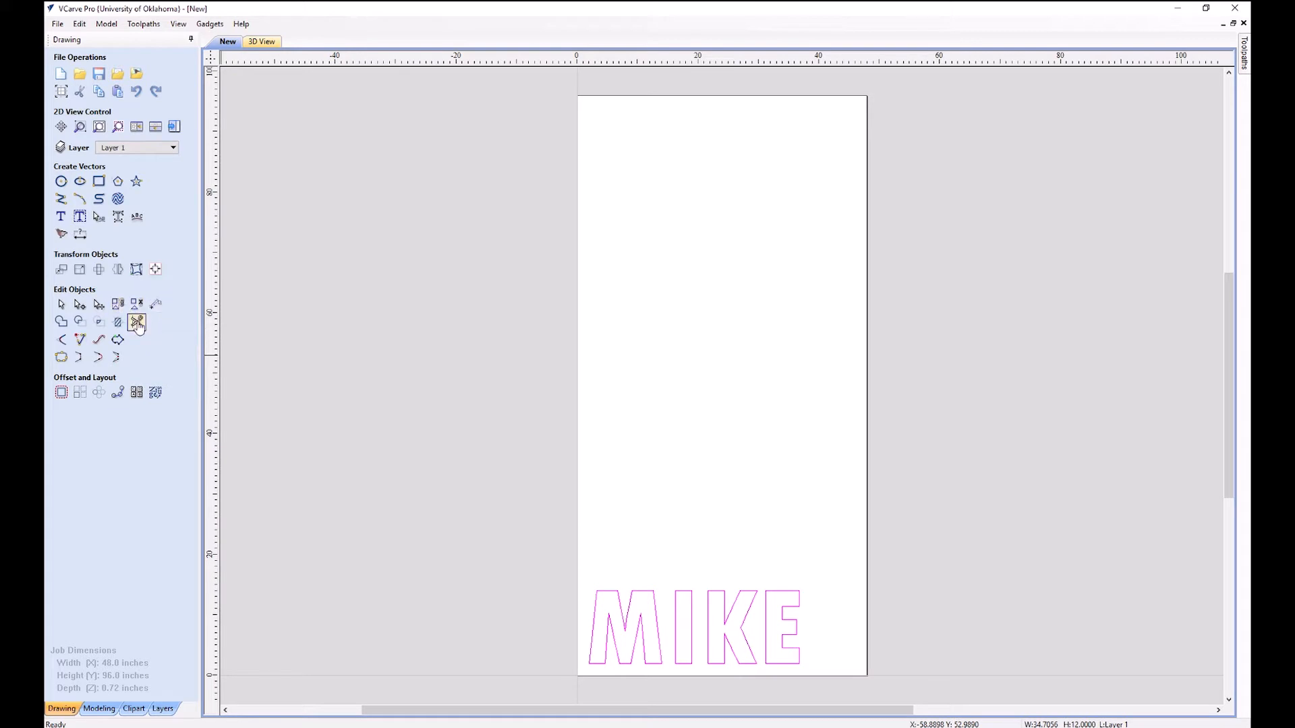
{"action": "mouse_move", "coordinate": [136, 304]}
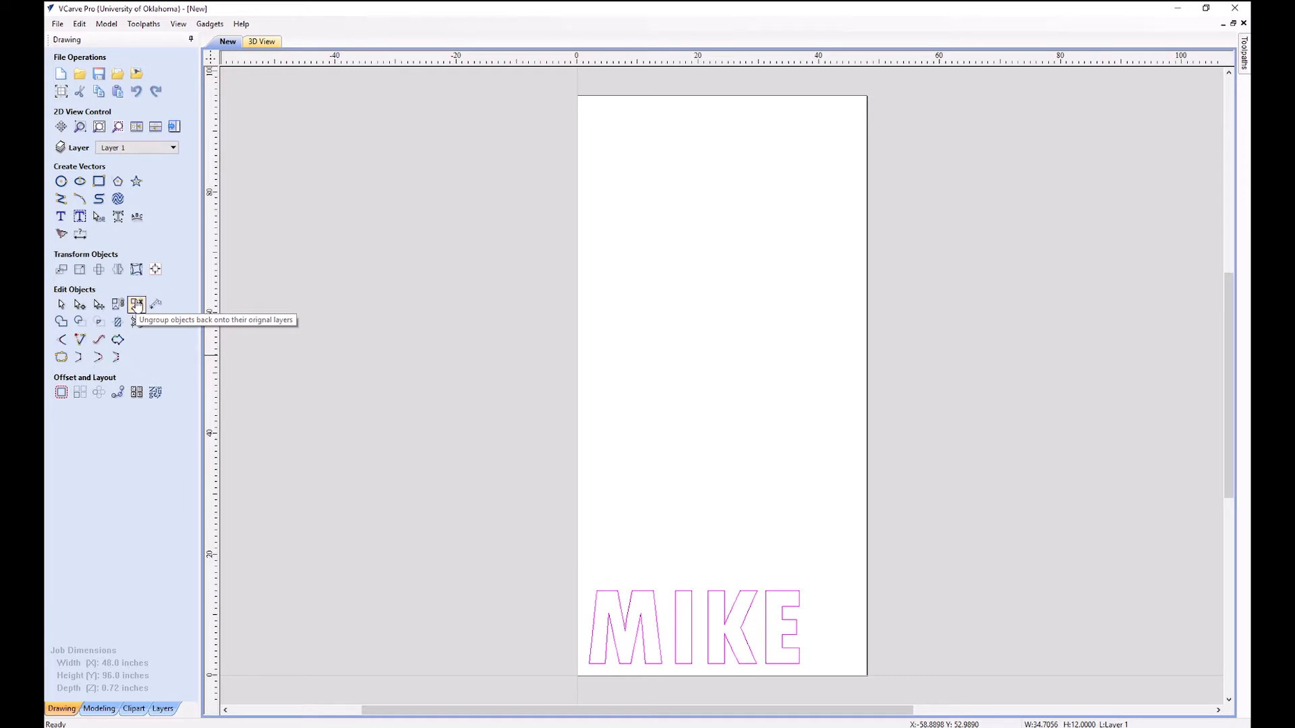
{"action": "mouse_move", "coordinate": [65, 151]}
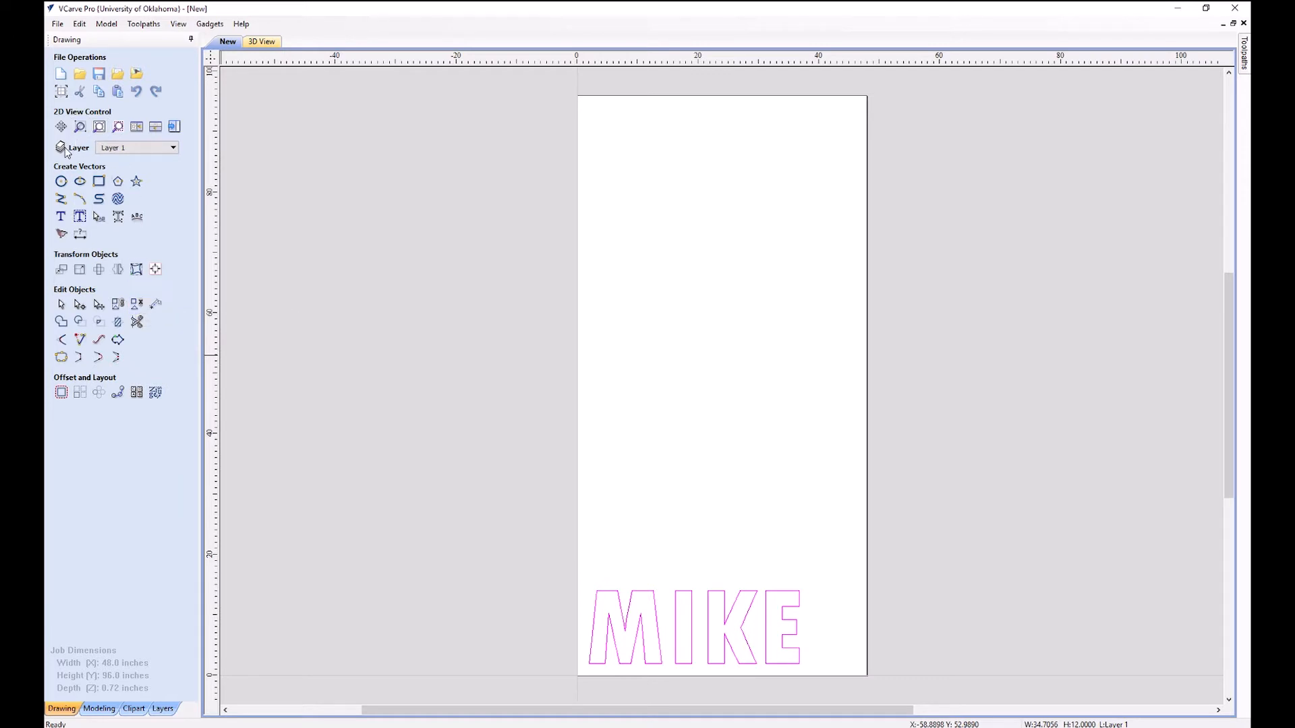
- Add four new layers named M, I, K and E from the layer list
{"action": "left_click", "coordinate": [172, 148]}
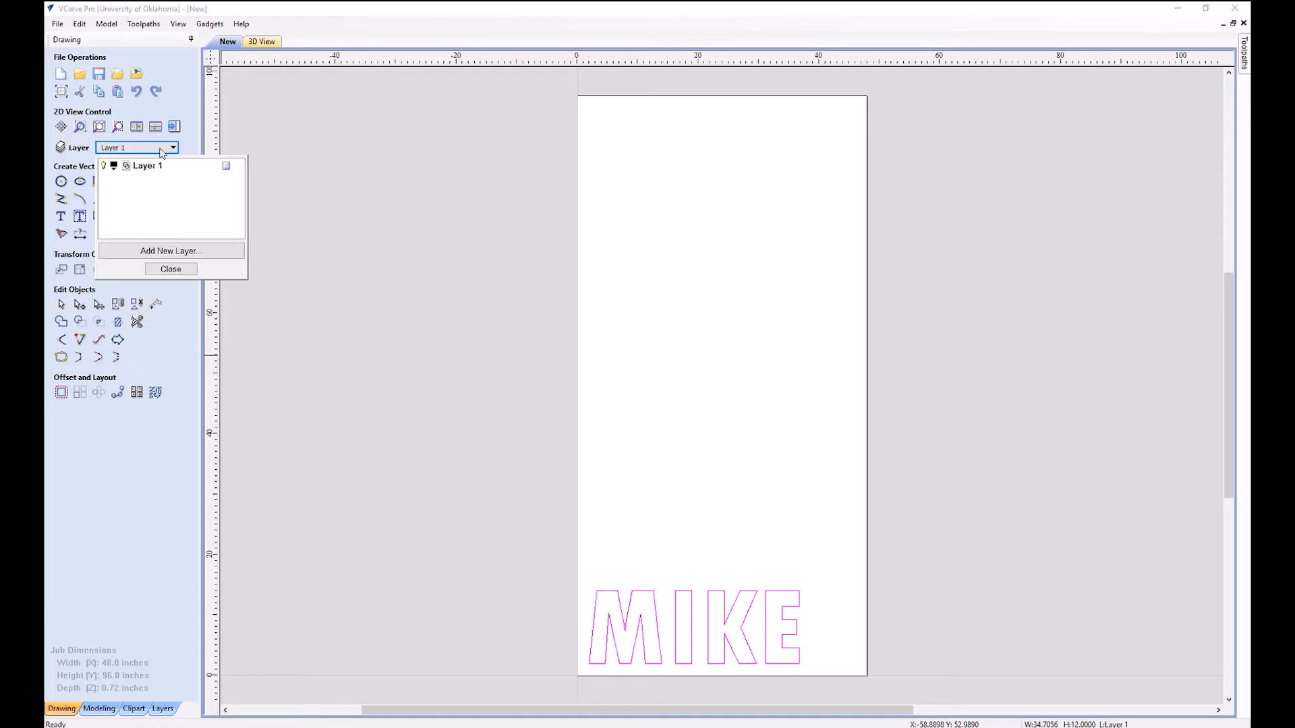
{"action": "mouse_move", "coordinate": [178, 251]}
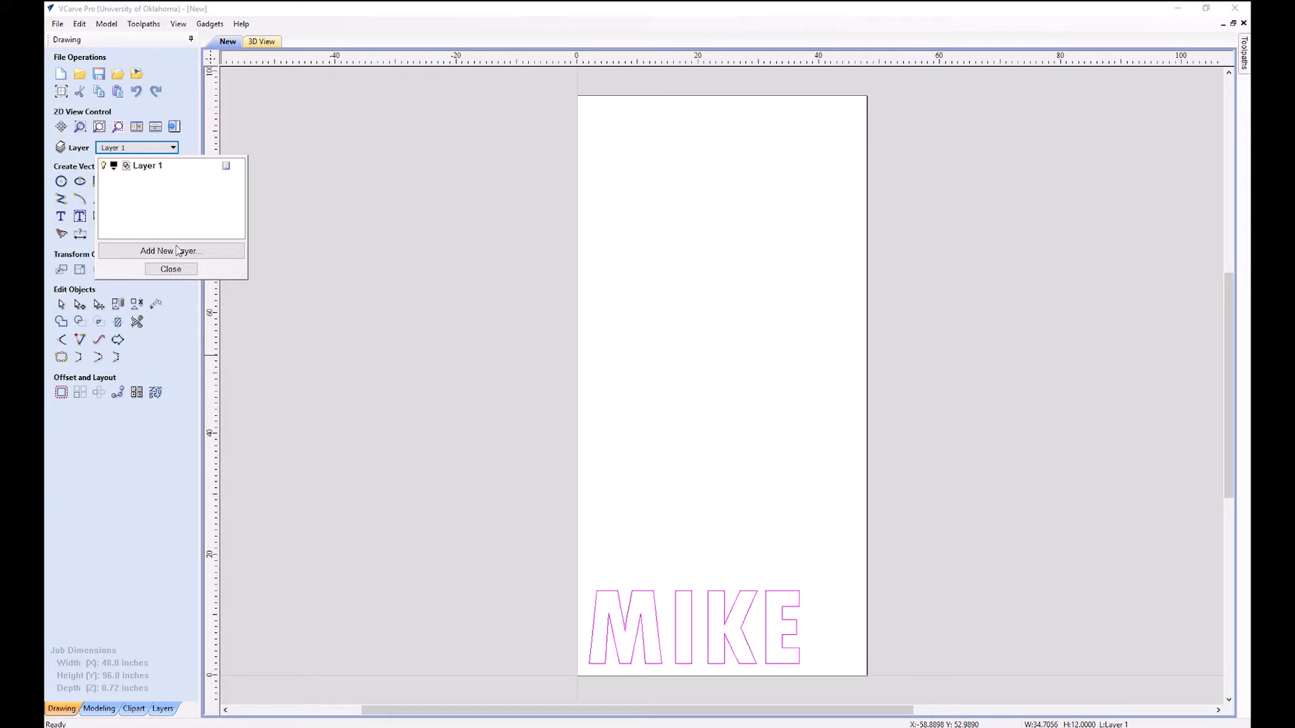
{"action": "left_click", "coordinate": [169, 251]}
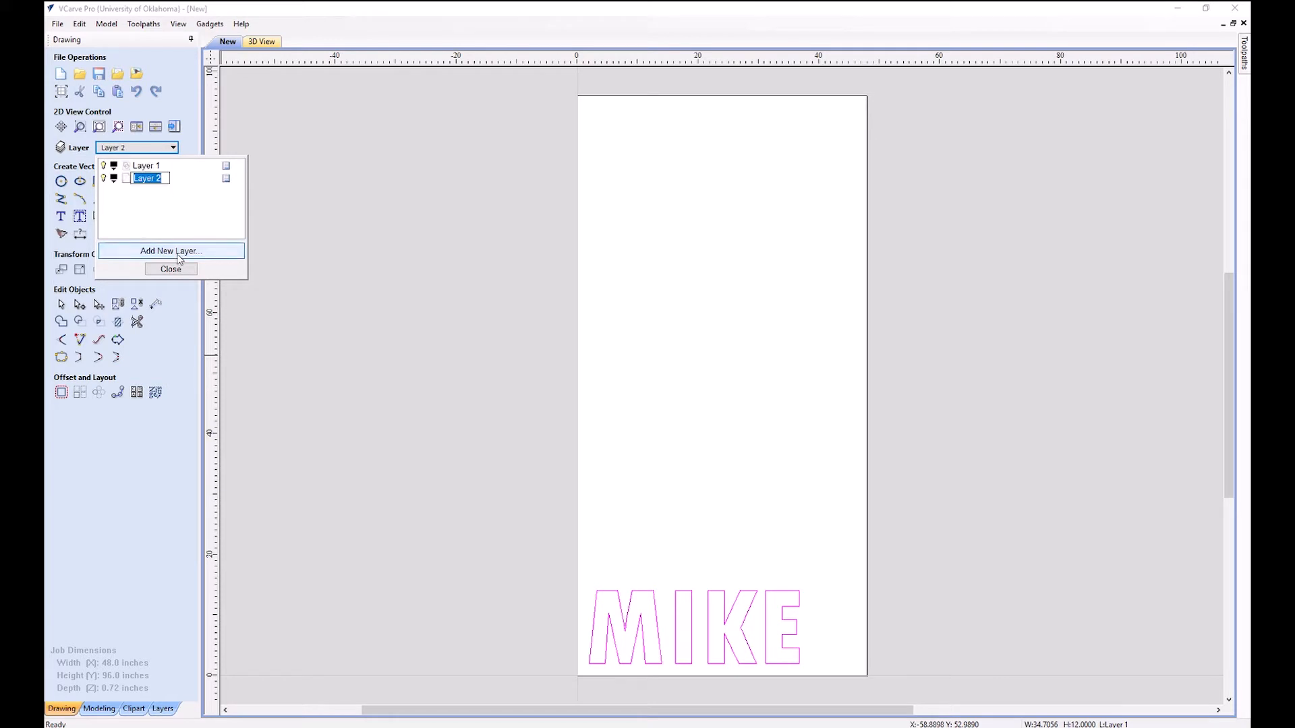
{"action": "type", "text": "M"}
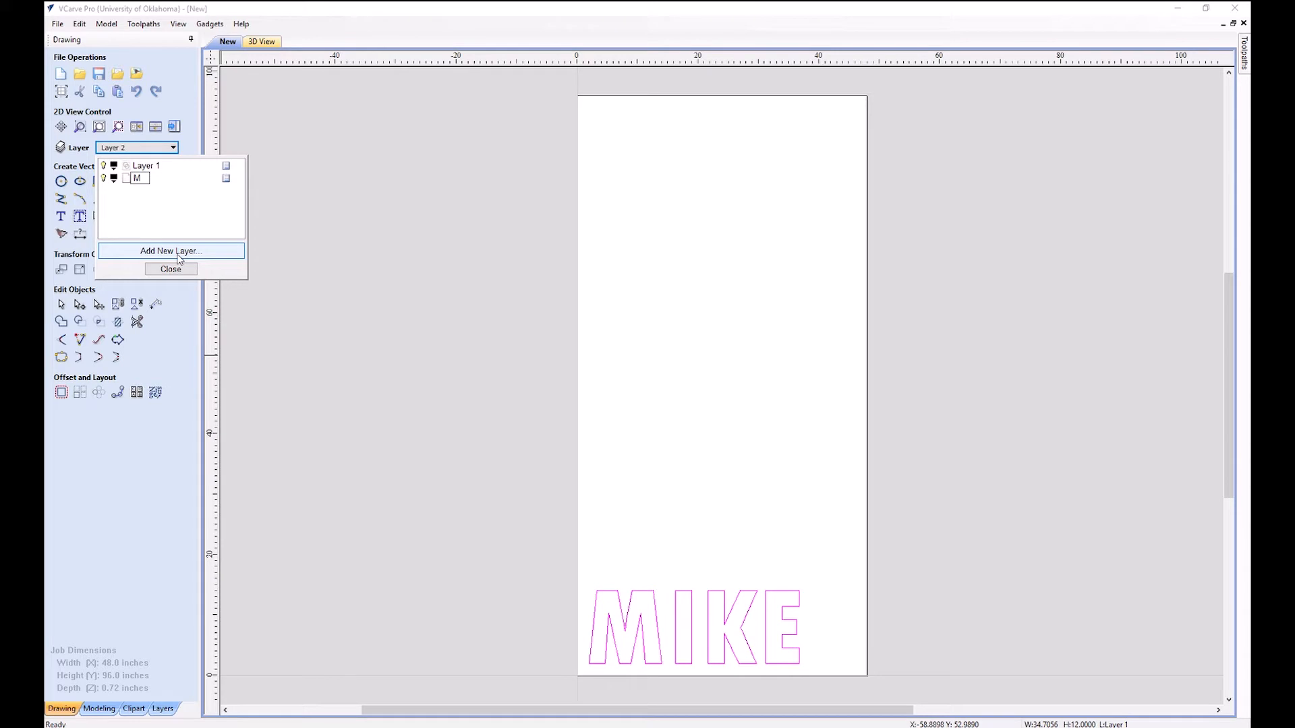
{"action": "left_click", "coordinate": [170, 251]}
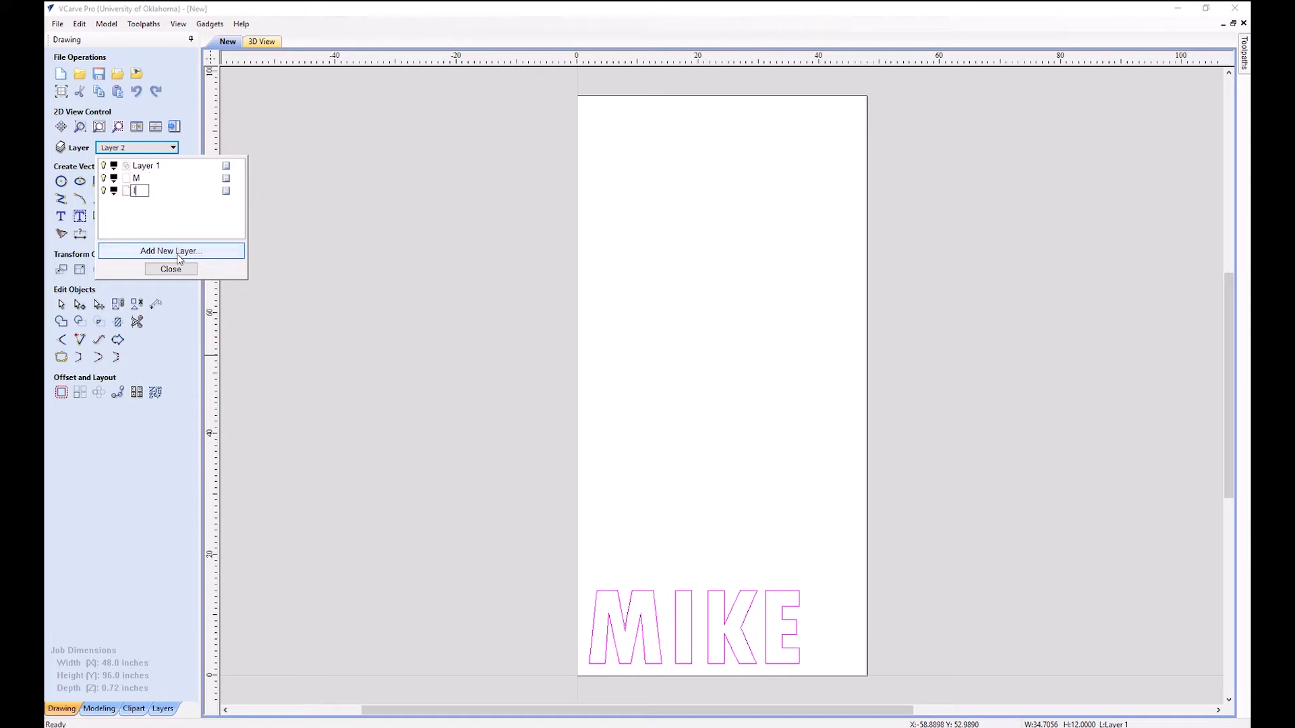
{"action": "left_click", "coordinate": [170, 251]}
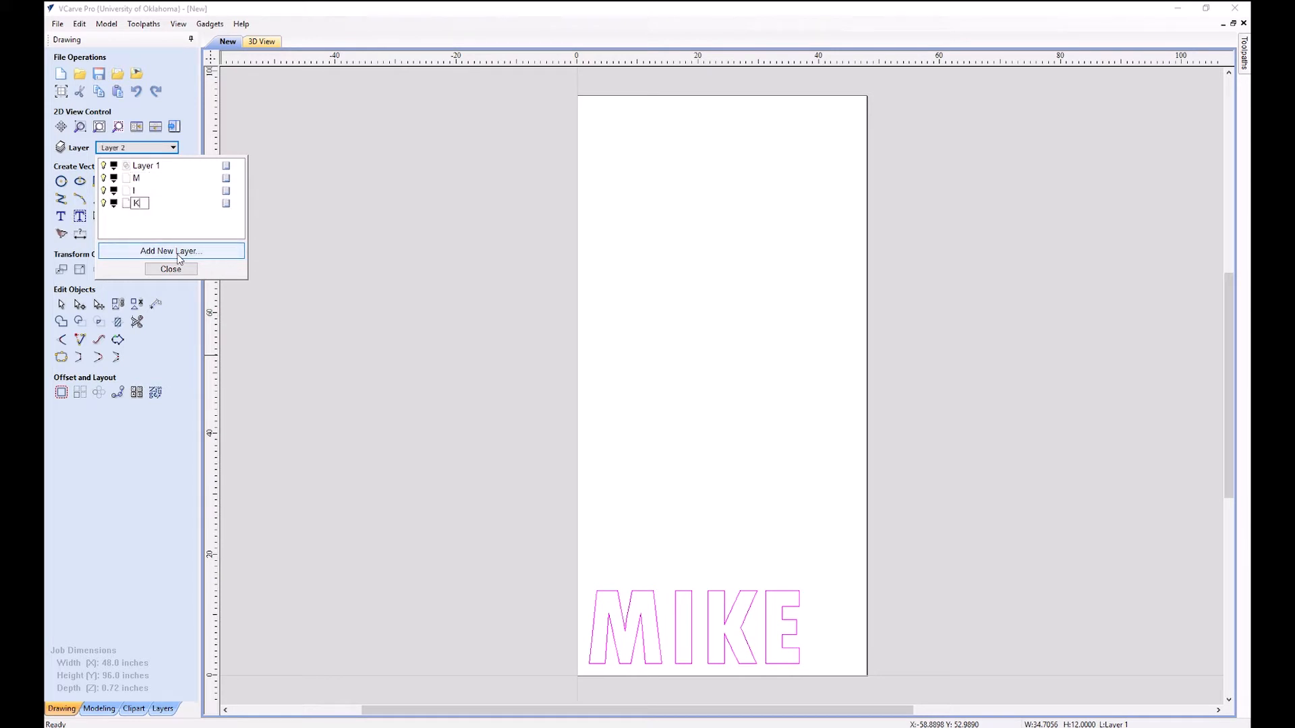
{"action": "left_click", "coordinate": [170, 250]}
{"action": "type", "text": "E"}
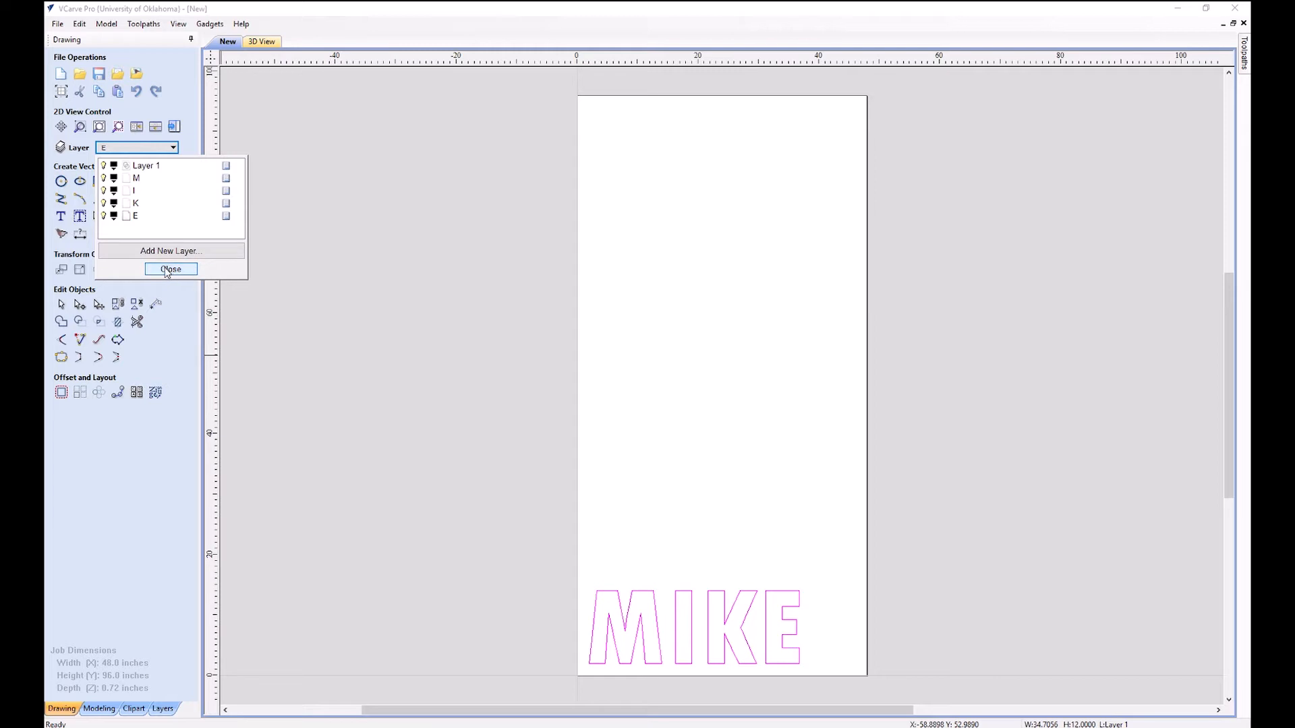
{"action": "left_click", "coordinate": [170, 269]}
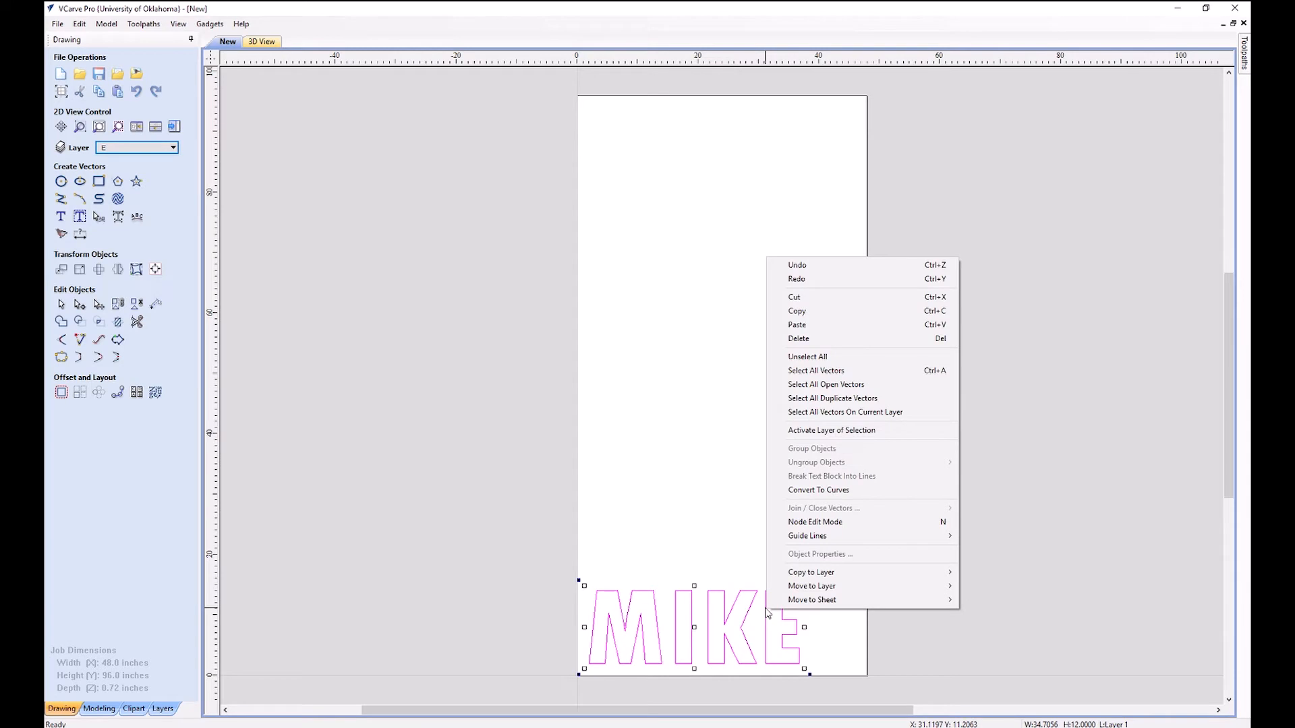
{"action": "mouse_move", "coordinate": [813, 599]}
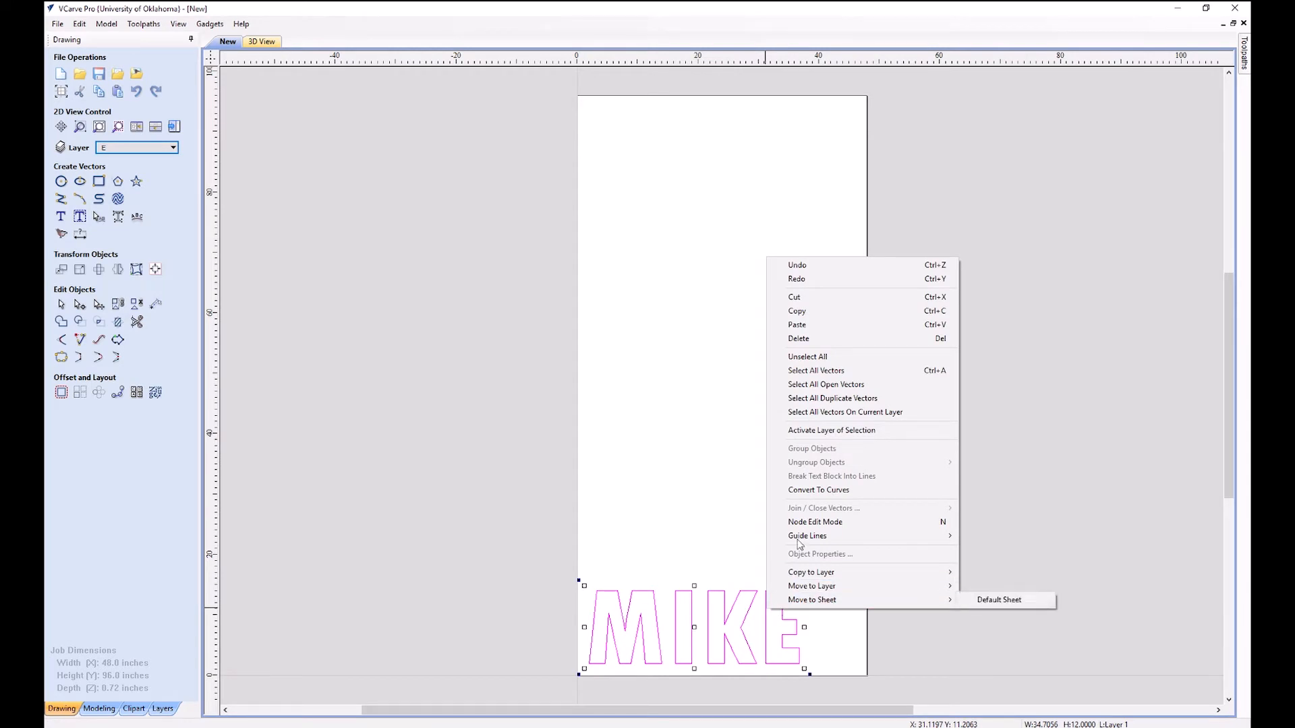
{"action": "mouse_move", "coordinate": [817, 489]}
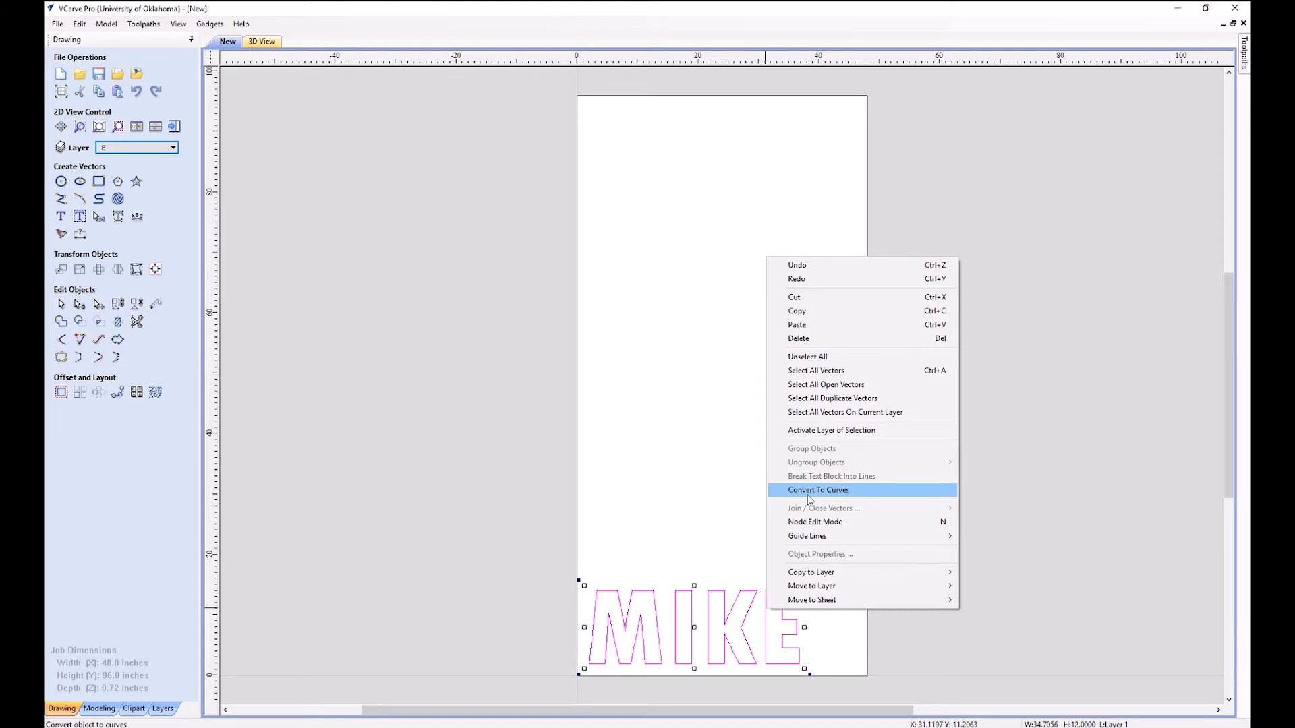
- Convert the MIKE text to curves and select the E letter outline
{"action": "left_click", "coordinate": [817, 489]}
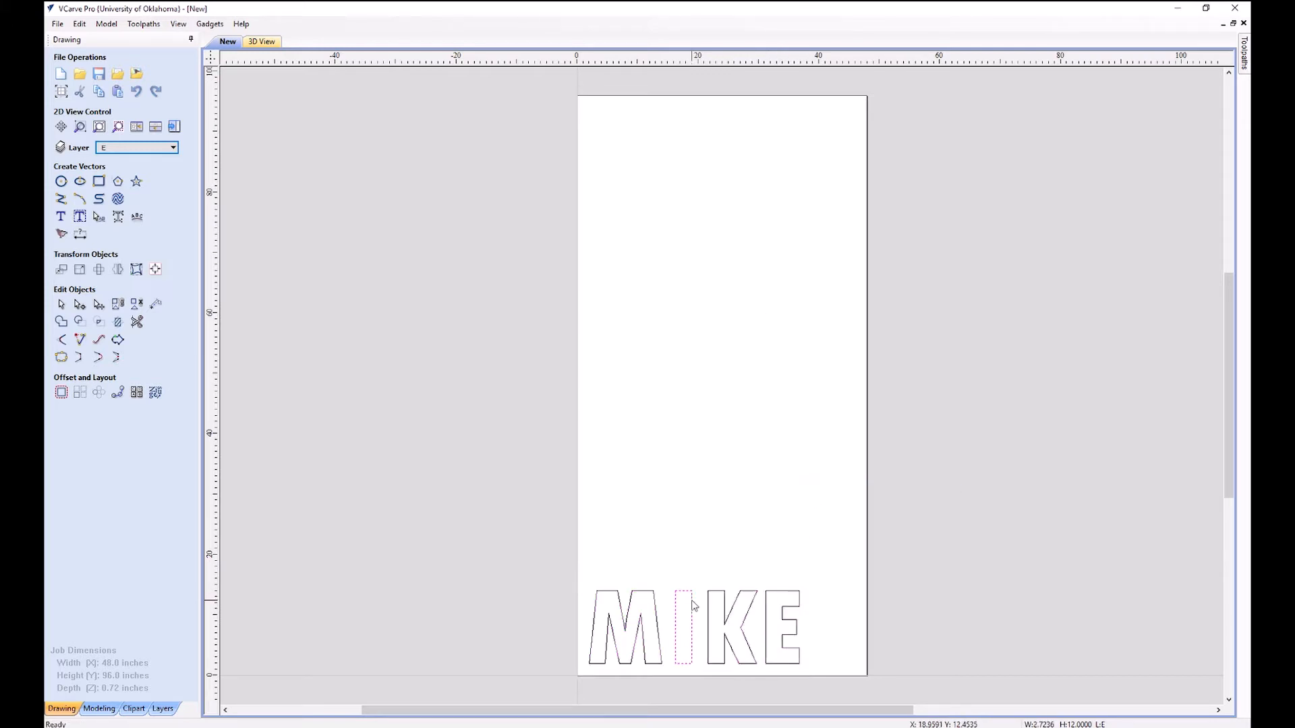
{"action": "left_click", "coordinate": [625, 628]}
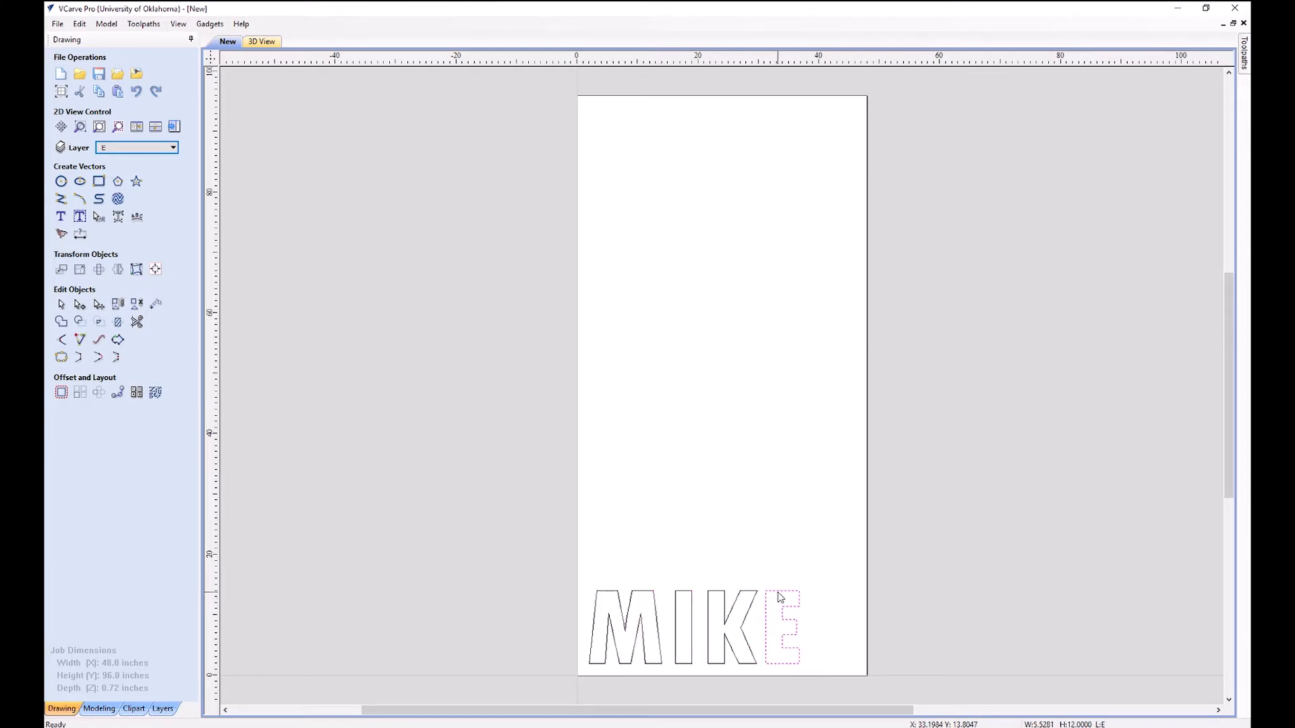
- Move the E outline to layer E and the K outline to layer K
{"action": "right_click", "coordinate": [777, 595]}
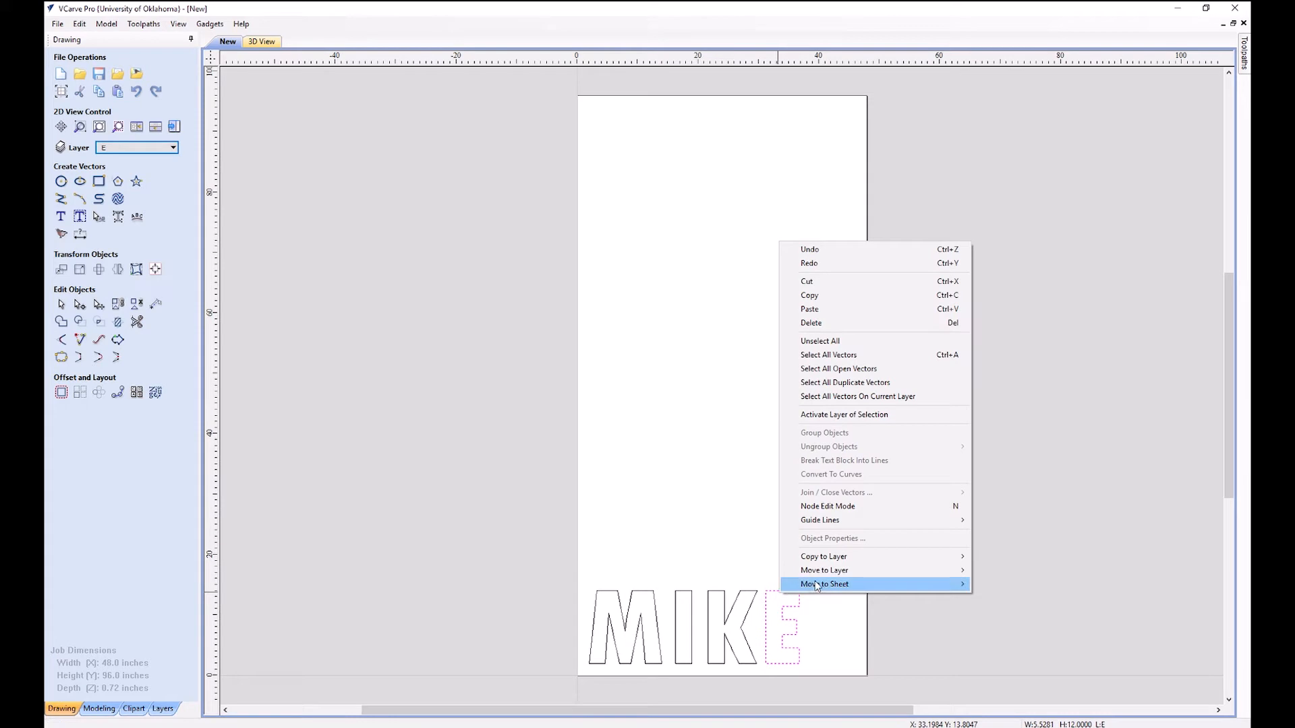
{"action": "mouse_move", "coordinate": [823, 569]}
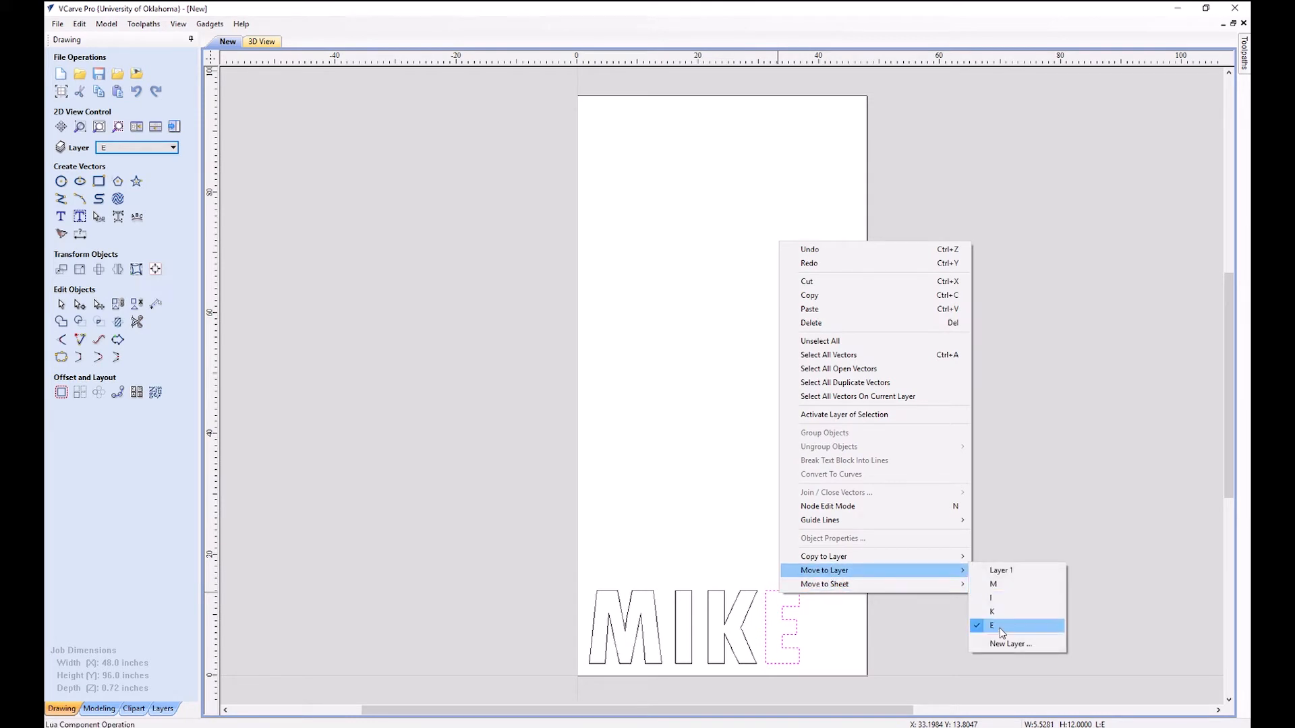
{"action": "left_click", "coordinate": [999, 625]}
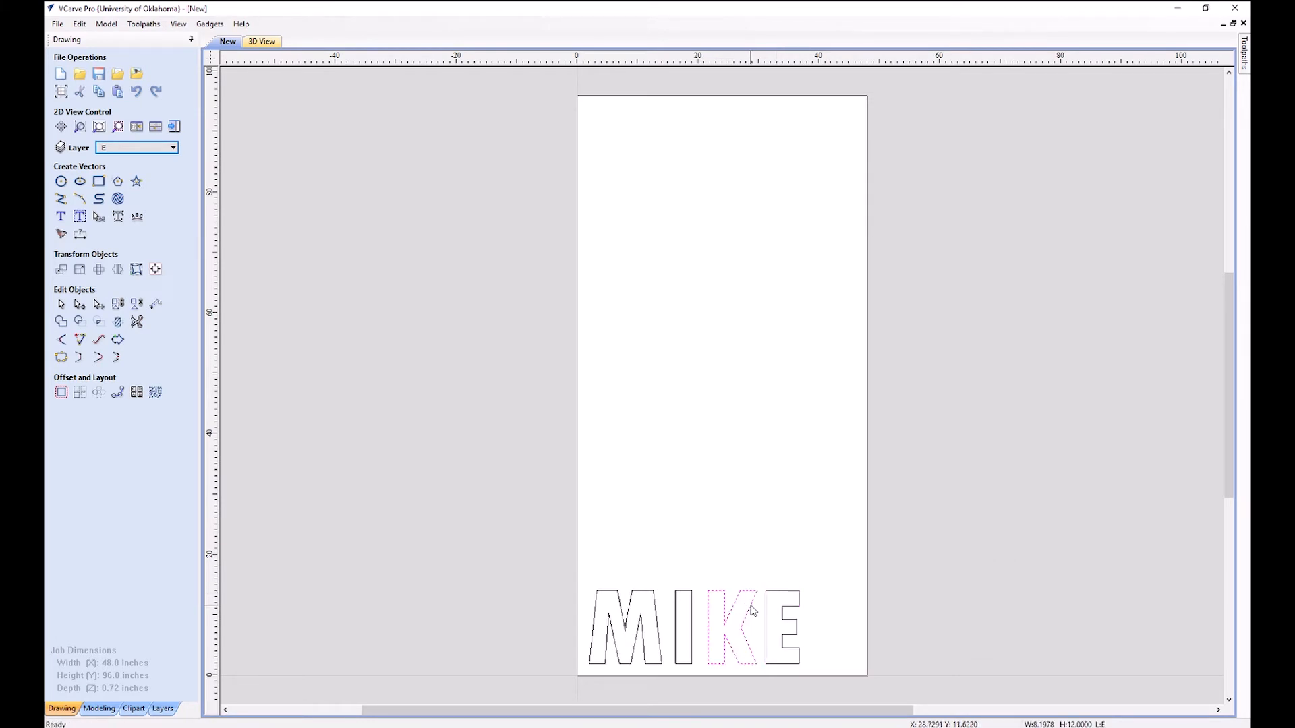
{"action": "right_click", "coordinate": [751, 609]}
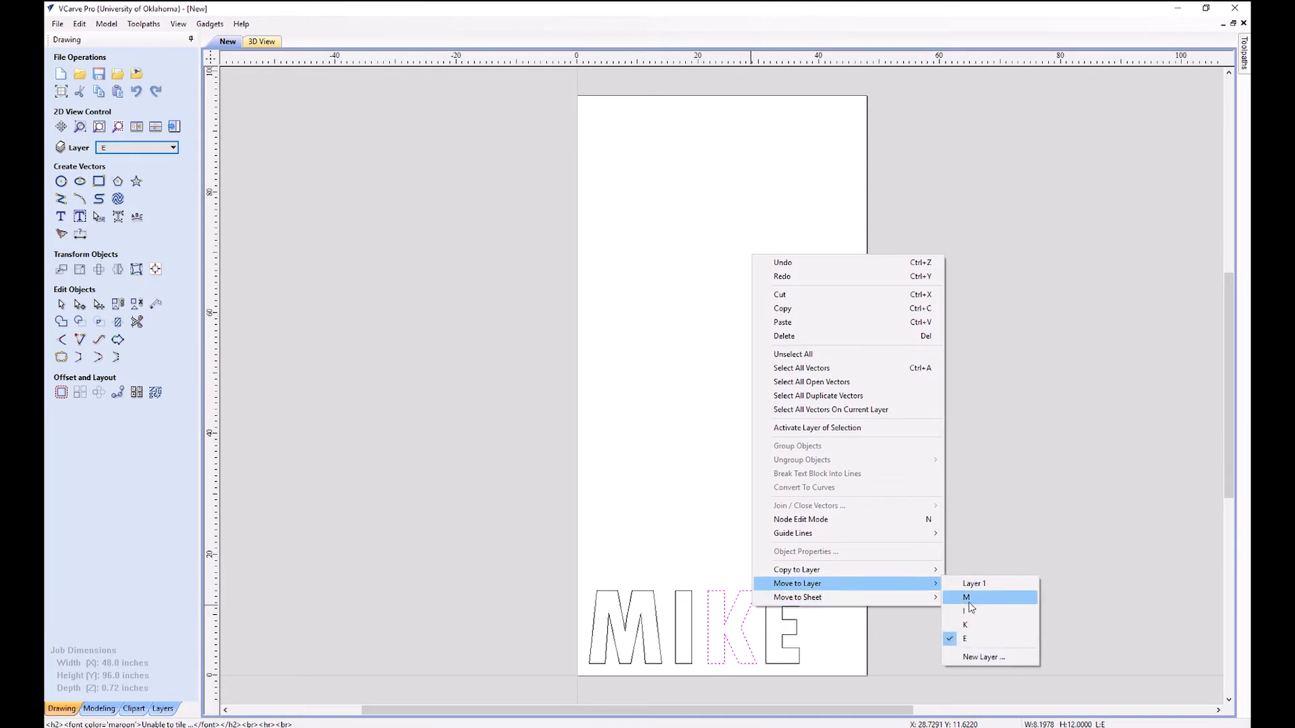
{"action": "left_click", "coordinate": [966, 597]}
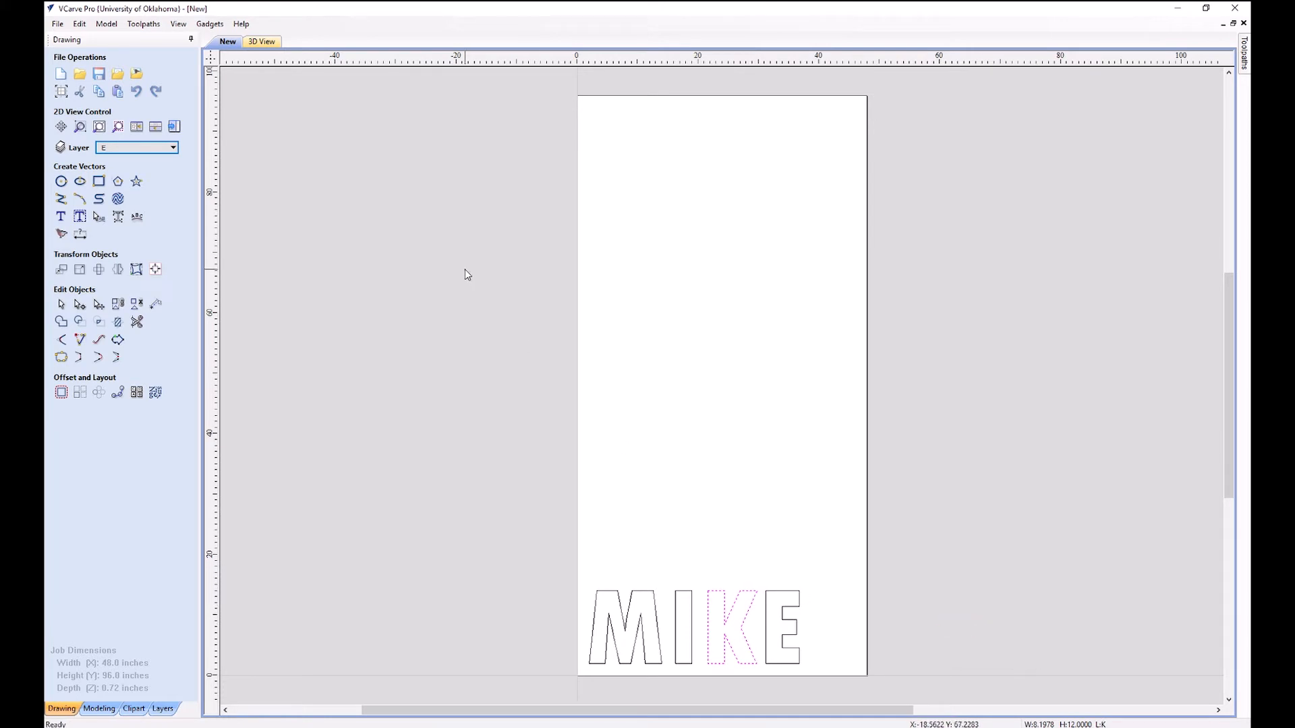
{"action": "left_click", "coordinate": [172, 147]}
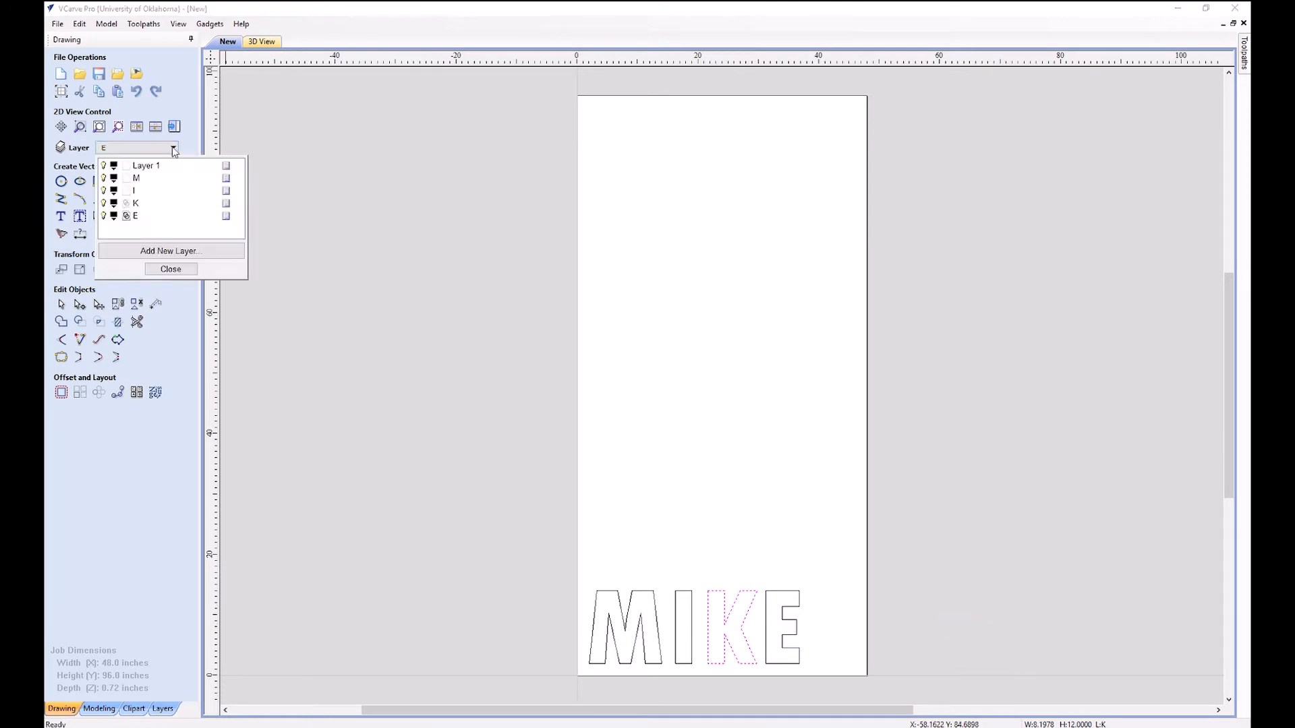
{"action": "left_click", "coordinate": [103, 203]}
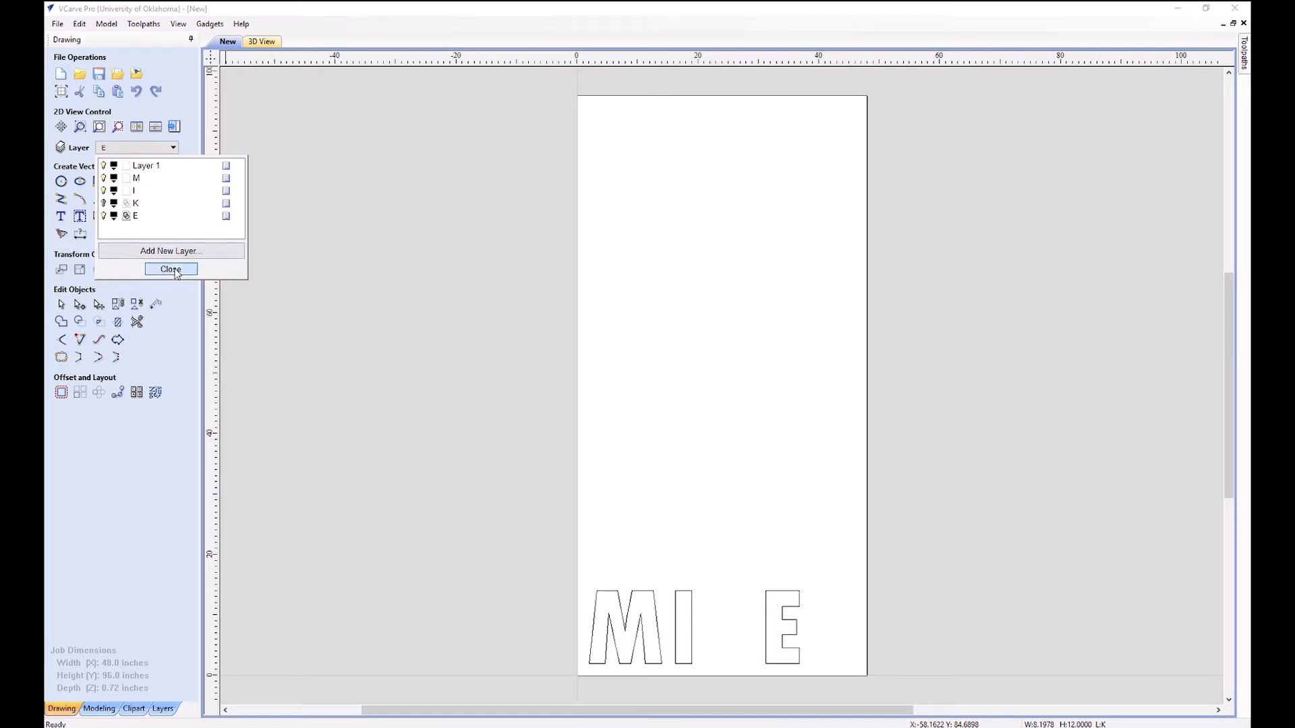
{"action": "left_click", "coordinate": [170, 269]}
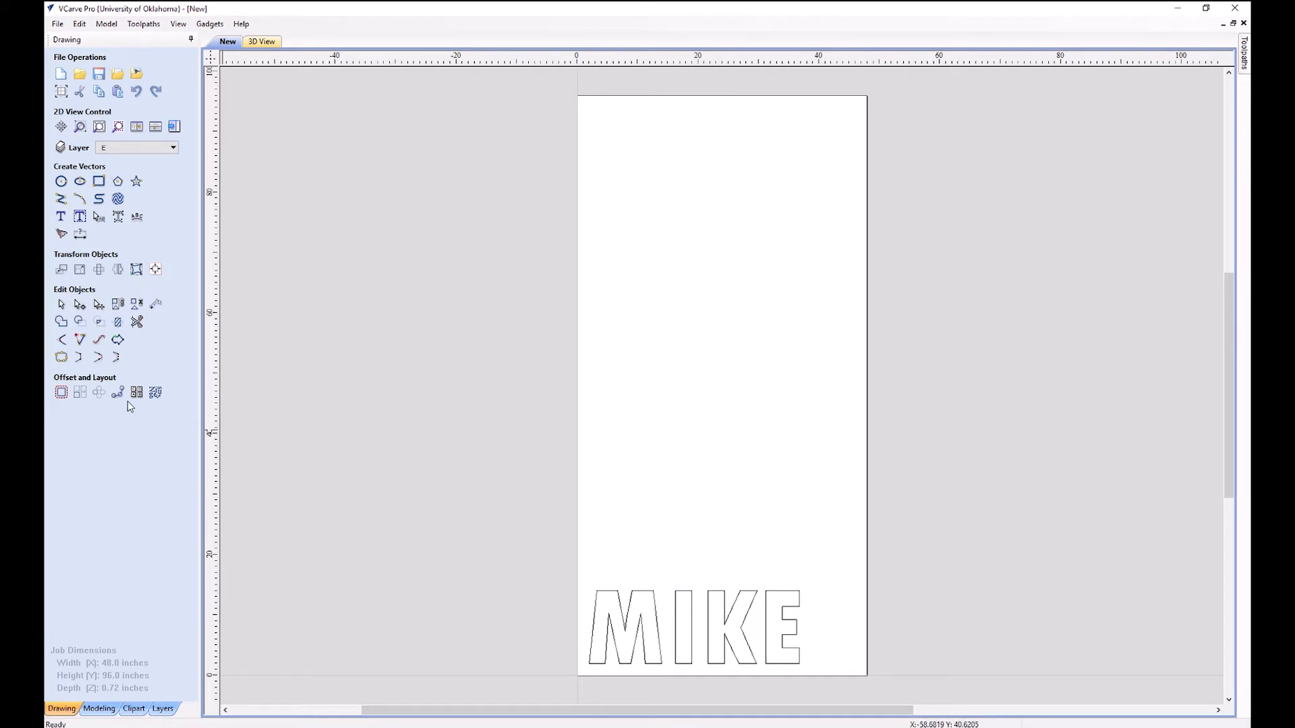
{"action": "mouse_move", "coordinate": [136, 393]}
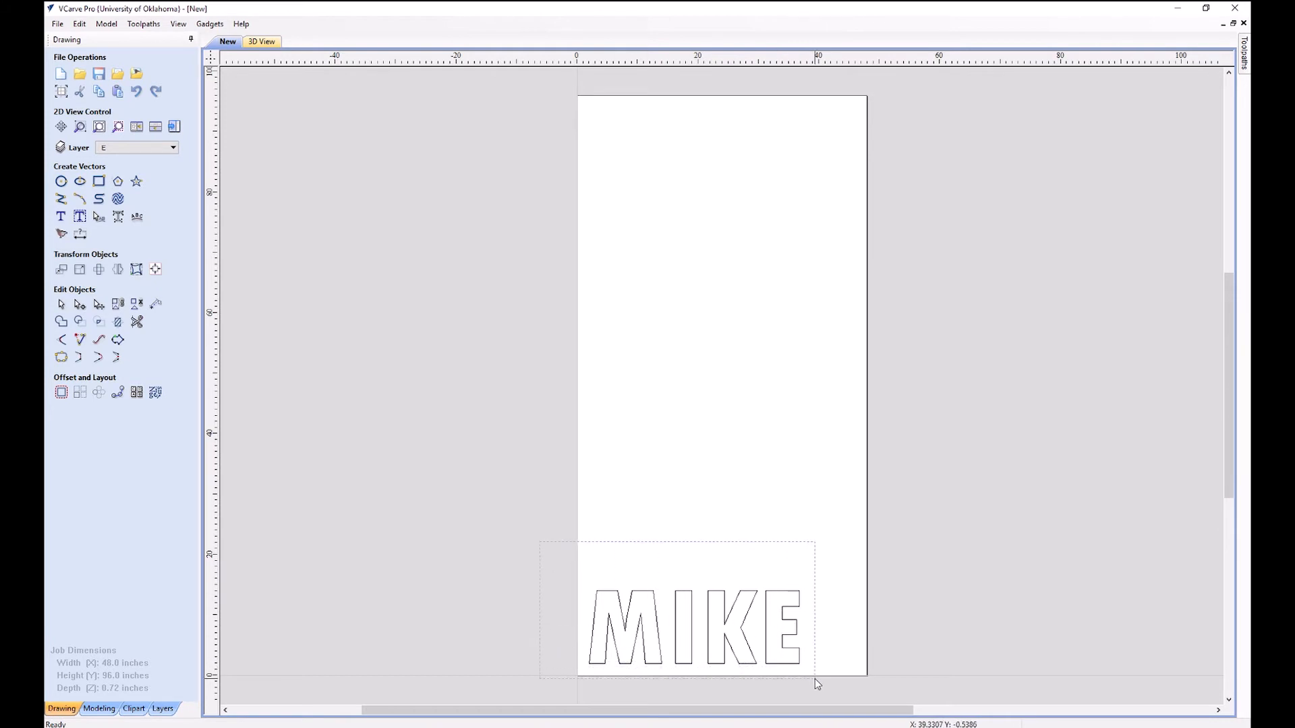
{"action": "left_click", "coordinate": [79, 391]}
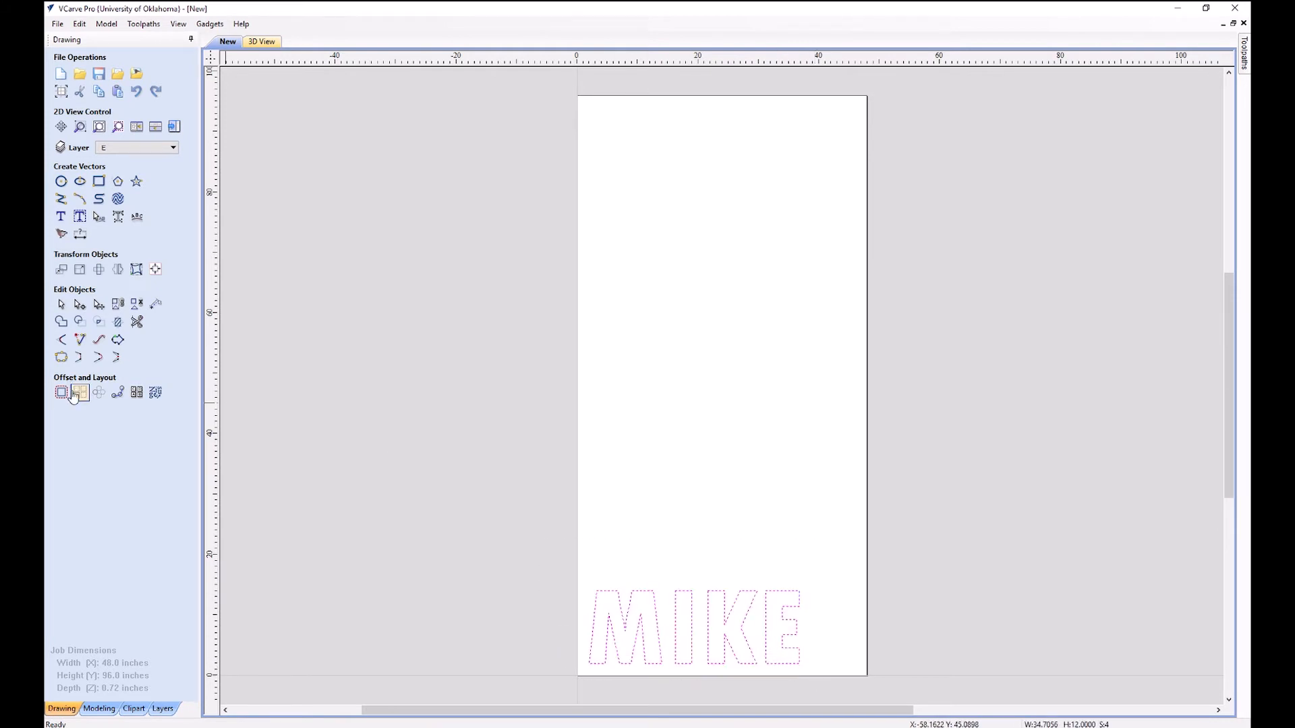
{"action": "left_click", "coordinate": [80, 392]}
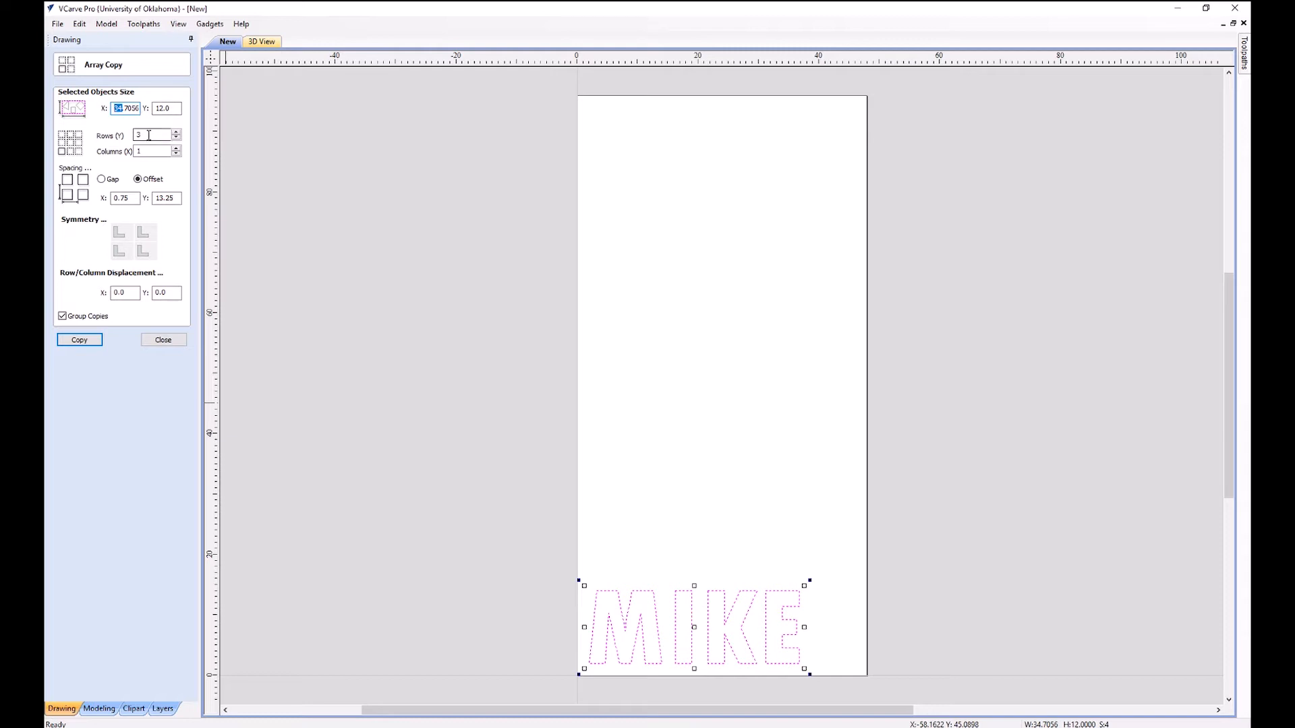
{"action": "mouse_move", "coordinate": [150, 147]}
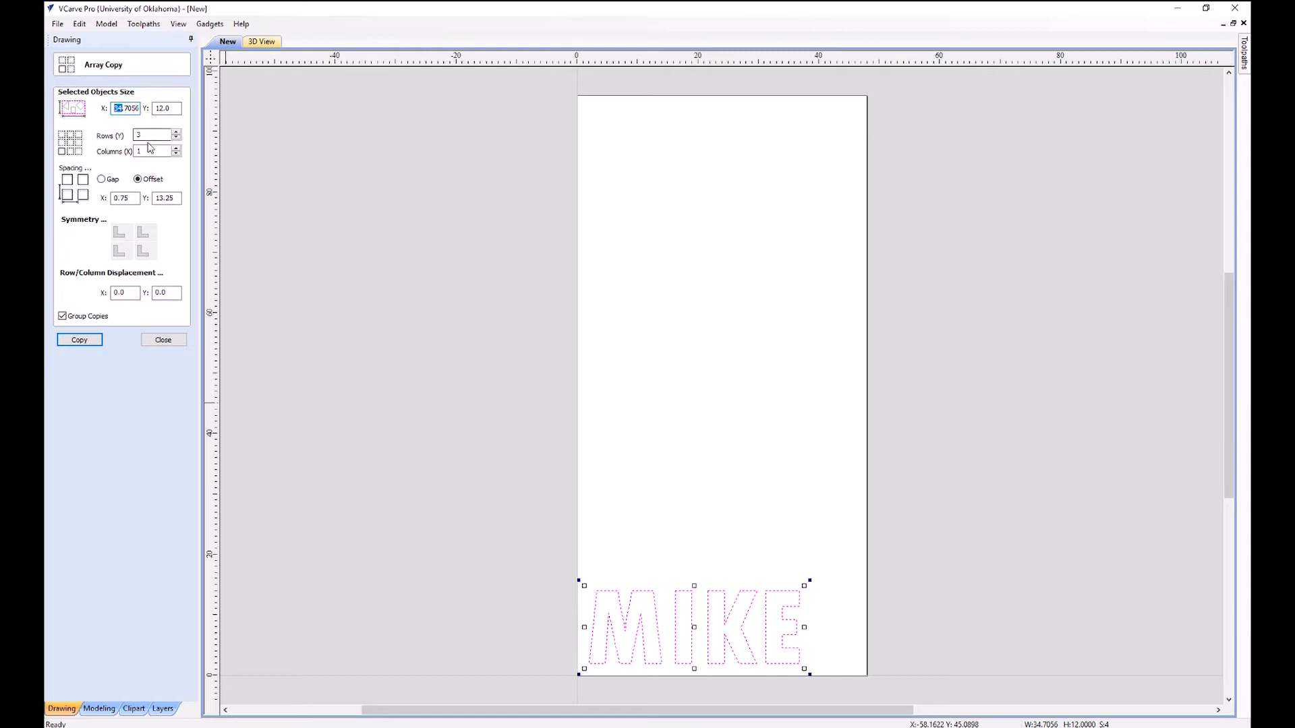
{"action": "left_click", "coordinate": [137, 179]}
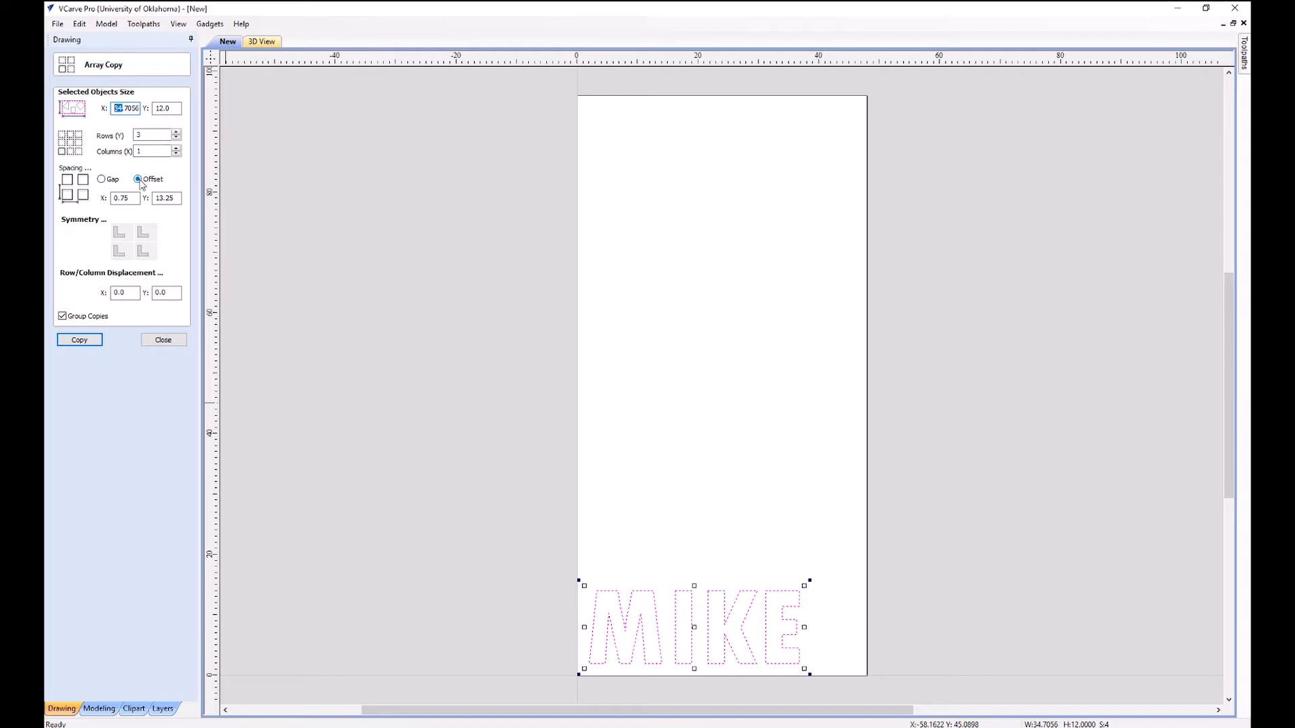
{"action": "left_click", "coordinate": [102, 179]}
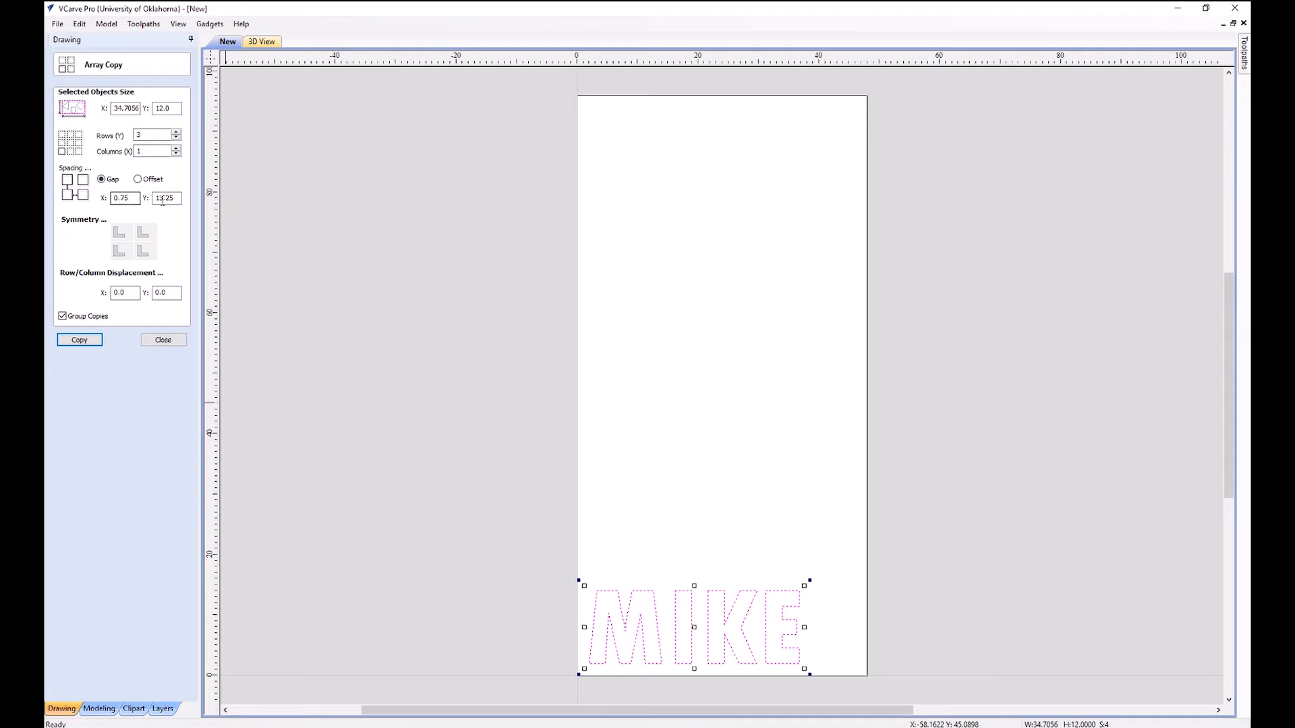
{"action": "type", "text": ".75"}
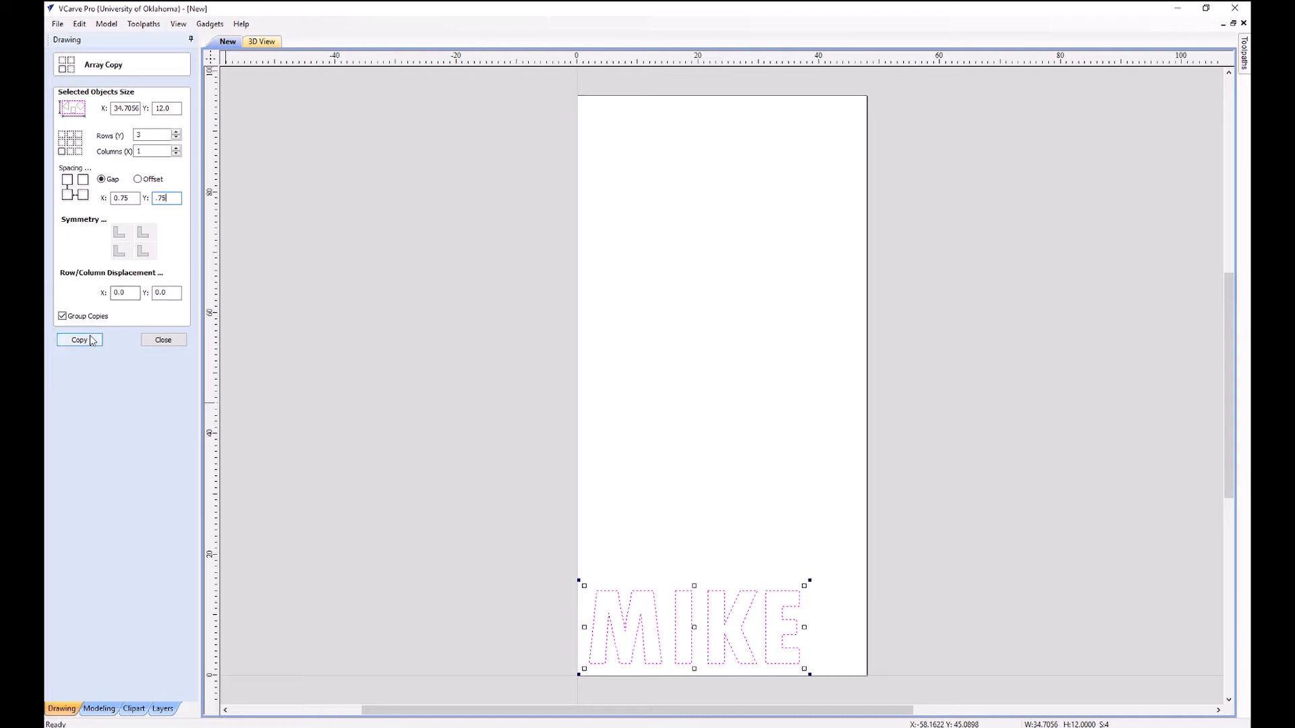
{"action": "left_click", "coordinate": [78, 339]}
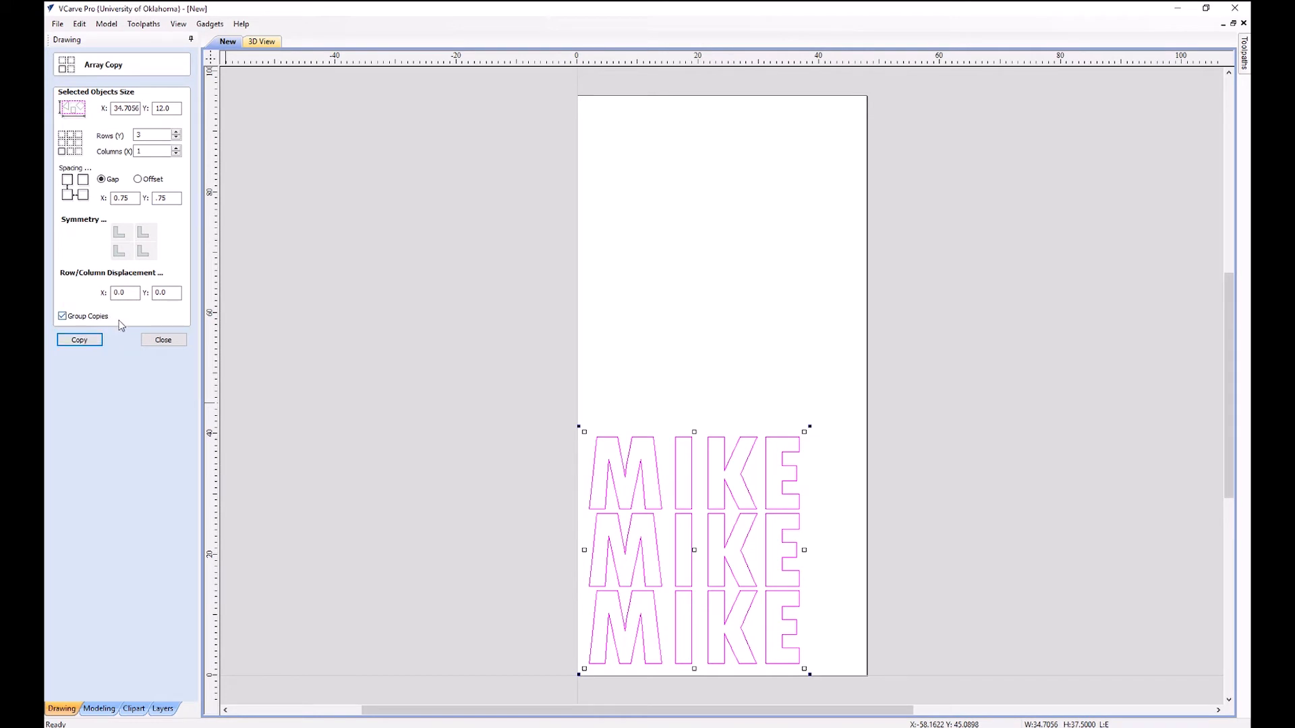
{"action": "left_click", "coordinate": [163, 339]}
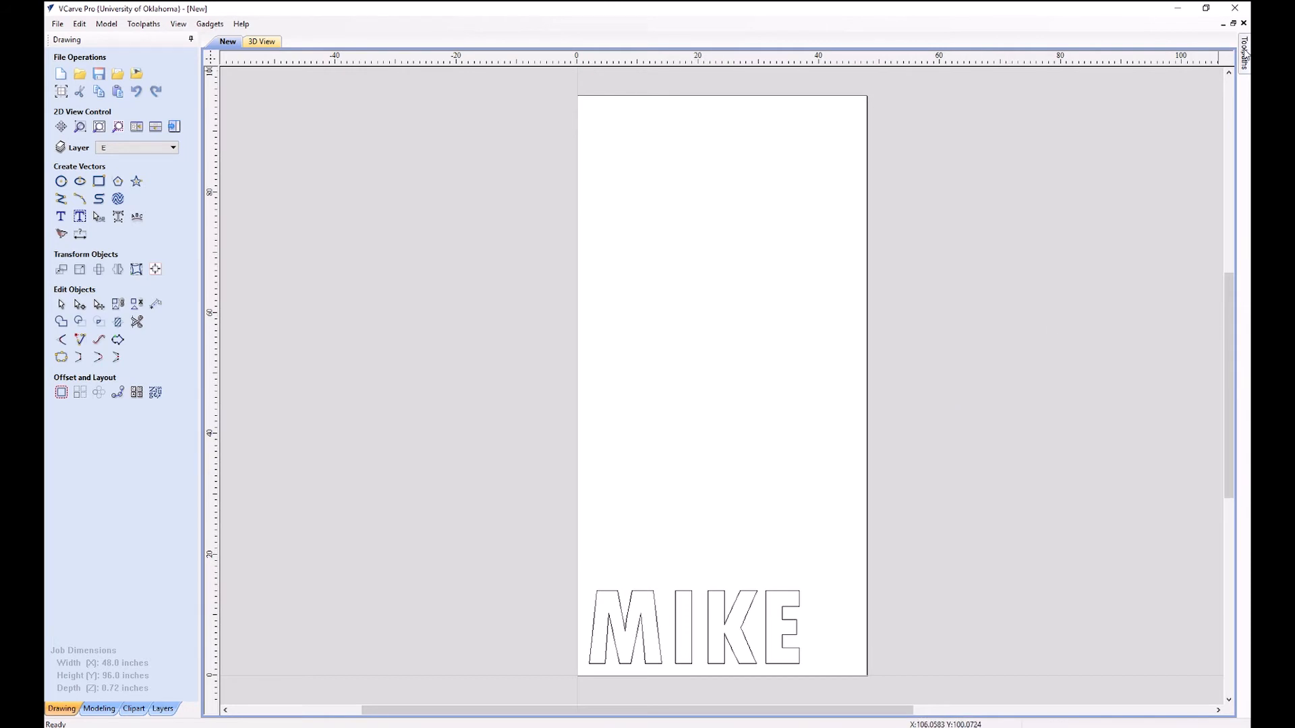
- Switch to the Toolpaths panel showing the toolpath operations
{"action": "left_click", "coordinate": [1245, 54]}
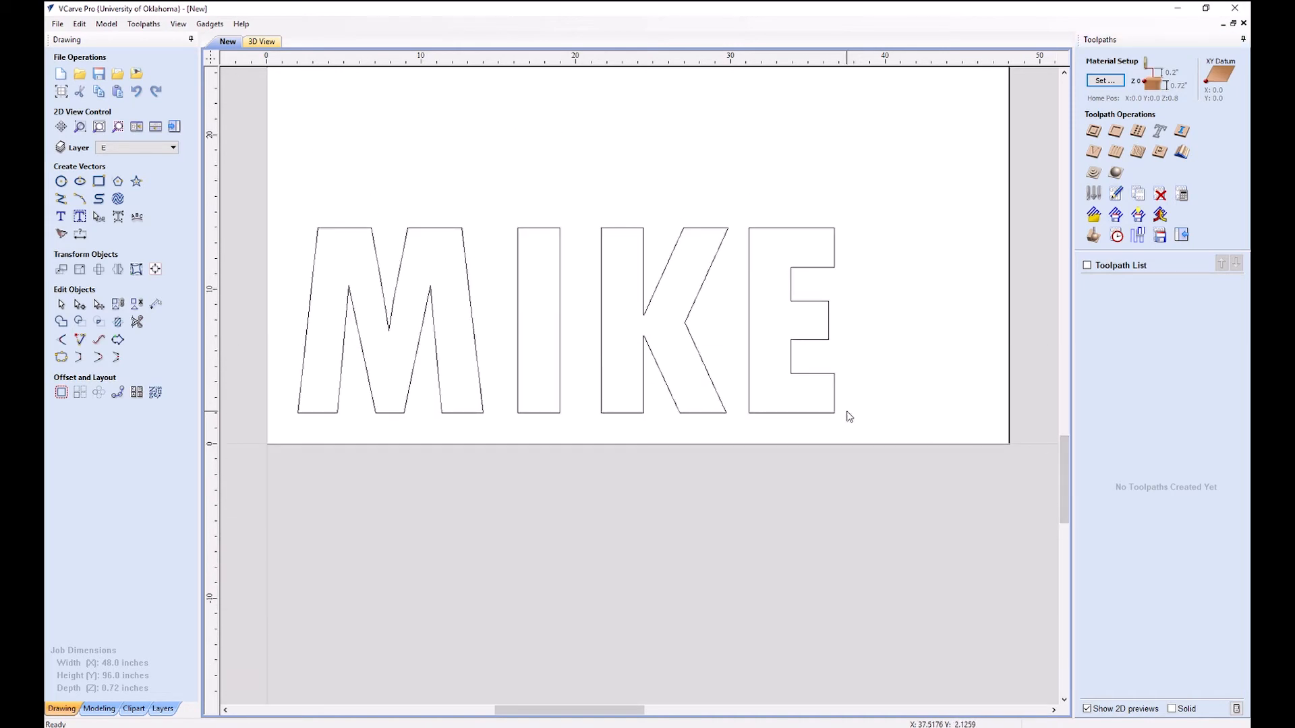
{"action": "mouse_move", "coordinate": [1064, 157]}
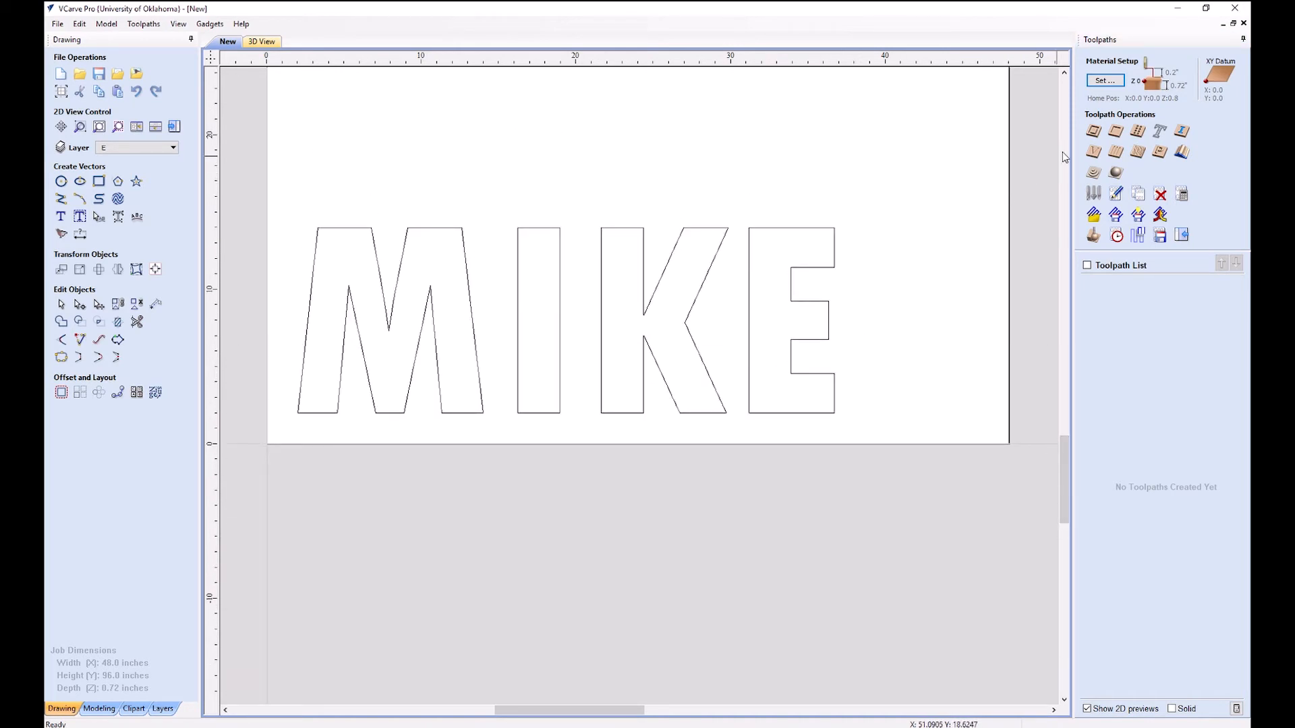
{"action": "mouse_move", "coordinate": [1092, 132]}
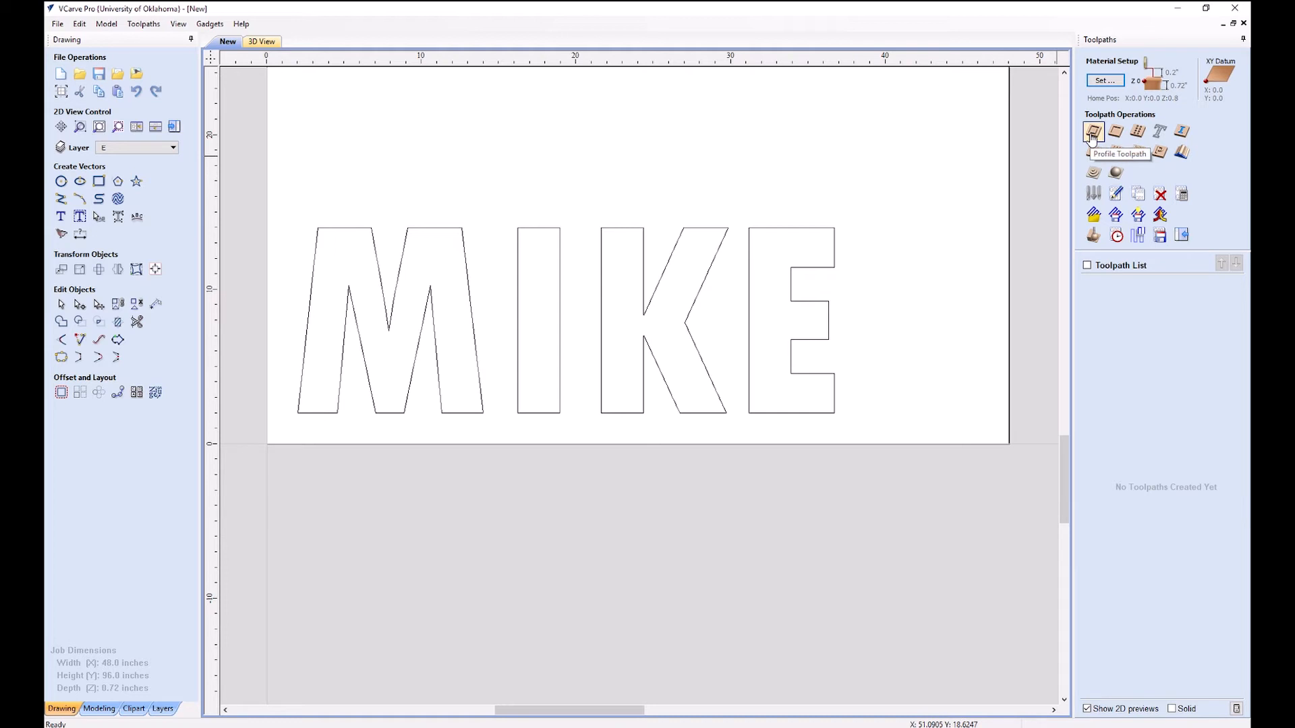
{"action": "mouse_move", "coordinate": [1138, 132]}
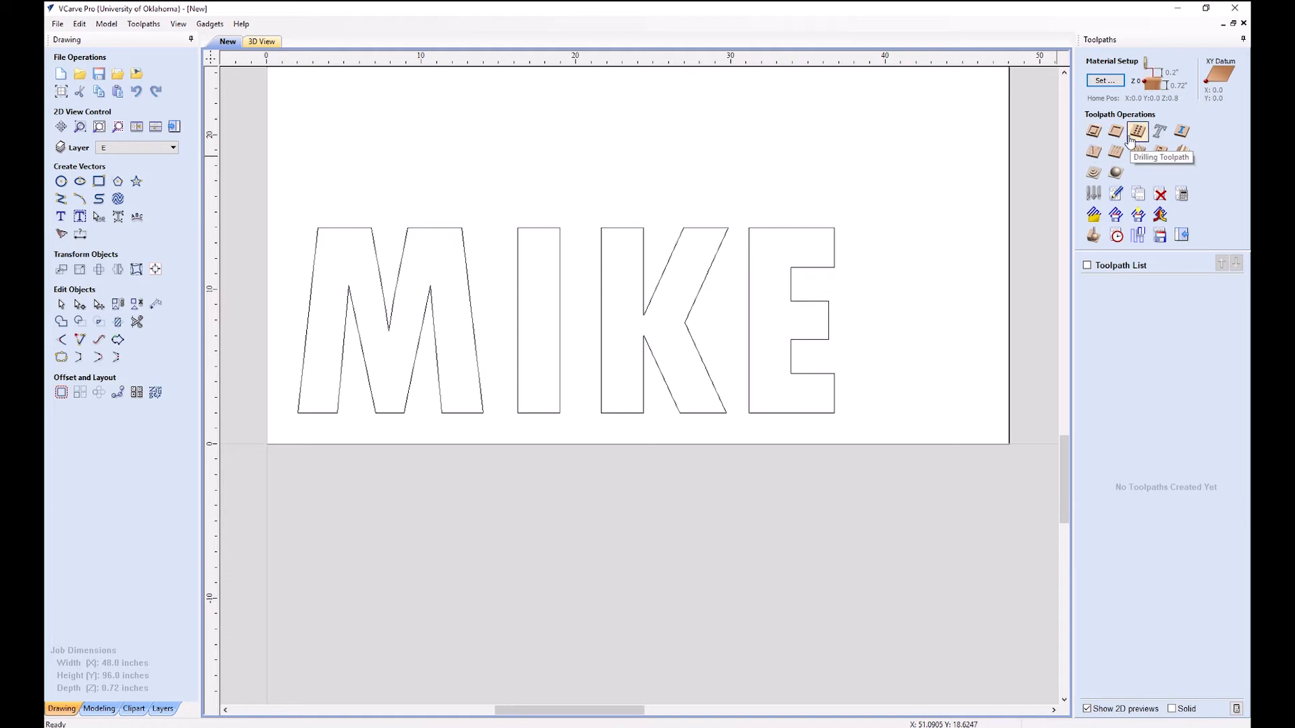
{"action": "mouse_move", "coordinate": [1138, 135]}
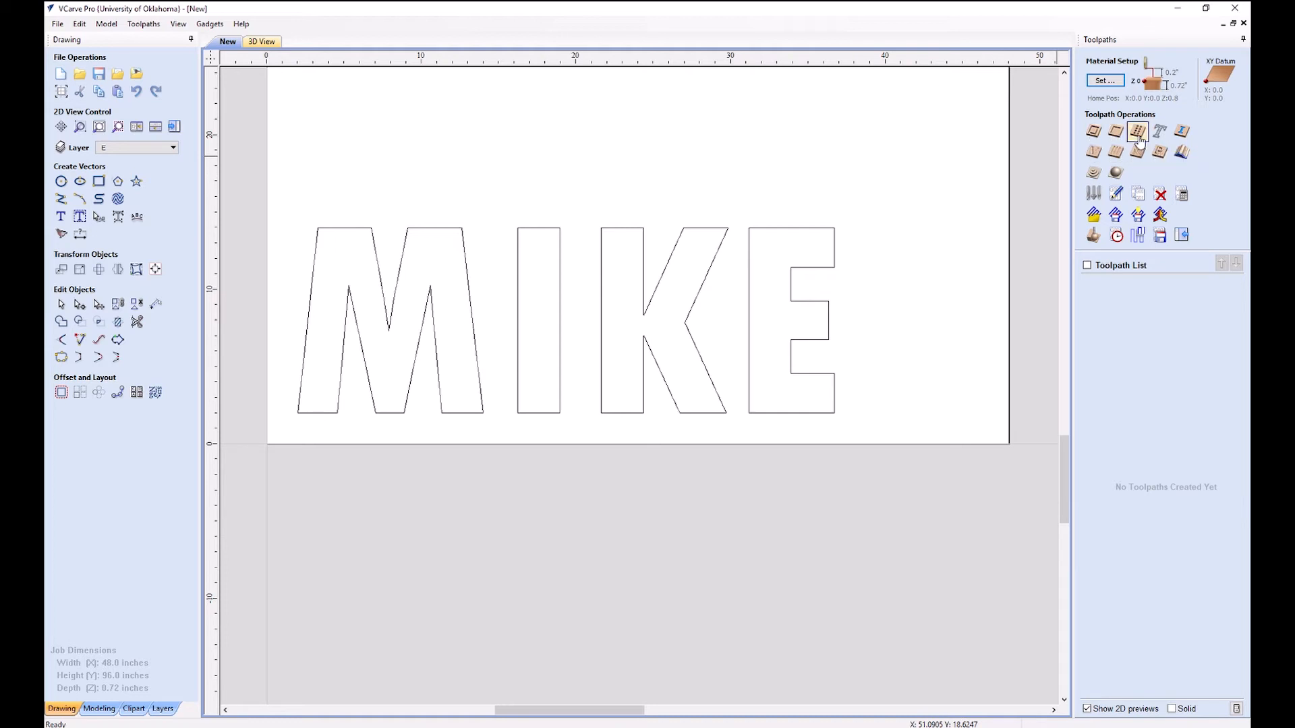
{"action": "mouse_move", "coordinate": [1181, 132]}
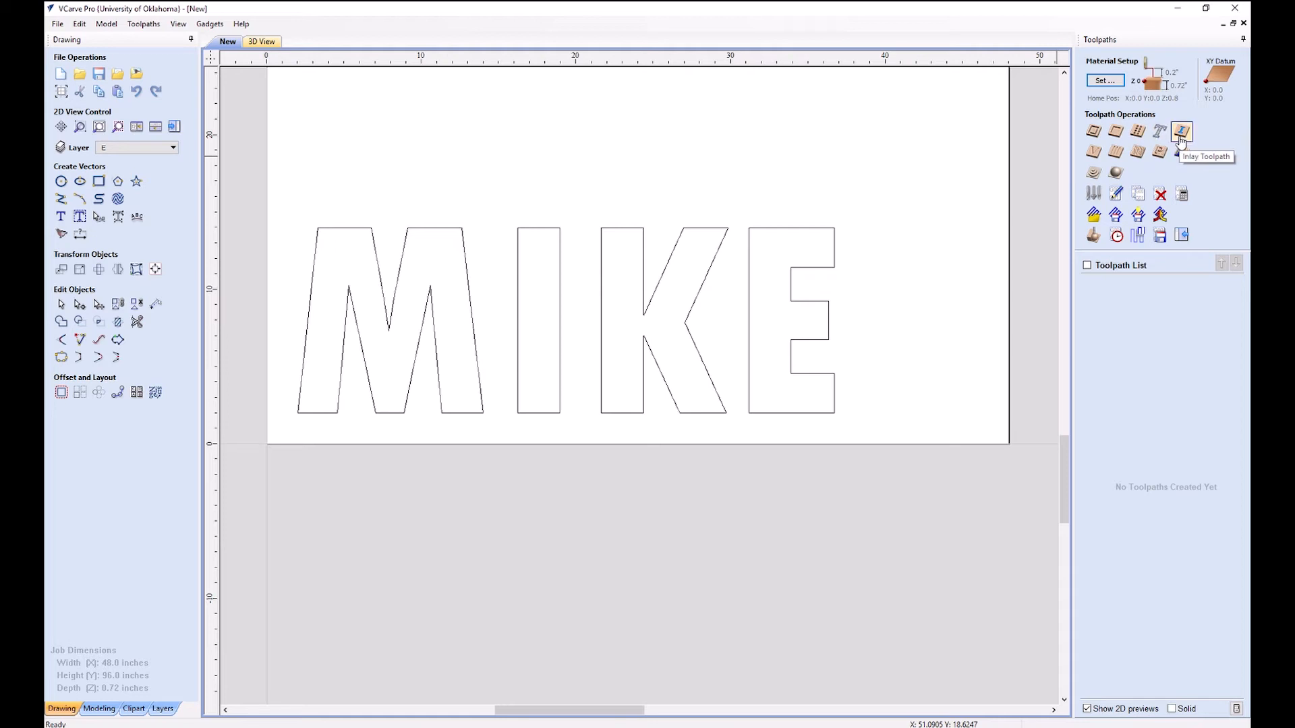
{"action": "mouse_move", "coordinate": [1093, 153]}
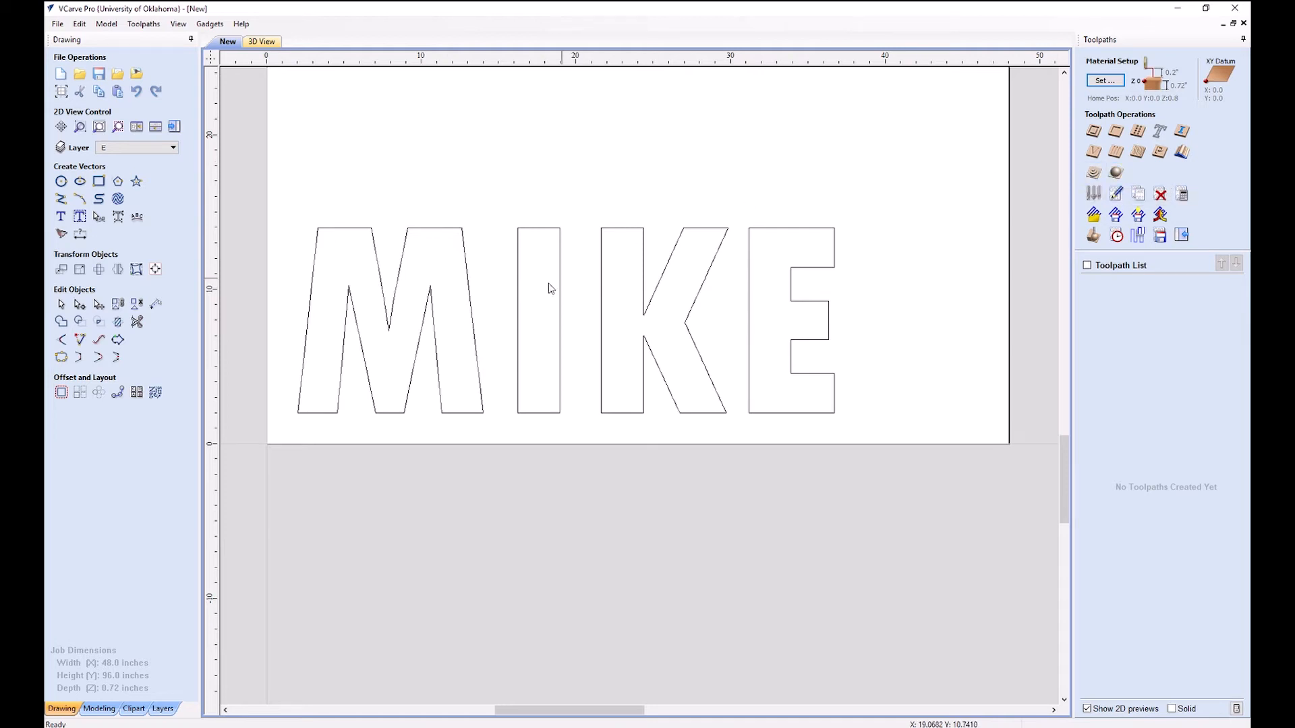
- Select all four MIKE outlines and start a profile toolpath with 0.75 inch cut depth
{"action": "left_click", "coordinate": [388, 318]}
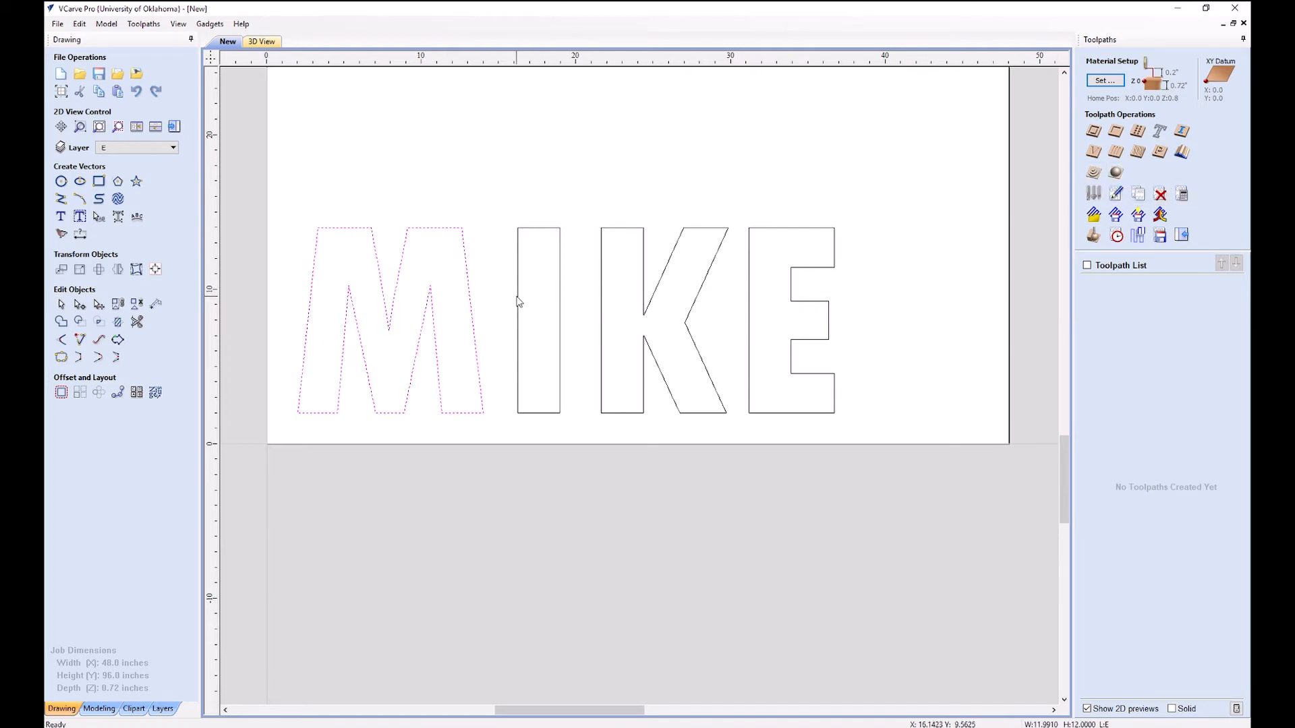
{"action": "left_click", "coordinate": [537, 314]}
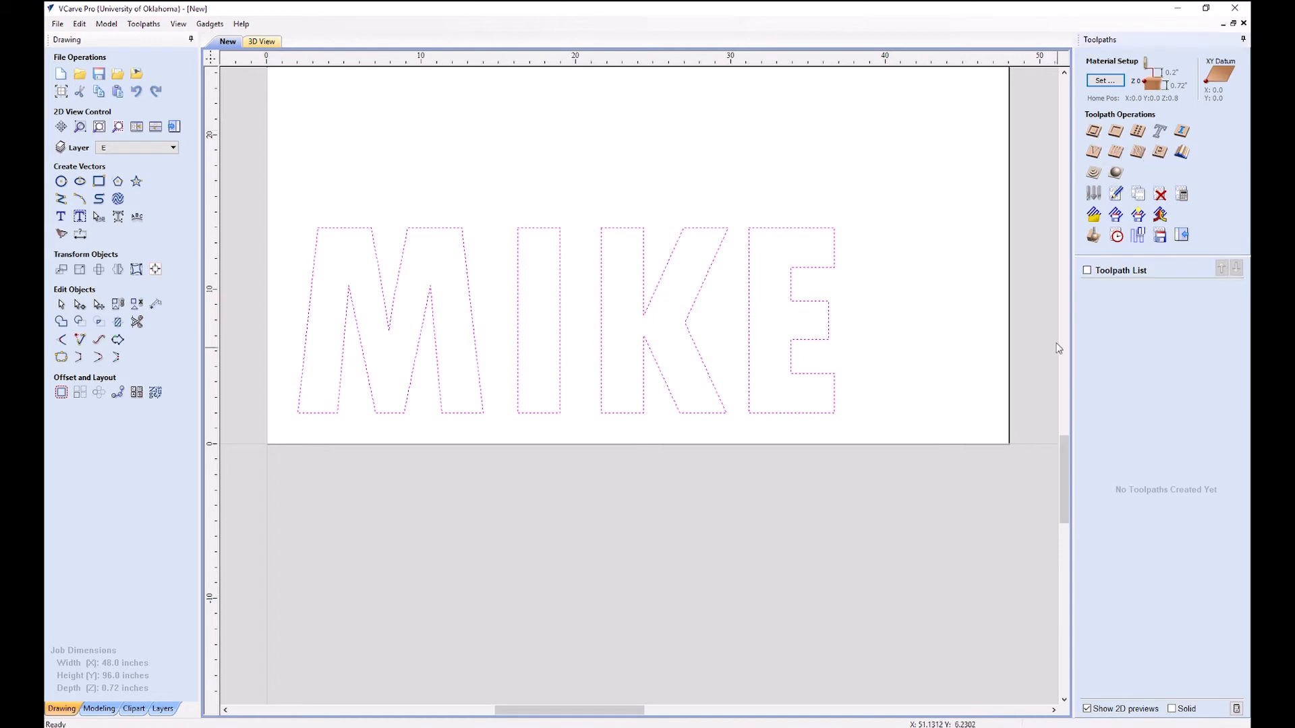
{"action": "mouse_move", "coordinate": [1093, 132]}
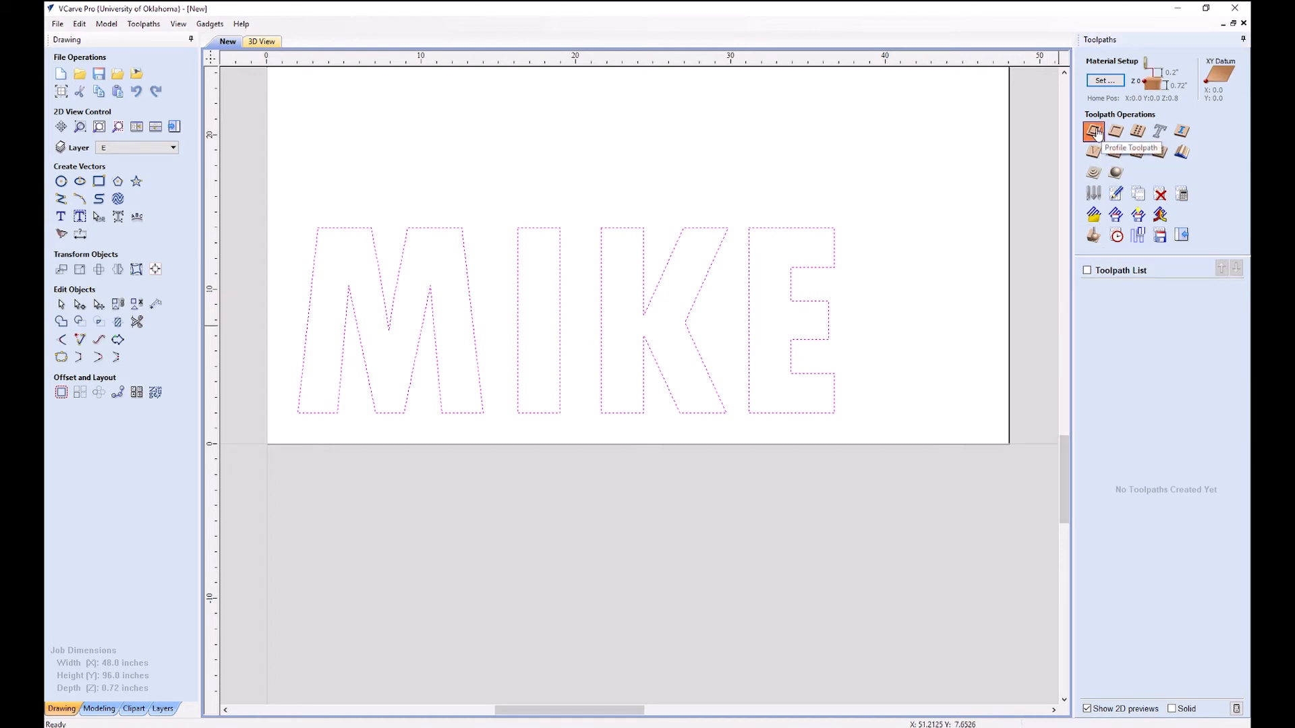
{"action": "left_click", "coordinate": [1093, 132]}
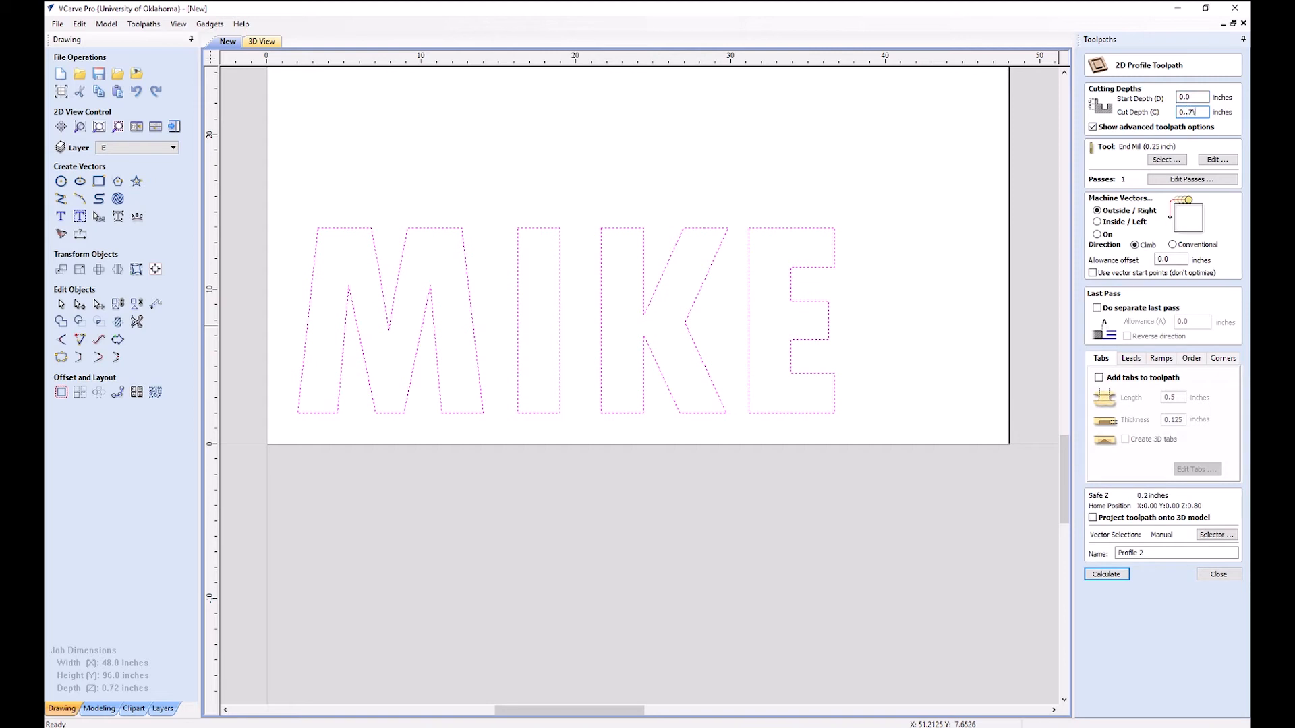
{"action": "type", "text": "0.72+.03"}
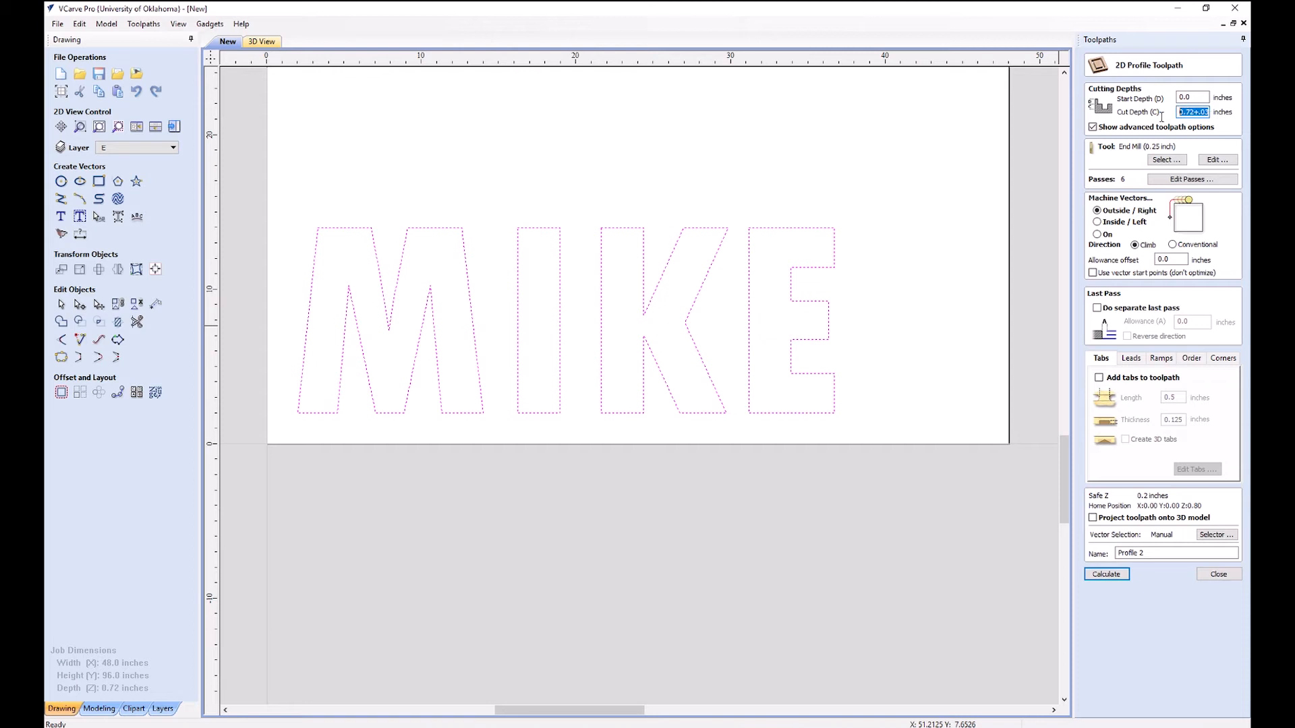
{"action": "type", "text": ".75"}
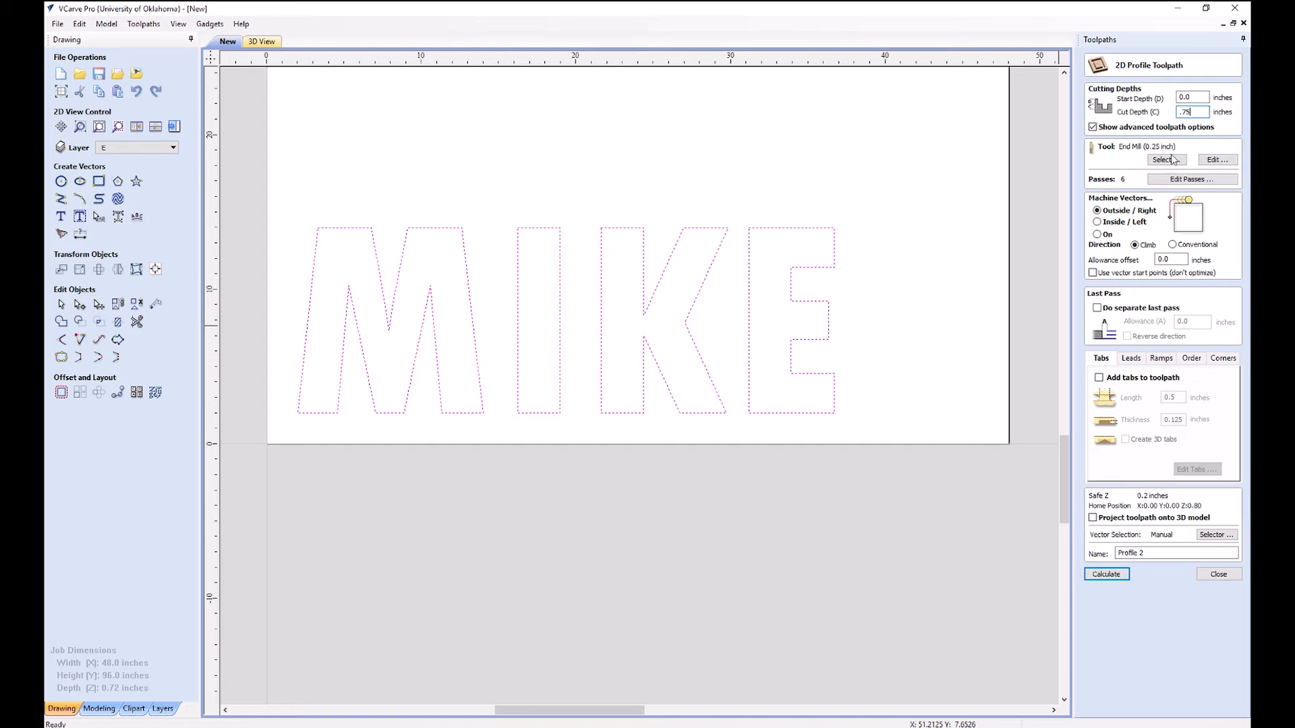
- Pick the 0.25 inch end mill from Imperial Tools and review its cutting parameters
{"action": "left_click", "coordinate": [1165, 159]}
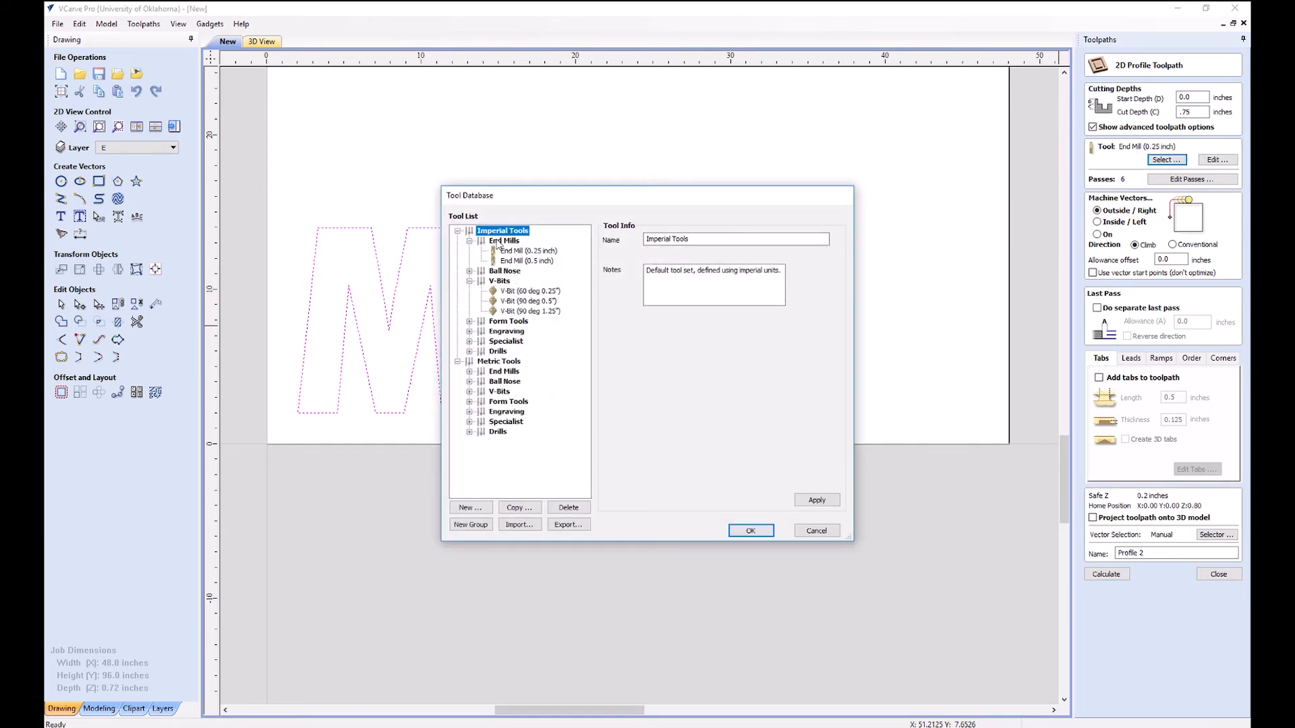
{"action": "left_click", "coordinate": [526, 251]}
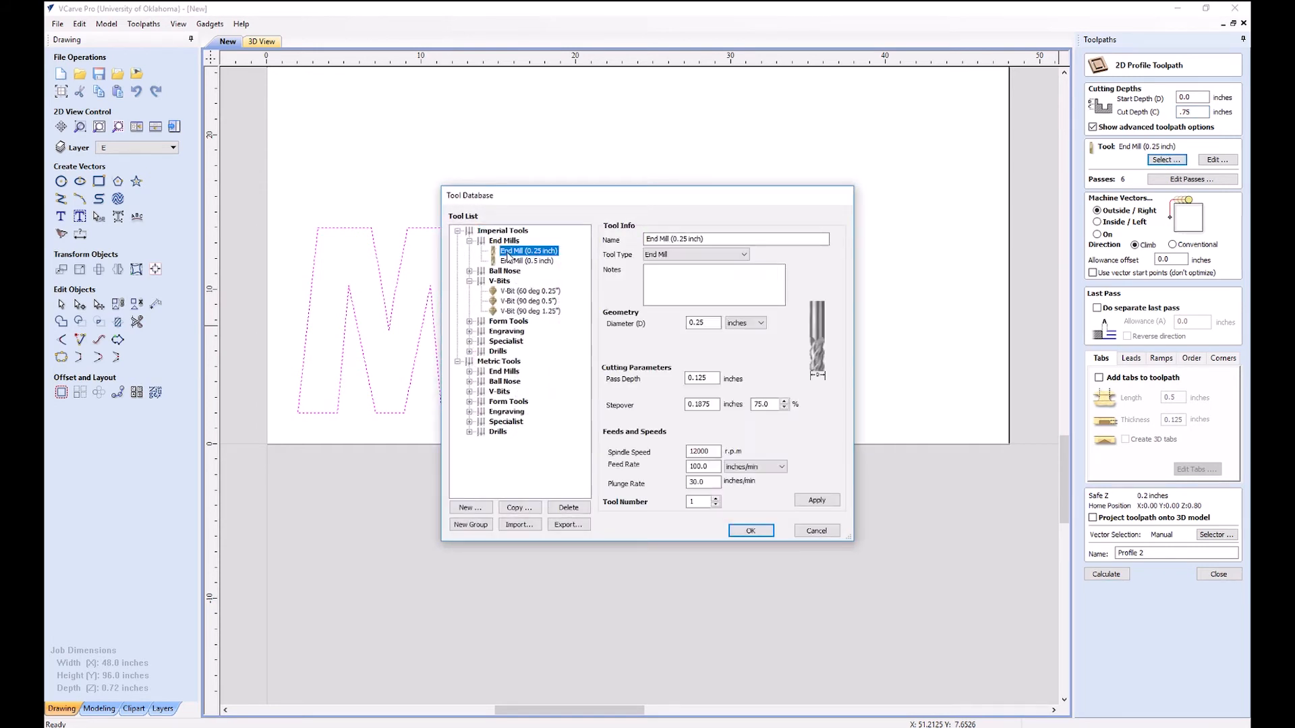
{"action": "mouse_move", "coordinate": [549, 284]}
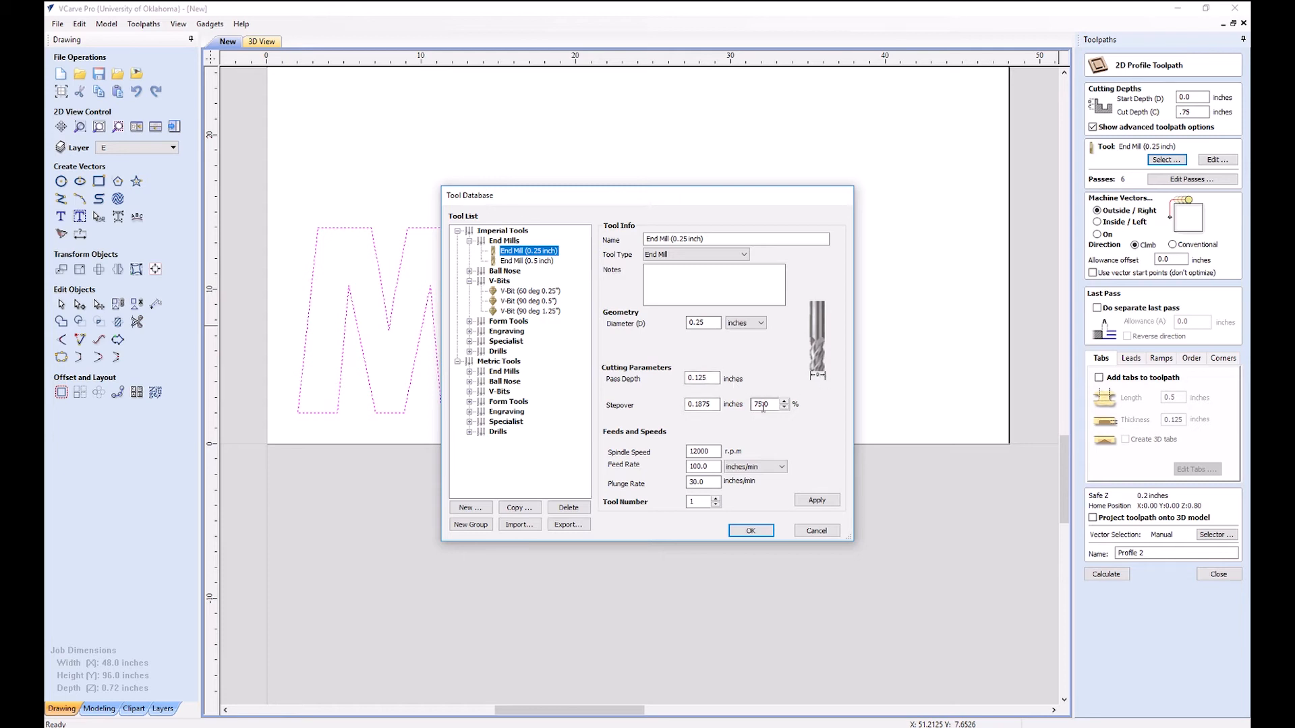
{"action": "left_click", "coordinate": [701, 451]}
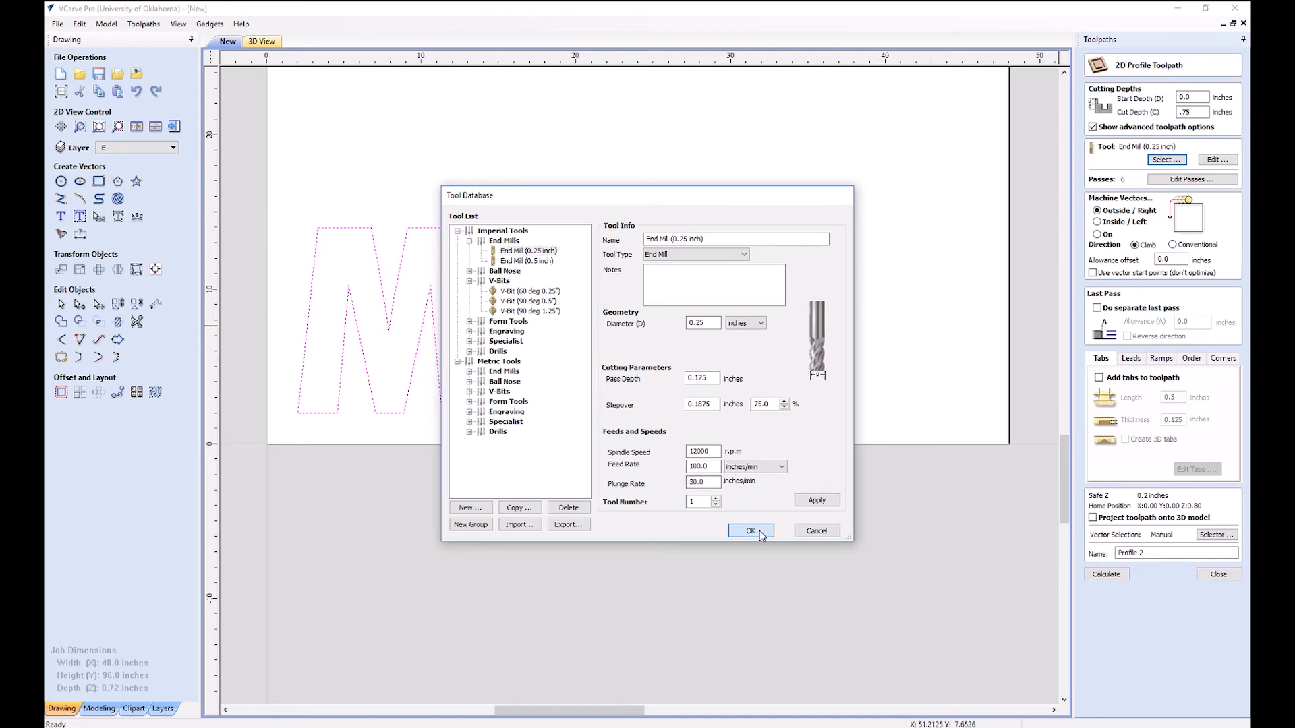
- Keep the 0.25-inch end mill cutting outside the letters with the allowance offset reset to 0
{"action": "left_click", "coordinate": [750, 531]}
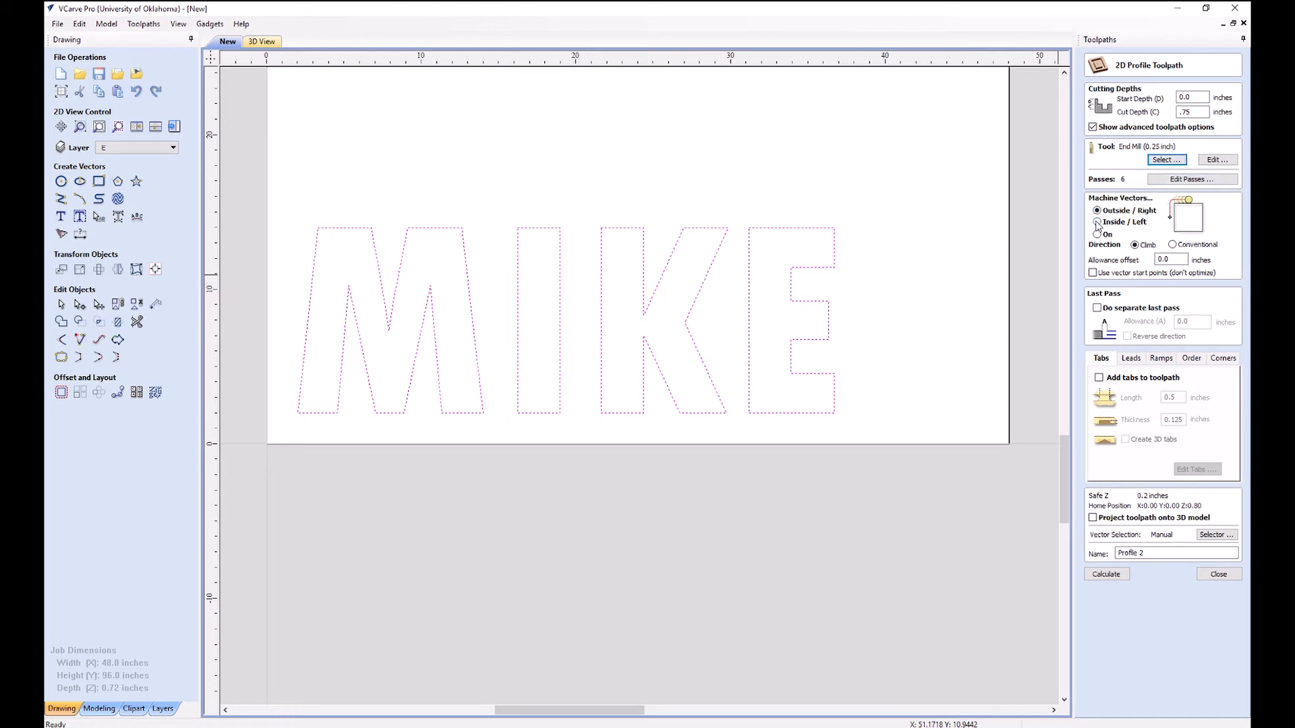
{"action": "left_click", "coordinate": [1097, 221]}
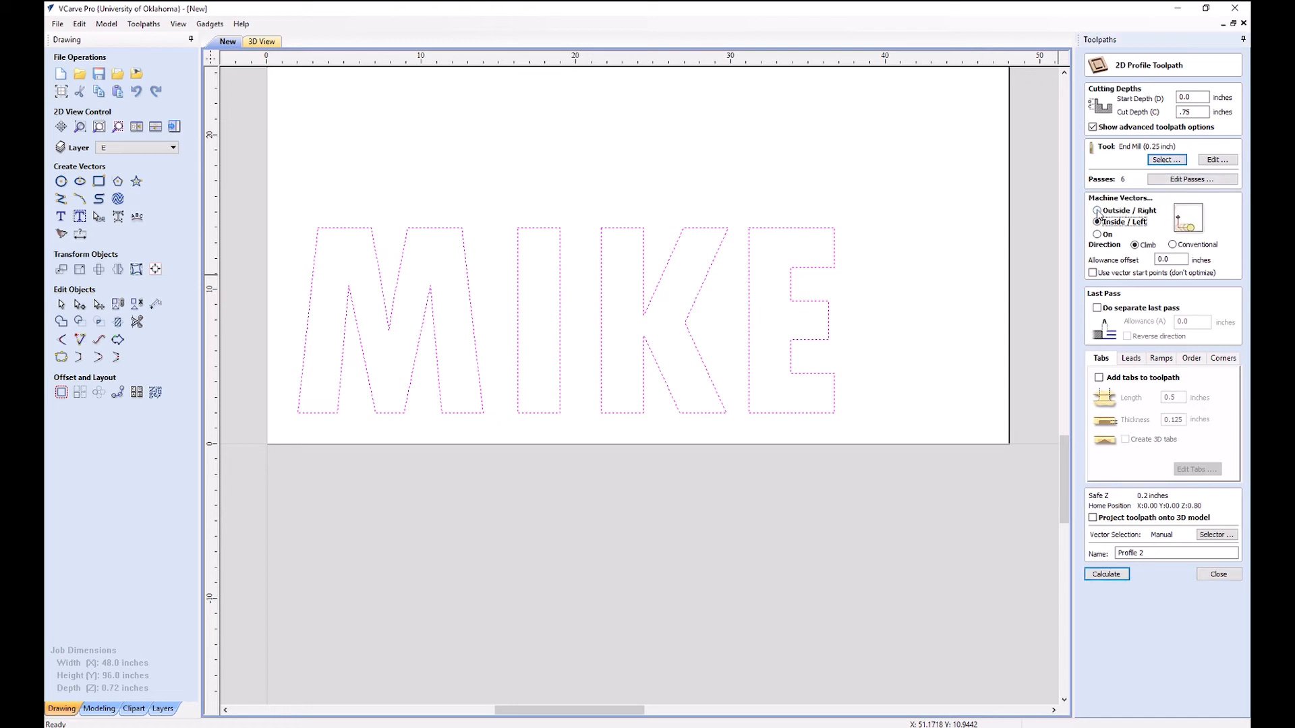
{"action": "left_click", "coordinate": [1097, 210]}
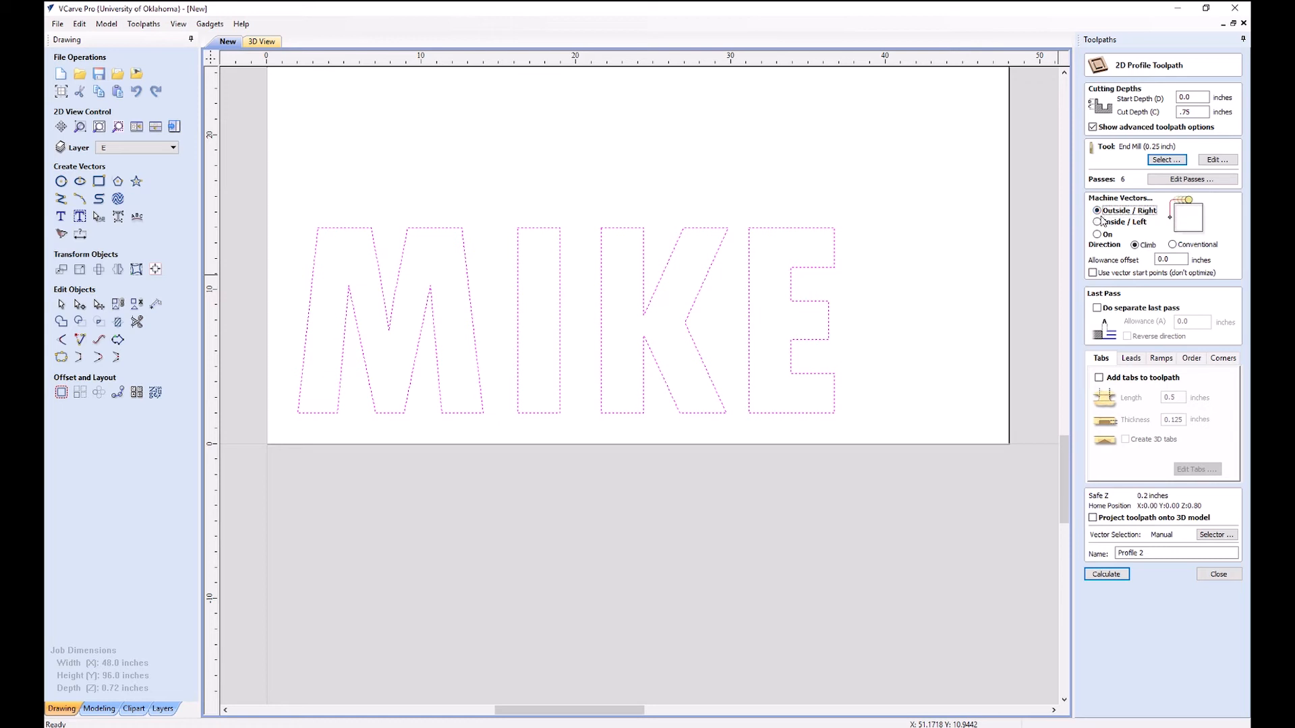
{"action": "left_click", "coordinate": [1170, 259]}
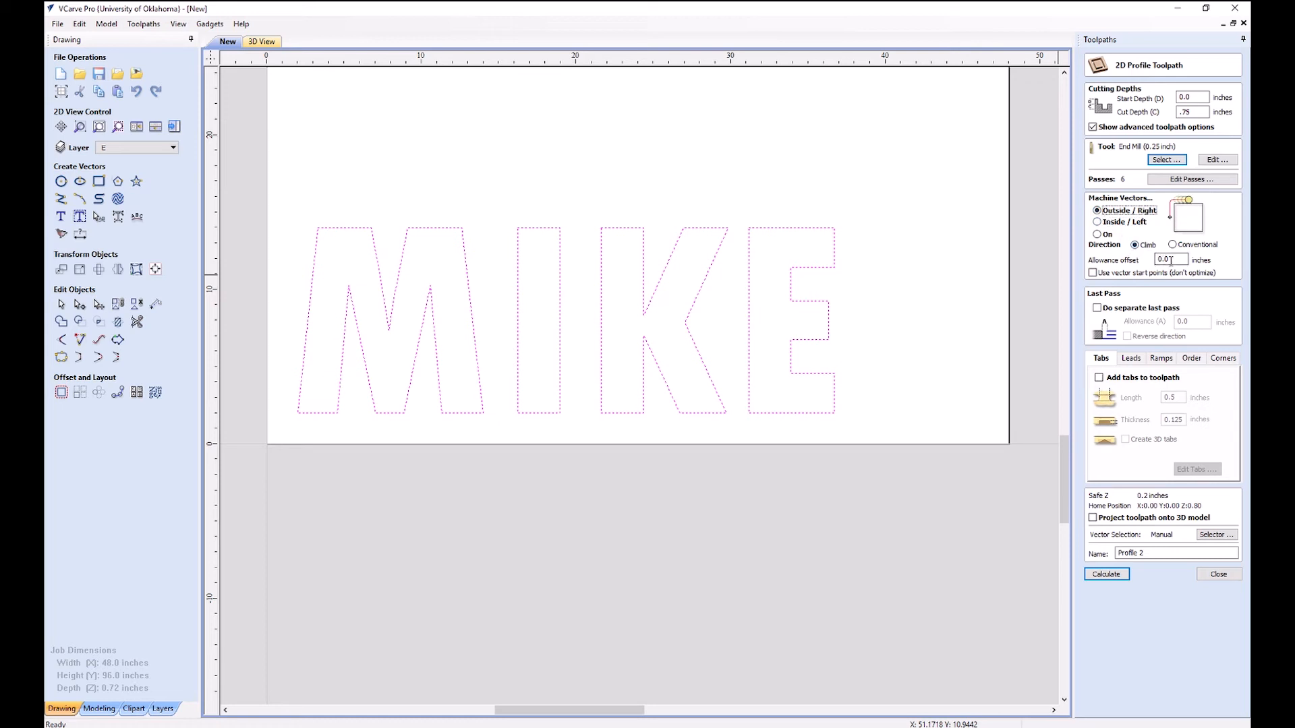
{"action": "type", "text": ".125"}
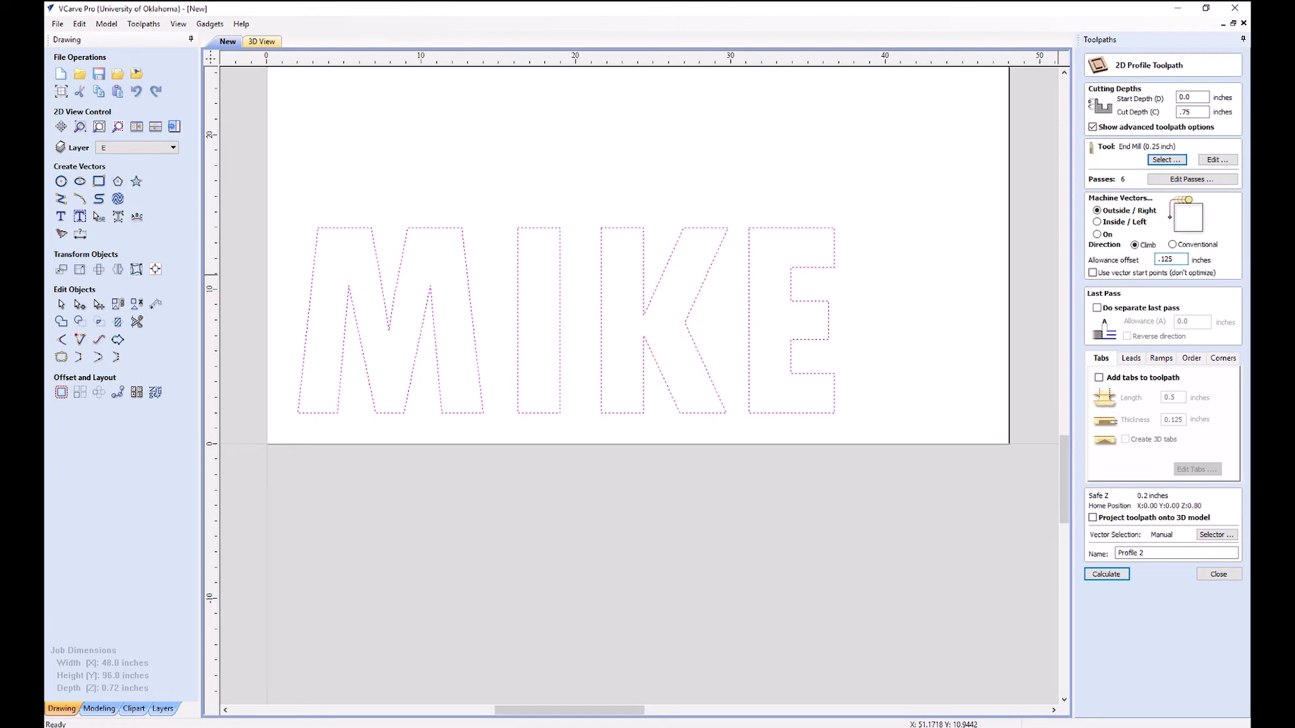
{"action": "left_click", "coordinate": [1104, 574]}
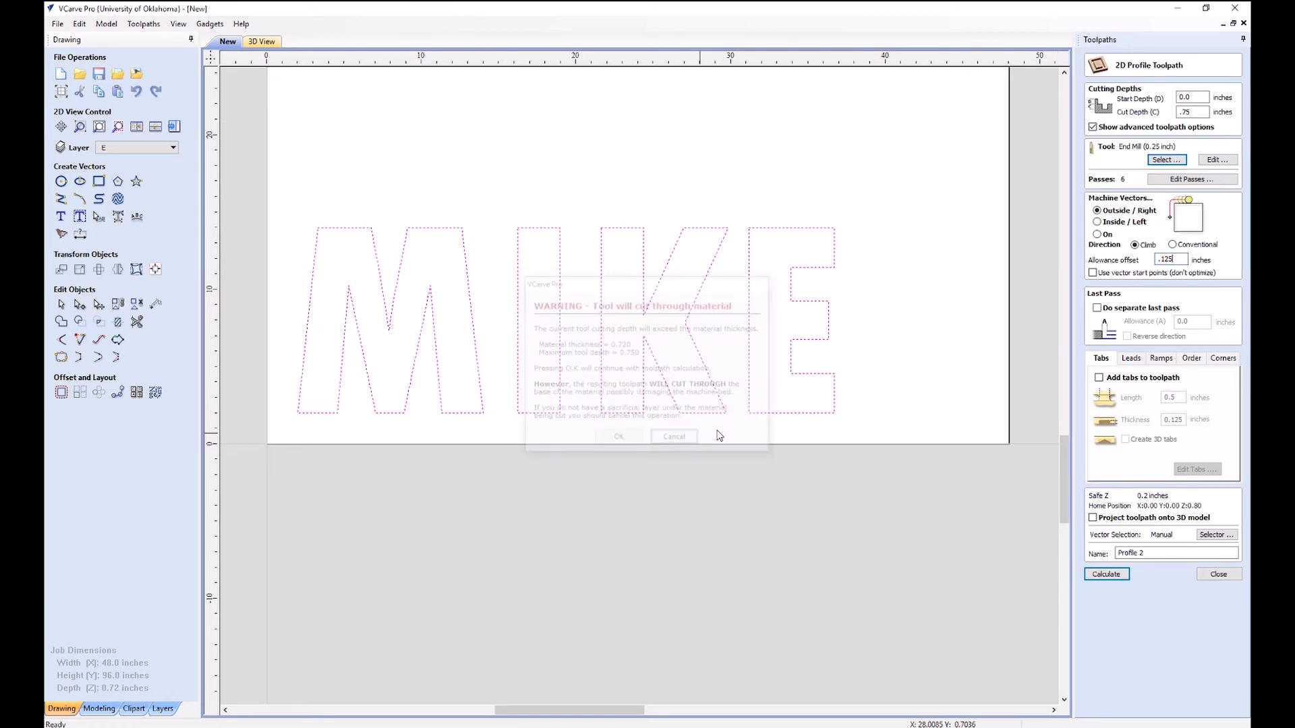
{"action": "left_click", "coordinate": [673, 437]}
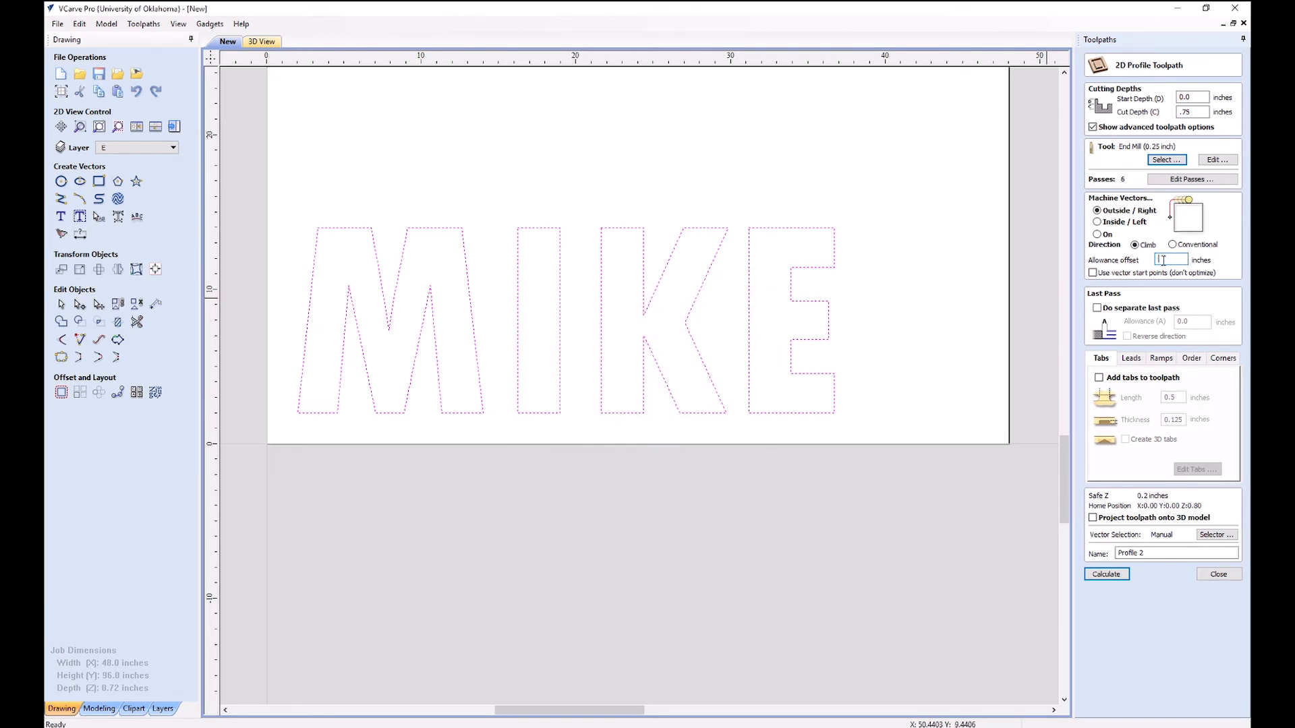
{"action": "type", "text": "0"}
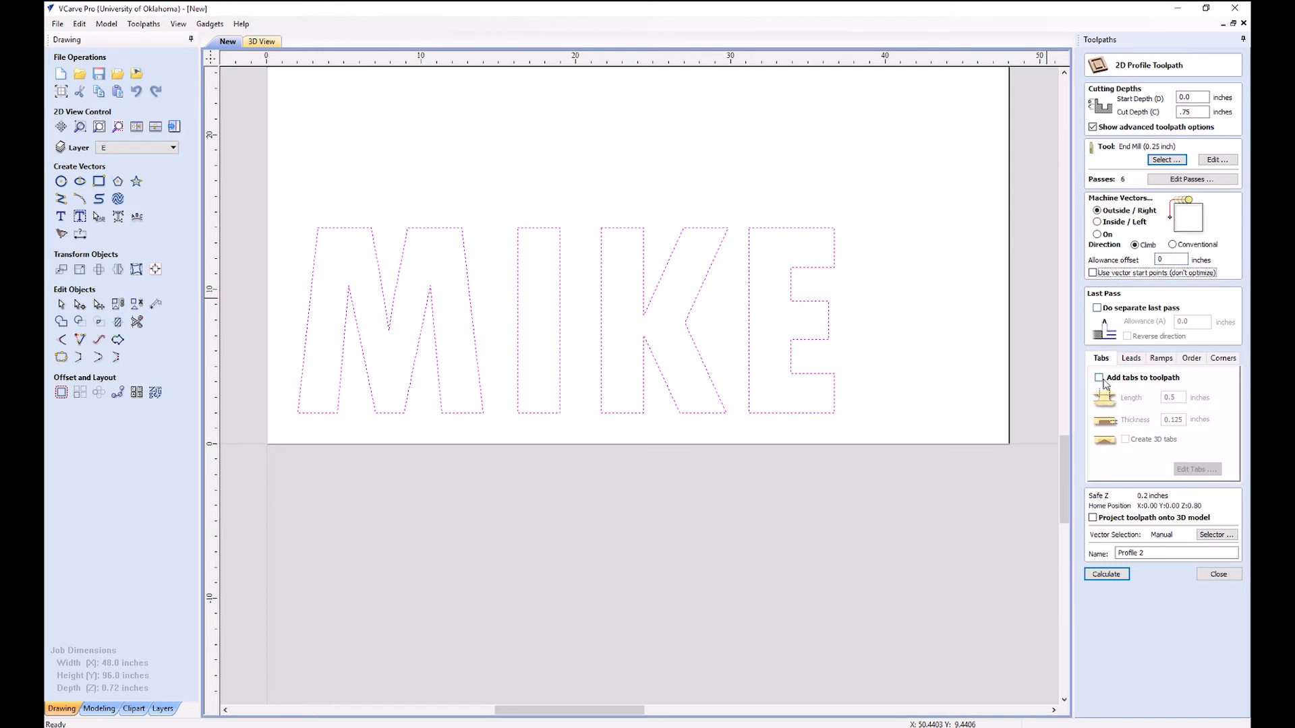
- Enable holding tabs on the toolpath and go to the tab placement settings
{"action": "left_click", "coordinate": [1099, 377]}
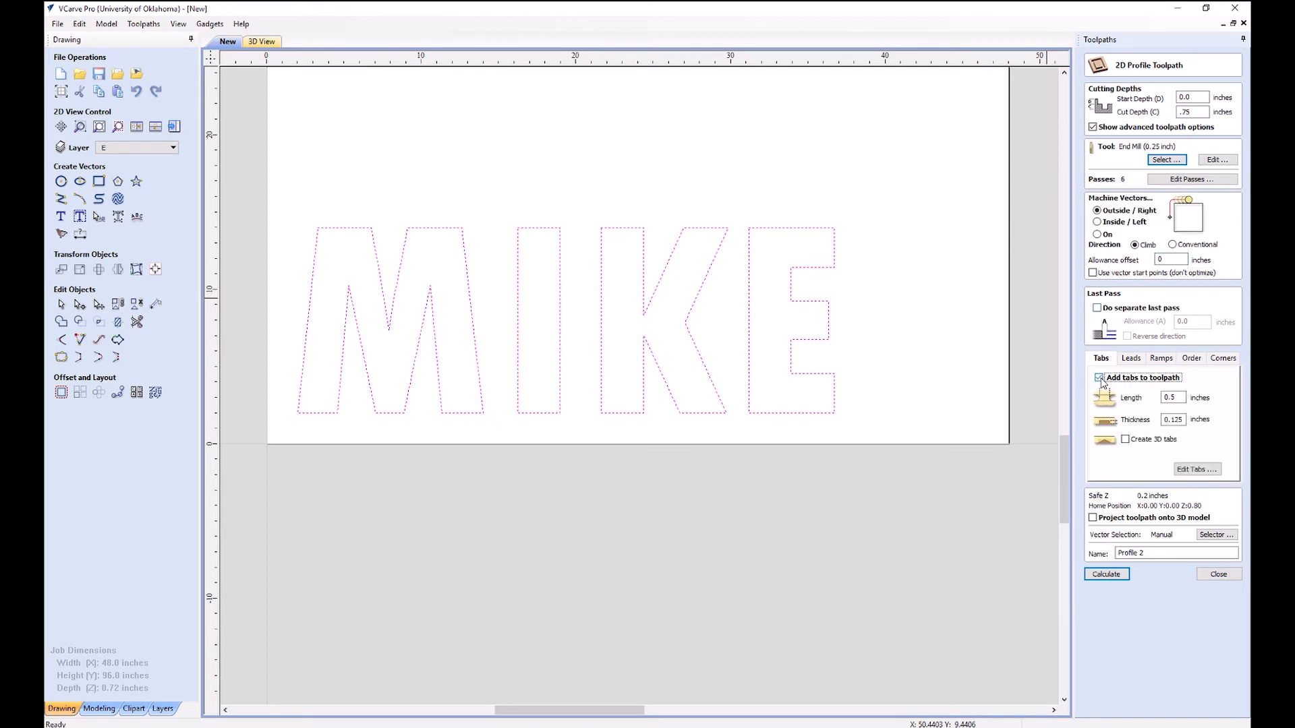
{"action": "left_click", "coordinate": [1099, 378]}
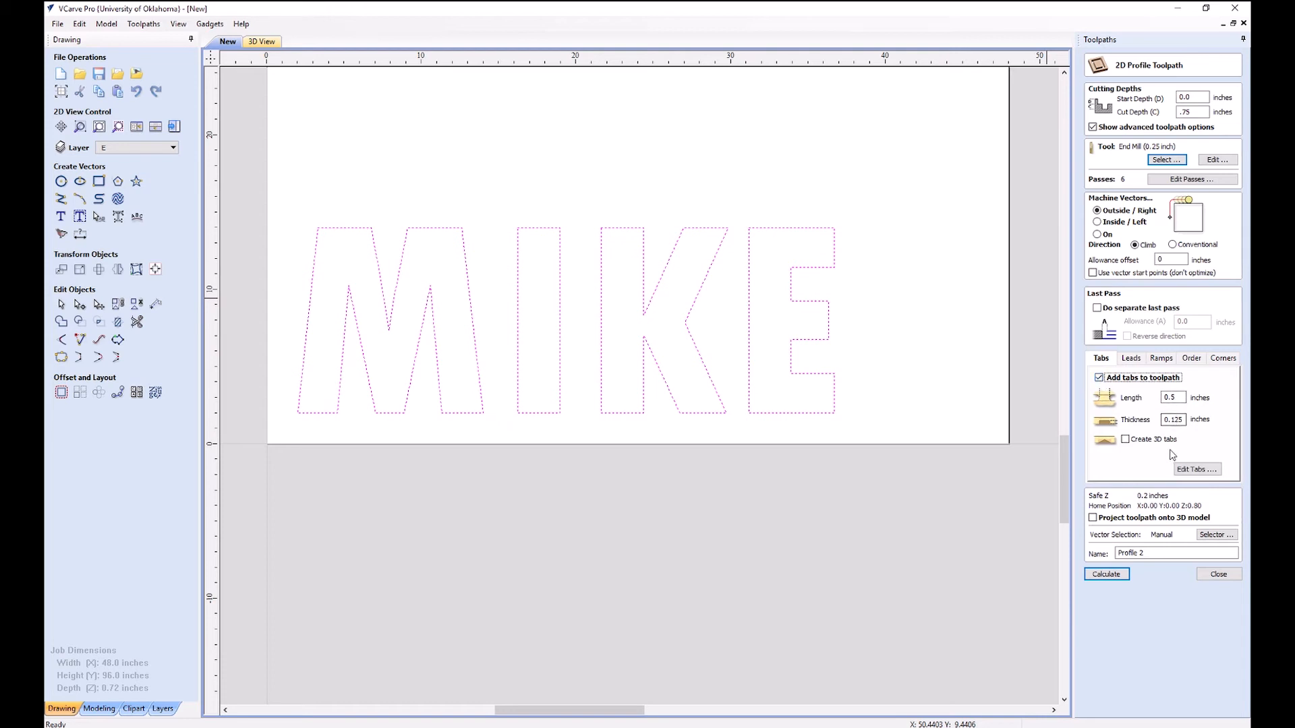
{"action": "left_click", "coordinate": [1196, 469]}
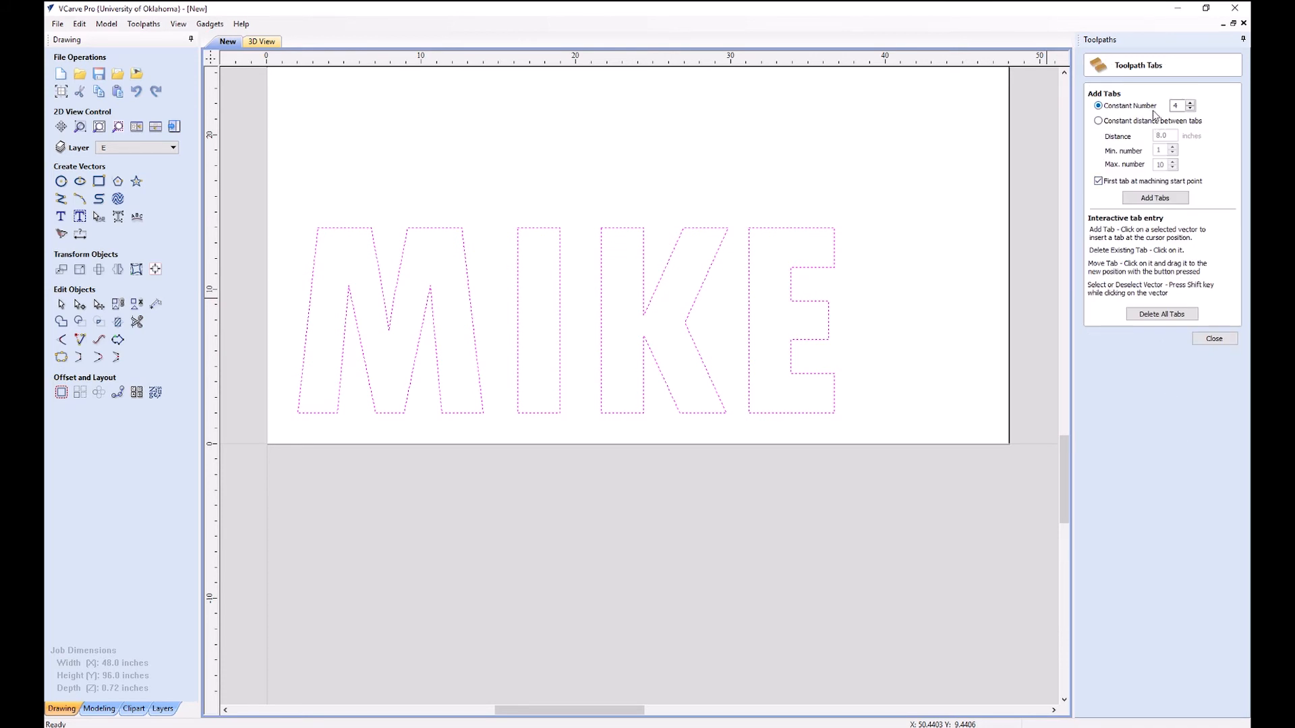
- Place 6 constant-number tabs on every letter outline, reposition some, and close tab editing
{"action": "left_click", "coordinate": [1191, 102]}
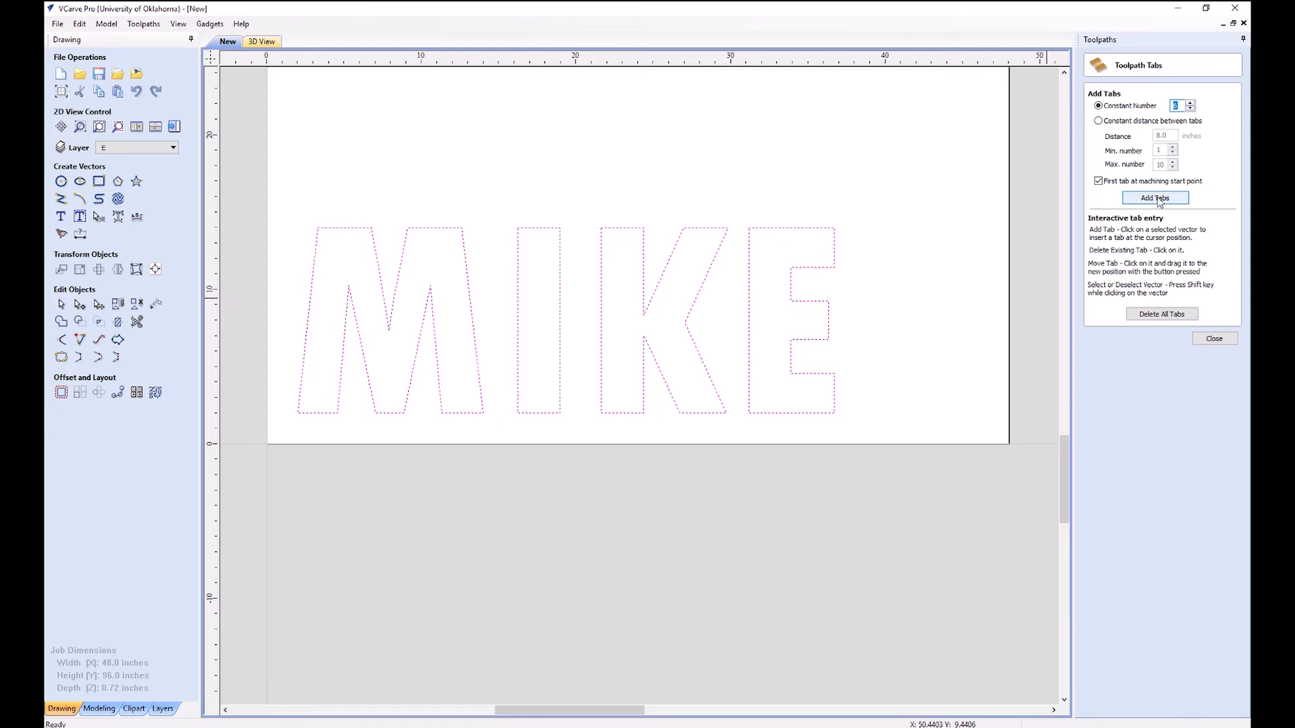
{"action": "left_click", "coordinate": [1155, 197]}
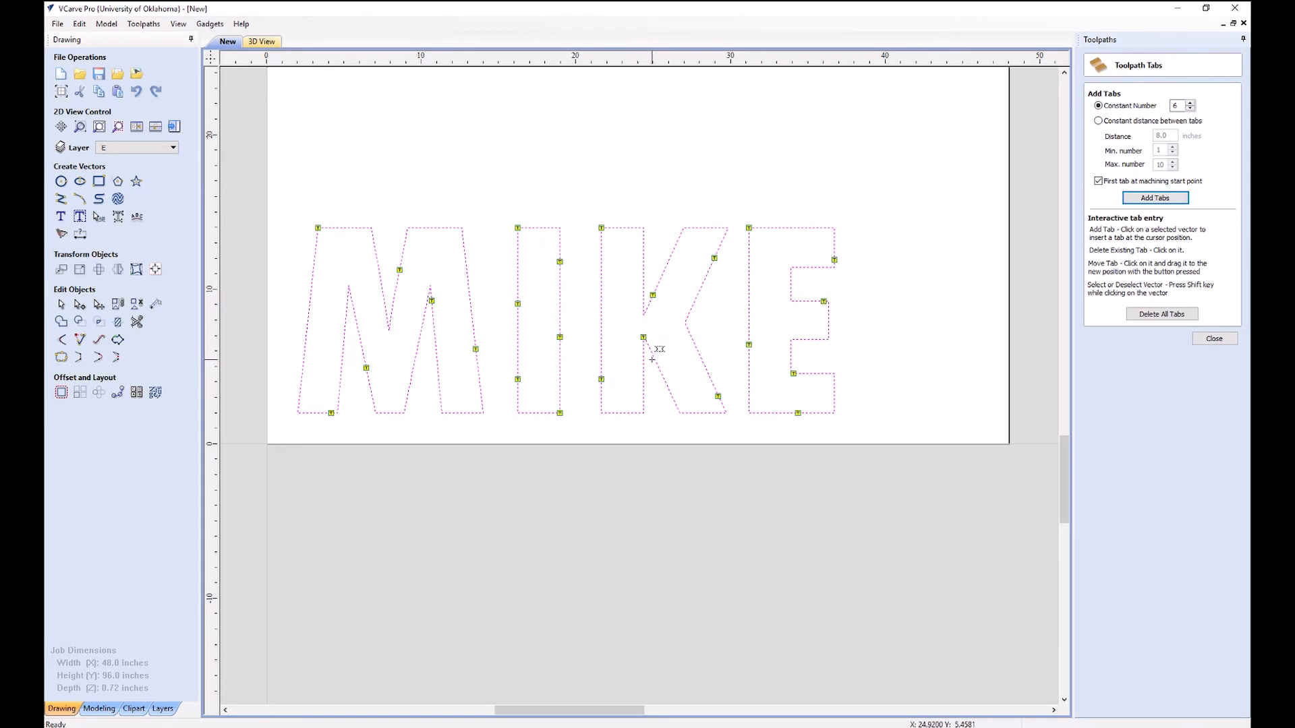
{"action": "mouse_move", "coordinate": [647, 338]}
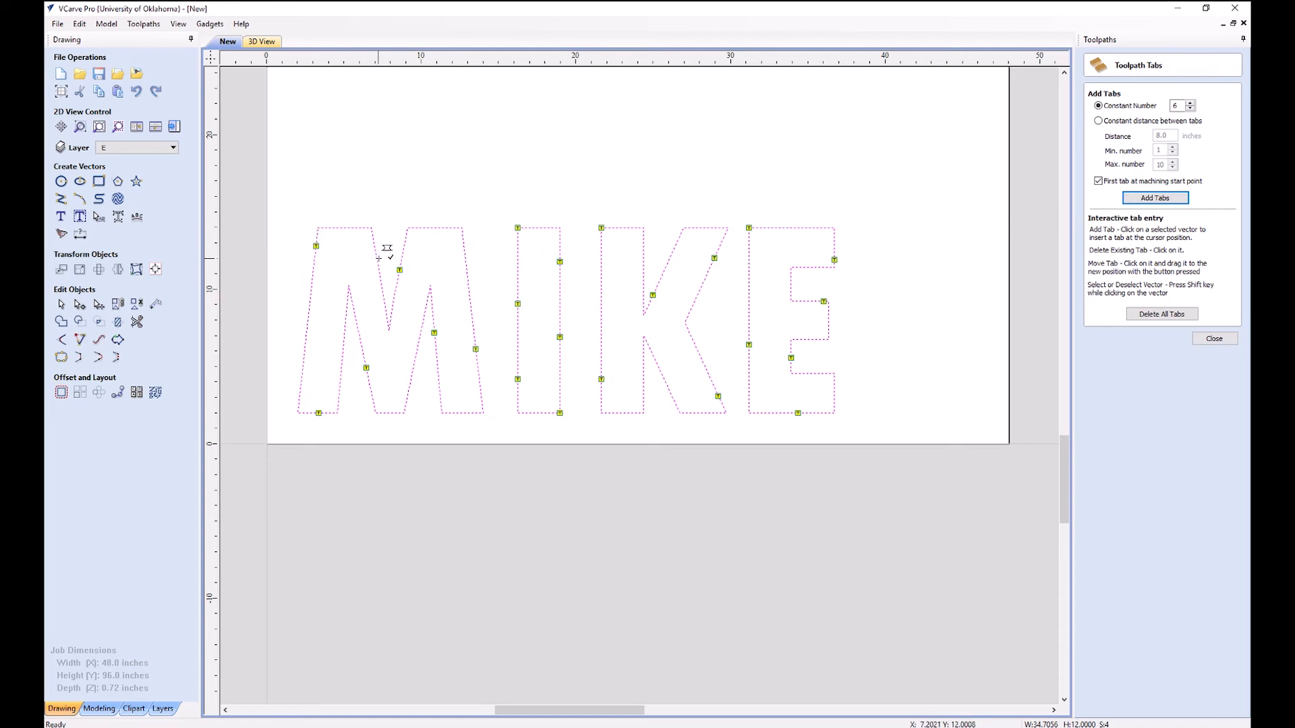
{"action": "mouse_move", "coordinate": [555, 413]}
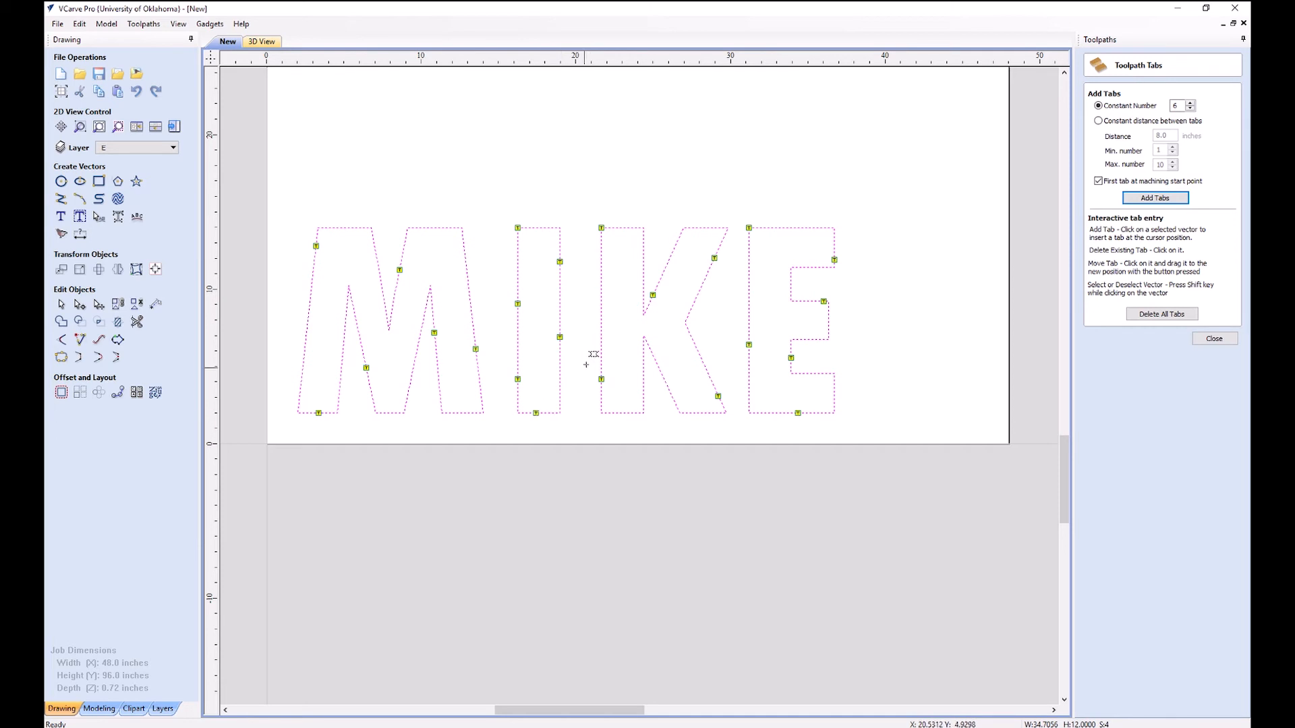
{"action": "mouse_move", "coordinate": [547, 224]}
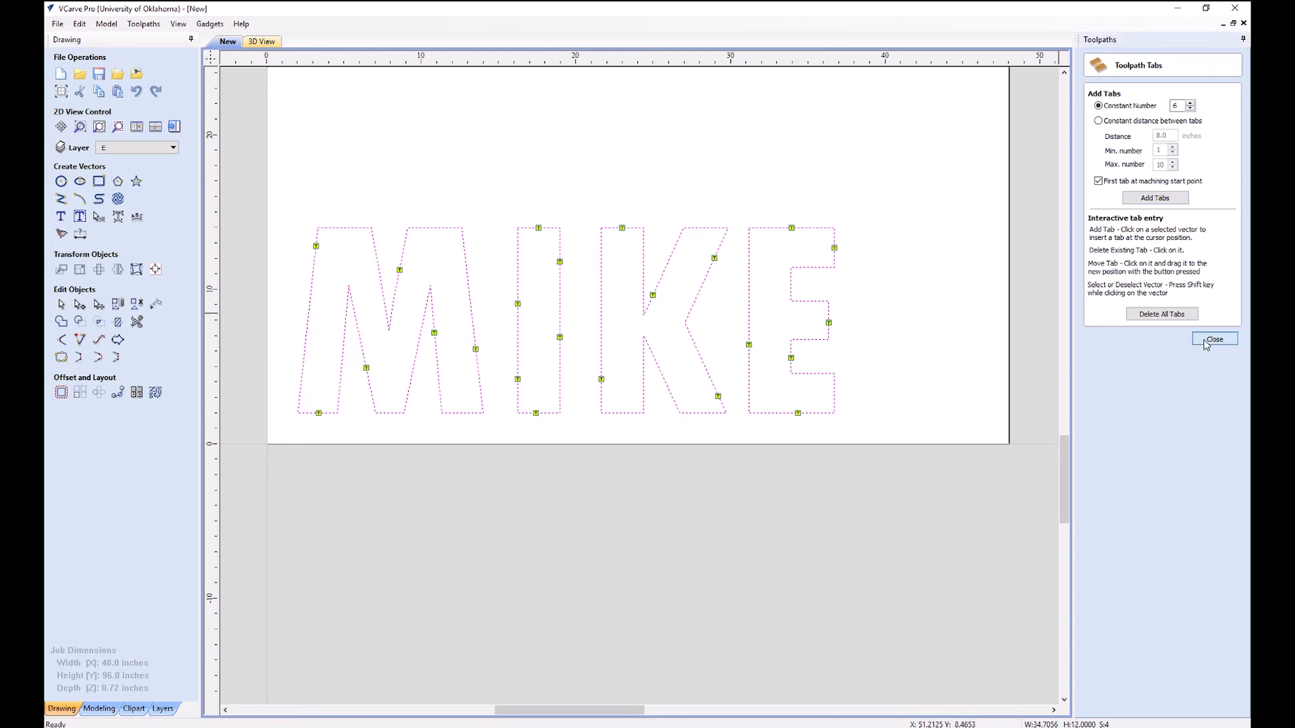
{"action": "left_click", "coordinate": [1215, 339]}
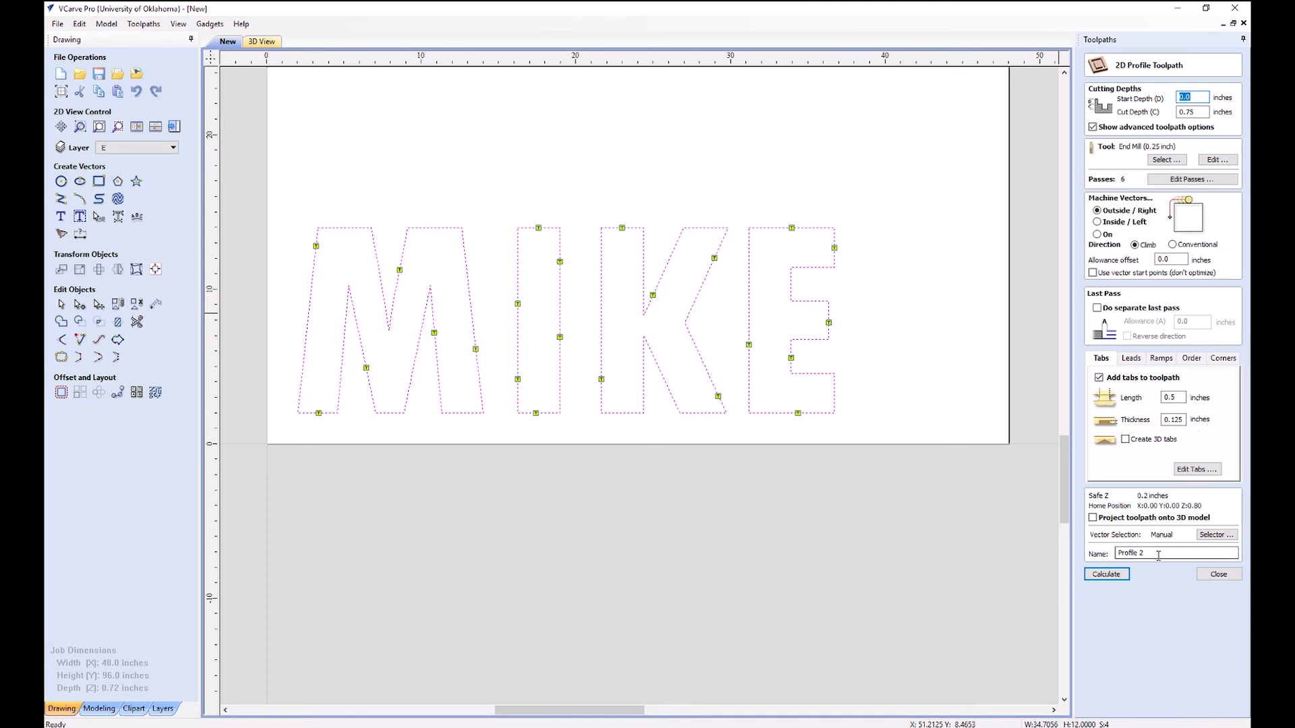
- Name the toolpath Mike's name cutout and calculate it, accepting the cut-through warning
{"action": "type", "text": "Mike's"}
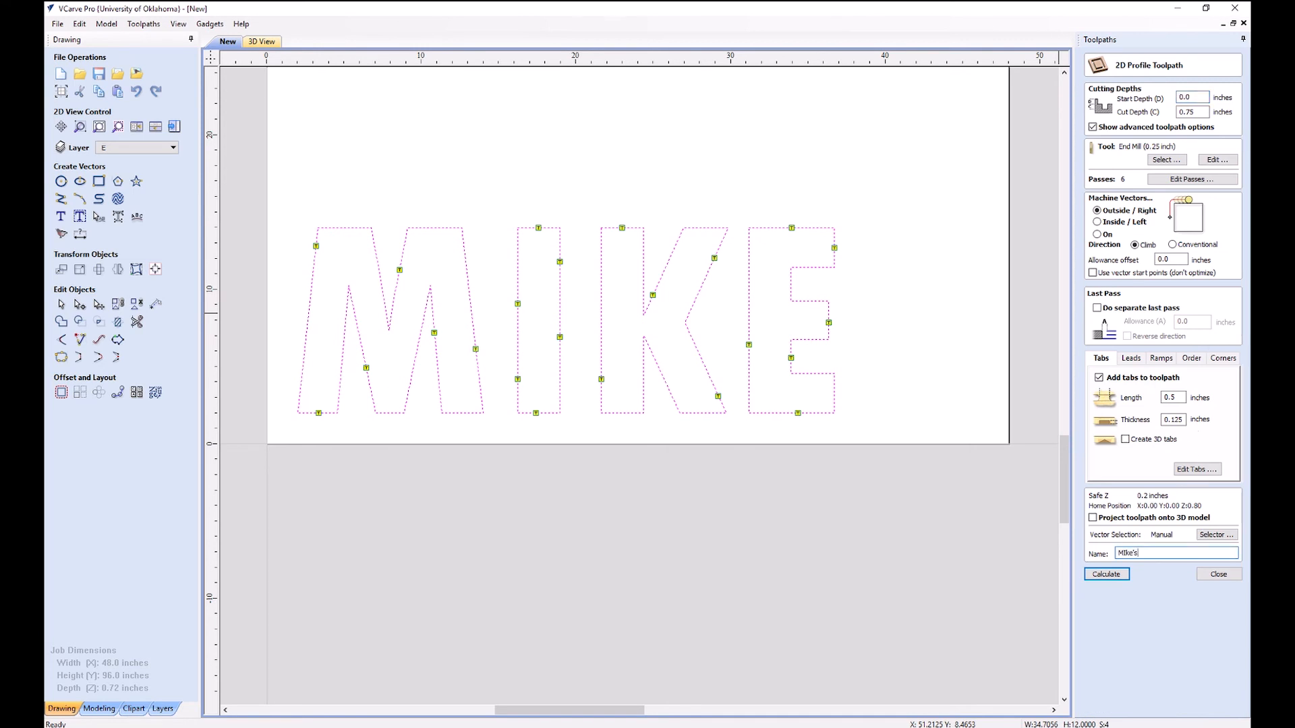
{"action": "key", "text": "Backspace"}
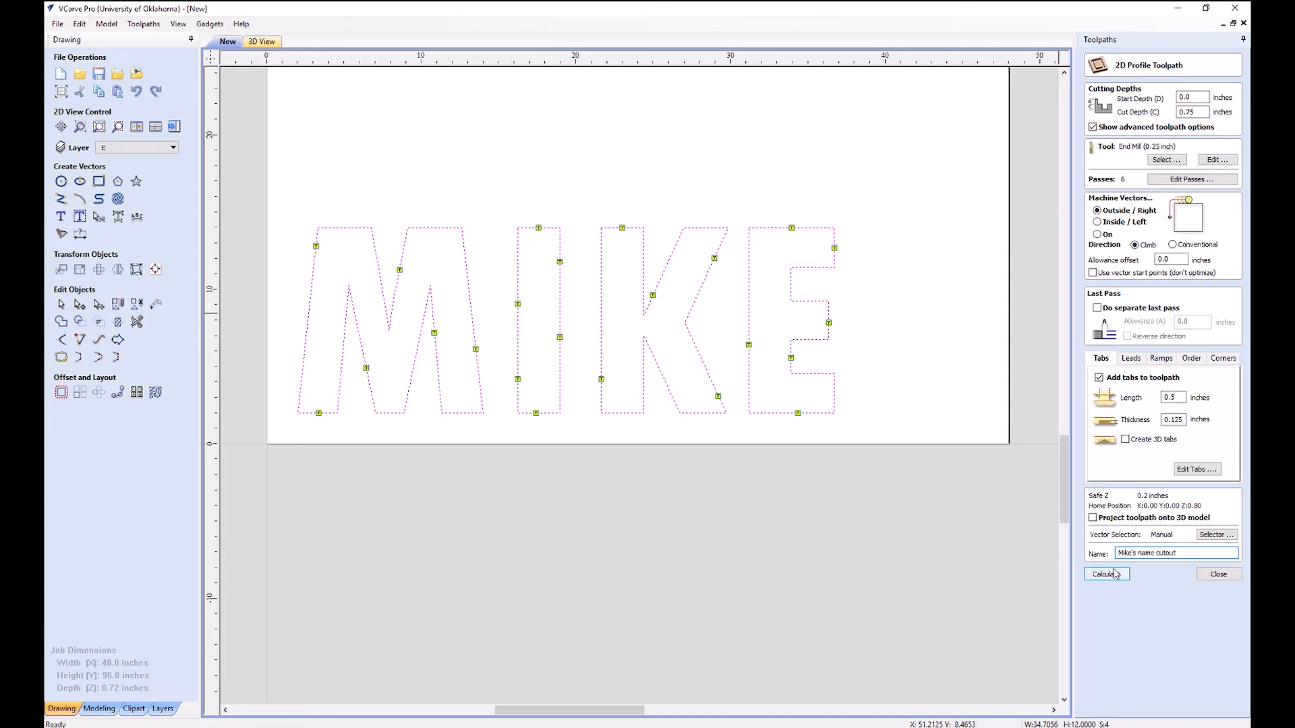
{"action": "left_click", "coordinate": [1104, 574]}
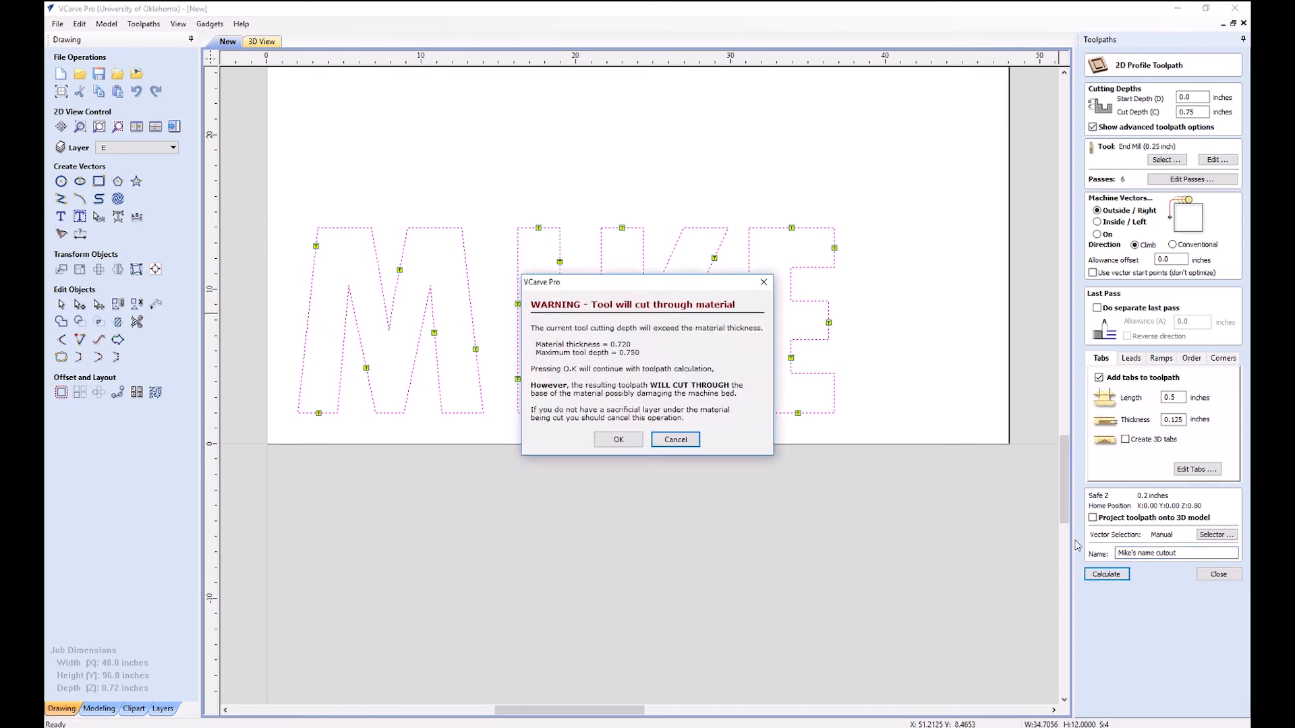
{"action": "mouse_move", "coordinate": [640, 337]}
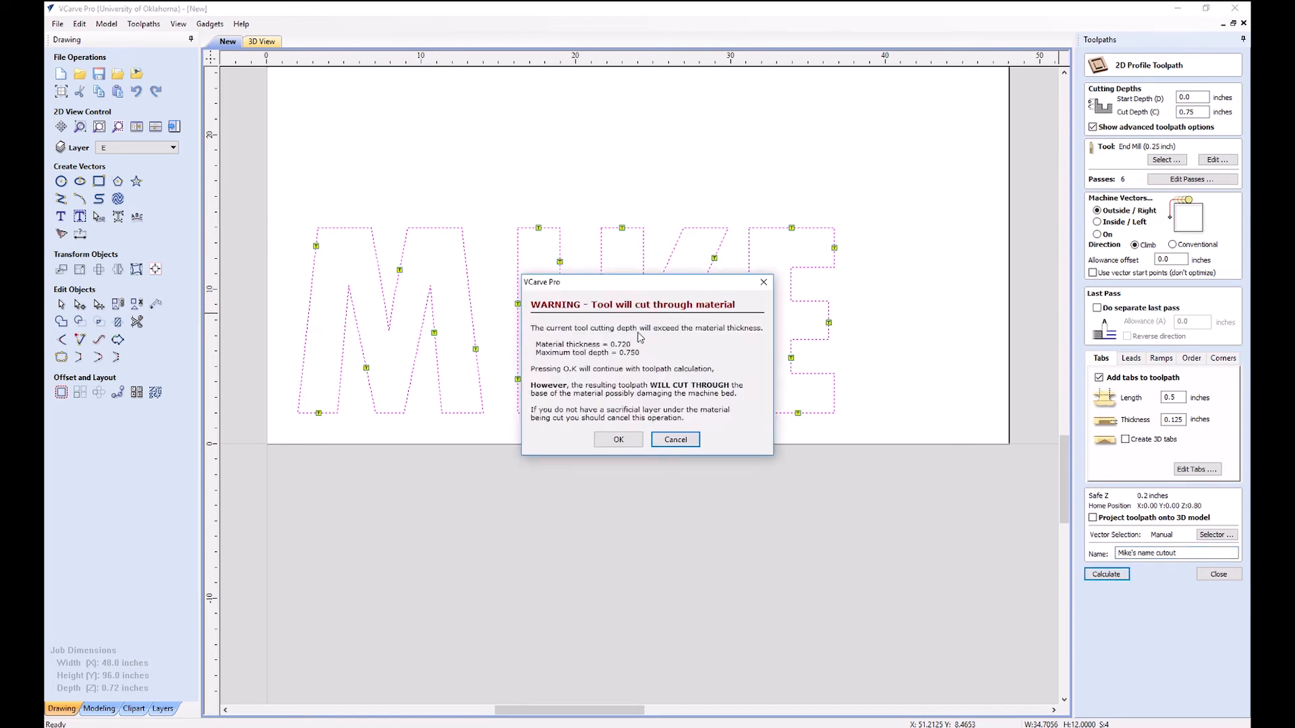
{"action": "mouse_move", "coordinate": [633, 360]}
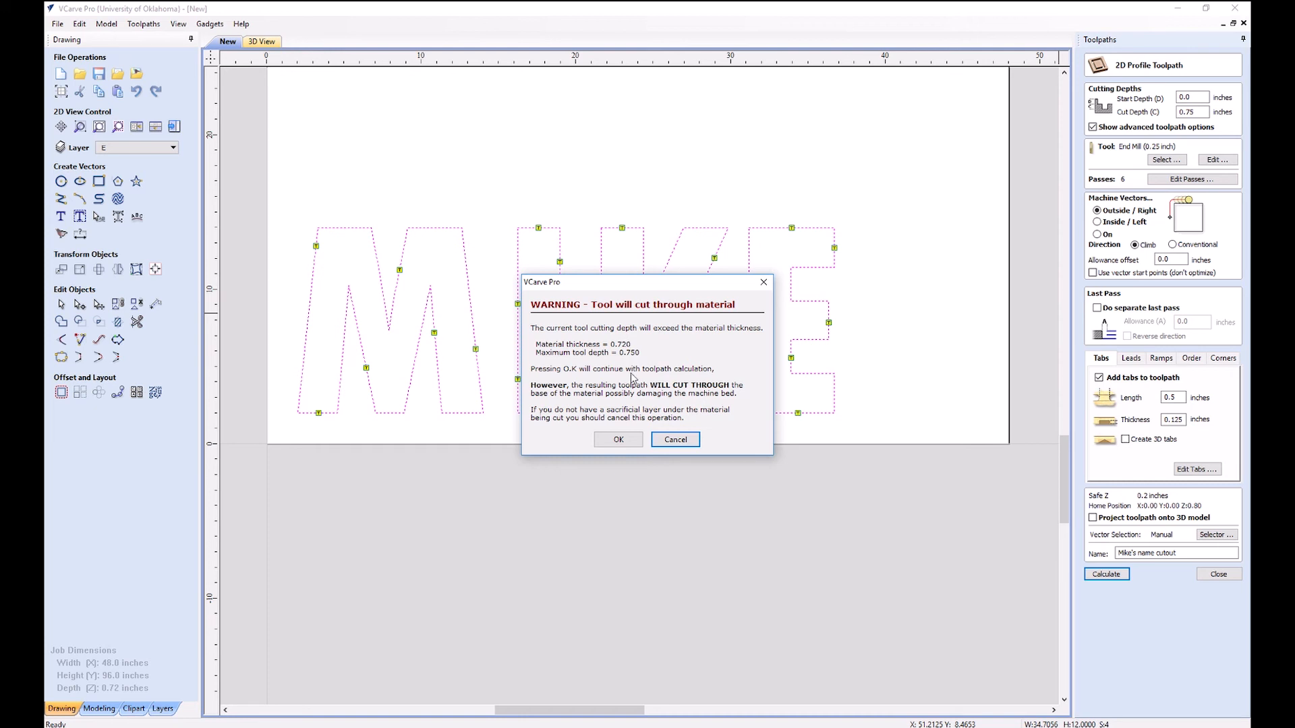
{"action": "left_click", "coordinate": [618, 439]}
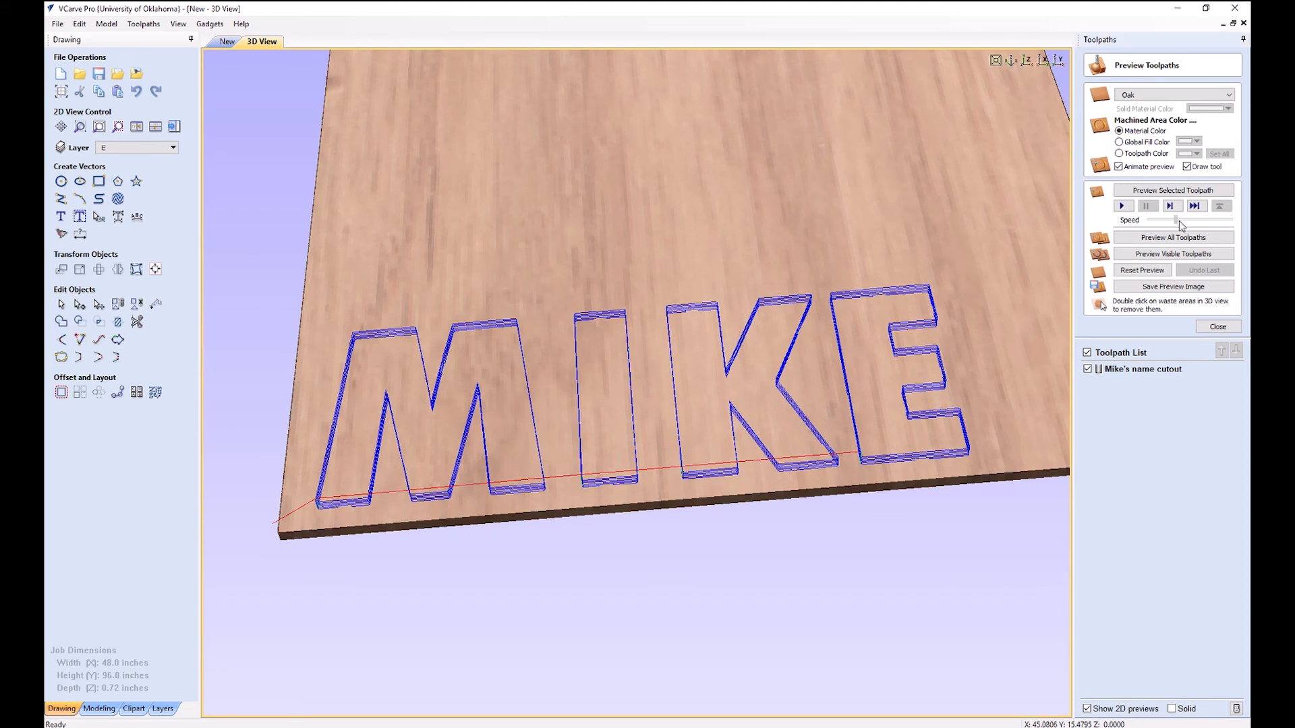
- Set the preview material to Pine and slow the animation speed
{"action": "left_click", "coordinate": [1227, 94]}
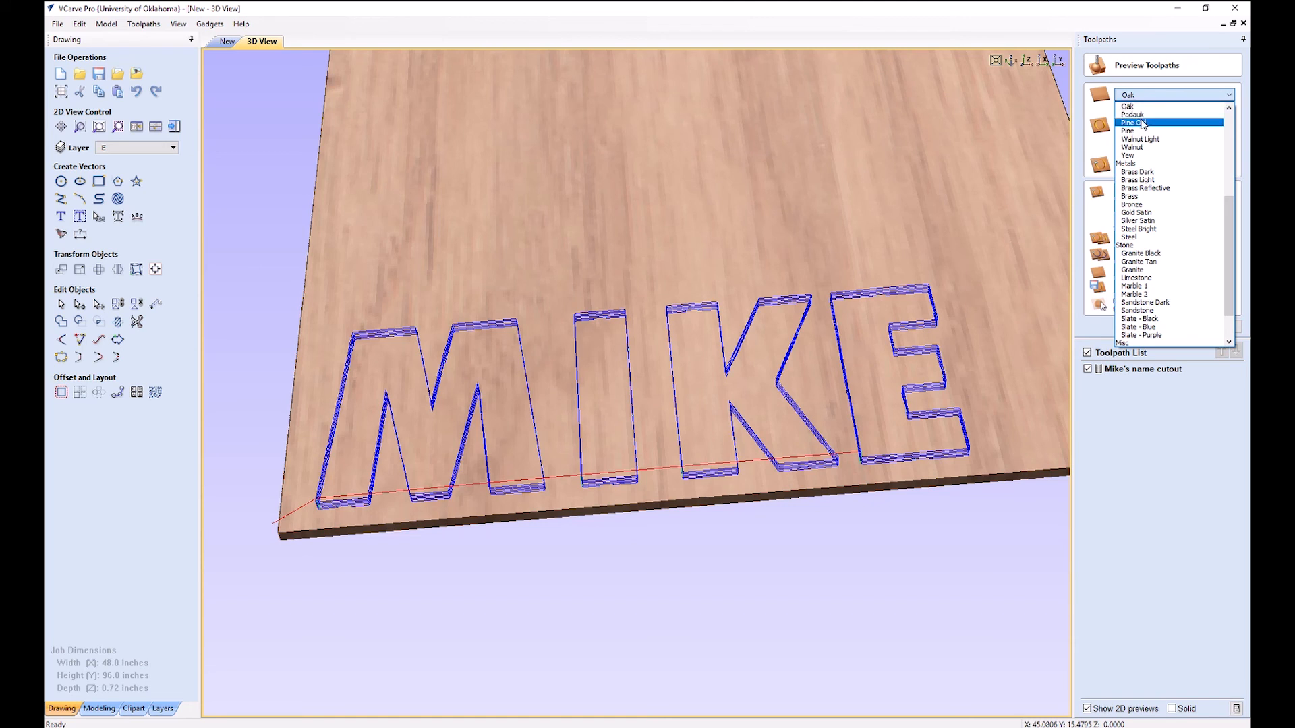
{"action": "left_click", "coordinate": [1128, 122]}
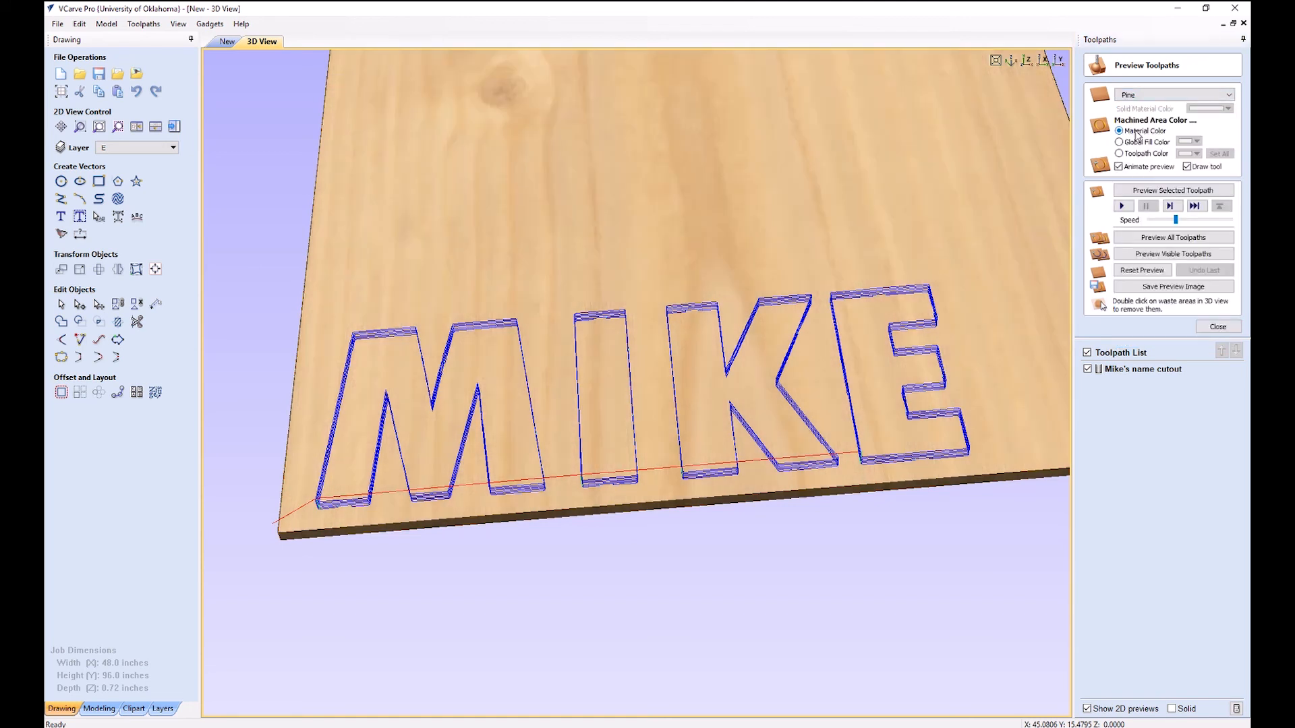
{"action": "mouse_move", "coordinate": [1138, 215]}
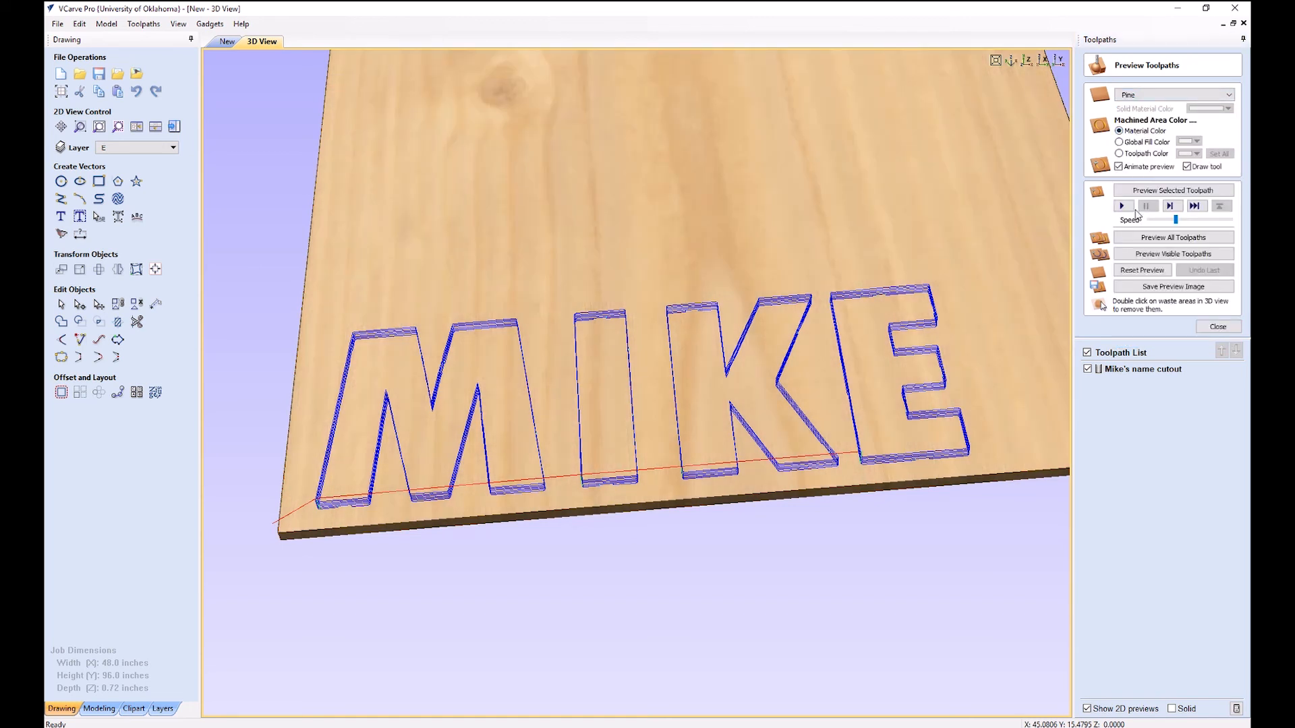
{"action": "left_click", "coordinate": [1142, 270]}
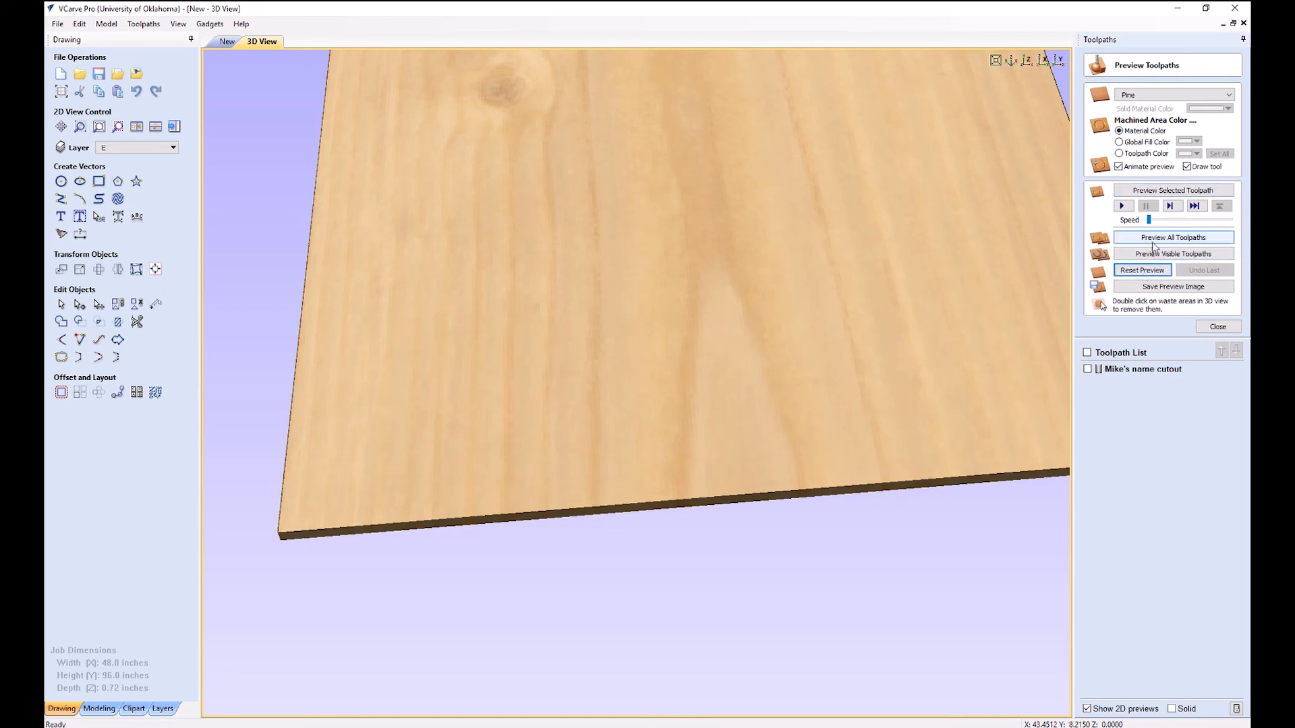
{"action": "left_click", "coordinate": [1173, 253]}
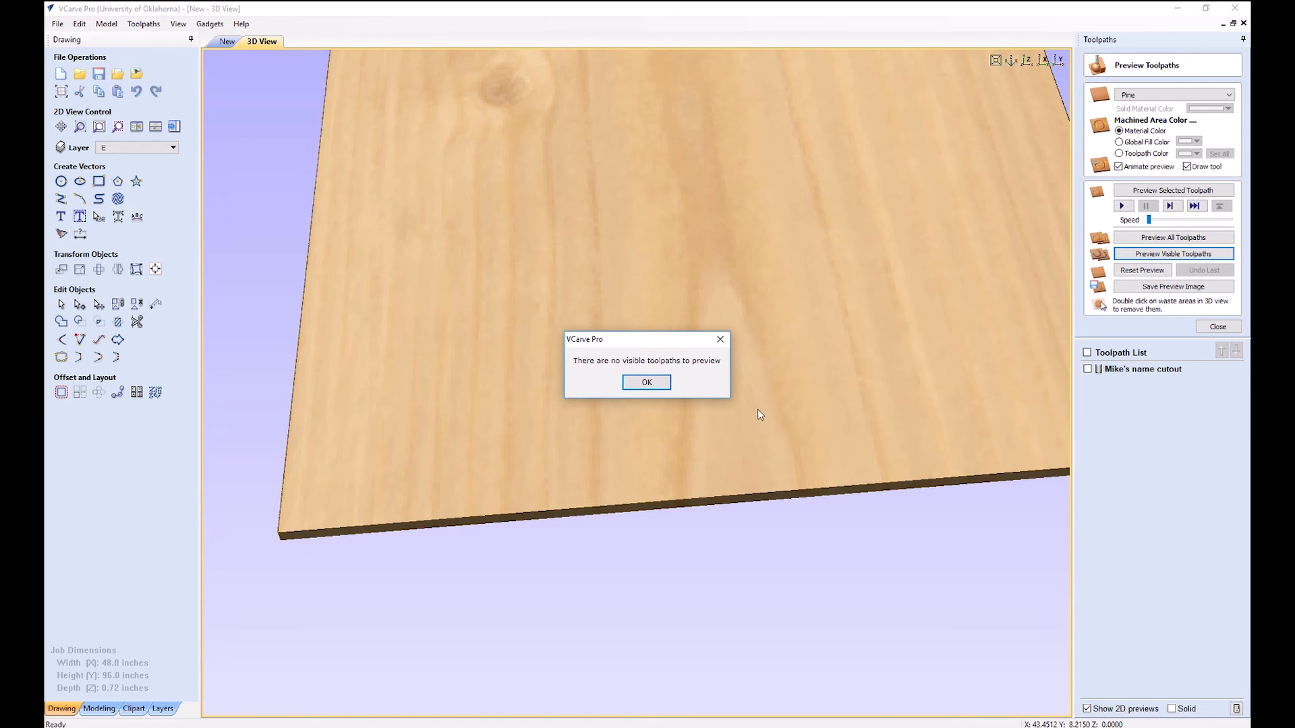
{"action": "left_click", "coordinate": [647, 383]}
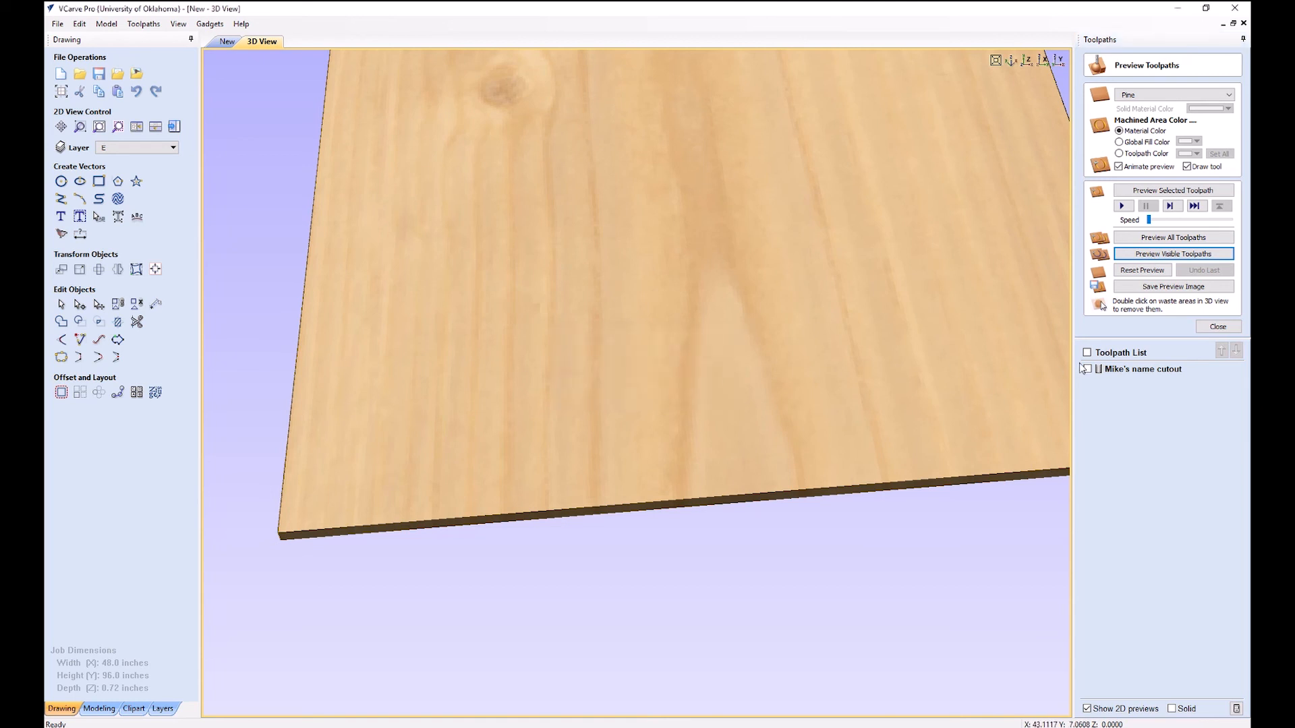
- Make Mike's name cutout visible, animate its machining, and close the preview
{"action": "left_click", "coordinate": [1172, 254]}
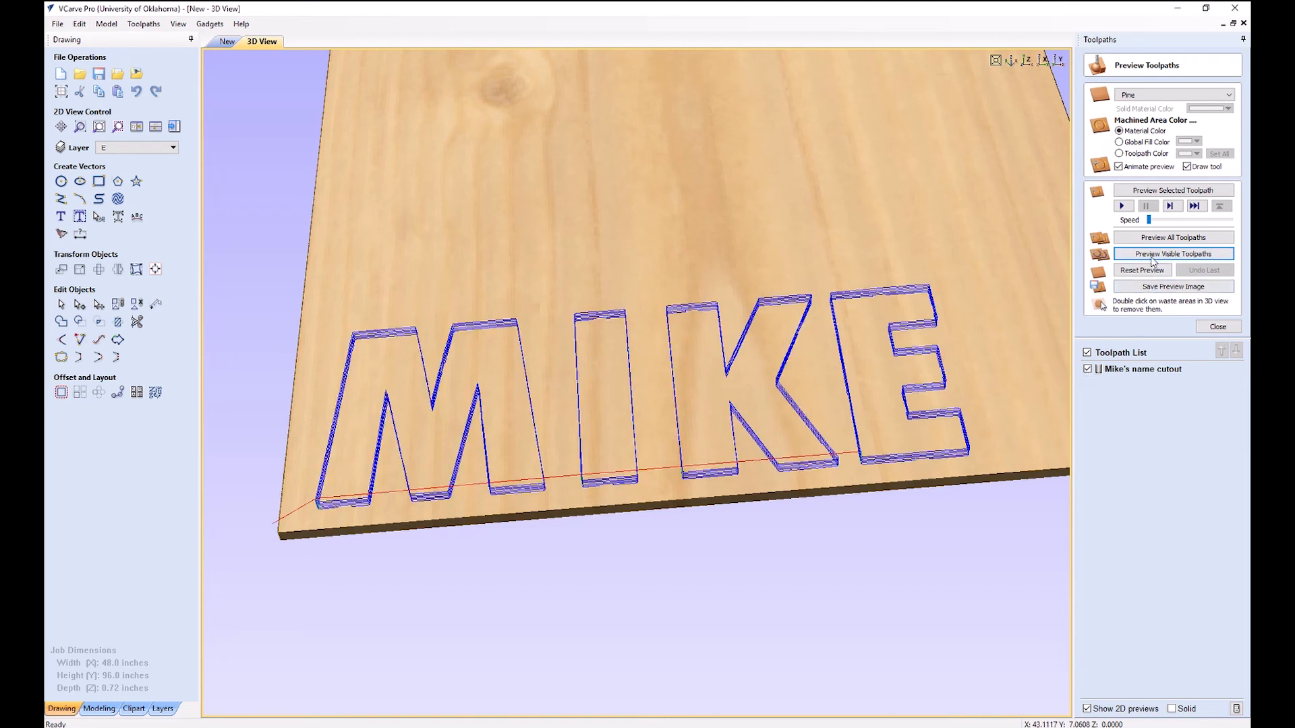
{"action": "left_click", "coordinate": [1172, 254]}
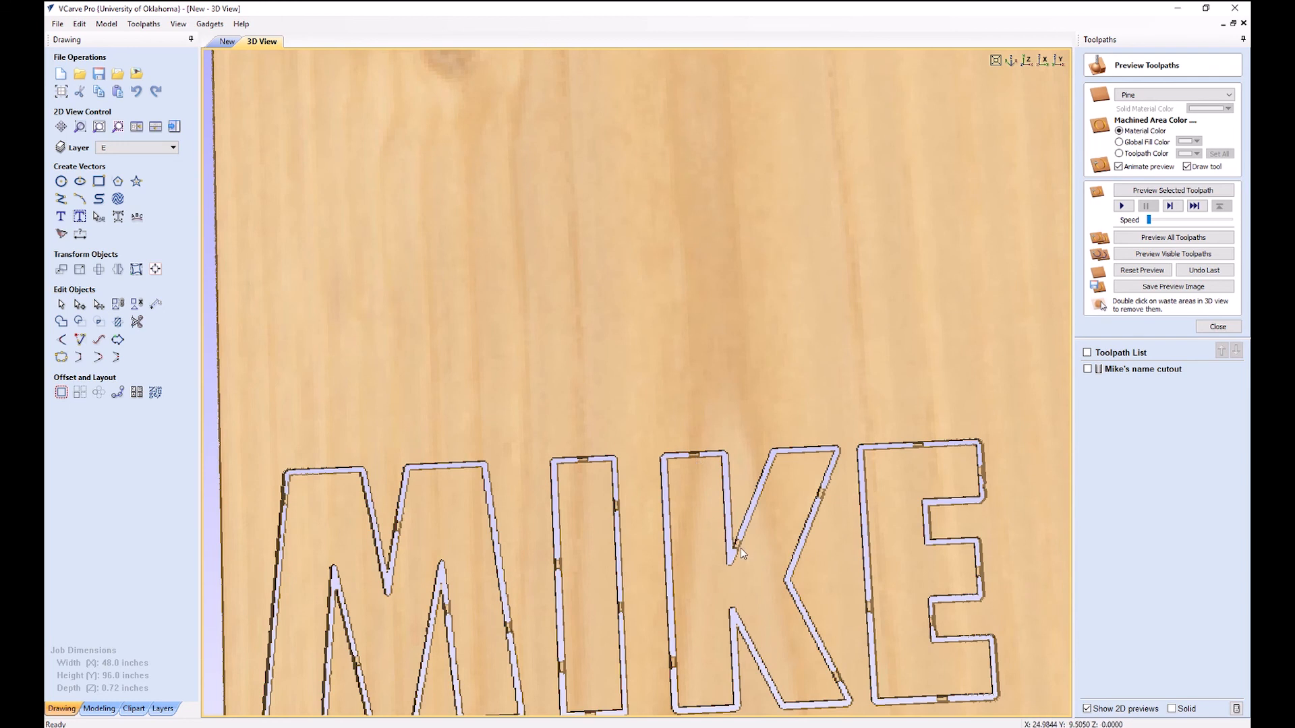
{"action": "mouse_move", "coordinate": [1104, 459]}
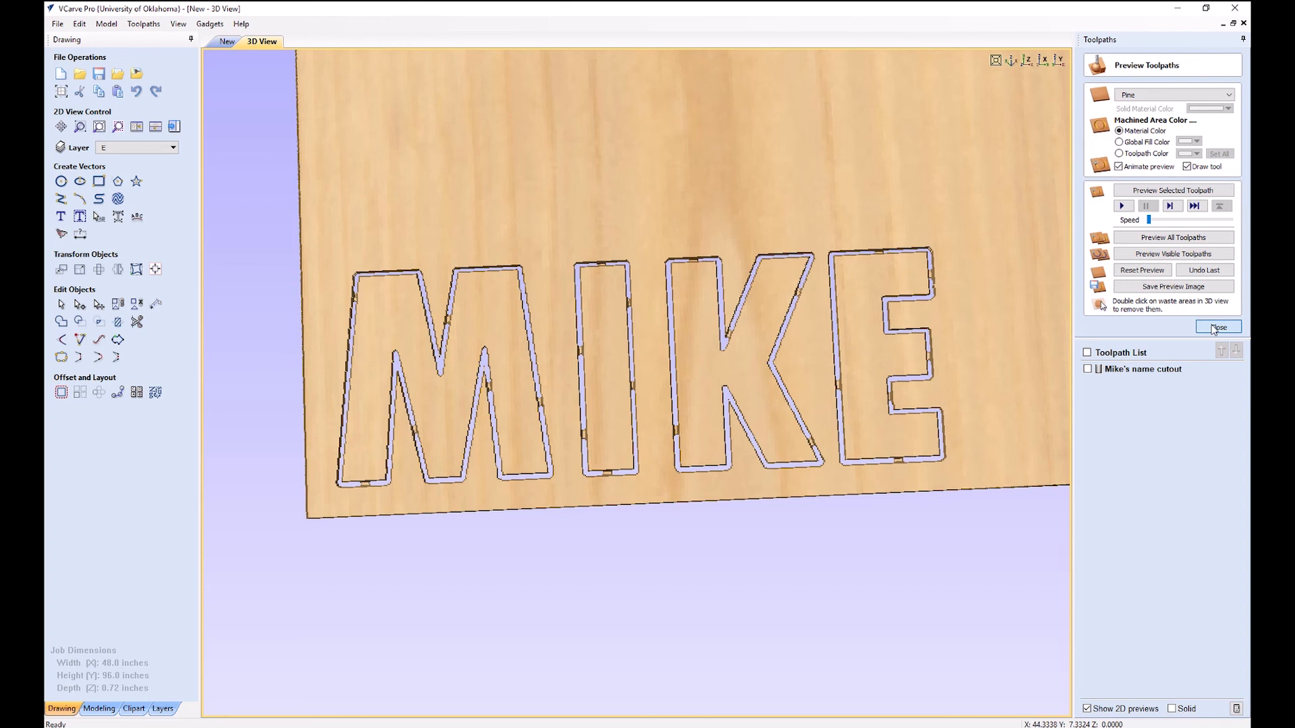
{"action": "left_click", "coordinate": [1217, 326]}
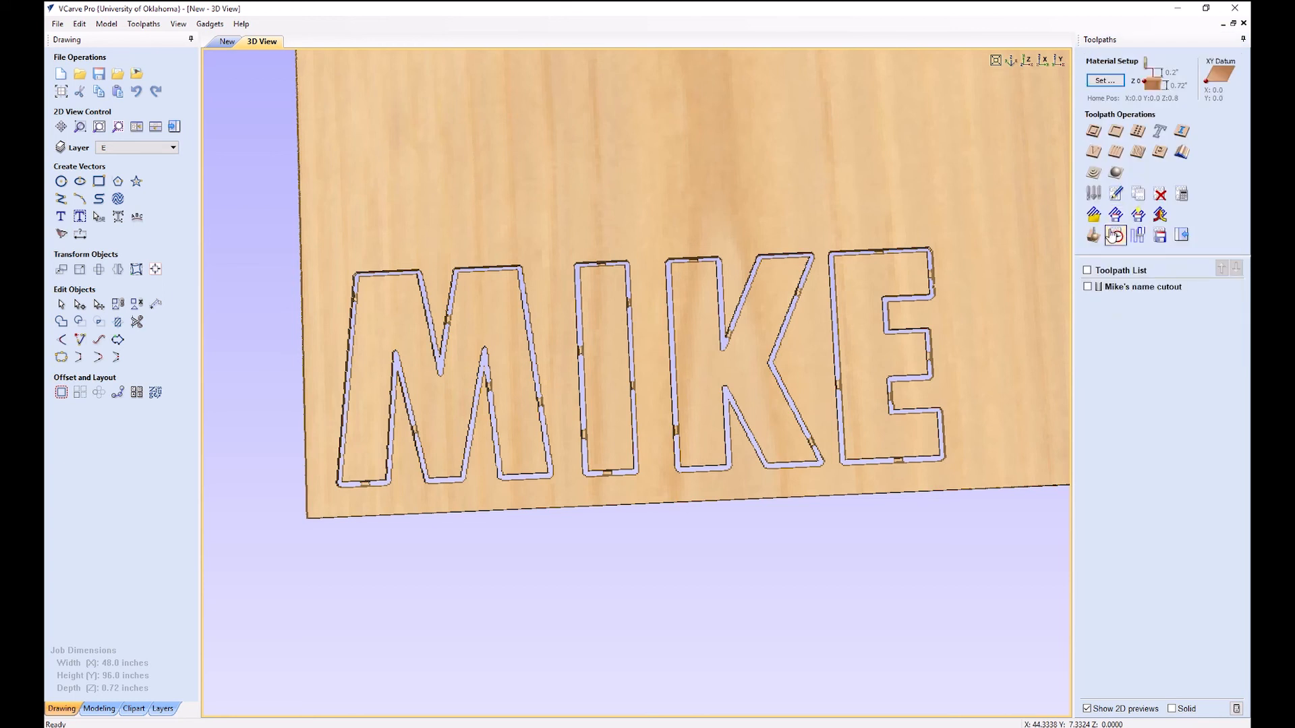
{"action": "mouse_move", "coordinate": [1093, 236]}
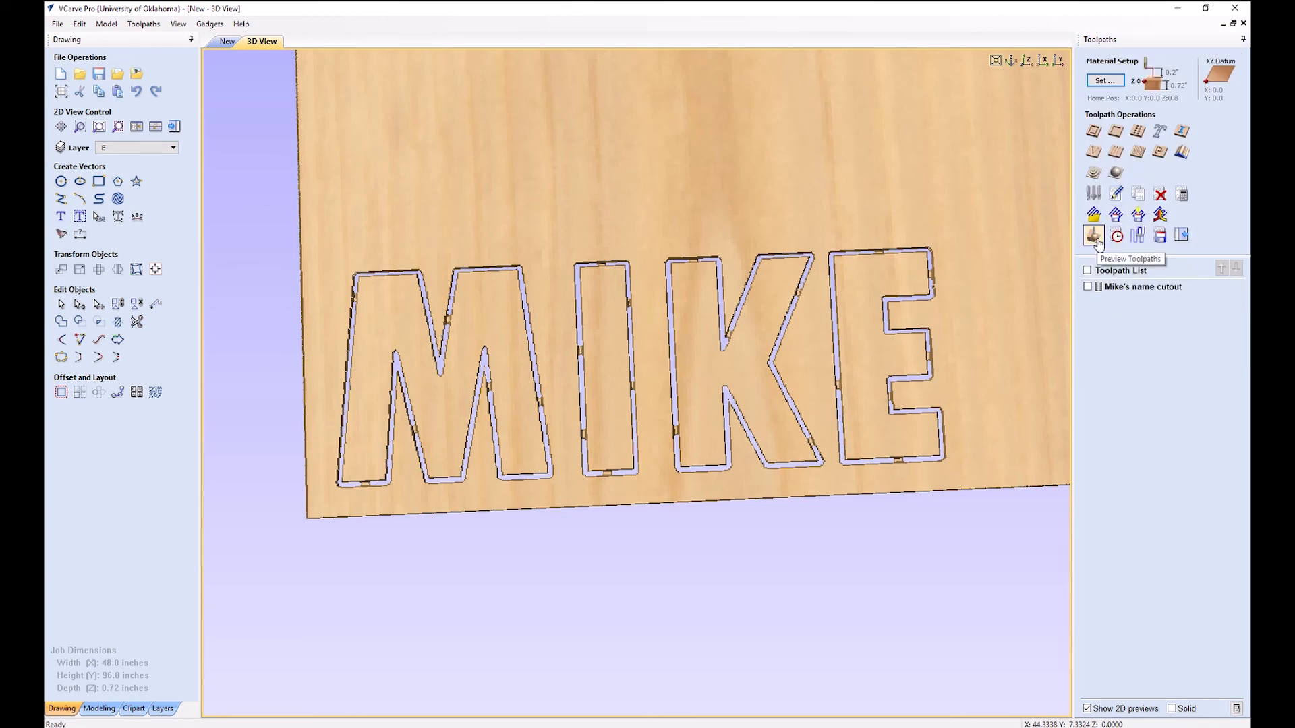
- Reopen and close the preview, then bring up the Save Toolpath form
{"action": "left_click", "coordinate": [1092, 235]}
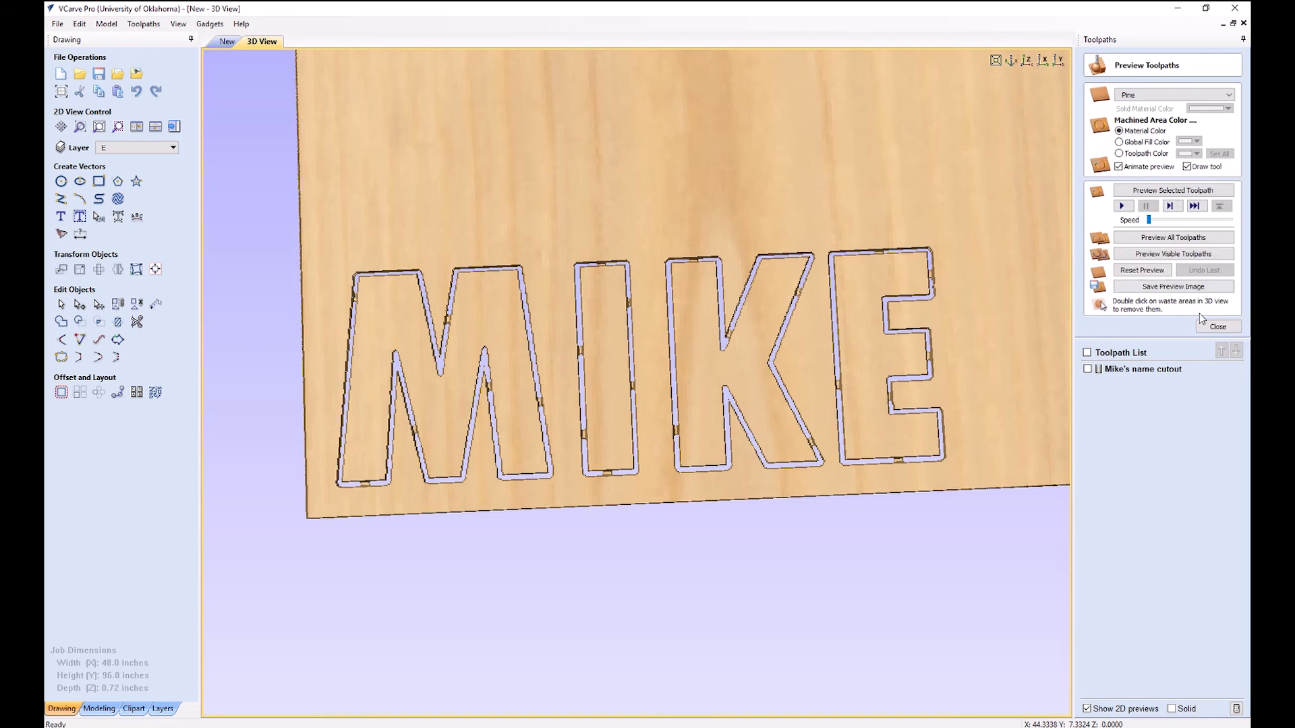
{"action": "left_click", "coordinate": [1218, 327]}
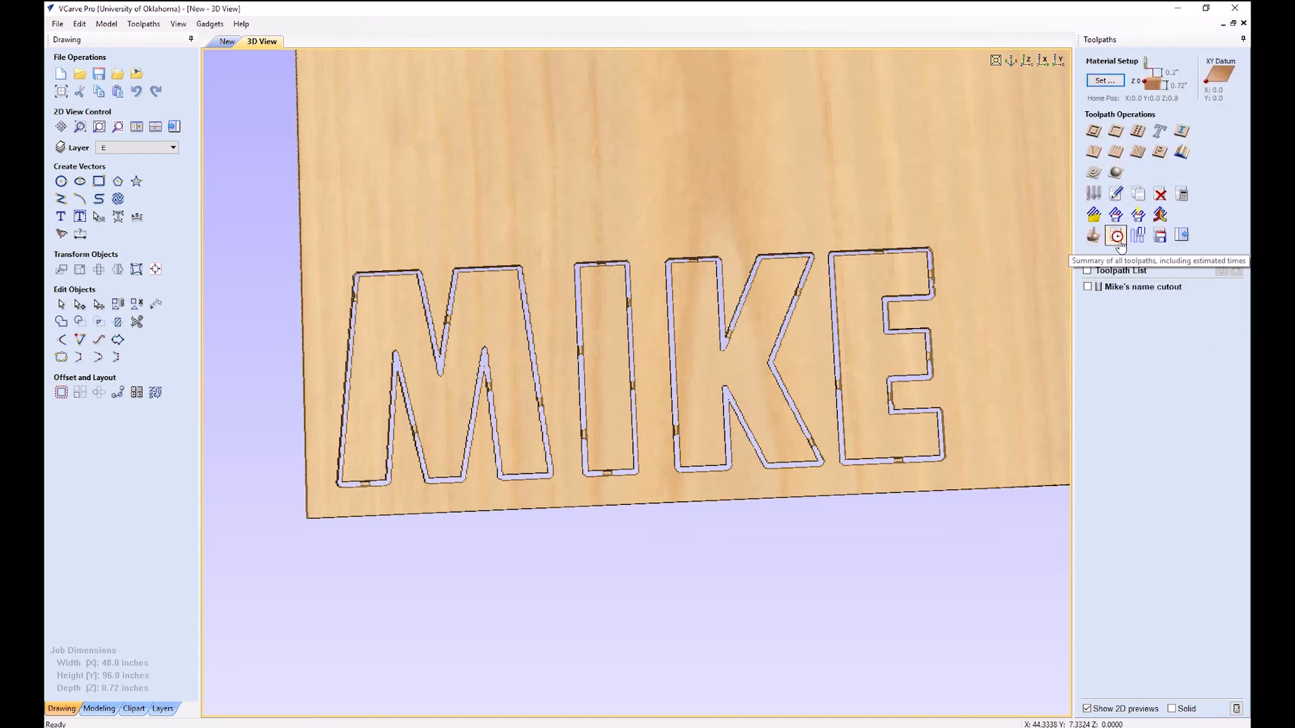
{"action": "mouse_move", "coordinate": [1159, 236]}
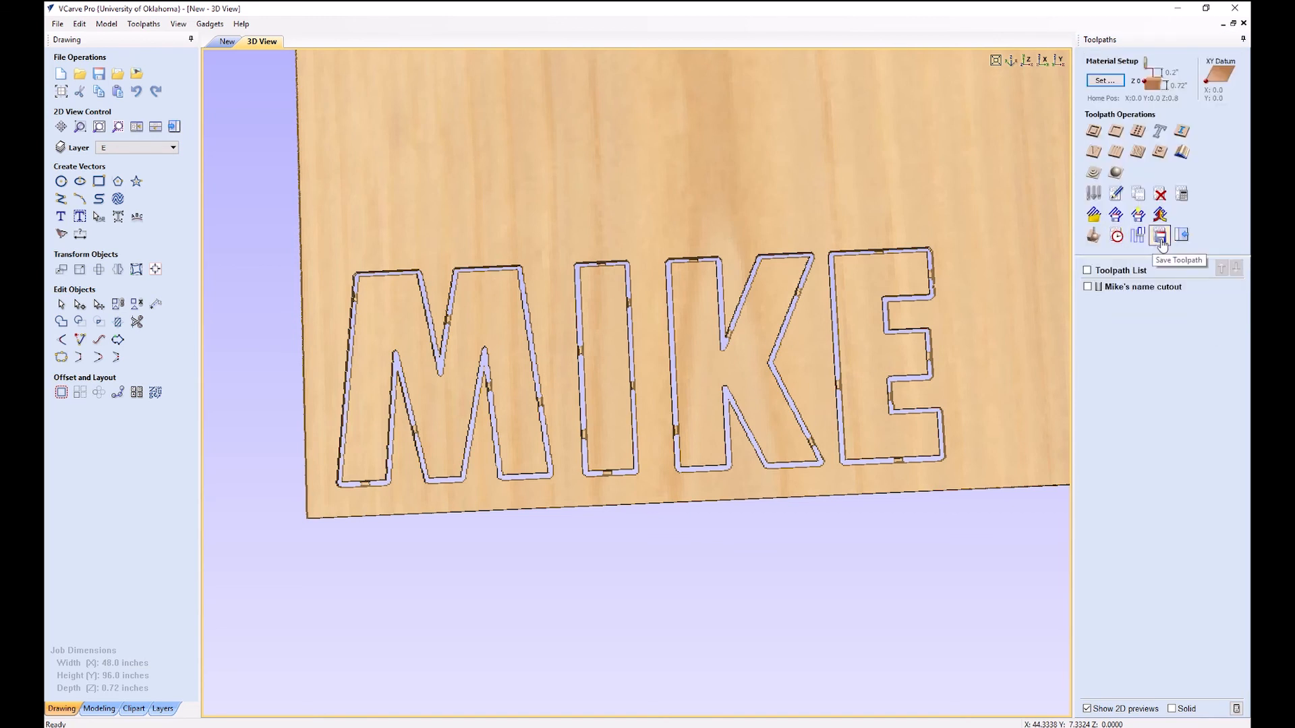
{"action": "left_click", "coordinate": [1160, 236]}
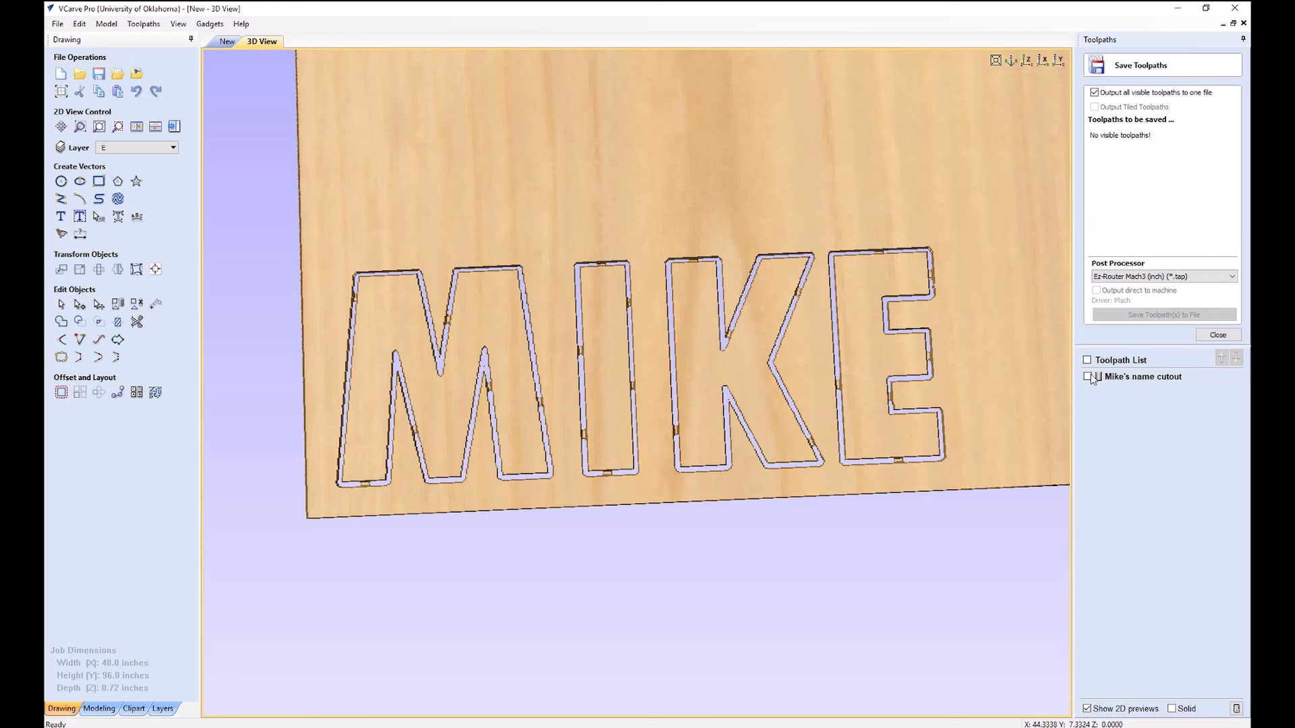
- Include Mike's name cutout with the Ez-Router Mach3 (inch) .tap post processor and start editing the file name
{"action": "left_click", "coordinate": [1088, 377]}
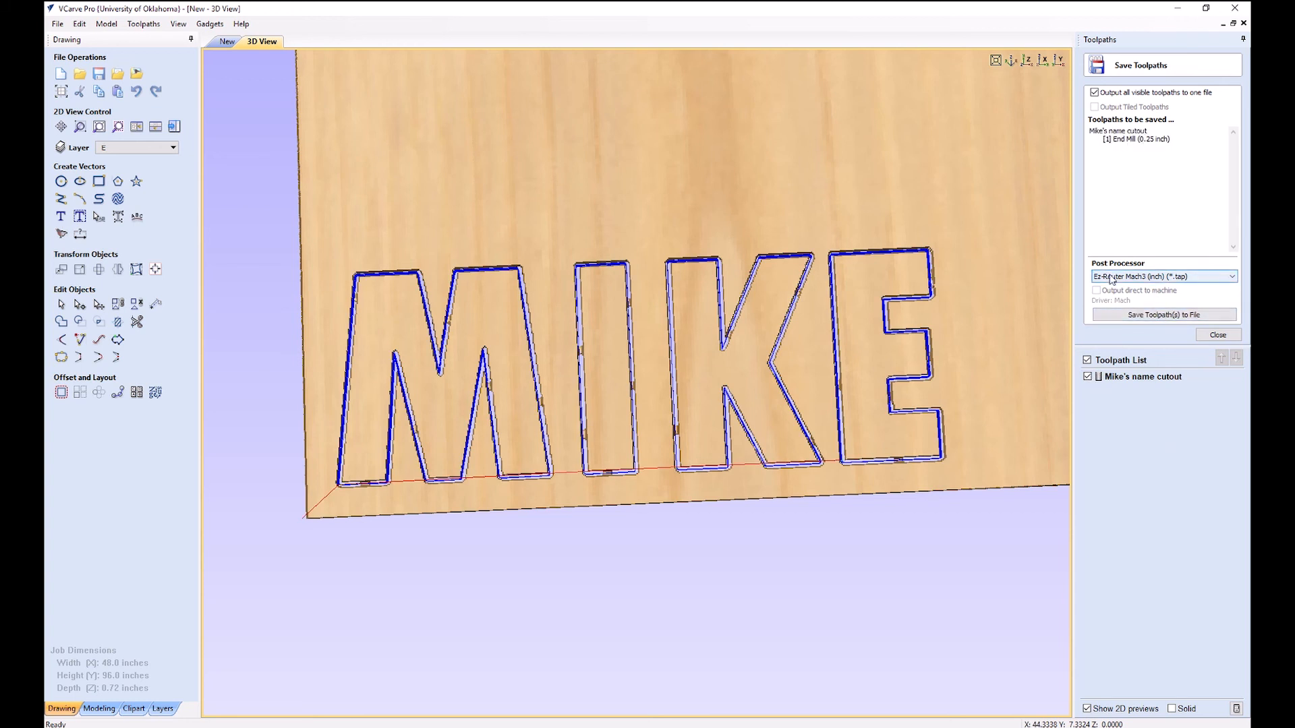
{"action": "left_click", "coordinate": [1231, 275]}
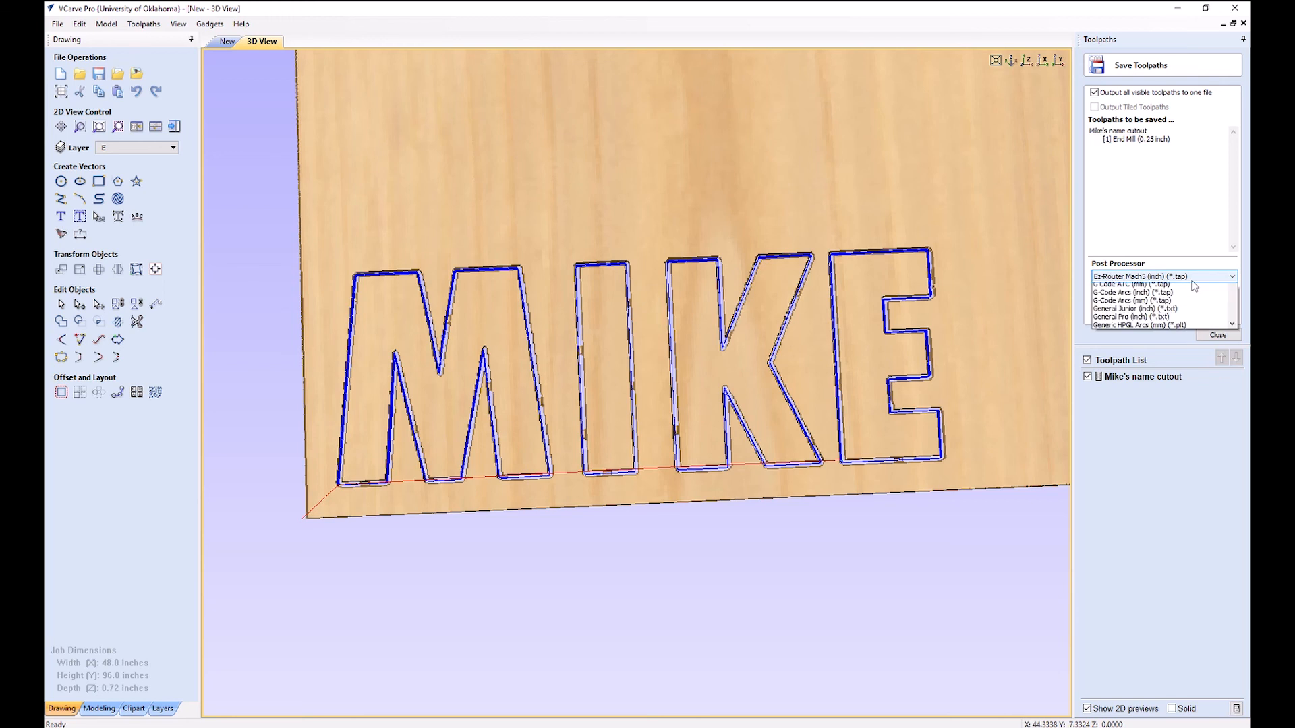
{"action": "left_click", "coordinate": [1231, 275]}
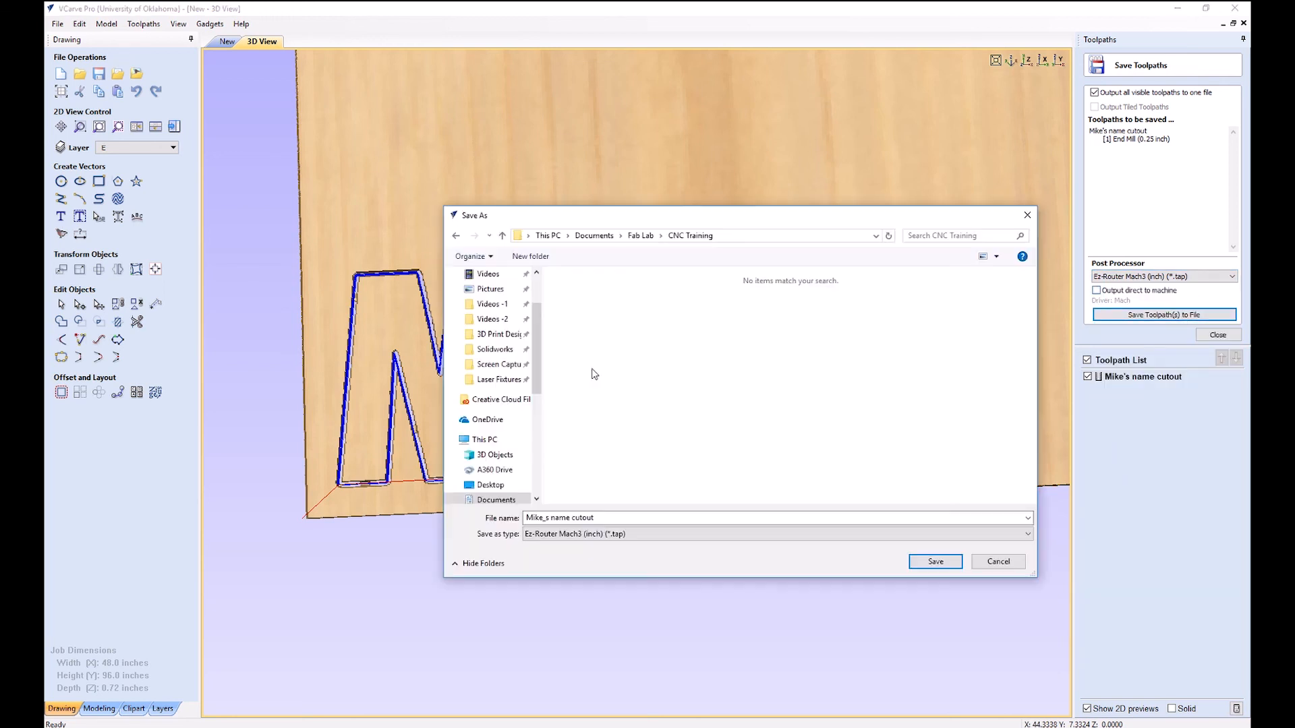
{"action": "left_click", "coordinate": [628, 518]}
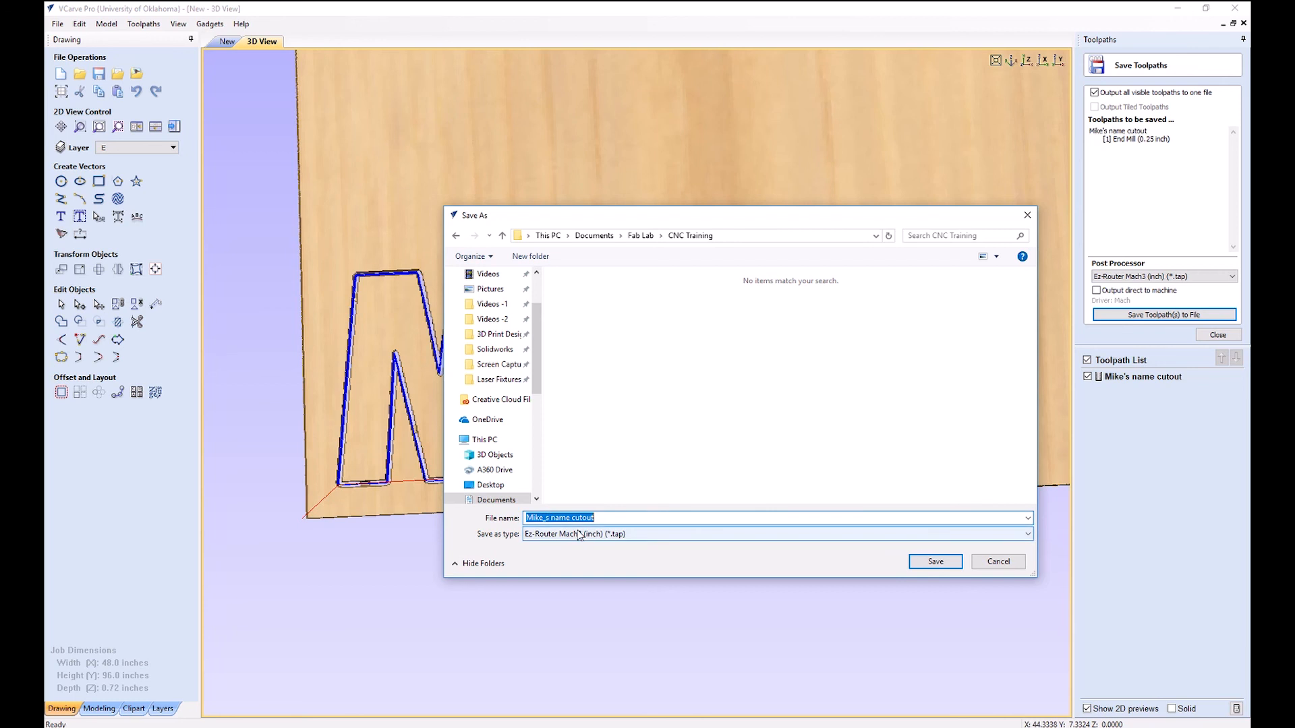
{"action": "left_click", "coordinate": [562, 518]}
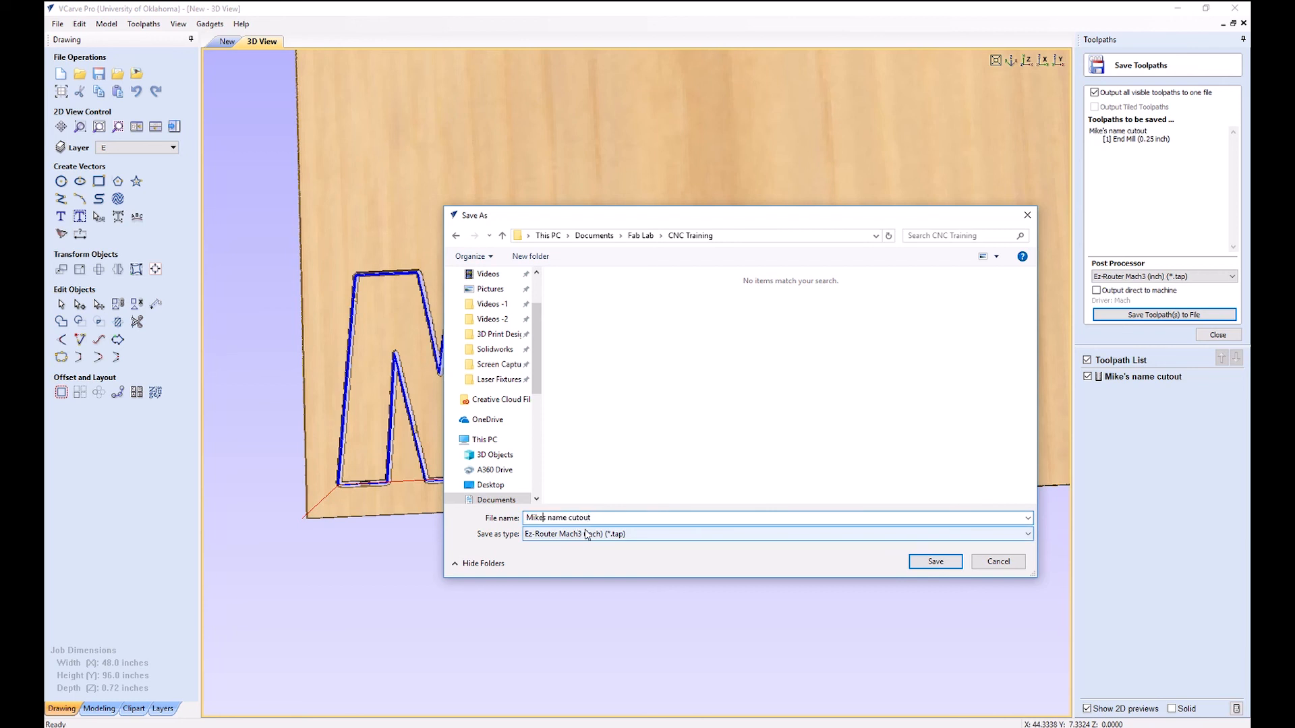